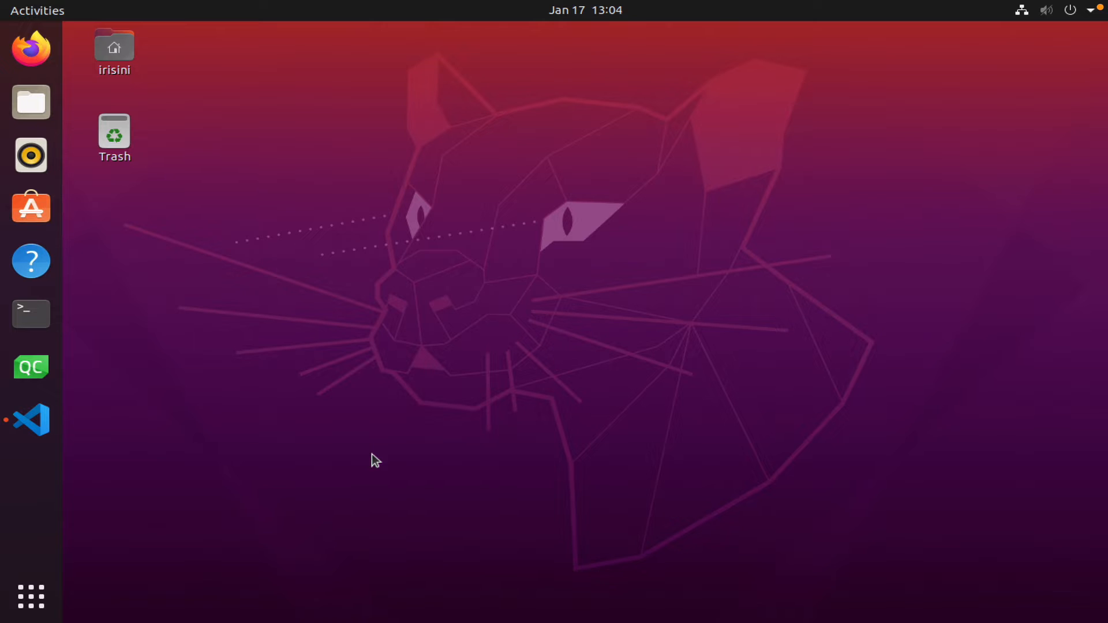
pyautogui.moveTo(256, 334)
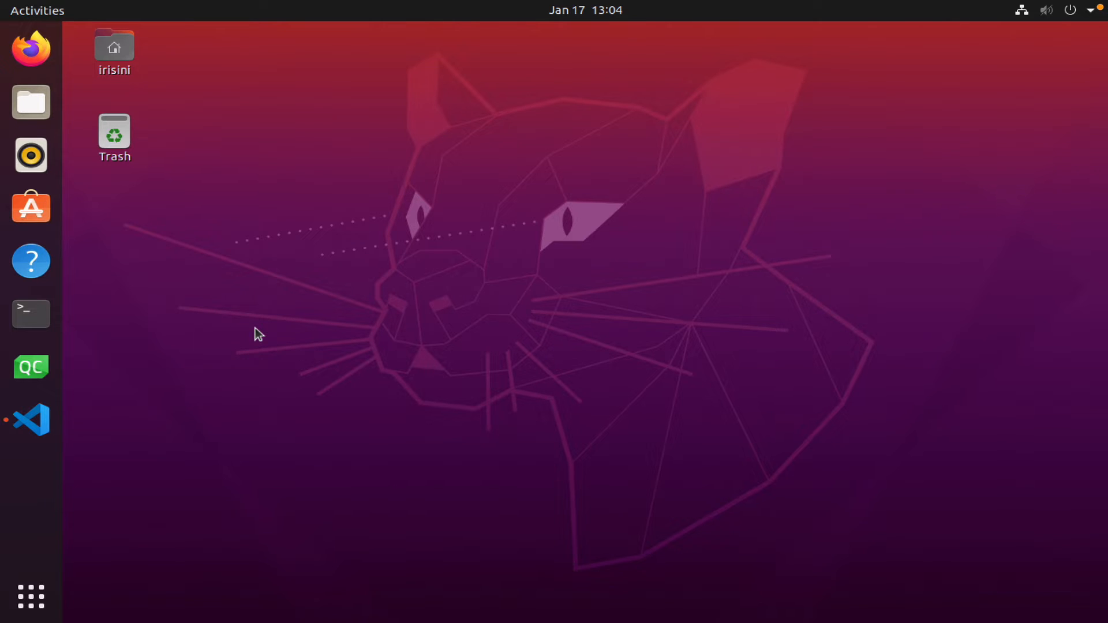
pyautogui.moveTo(32, 314)
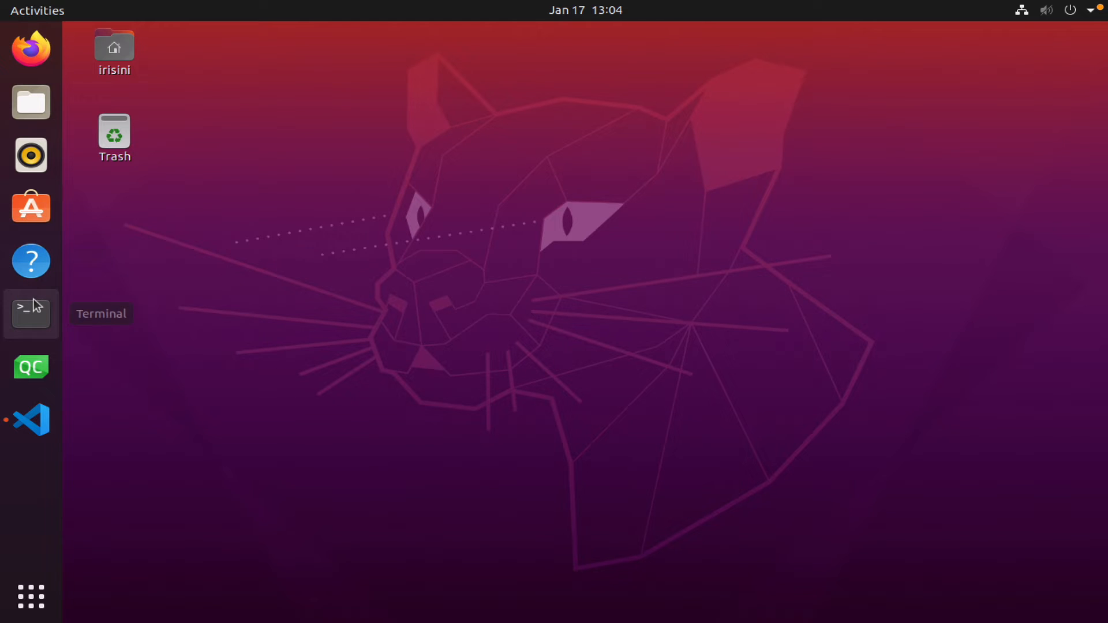
# In a maximized terminal, remove the 1171 folder with rm -fr and relist home to confirm
pyautogui.click(30, 313)
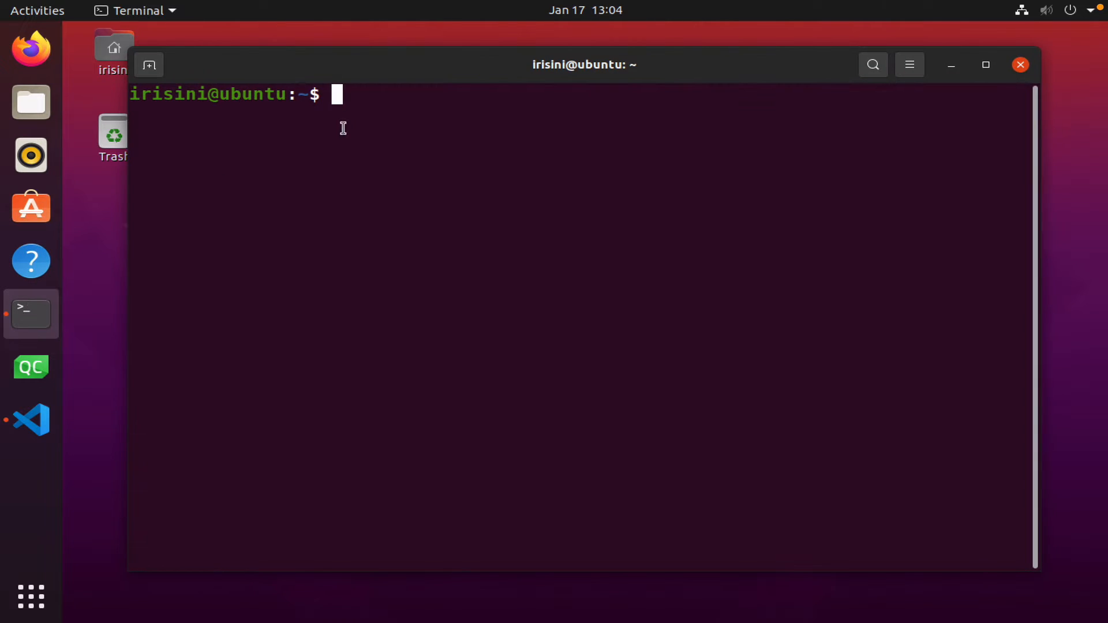
pyautogui.click(985, 64)
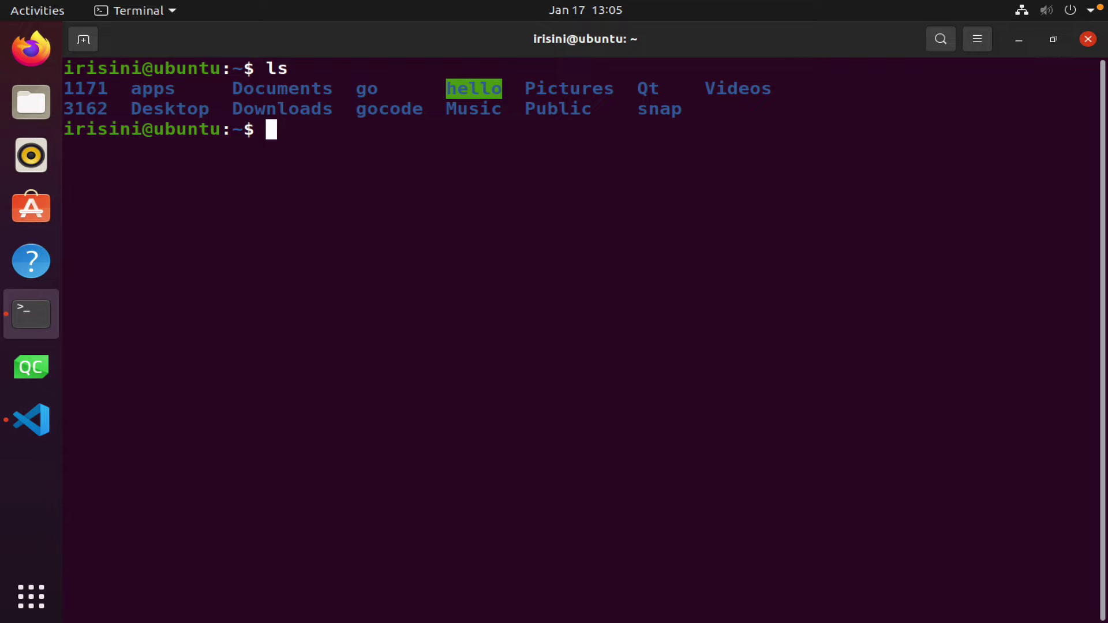
pyautogui.write('rm')
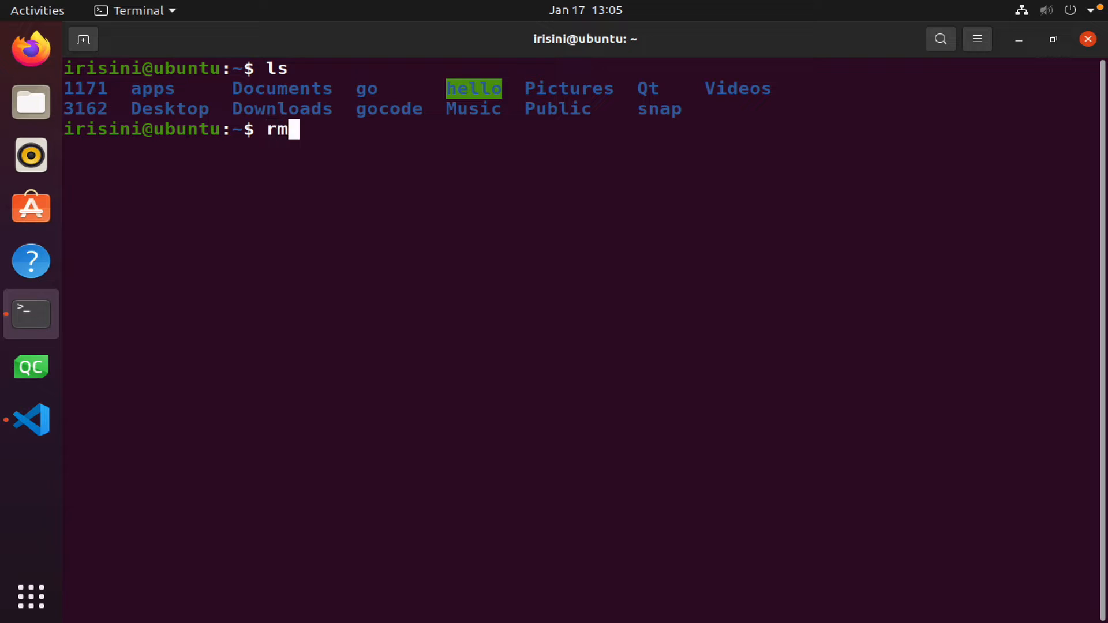
pyautogui.write('-fr')
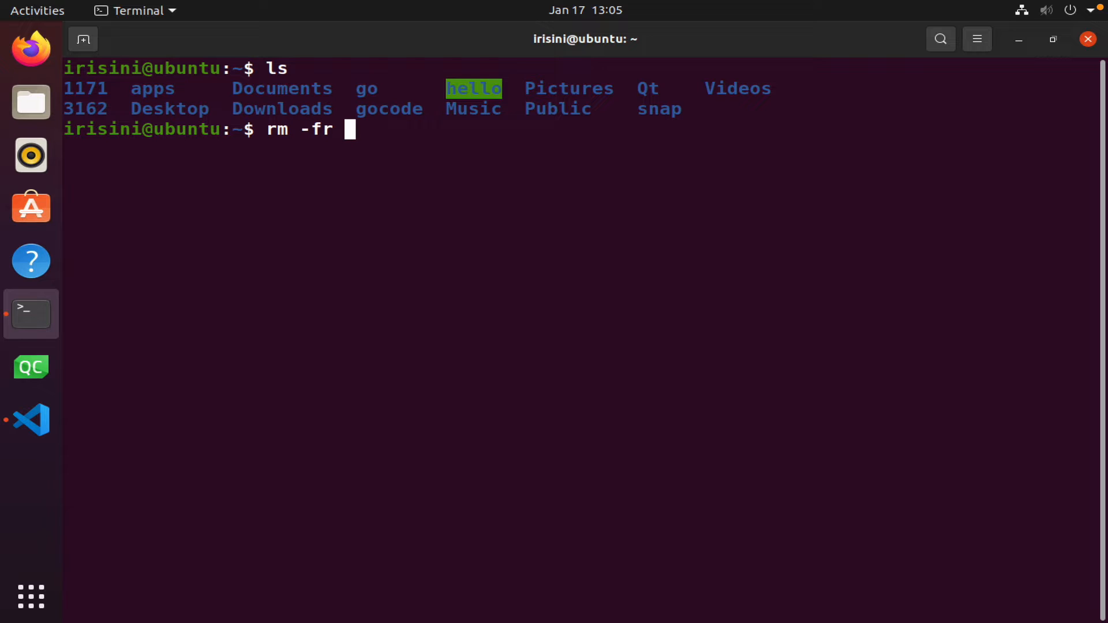
pyautogui.write('1171')
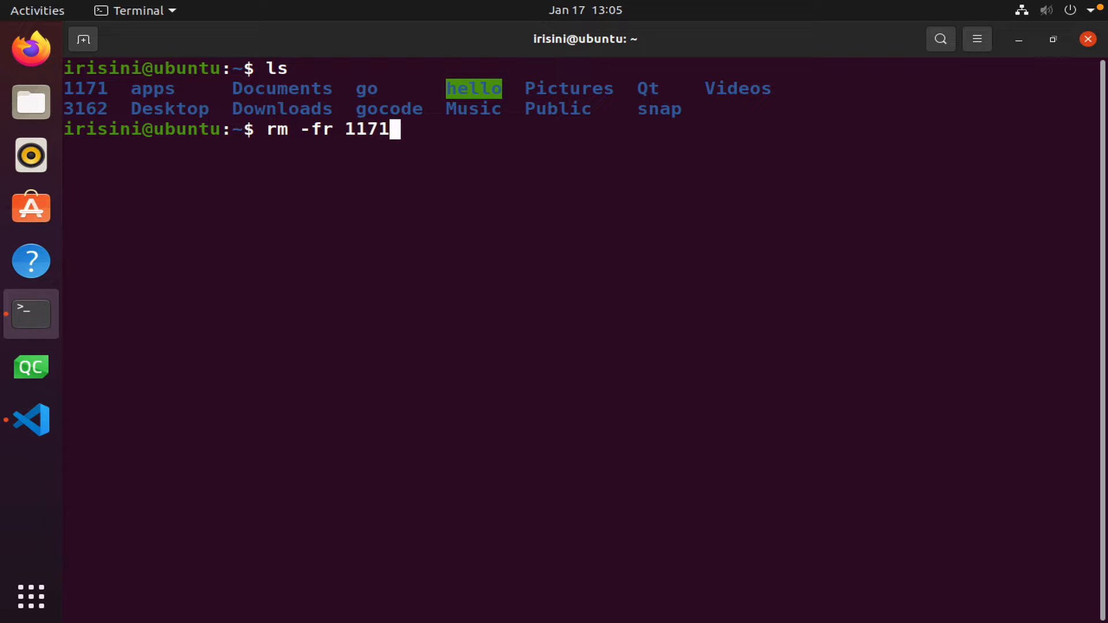
pyautogui.press('Return')
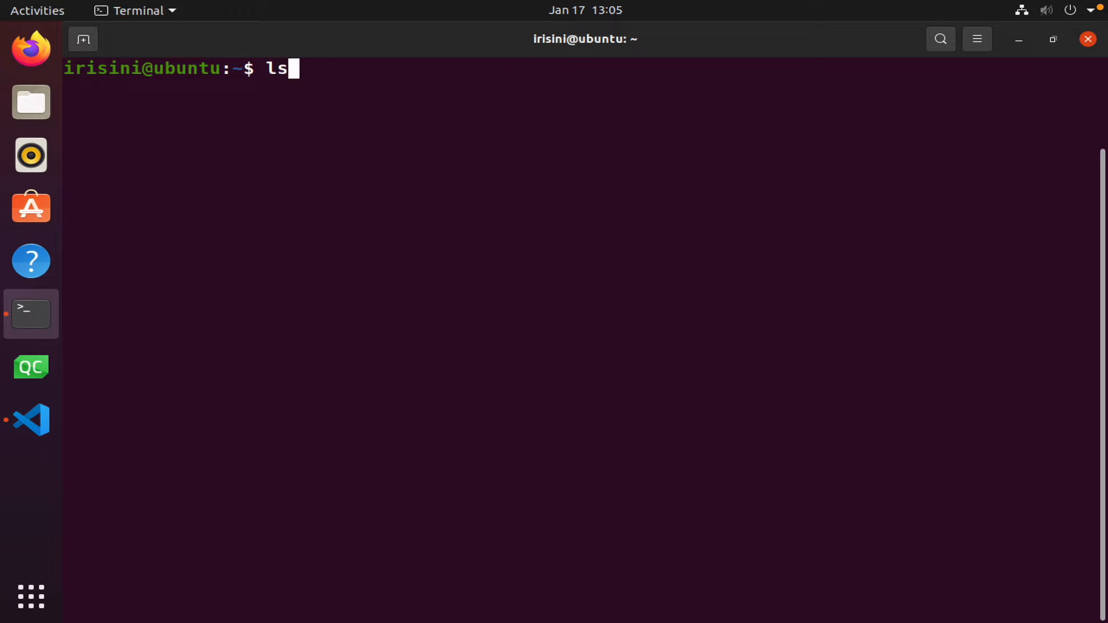
pyautogui.press('Return')
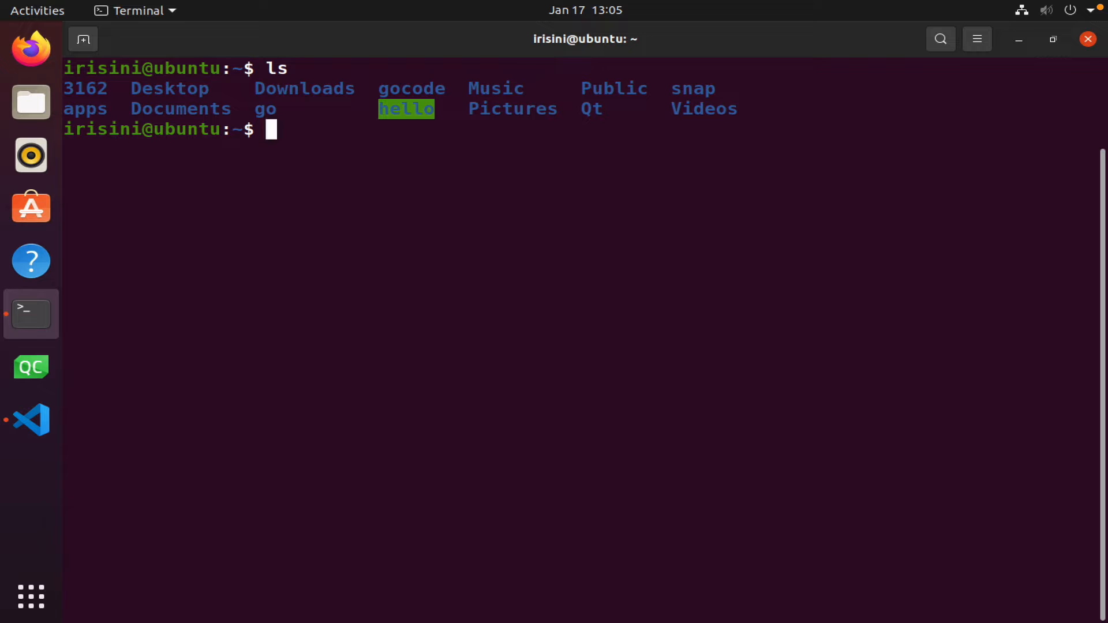
# Create a fresh 1171 folder in the home directory with mkdir
pyautogui.write('mkdir')
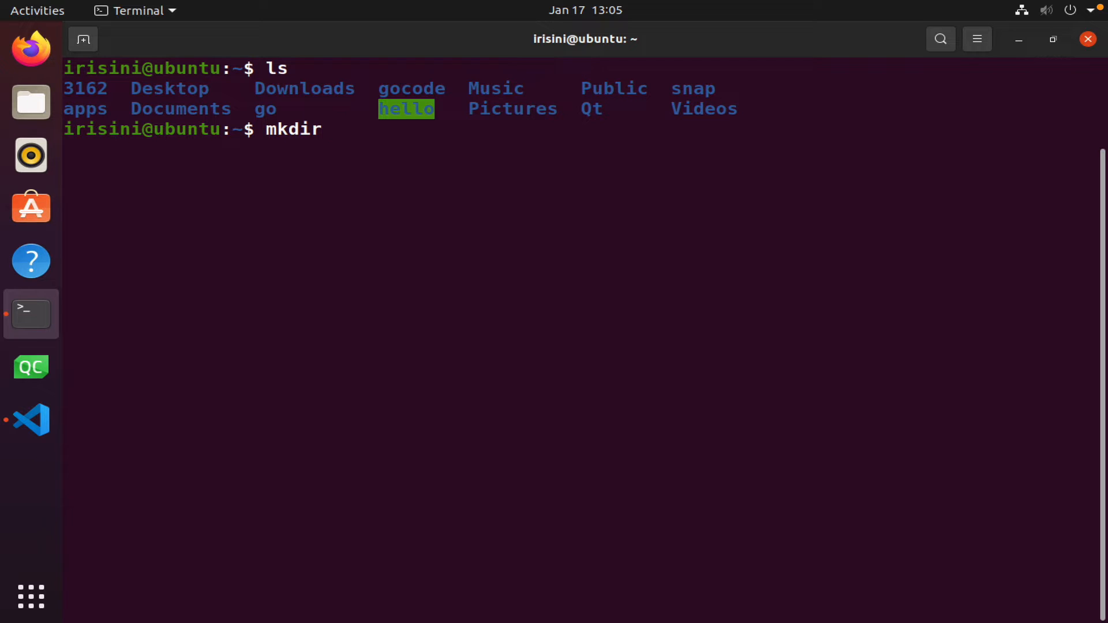
pyautogui.write('1')
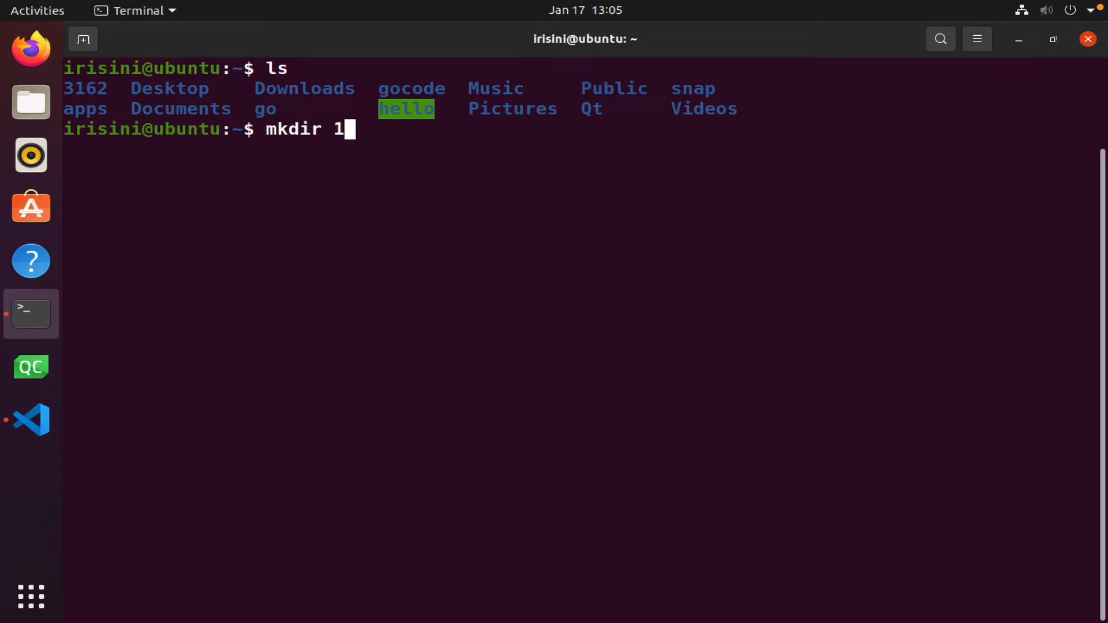
pyautogui.write('171')
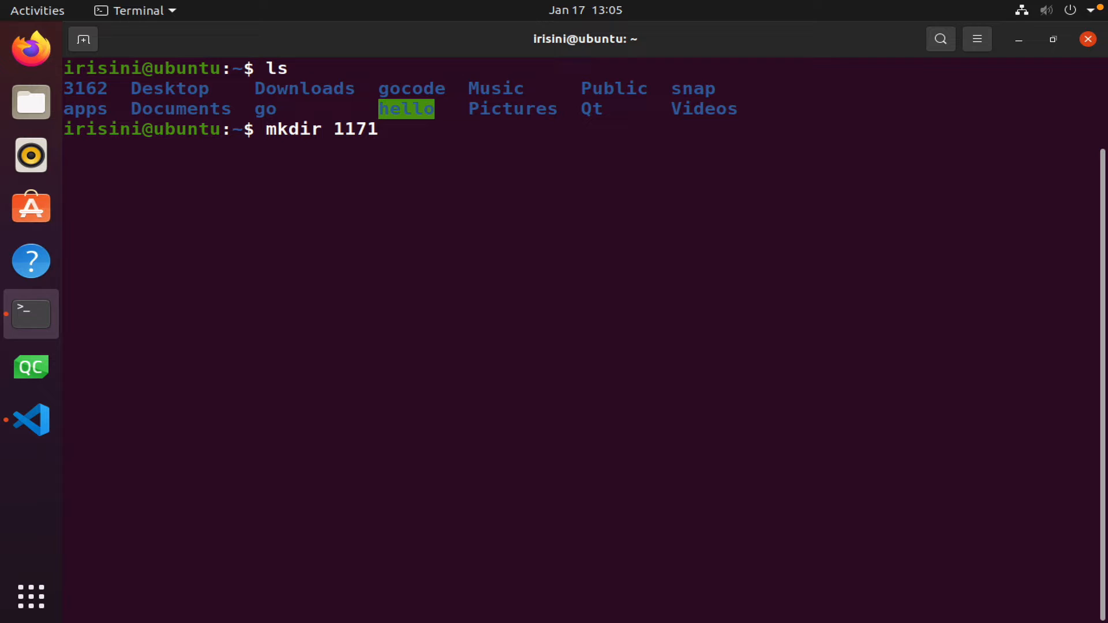
pyautogui.press('Return')
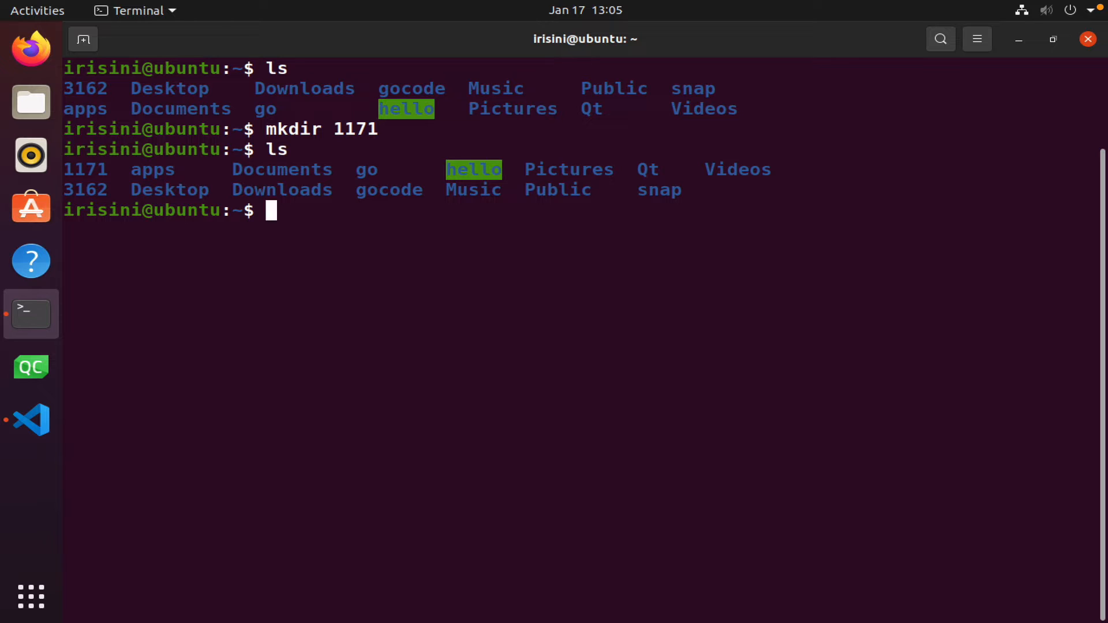
# Move into 1171 and create an sql subfolder inside it
pyautogui.write('cd')
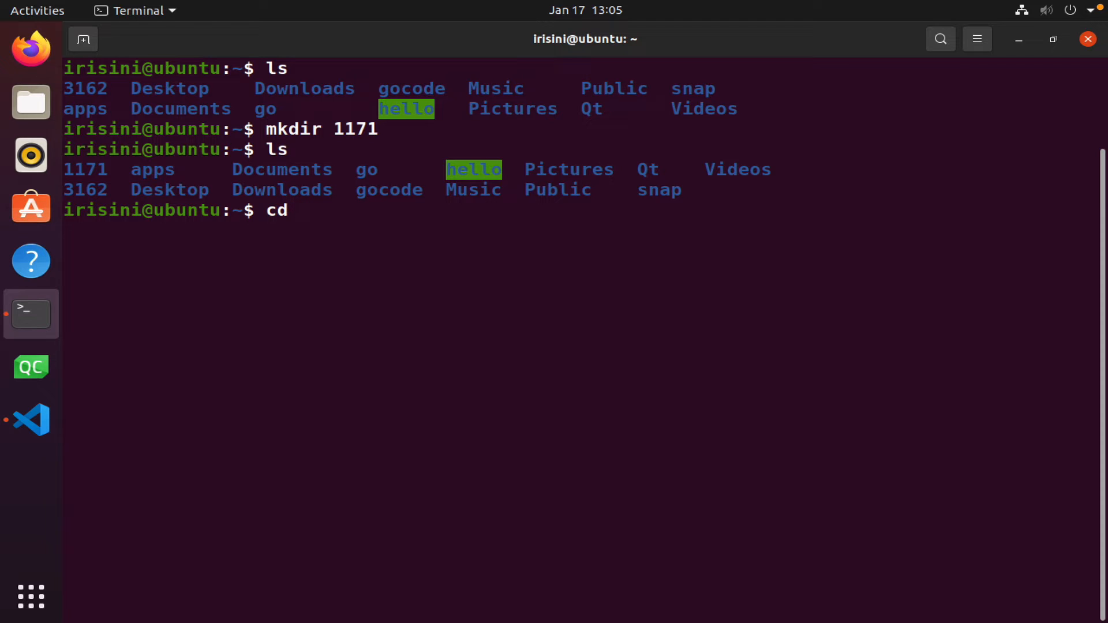
pyautogui.write('1171')
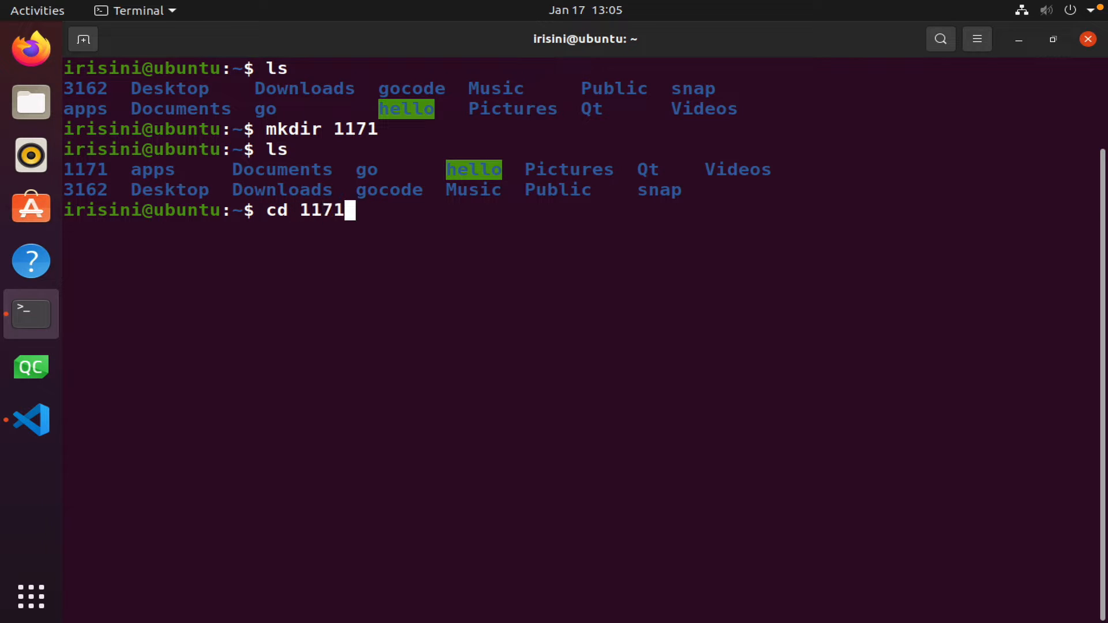
pyautogui.press('Return')
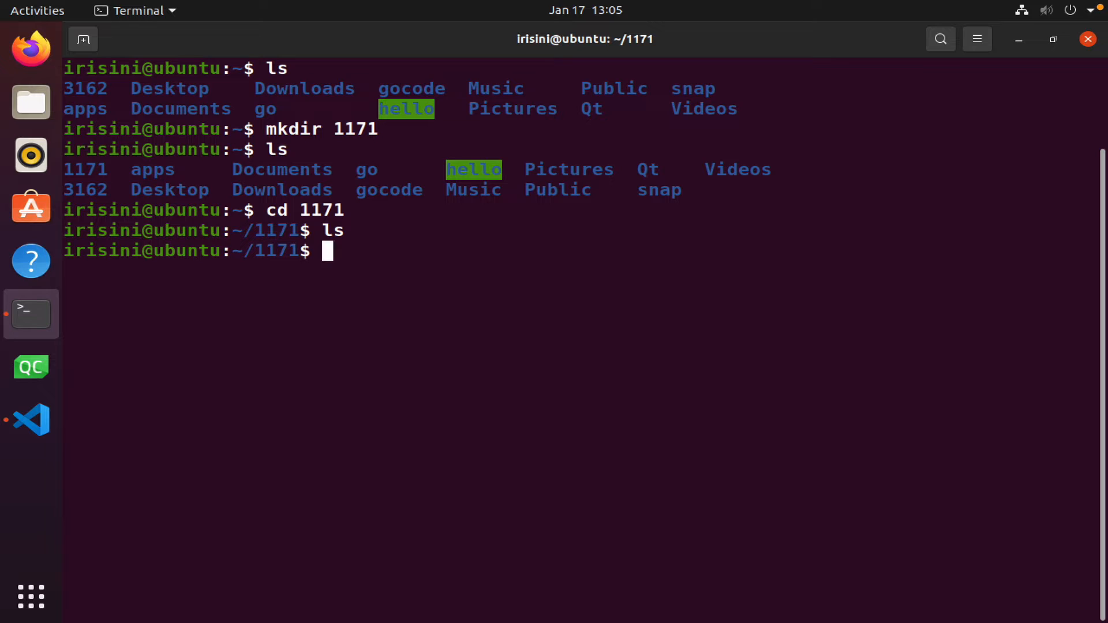
pyautogui.write('mkdir')
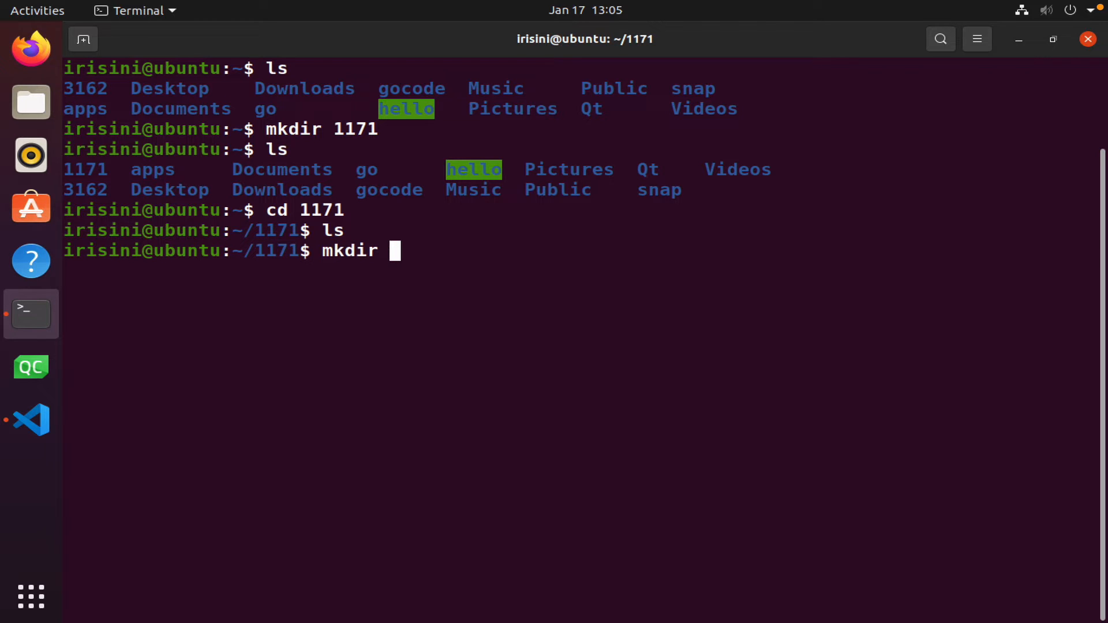
pyautogui.write('s')
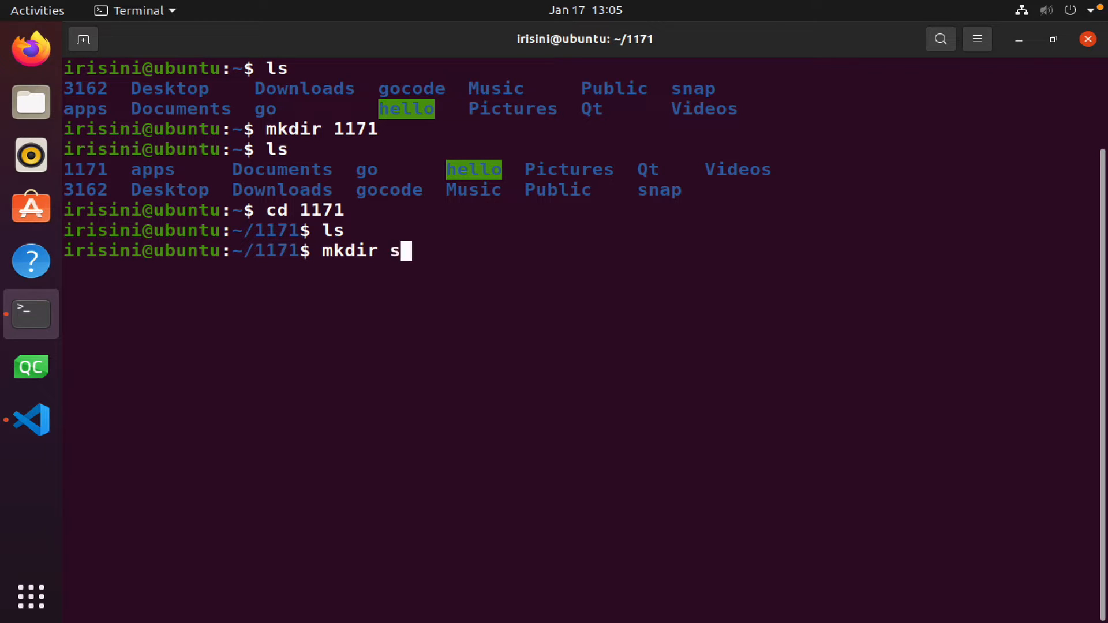
pyautogui.write('ql')
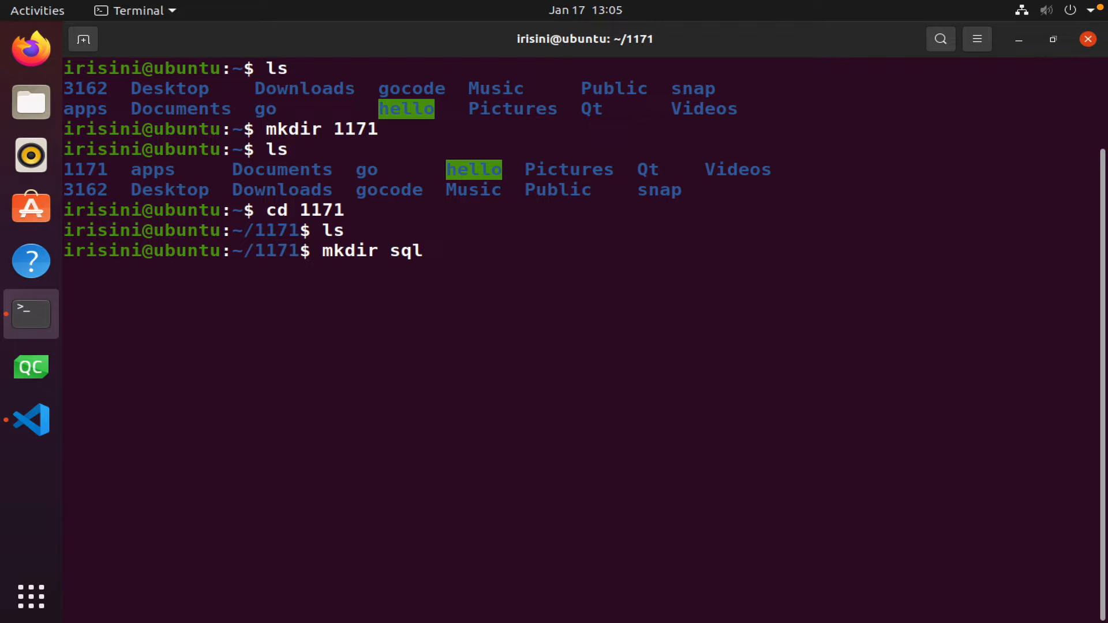
pyautogui.press('Return')
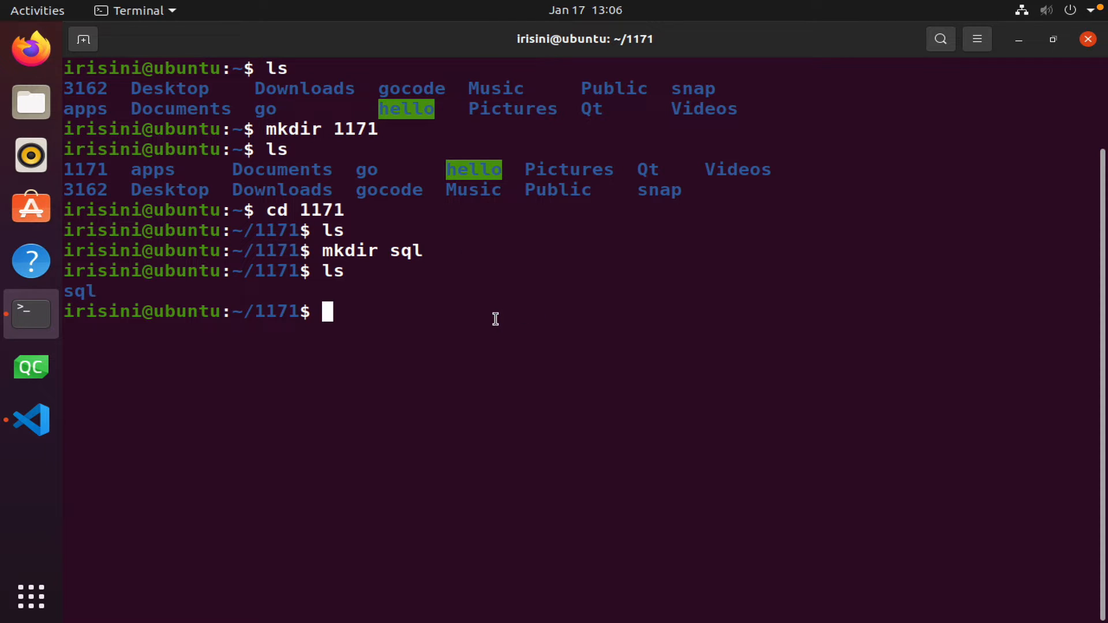
pyautogui.moveTo(29, 419)
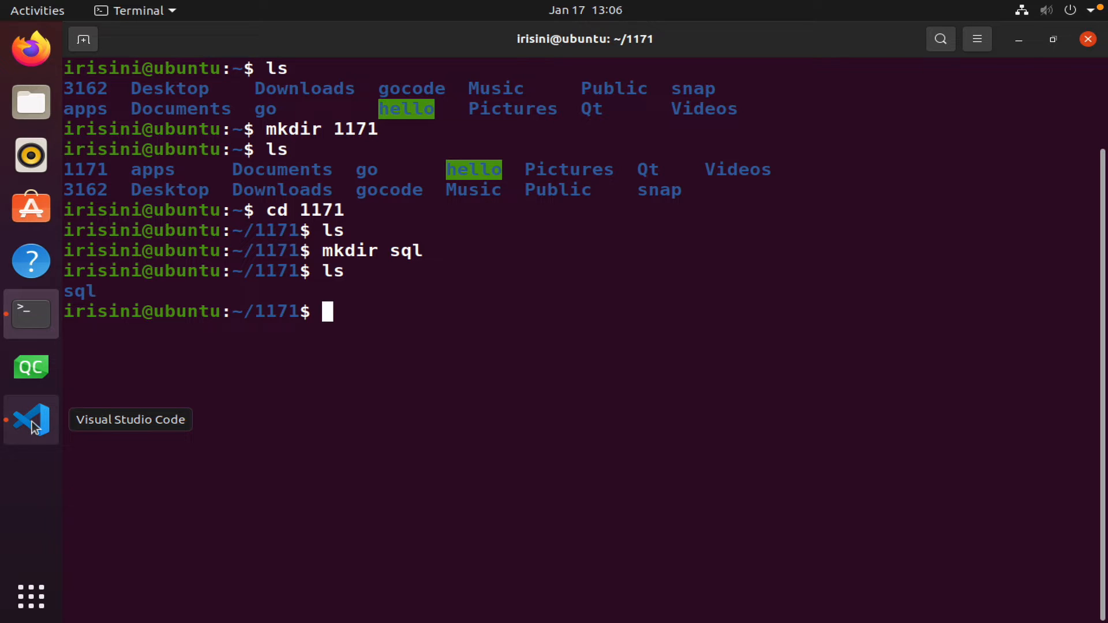
# Launch VS Code and browse into the 1171 folder to pick sql as the workspace
pyautogui.click(31, 420)
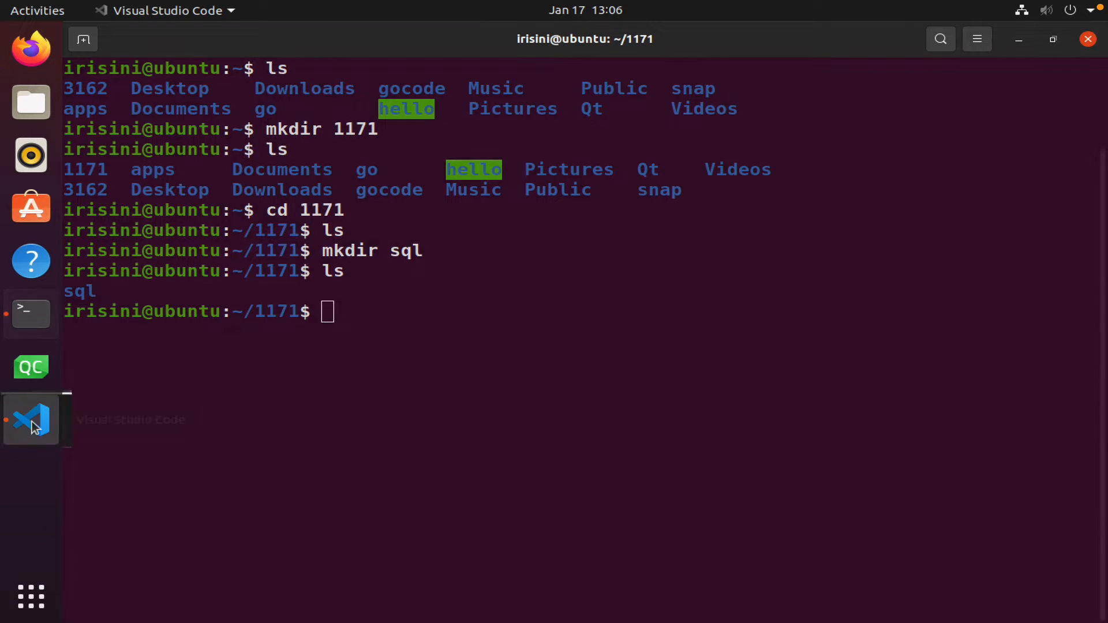
pyautogui.click(31, 420)
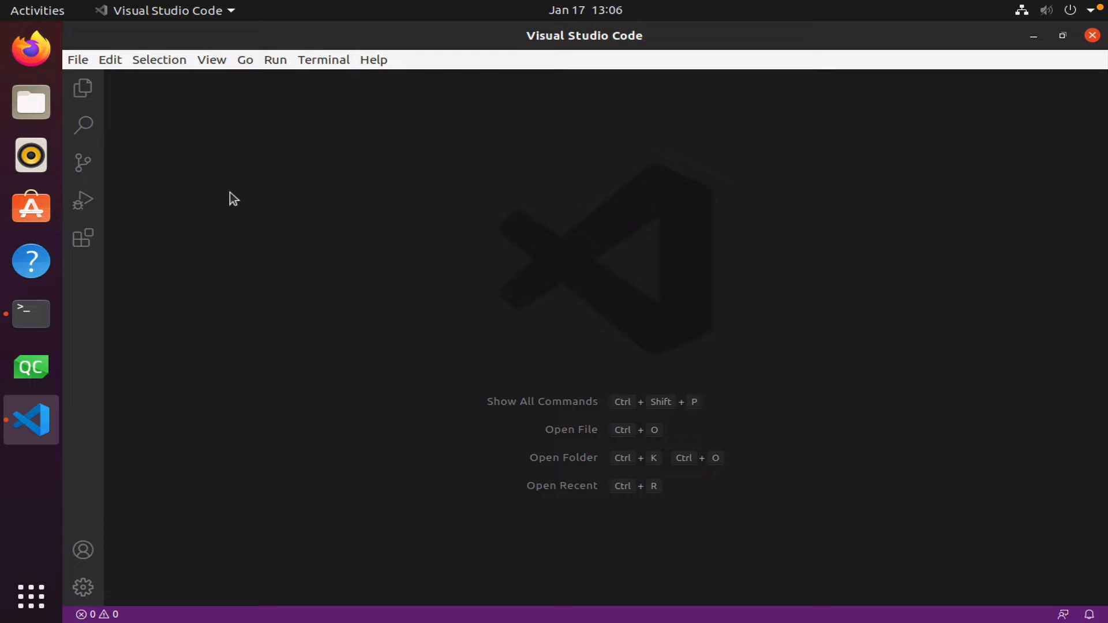
pyautogui.click(78, 59)
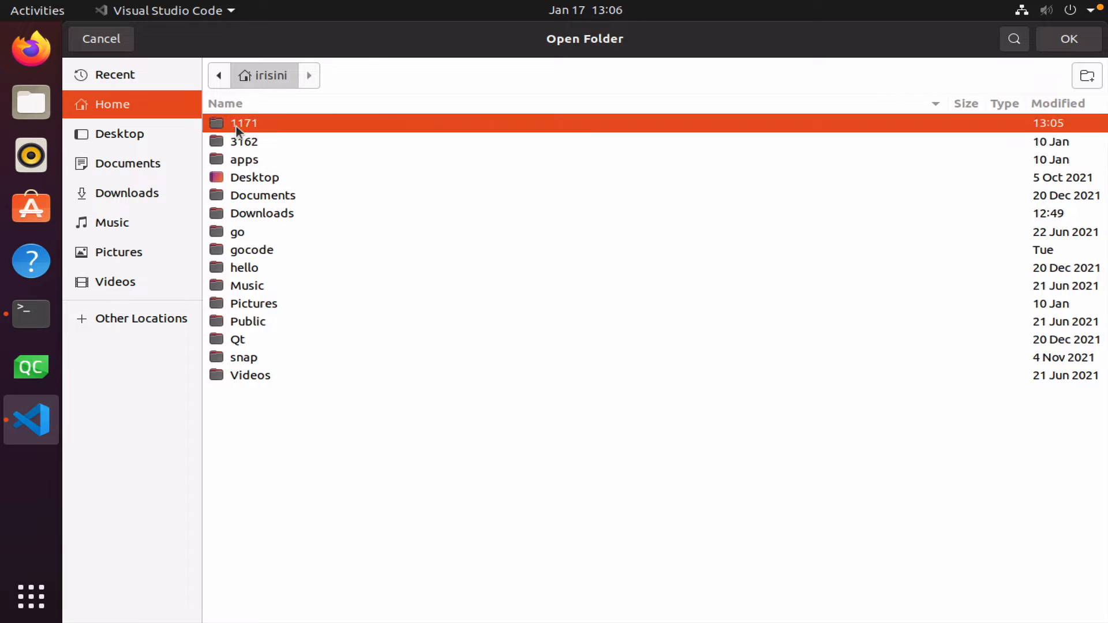
pyautogui.doubleClick(243, 123)
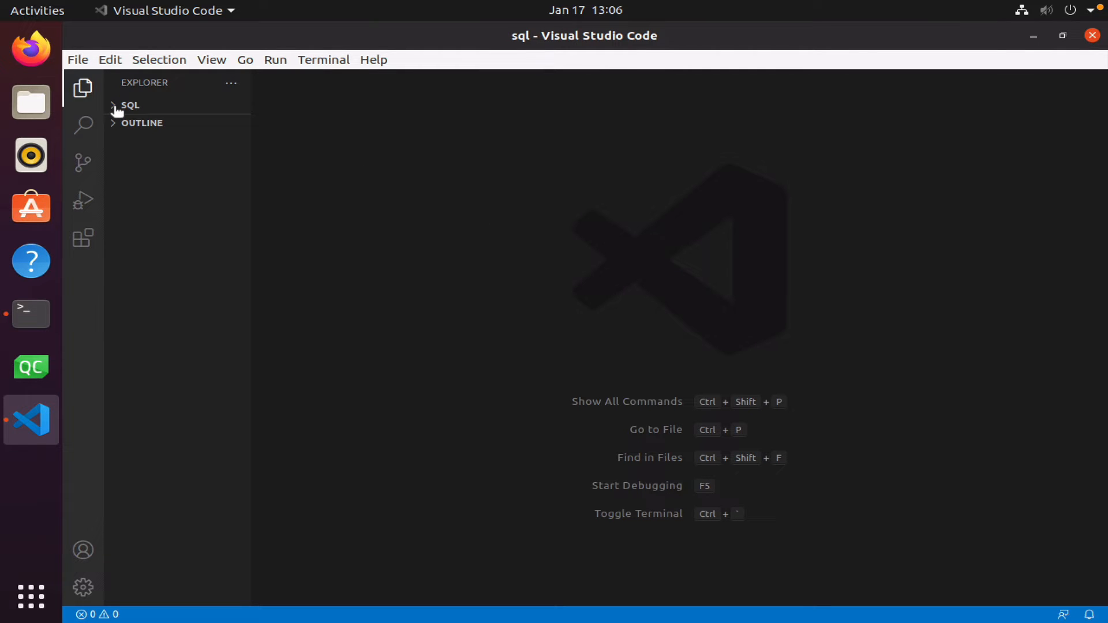
# Create a new file named my_courses.sql in the sql workspace folder
pyautogui.click(130, 105)
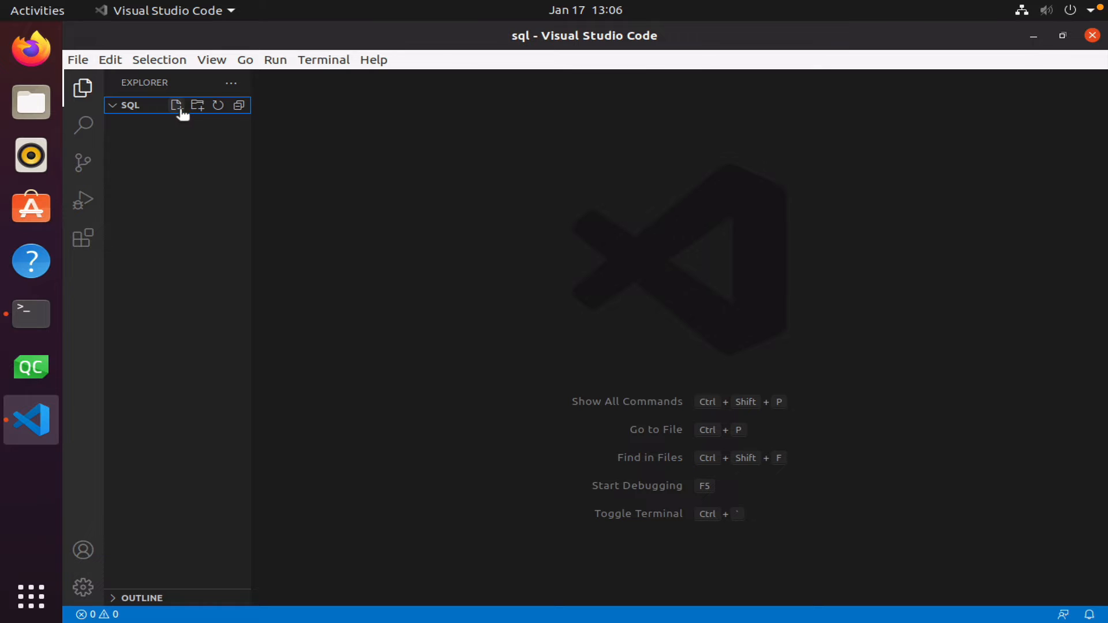
pyautogui.click(176, 105)
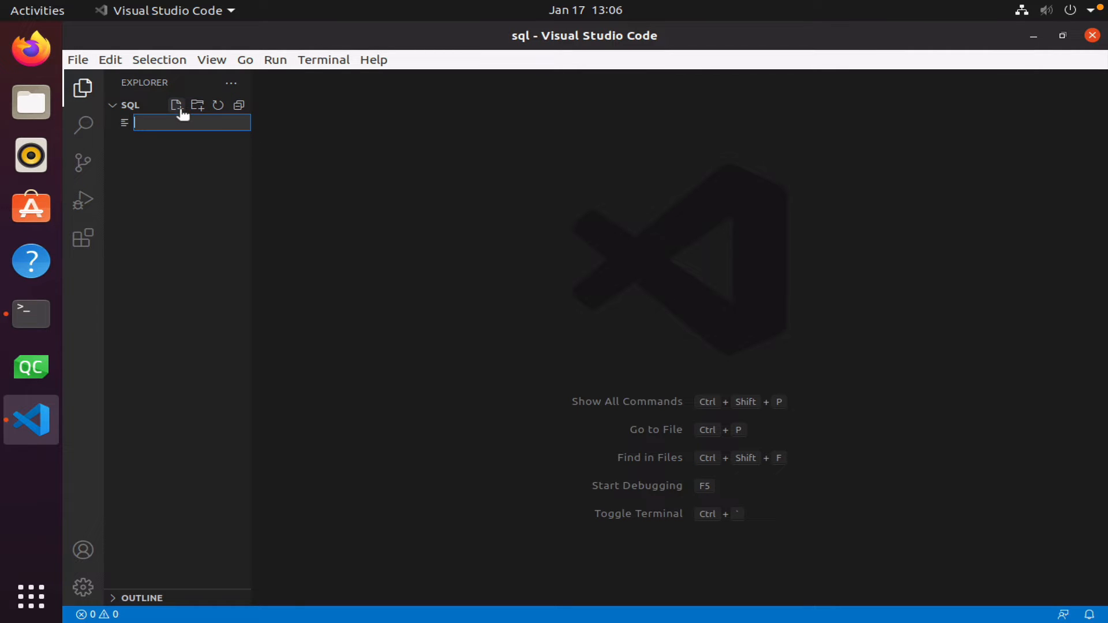
pyautogui.write('my_co')
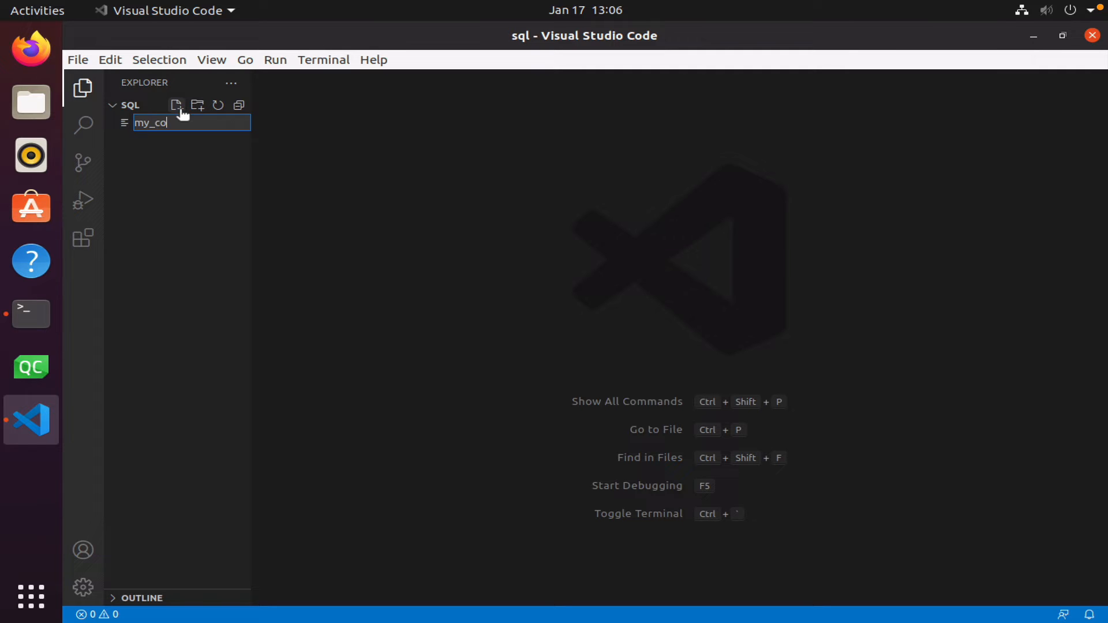
pyautogui.write('urses.')
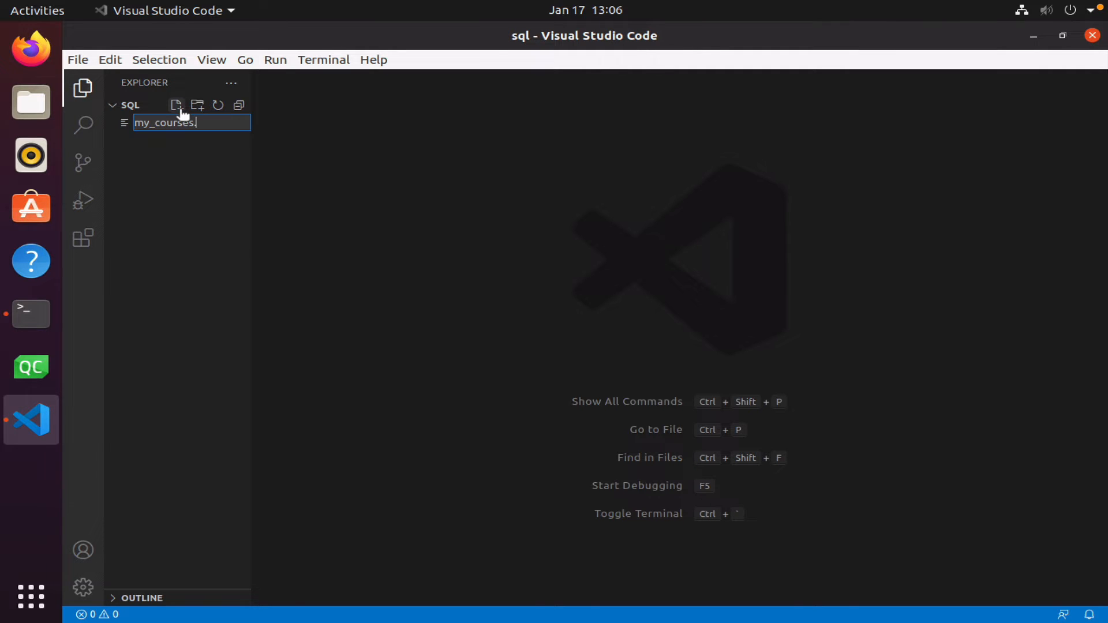
pyautogui.press('Return')
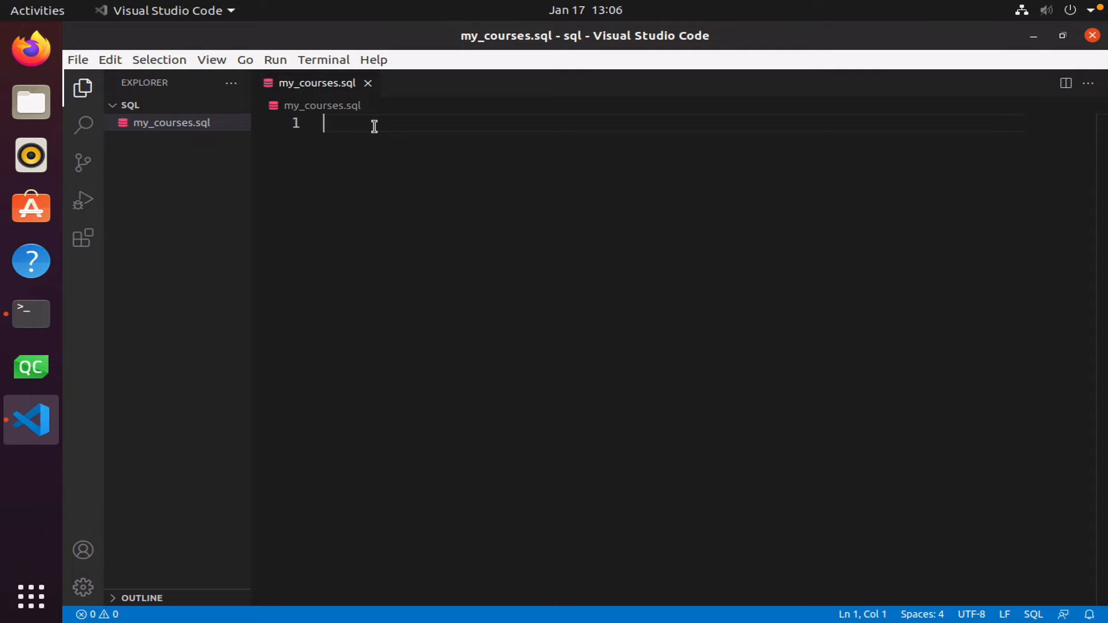
# Write the comment "-- This is a demo for creating a table using an '.sql' file"
pyautogui.write('--')
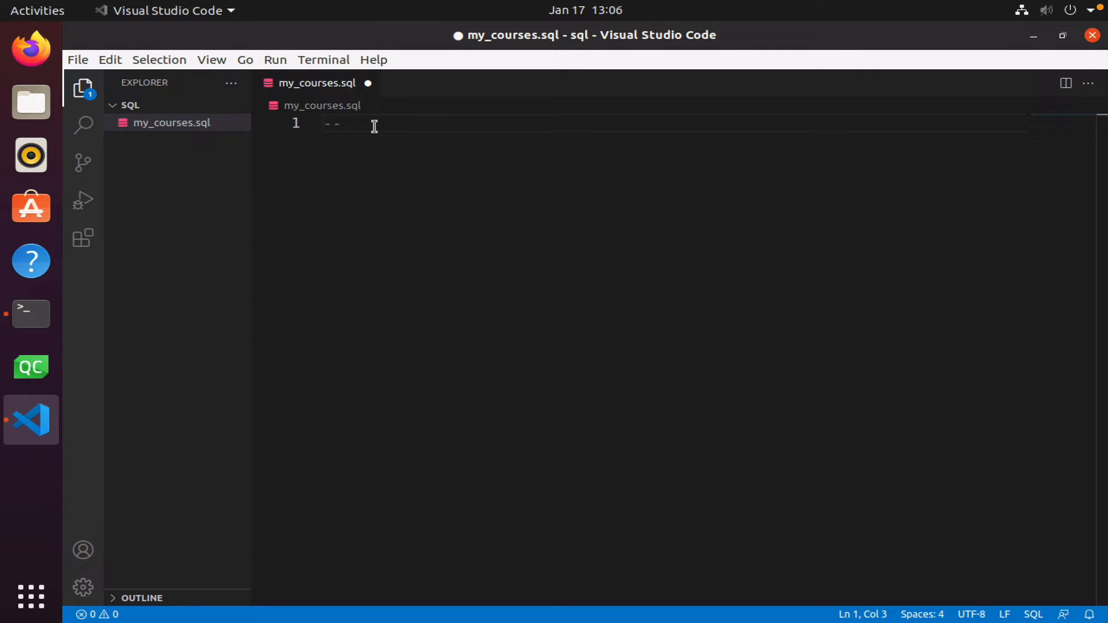
pyautogui.write('This')
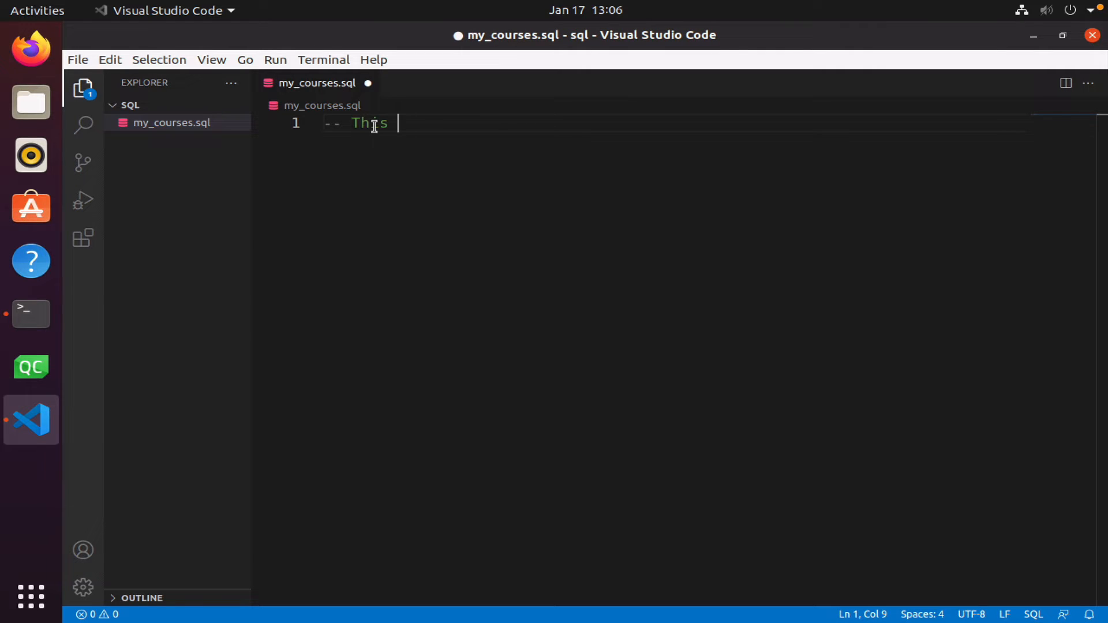
pyautogui.write('is a dem')
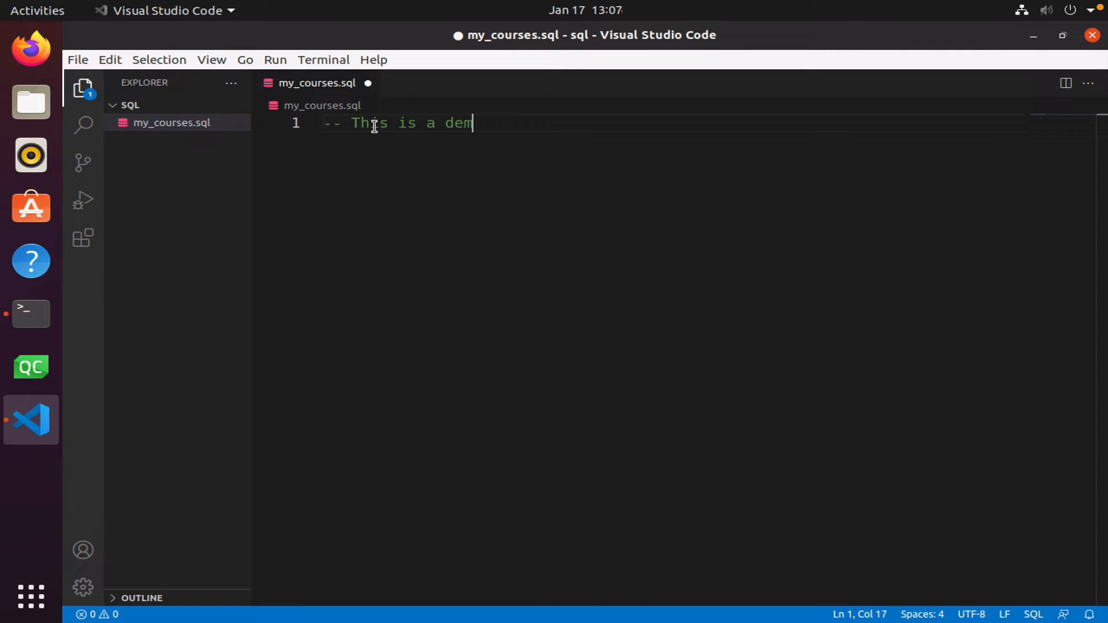
pyautogui.write('o for')
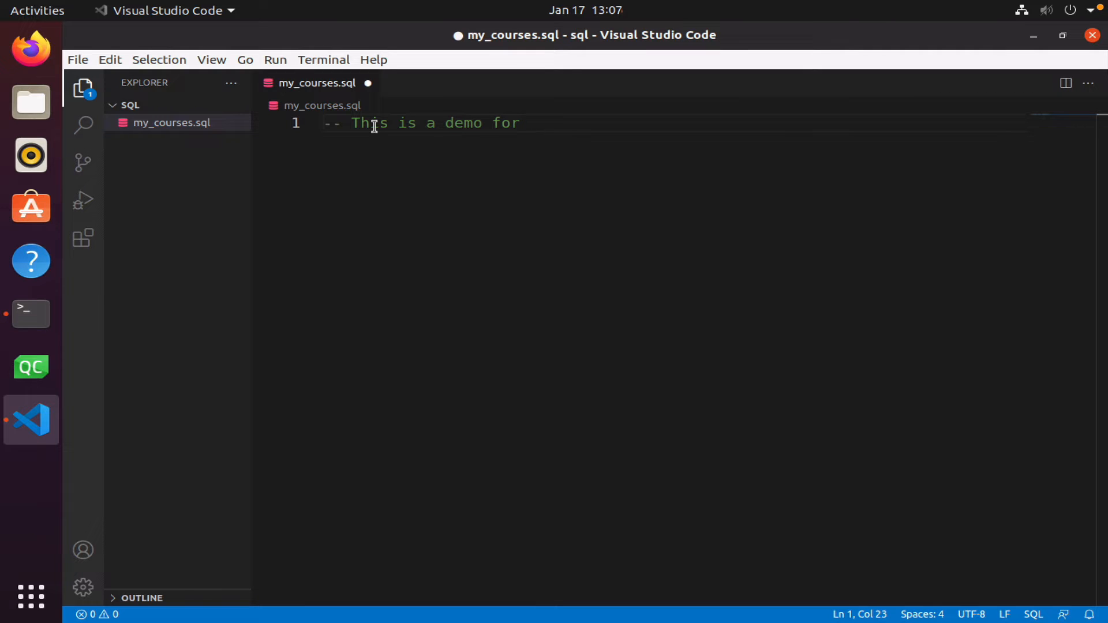
pyautogui.write('crea')
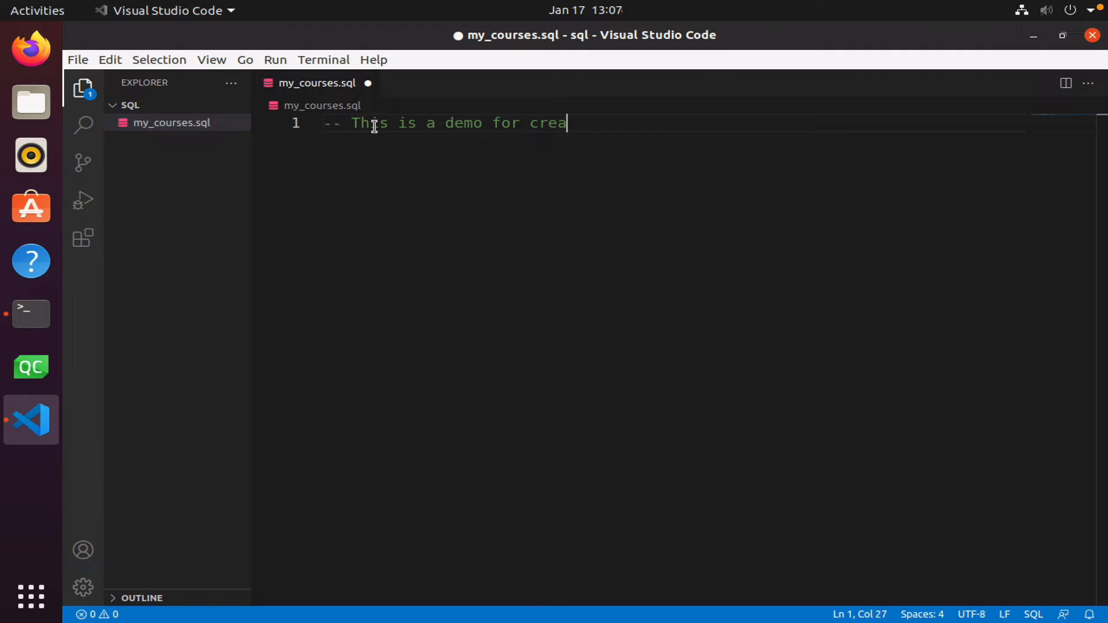
pyautogui.write('ting a ta')
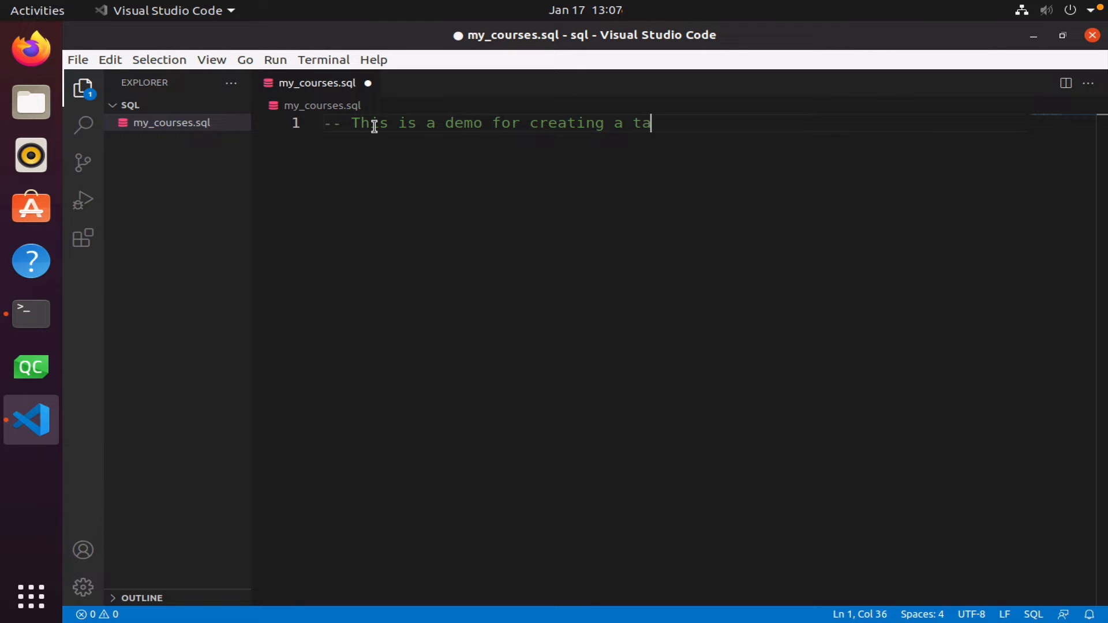
pyautogui.write('ble')
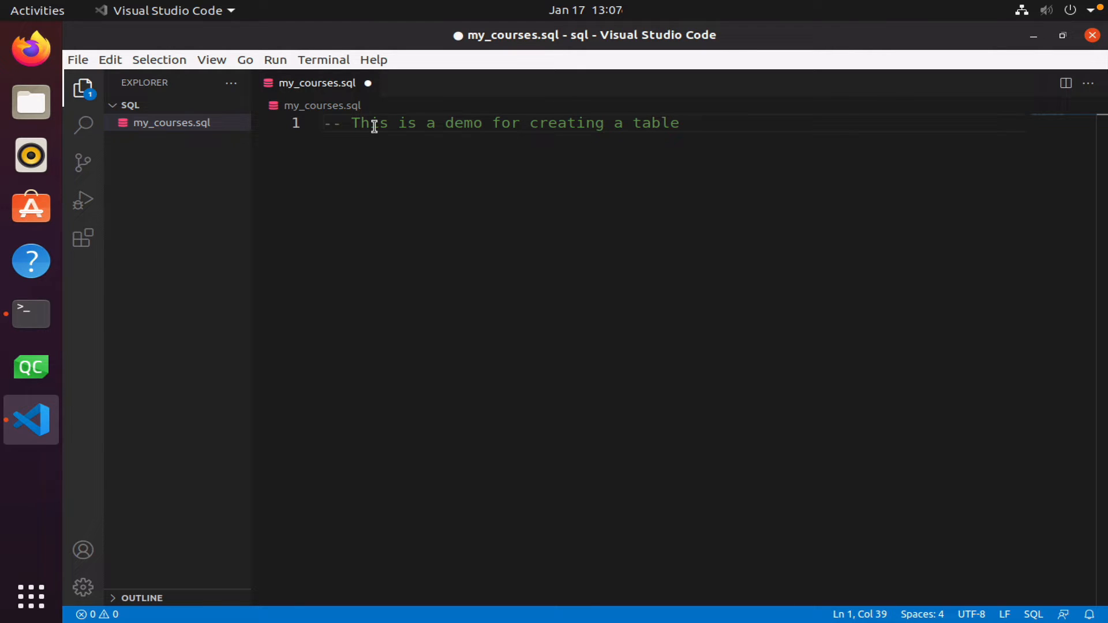
pyautogui.write('using')
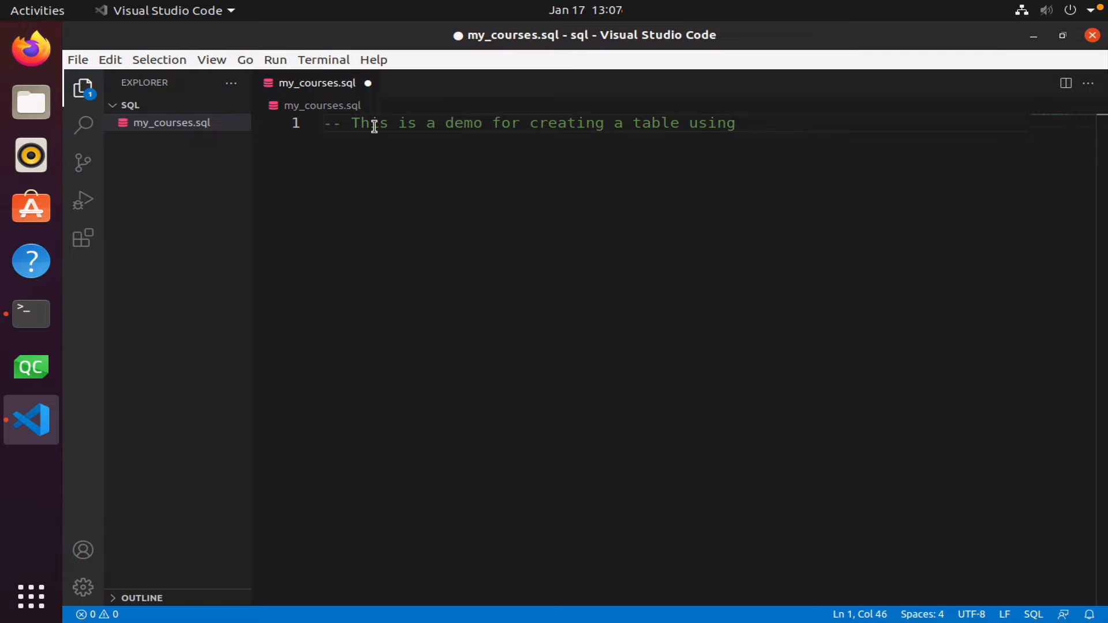
pyautogui.write("an '.s")
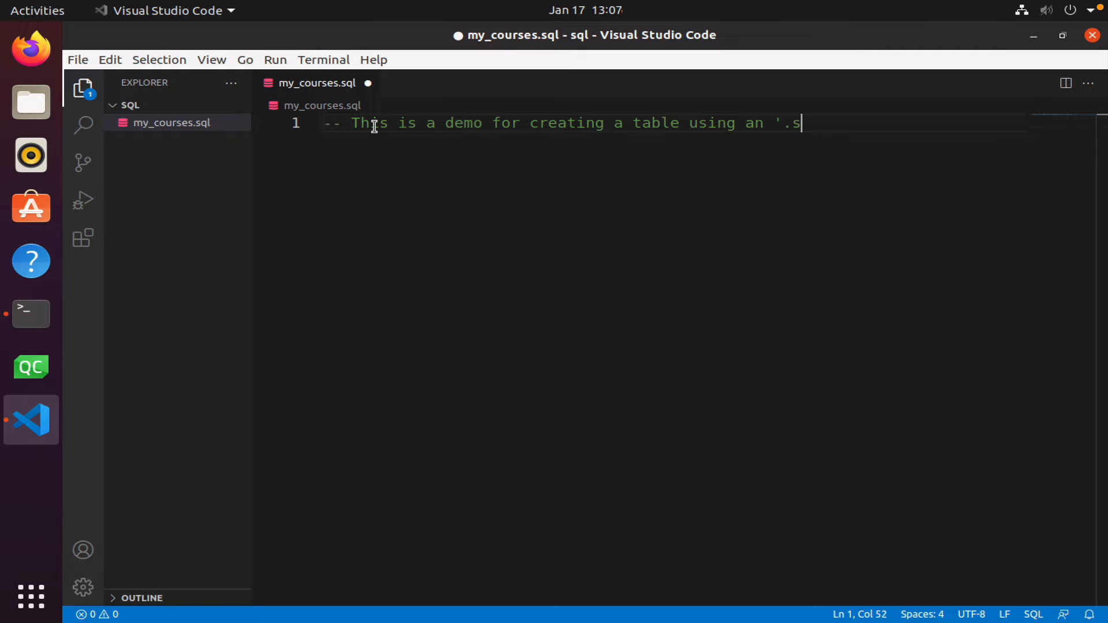
pyautogui.write('ql')
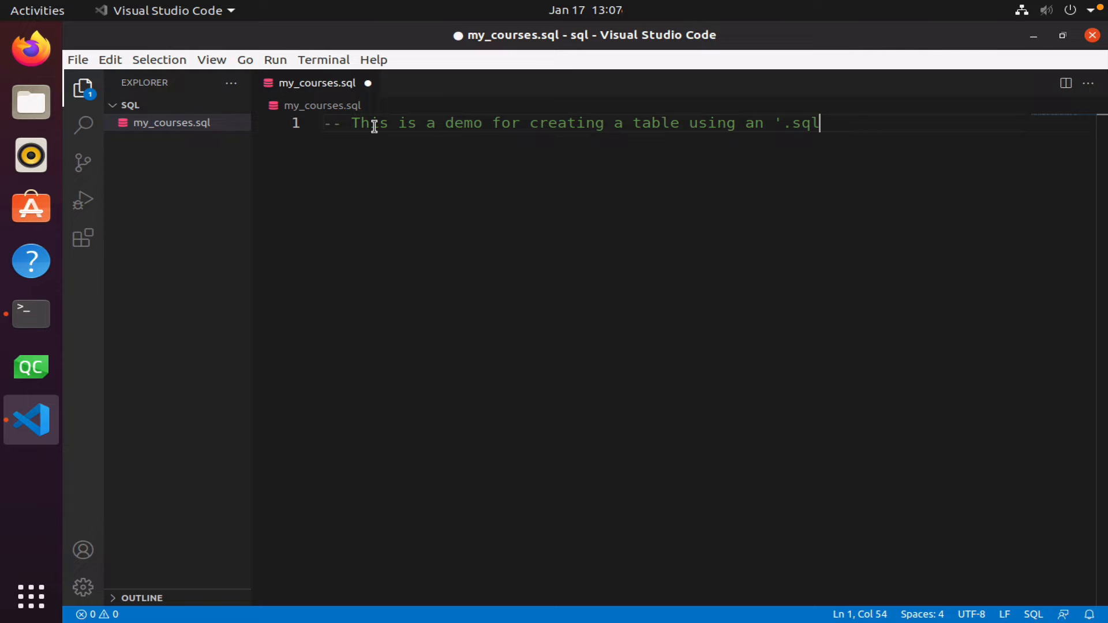
pyautogui.write("' ff")
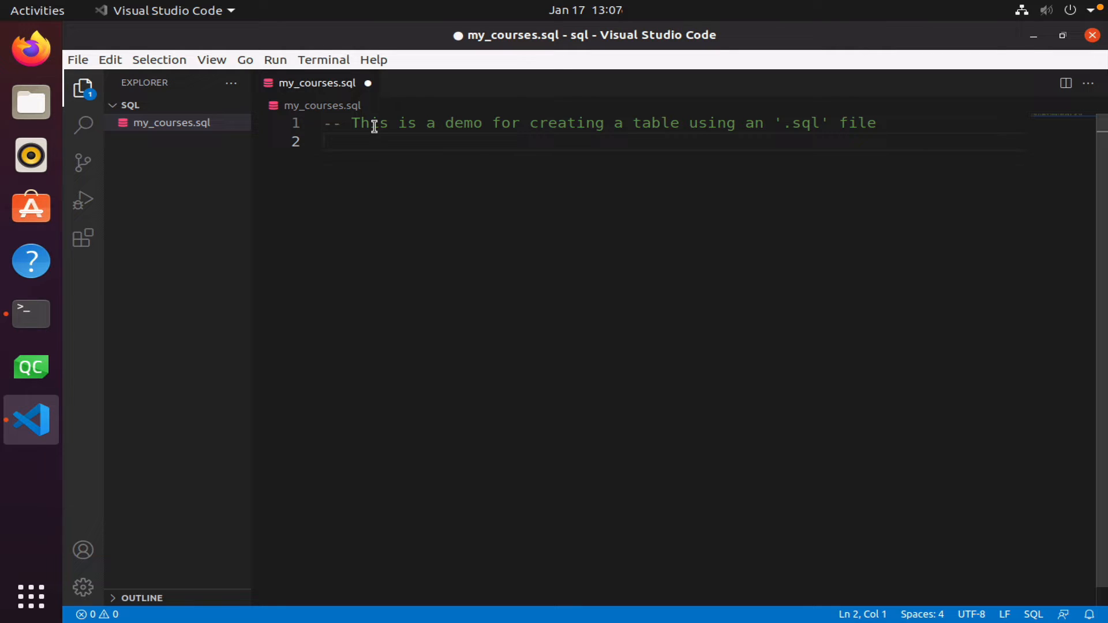
# Add the statement DROP TABLE IF EXISTS my_courses;
pyautogui.write('DROP')
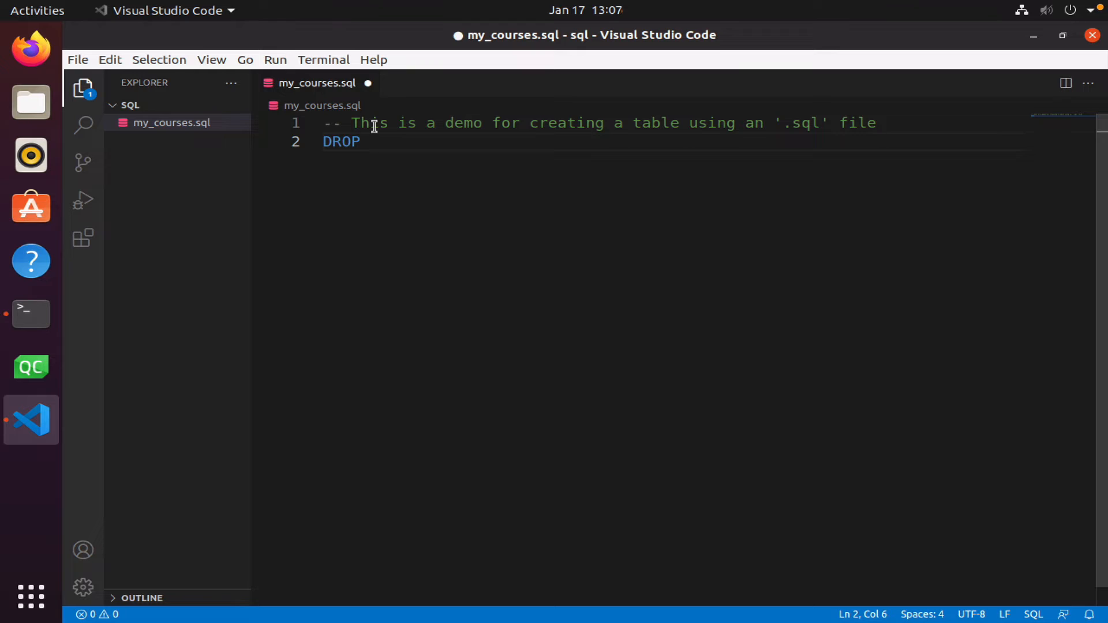
pyautogui.write('TAB')
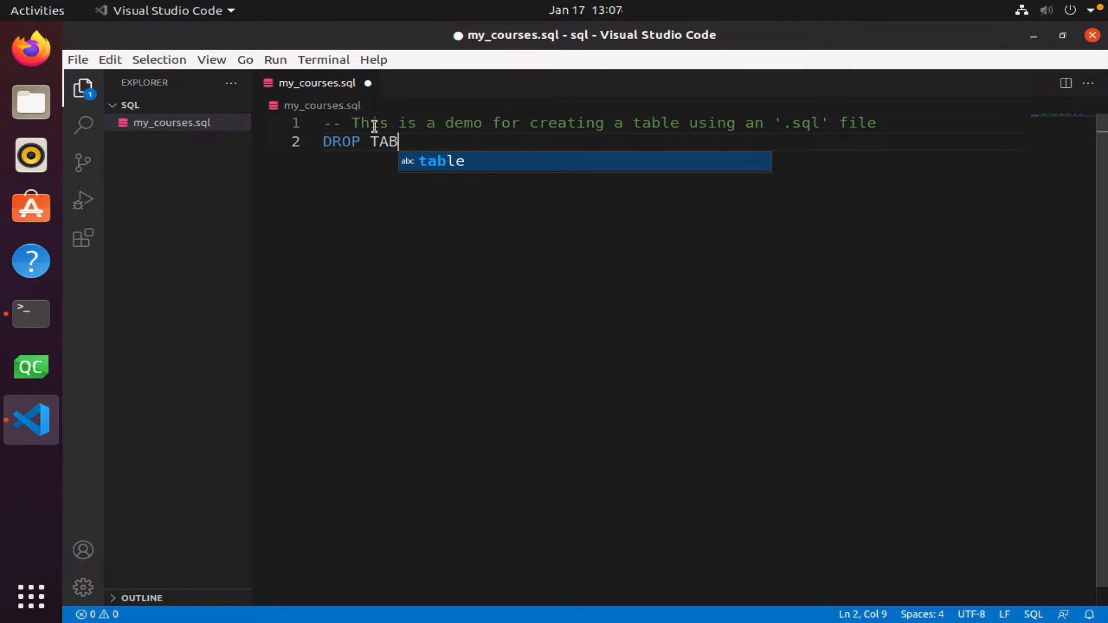
pyautogui.write('LE IF E')
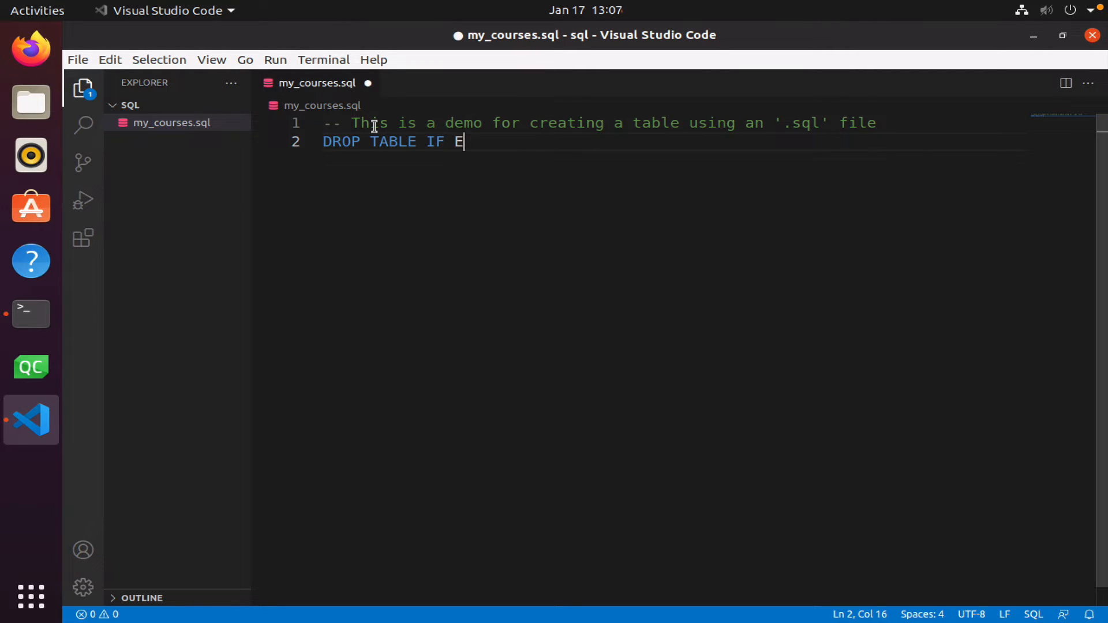
pyautogui.write('XIST')
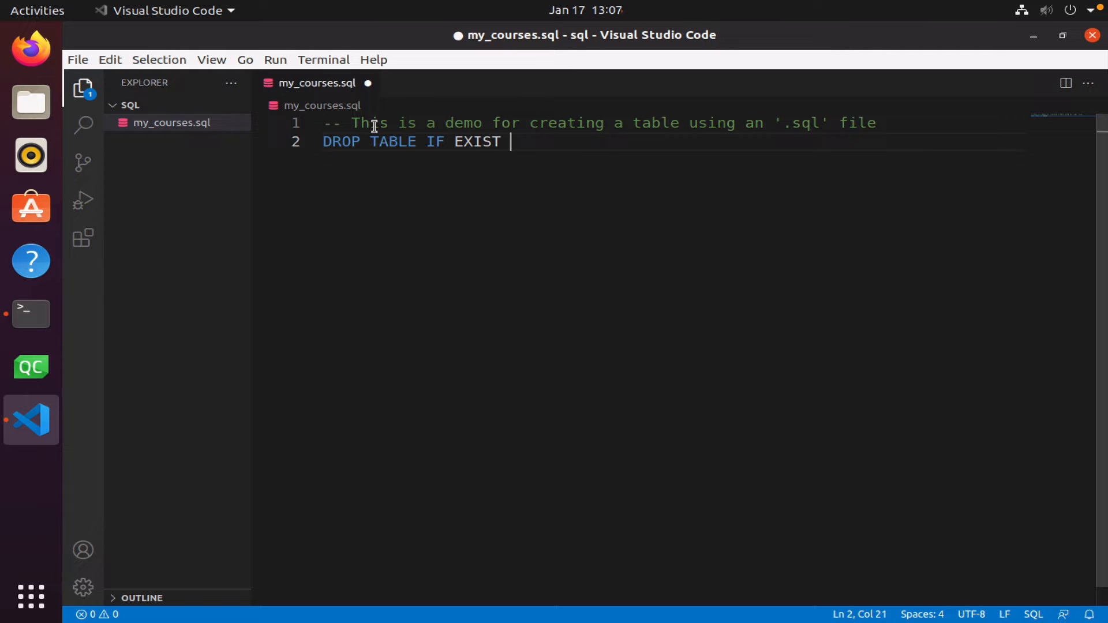
pyautogui.write('S')
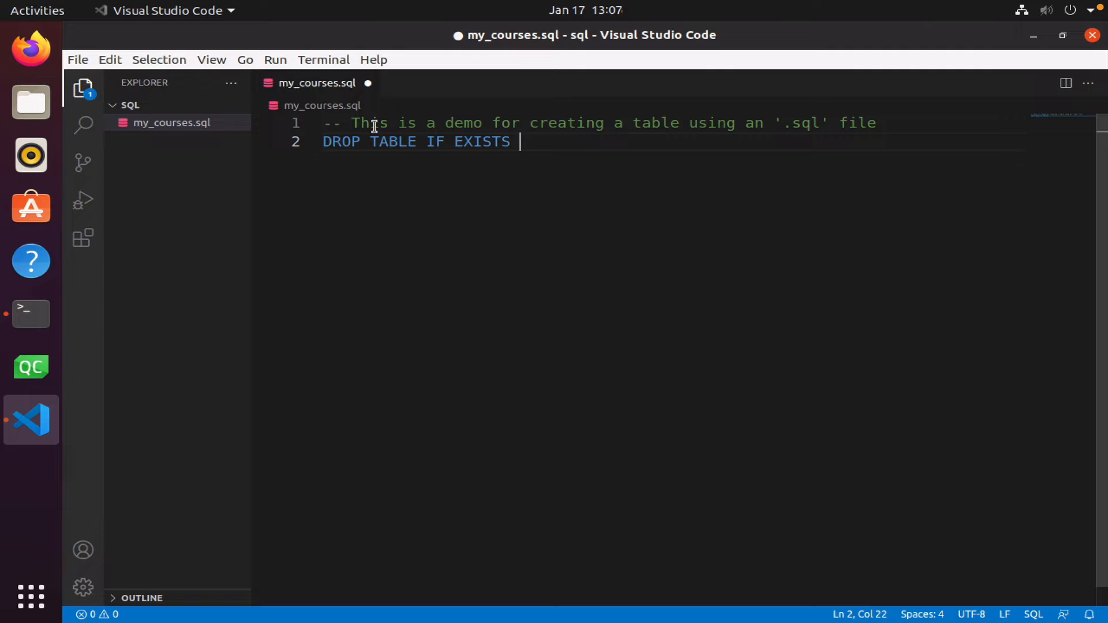
pyautogui.write('my_courses;')
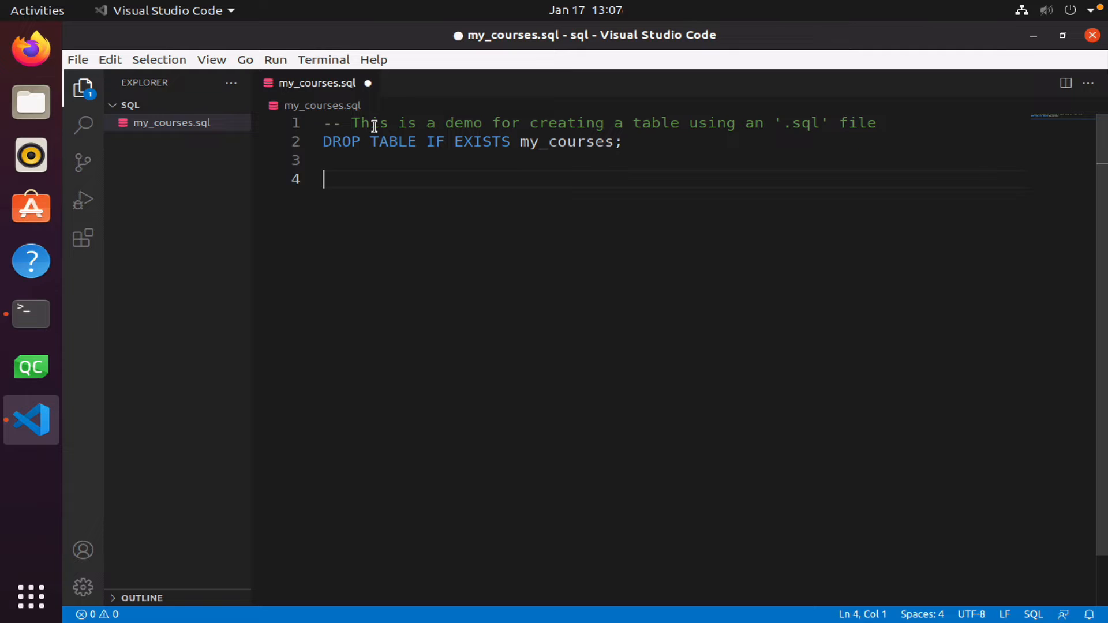
# Begin CREATE TABLE my_courses ( with a course_id text NOT NULL column
pyautogui.write('CREATE')
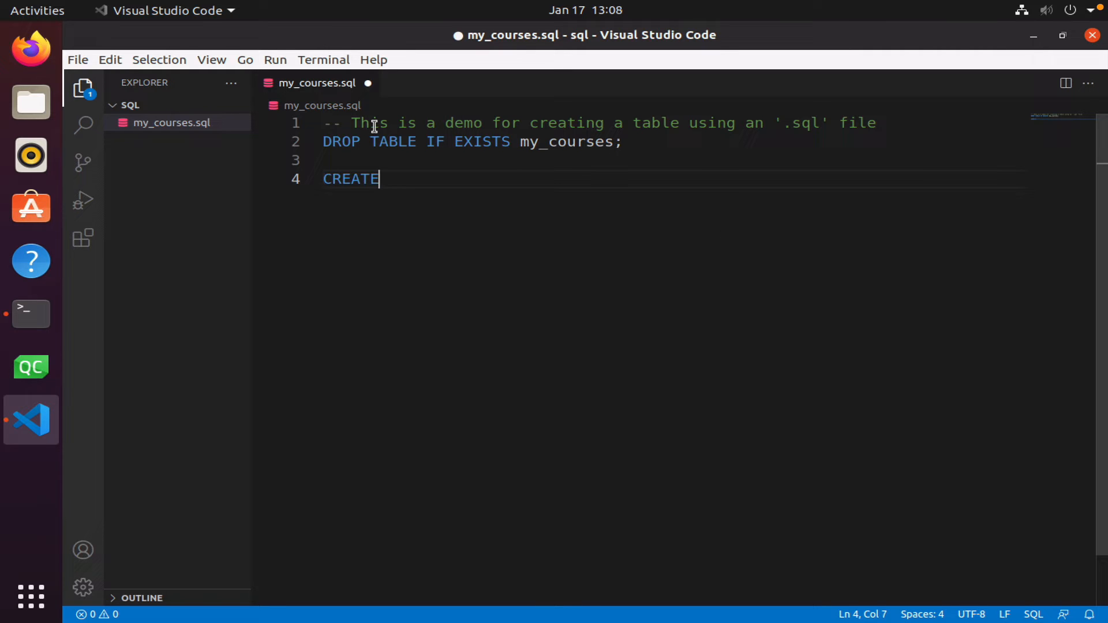
pyautogui.write('TABLE')
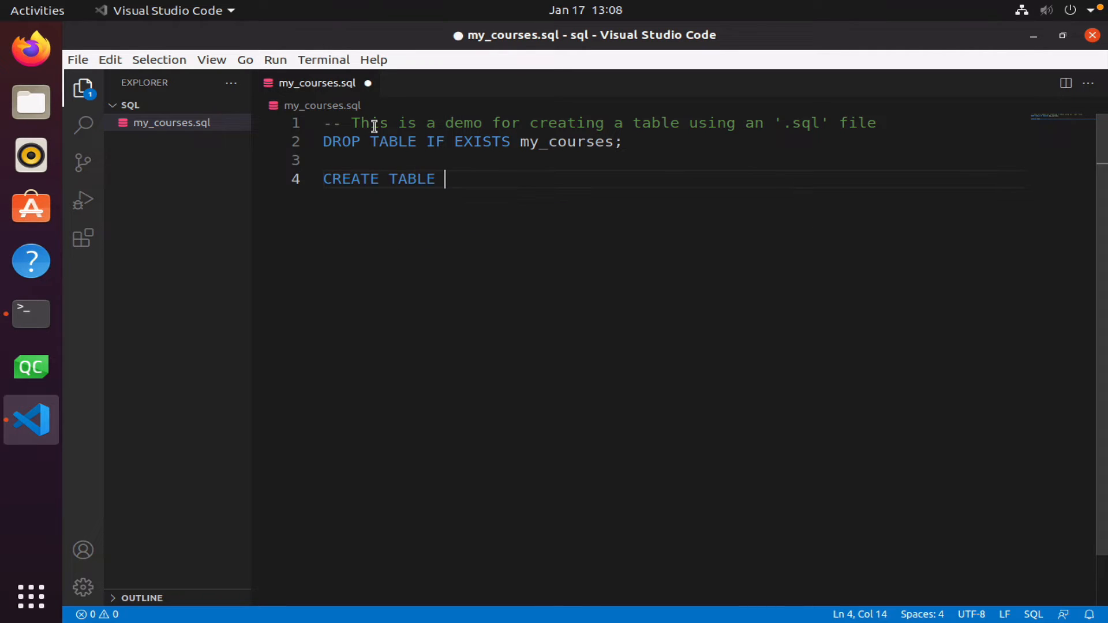
pyautogui.write('my_courses (')
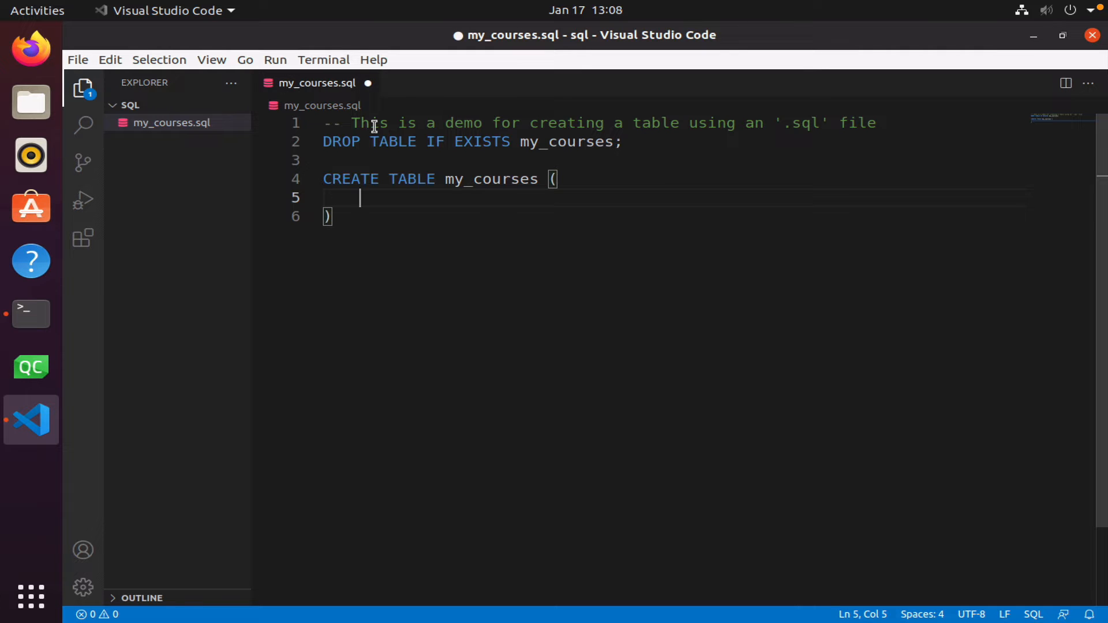
pyautogui.write('course')
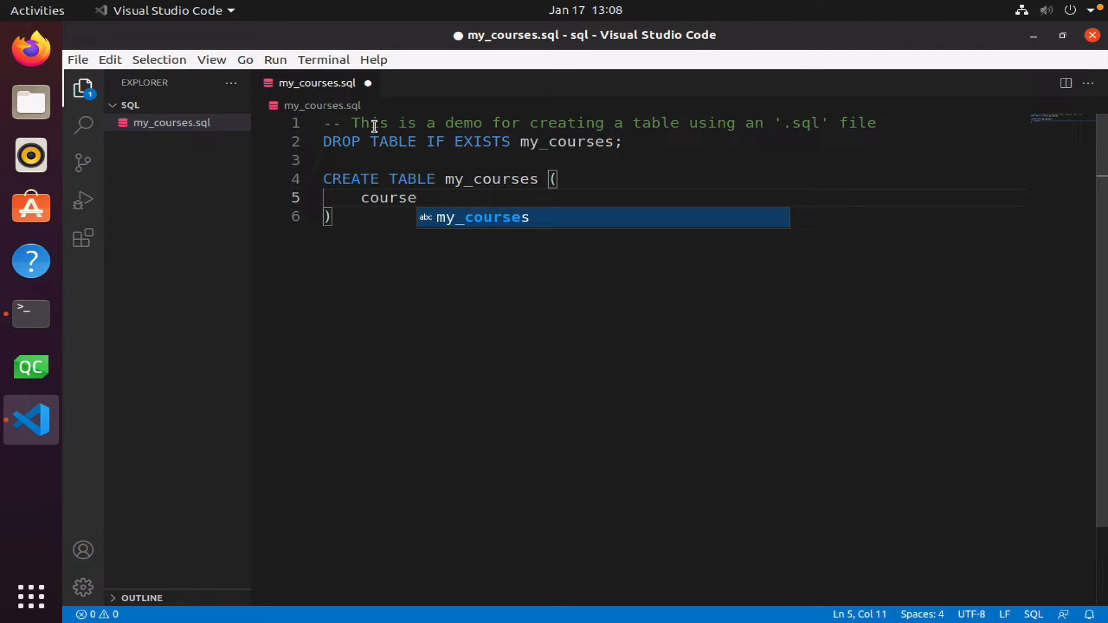
pyautogui.write('_id')
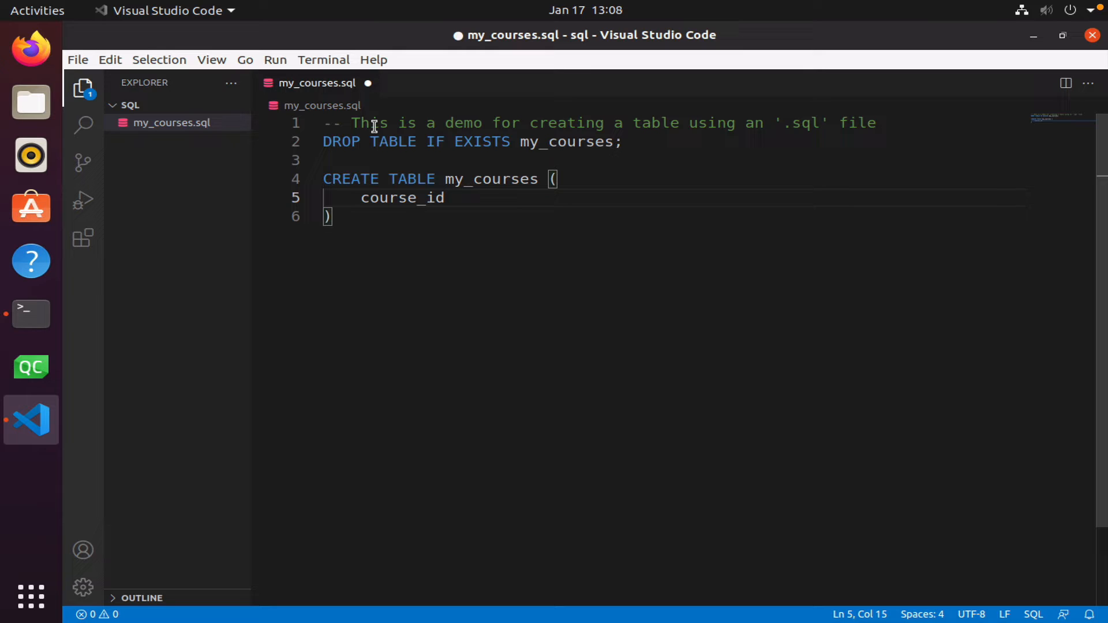
pyautogui.write('text')
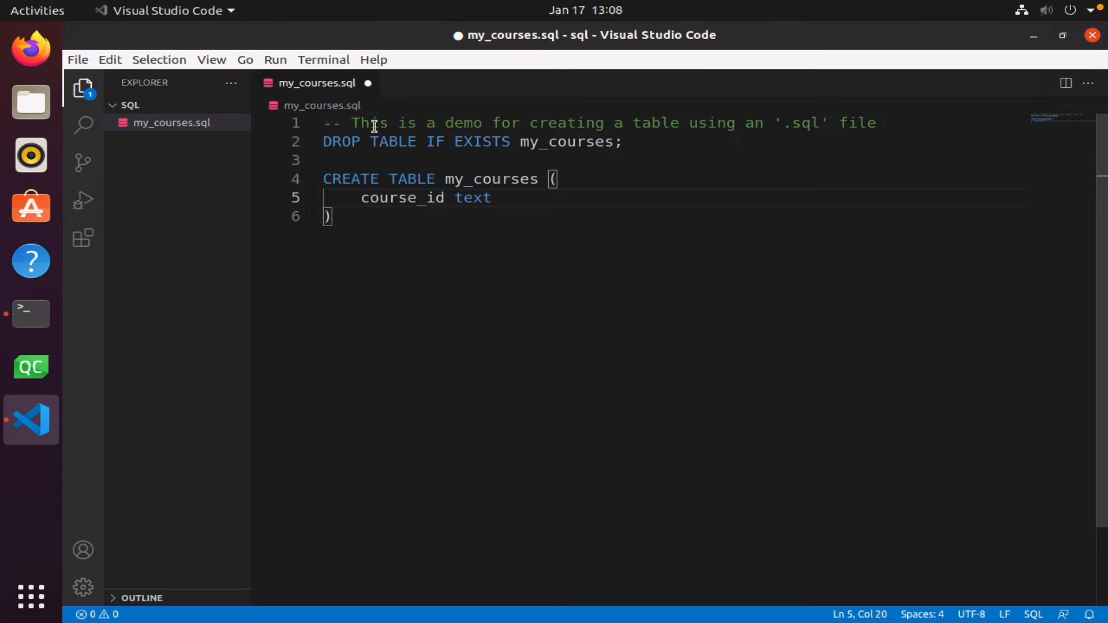
pyautogui.write('N')
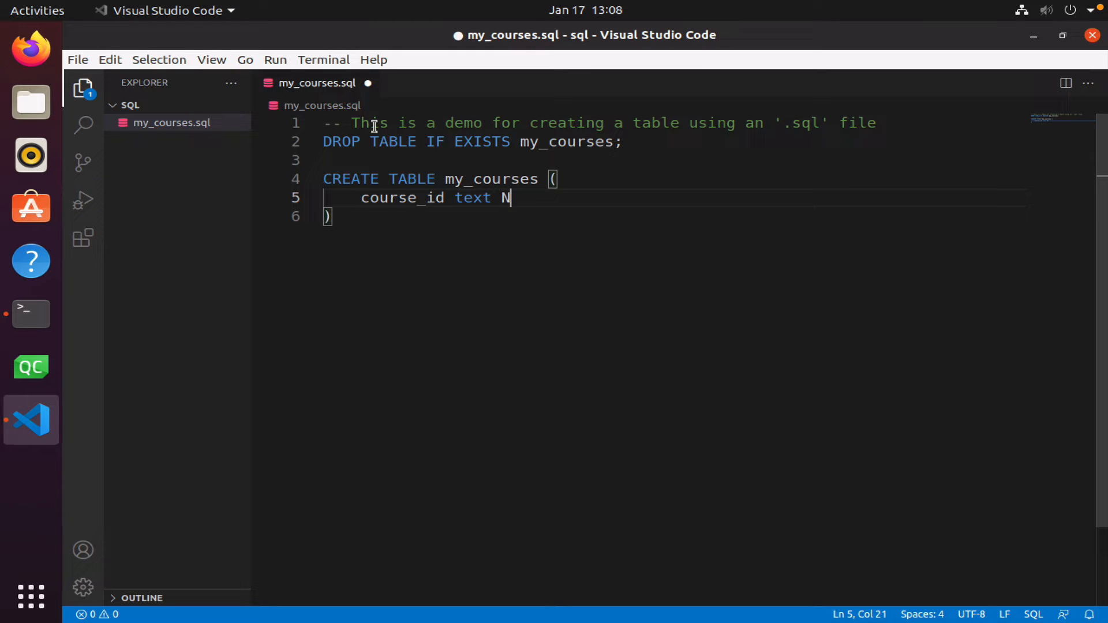
pyautogui.write('OT NU')
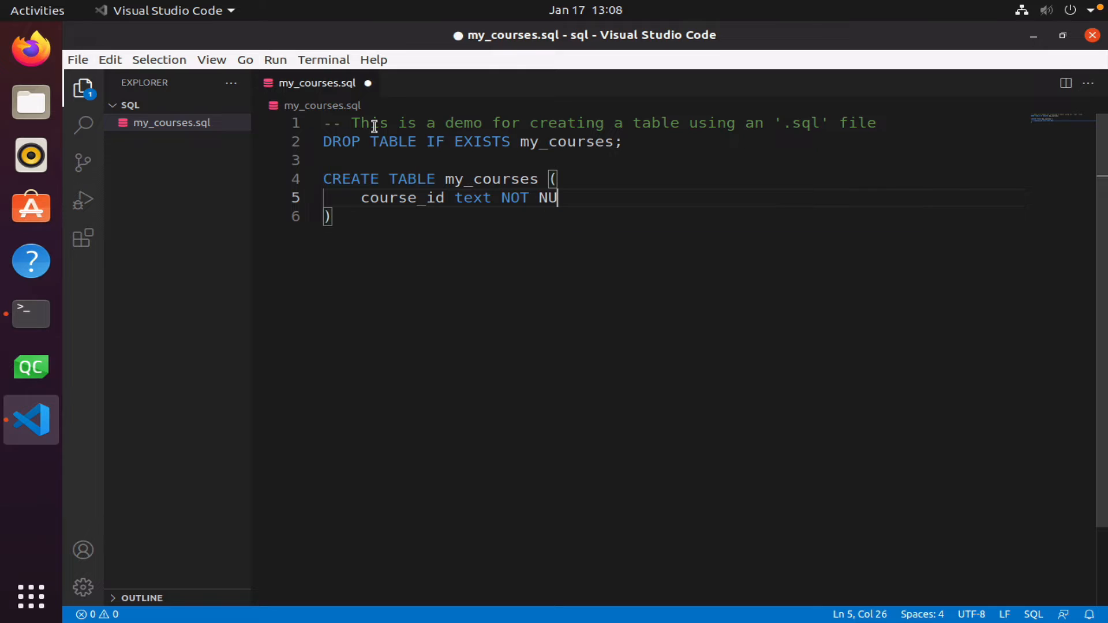
pyautogui.write('LL,')
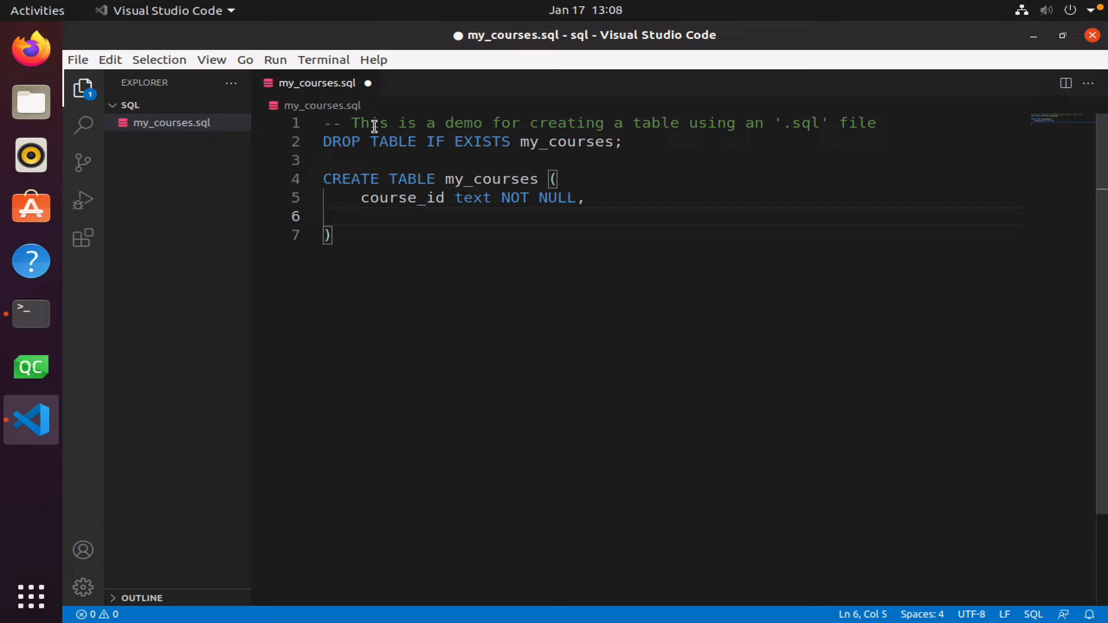
# Add a created_at column of type timestamp(0) with time zone
pyautogui.write('cre')
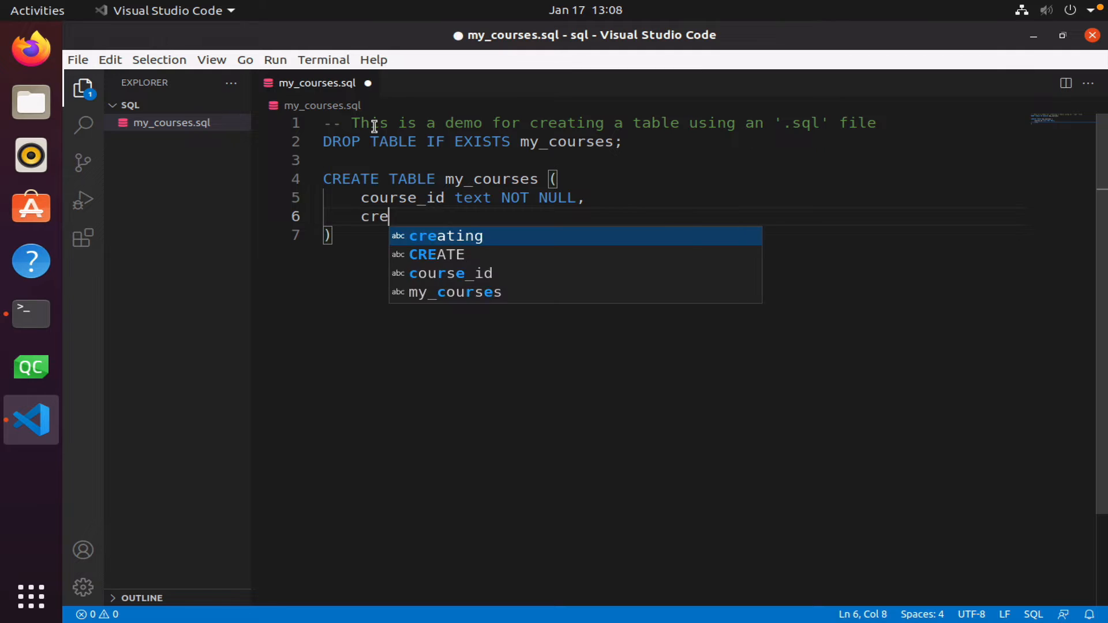
pyautogui.write('ated')
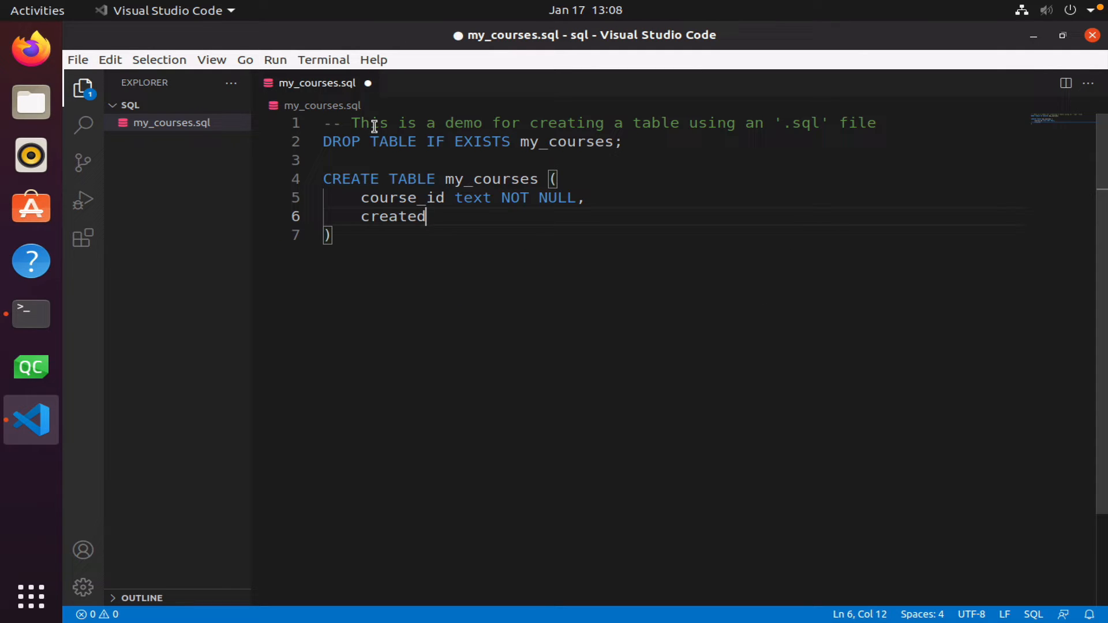
pyautogui.write('_at')
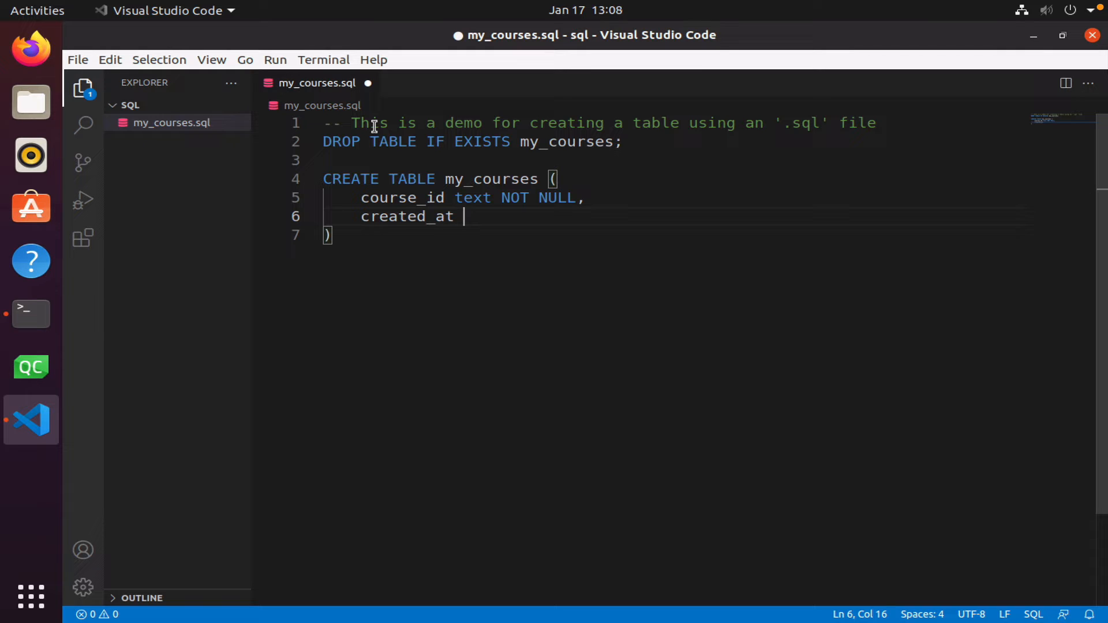
pyautogui.write('time')
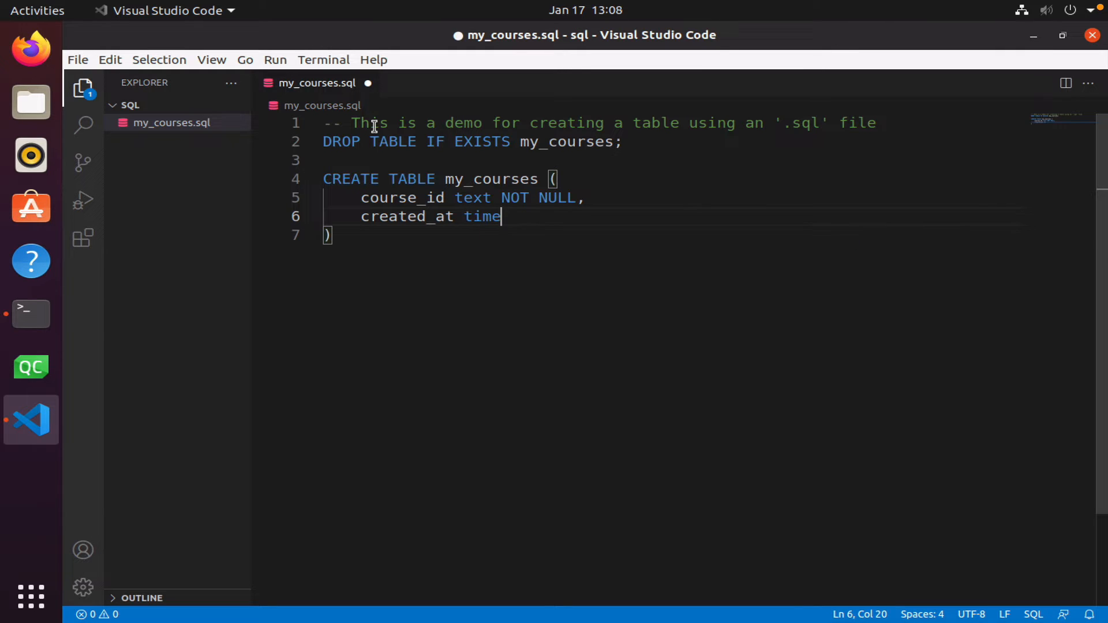
pyautogui.write('s')
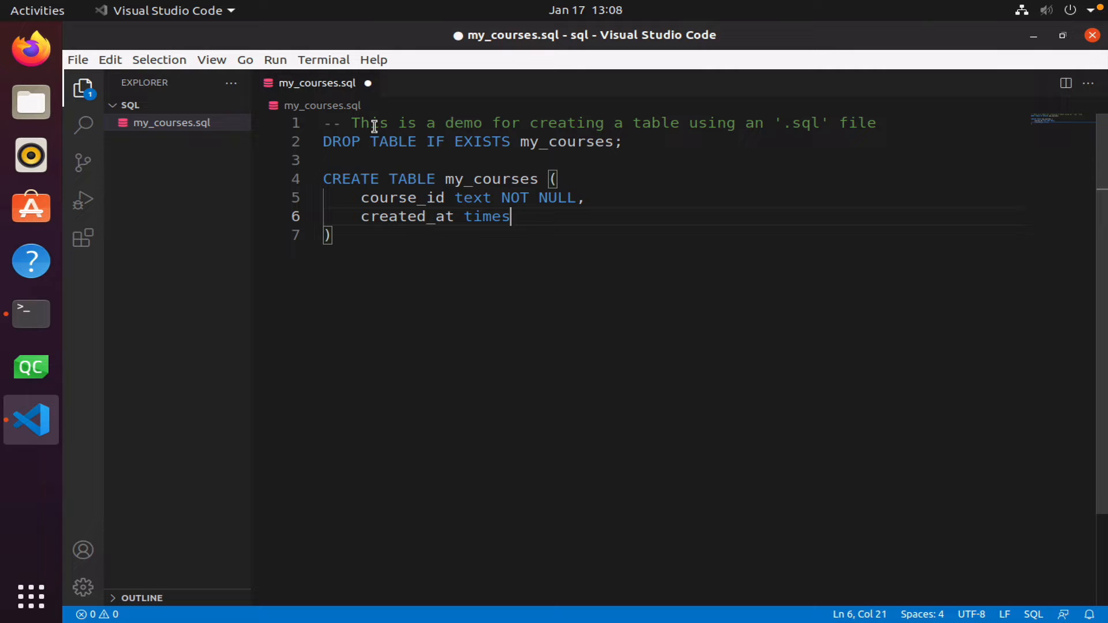
pyautogui.write('tamp')
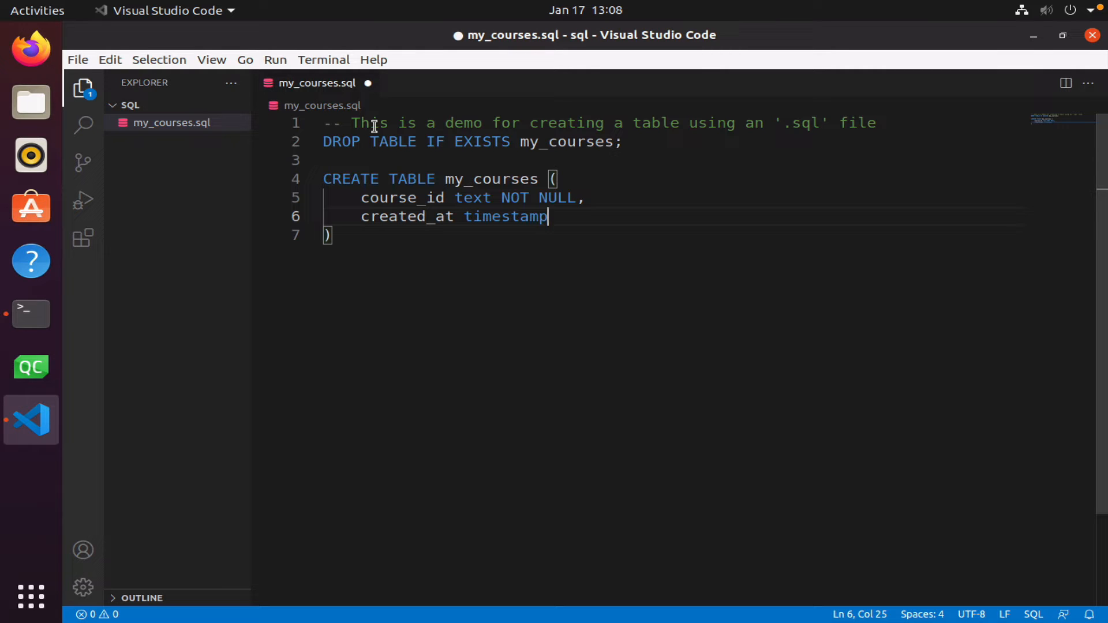
pyautogui.write('(0)')
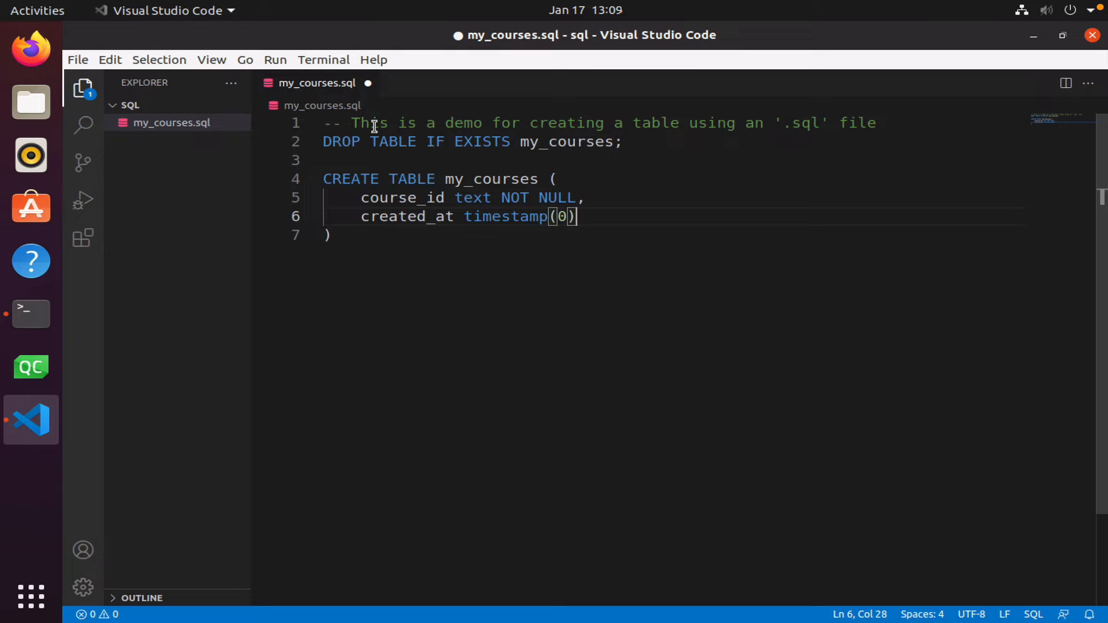
pyautogui.write('with')
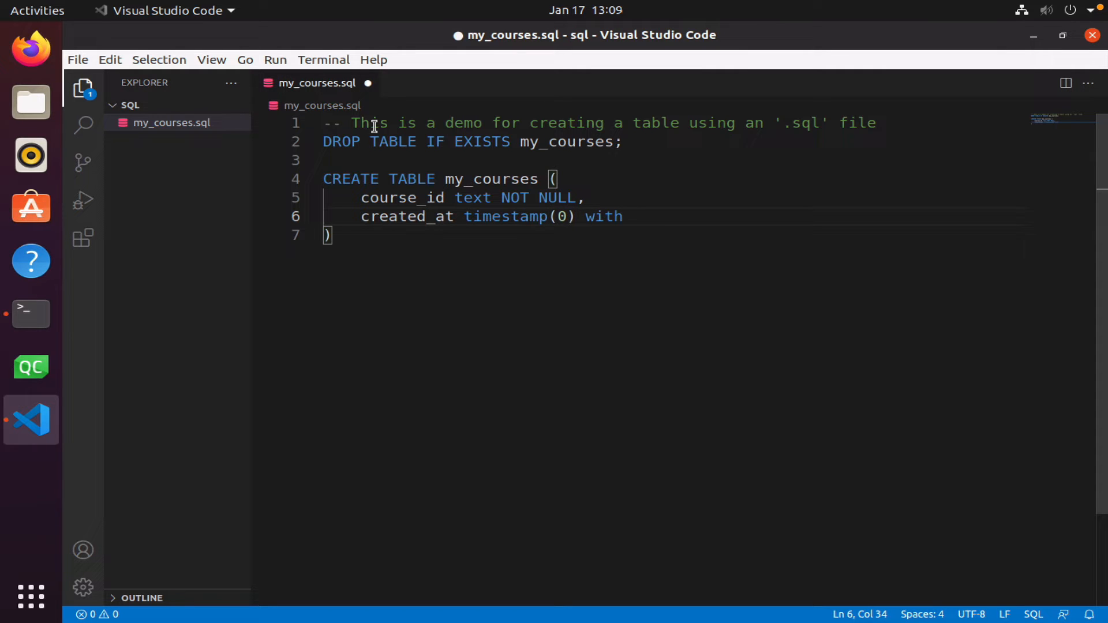
pyautogui.write('time')
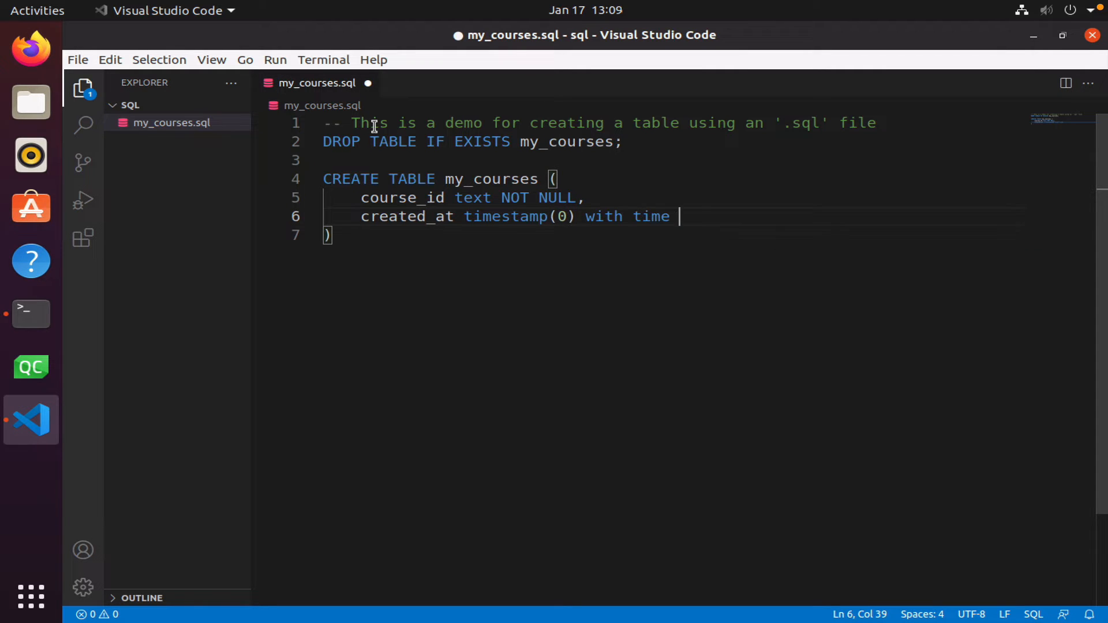
pyautogui.write('zone')
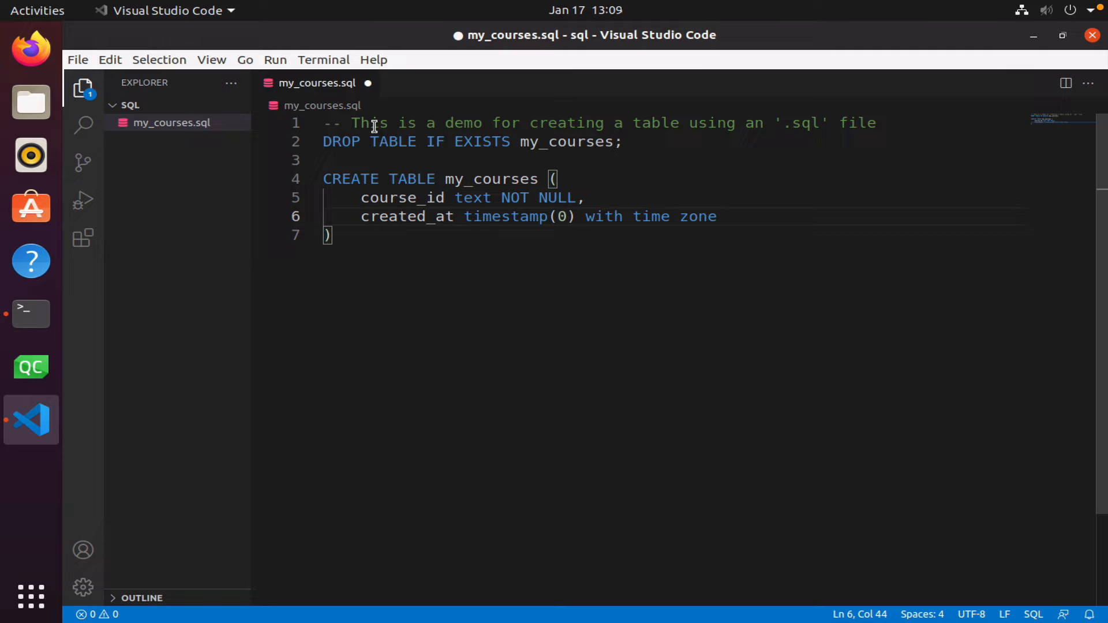
# Constrain created_at as NOT NULL DEFAULT NOW()
pyautogui.write('NOT')
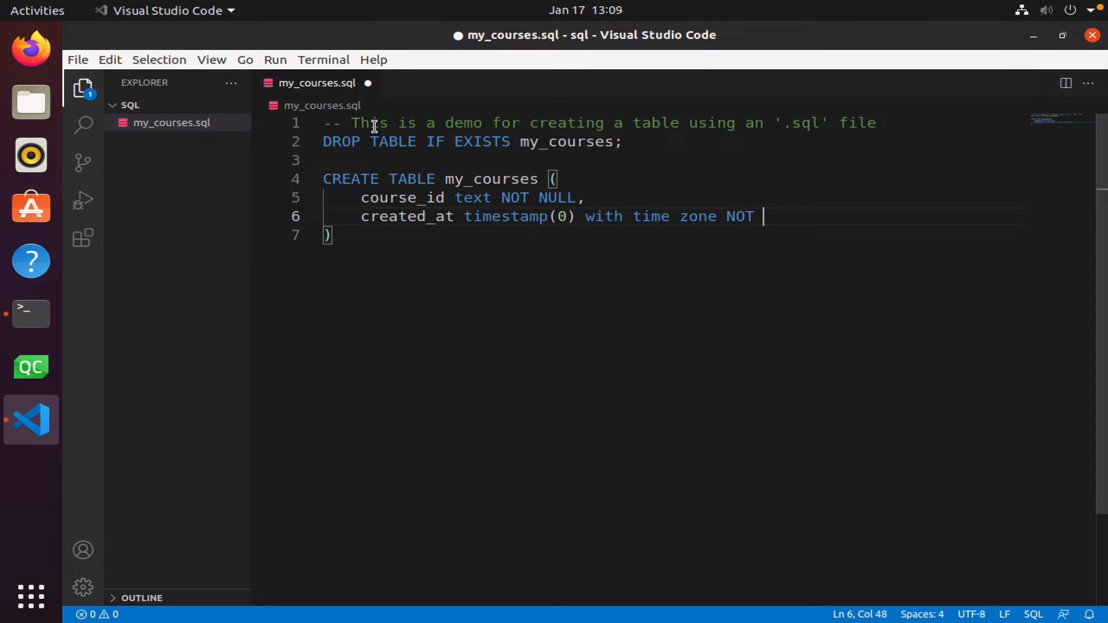
pyautogui.write('NU')
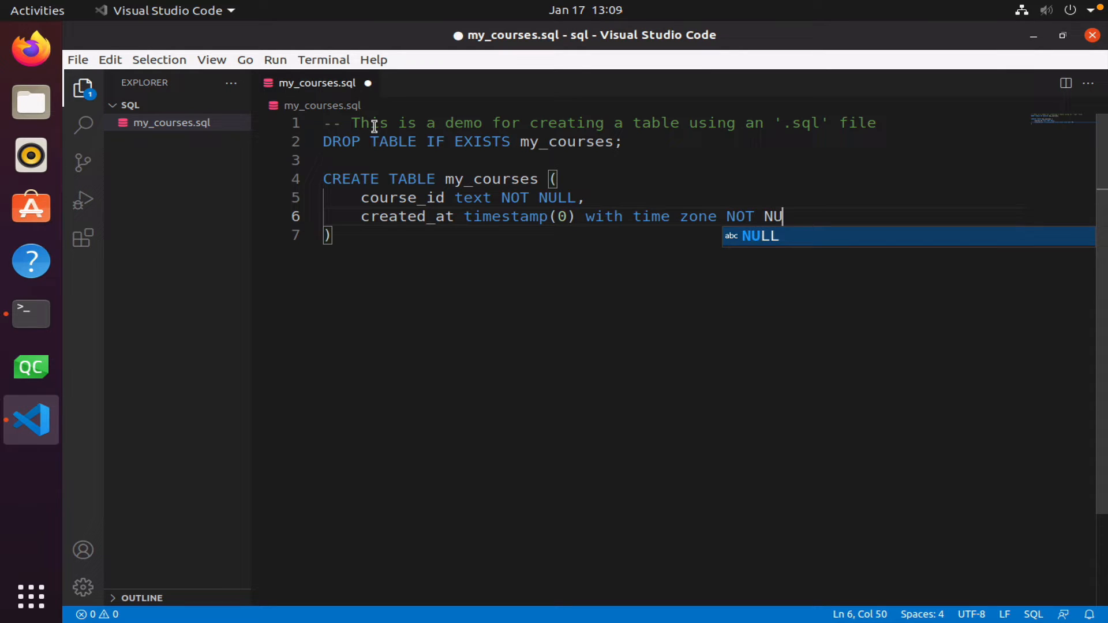
pyautogui.write('LL')
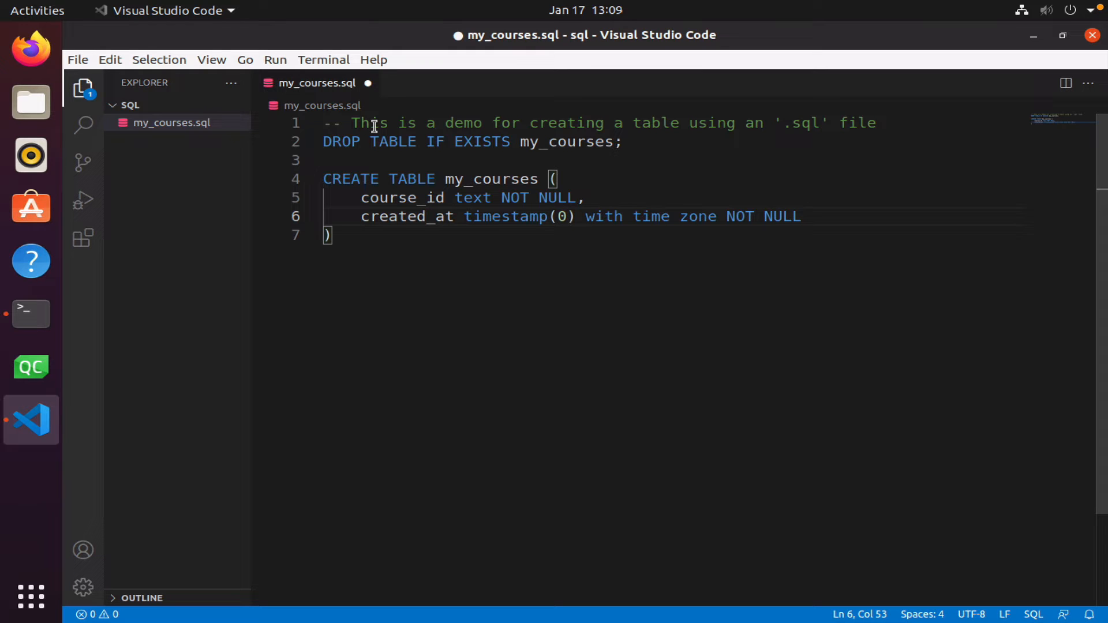
pyautogui.write('DEFAULT')
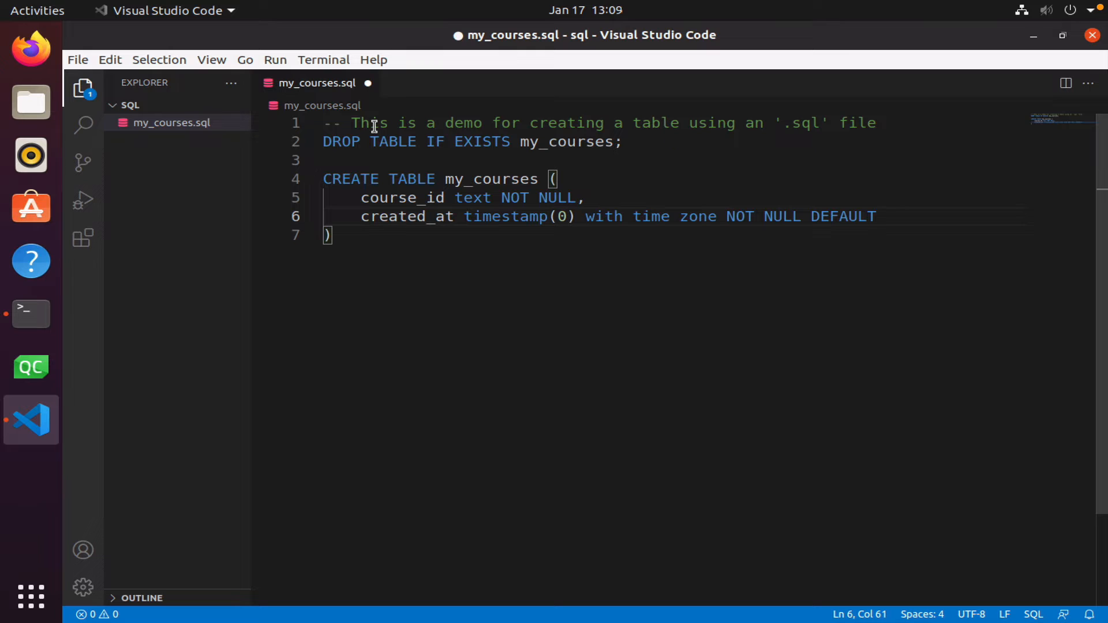
pyautogui.write('NOW()')
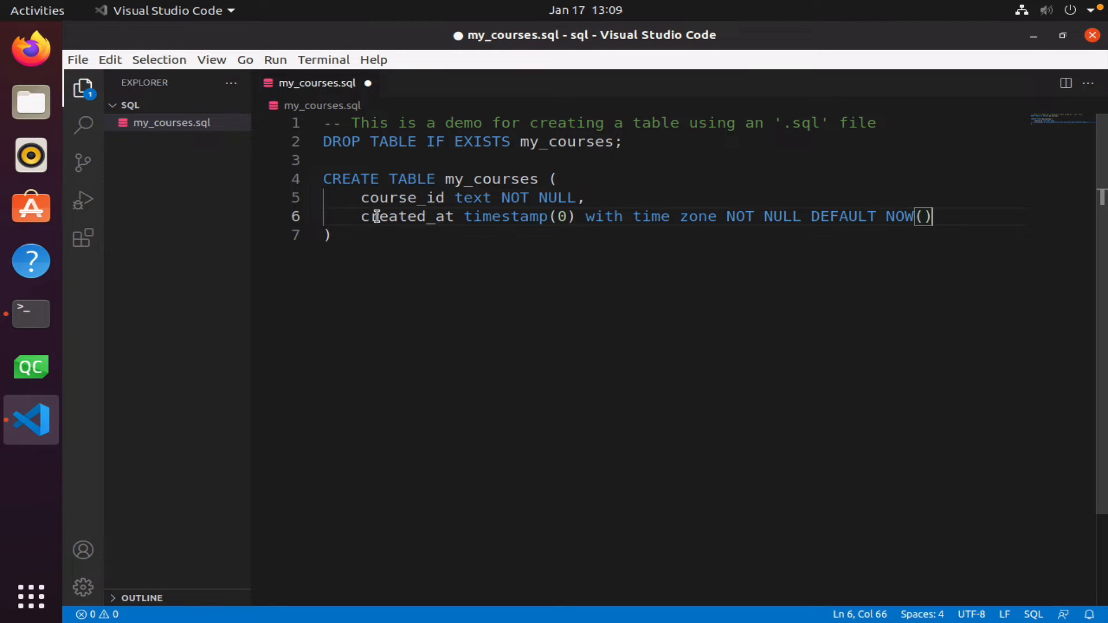
# Review the course_id and created_at definitions, then place the cursor at the end of the table definition
pyautogui.click(456, 198)
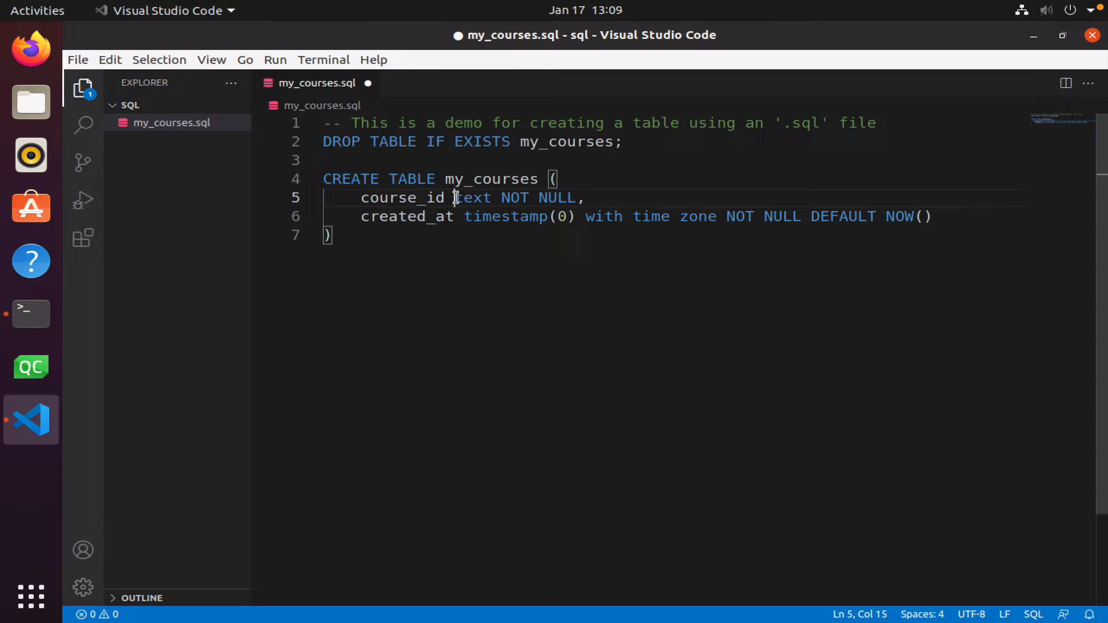
pyautogui.doubleClick(472, 198)
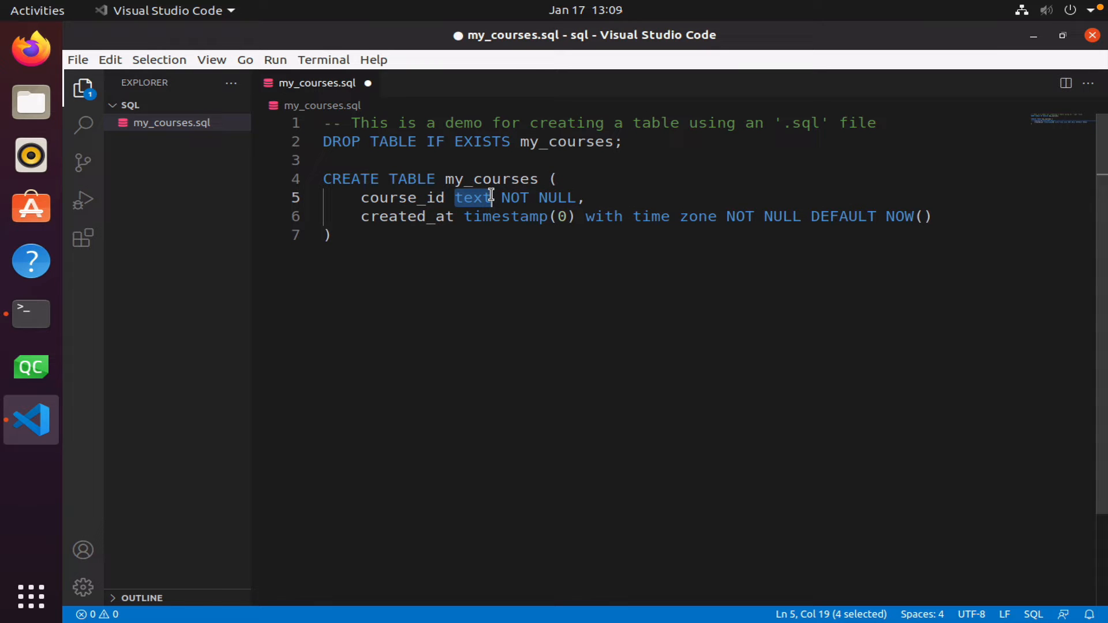
pyautogui.click(479, 198)
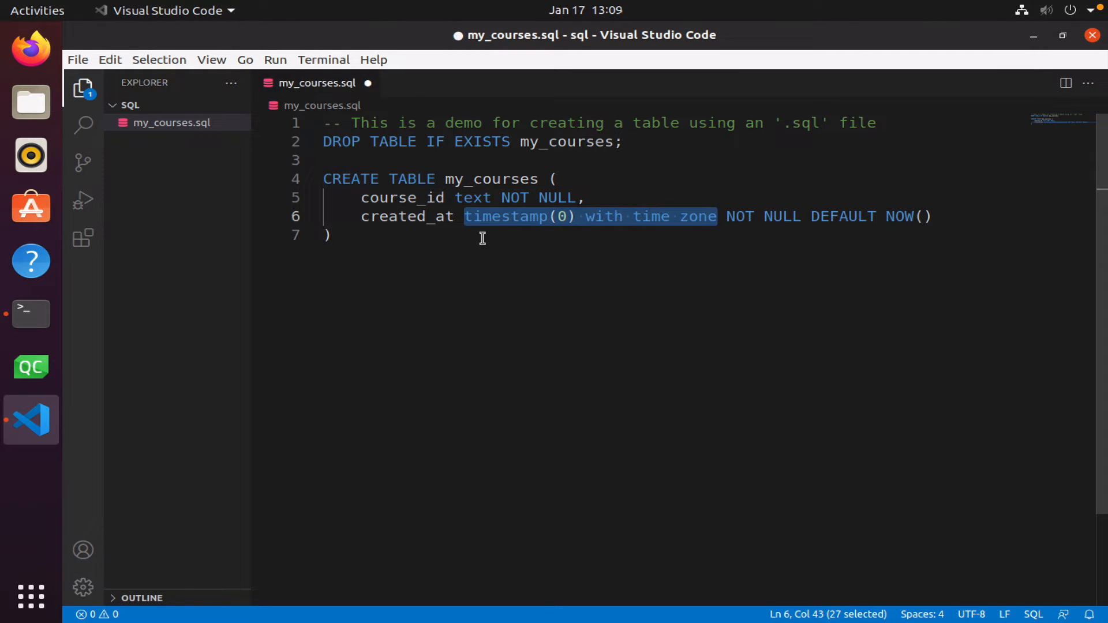
pyautogui.moveTo(687, 216)
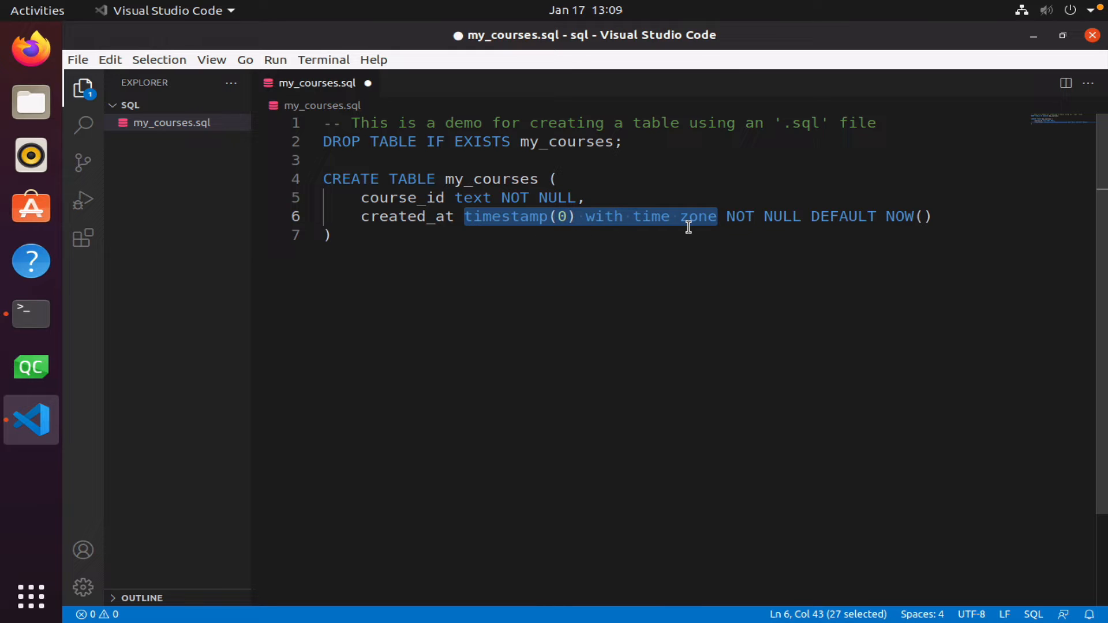
pyautogui.moveTo(555, 226)
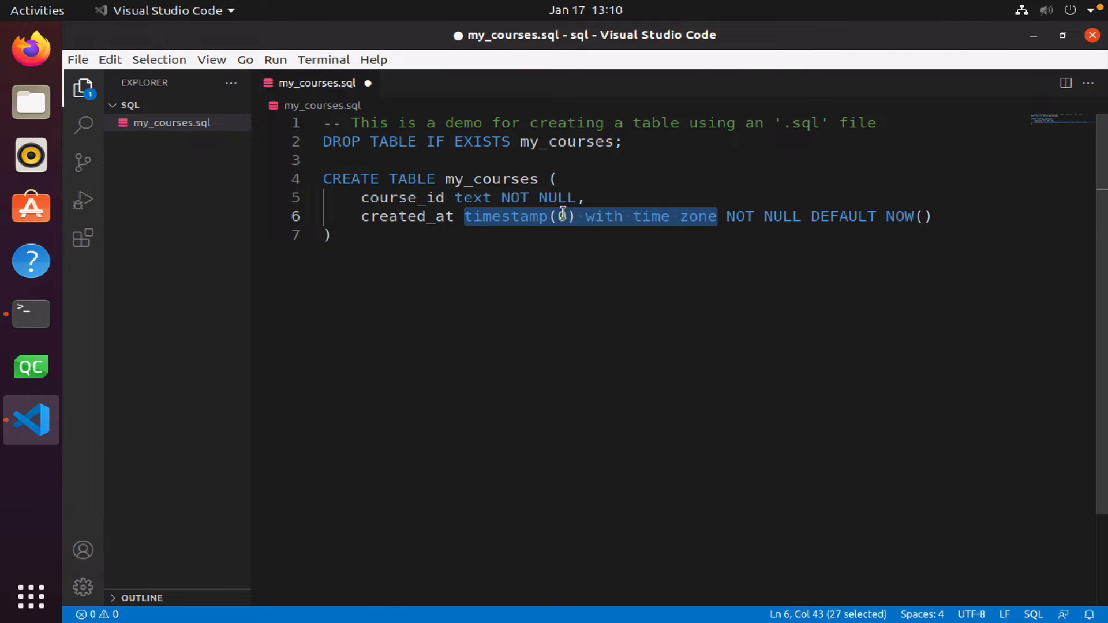
pyautogui.click(498, 198)
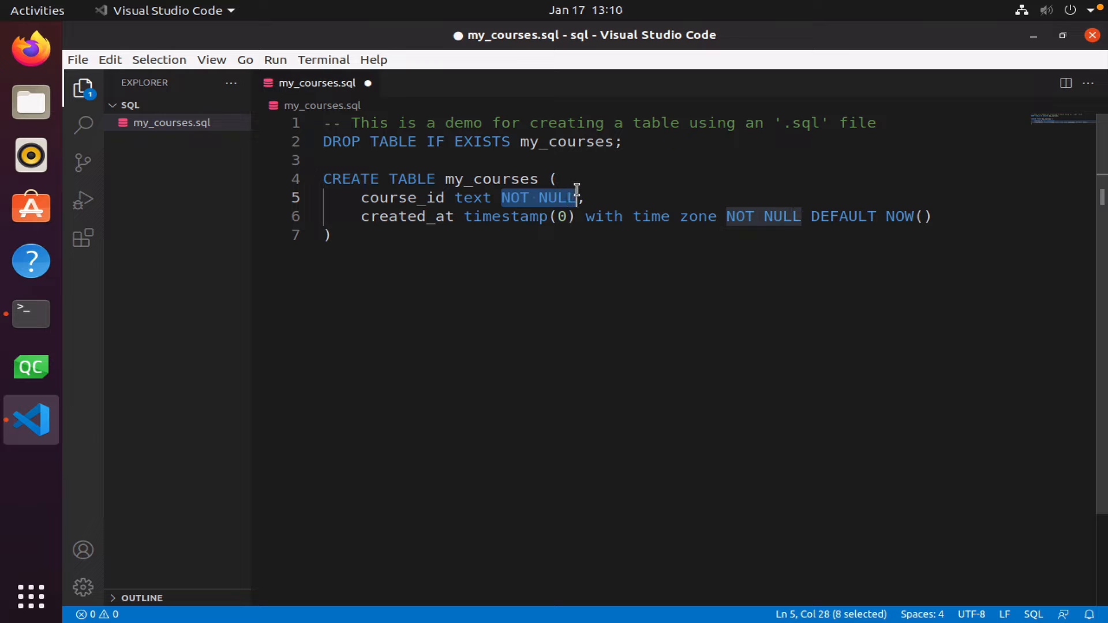
pyautogui.moveTo(538, 198)
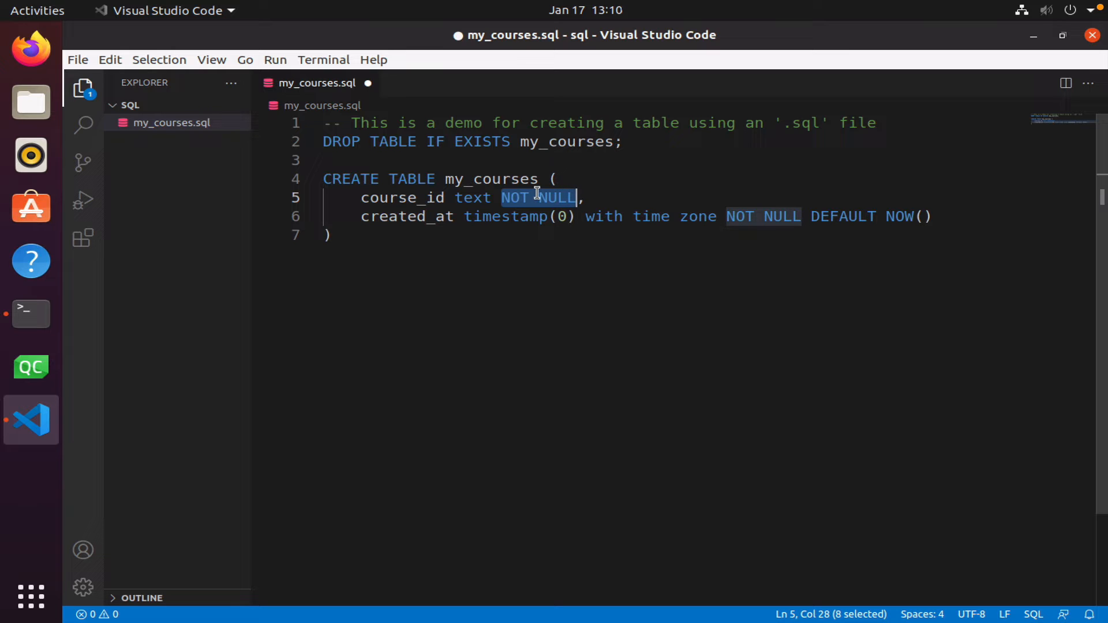
pyautogui.click(739, 217)
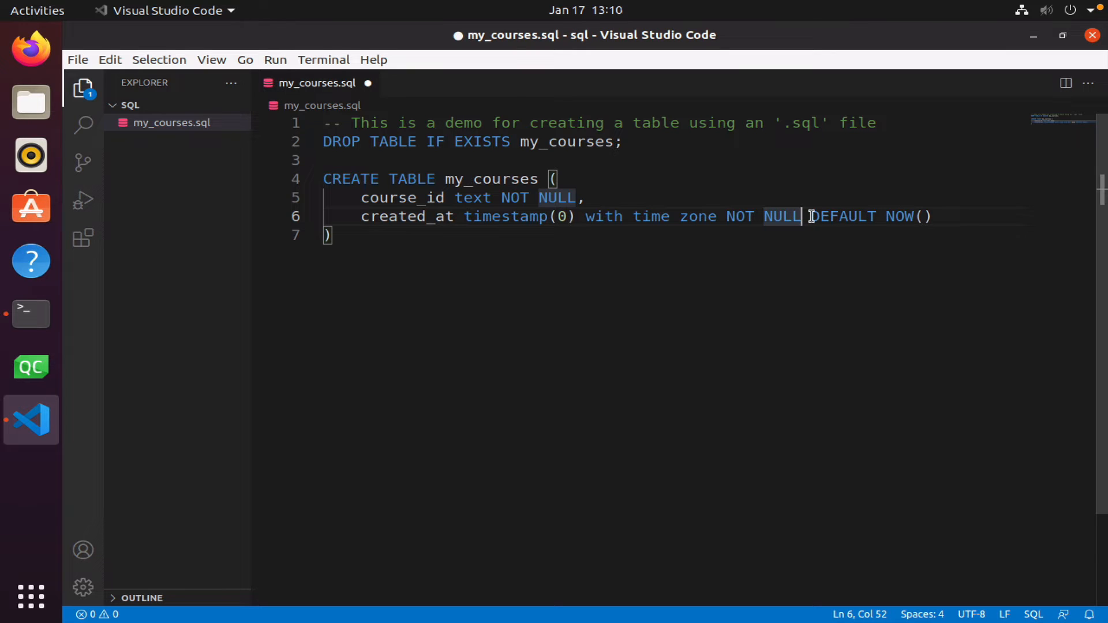
pyautogui.doubleClick(899, 216)
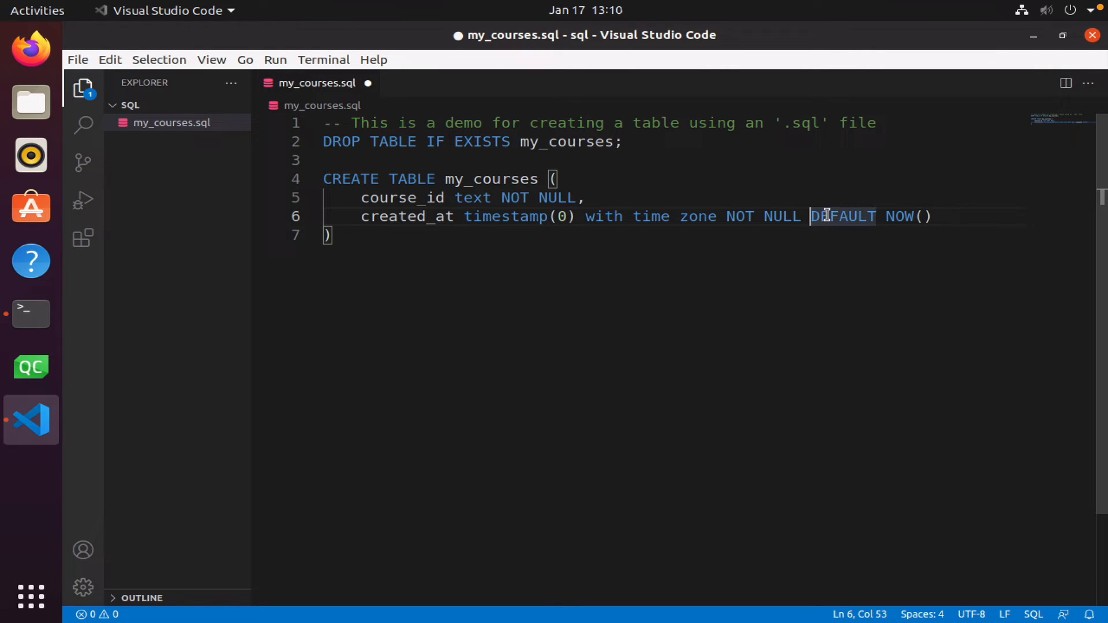
pyautogui.click(935, 217)
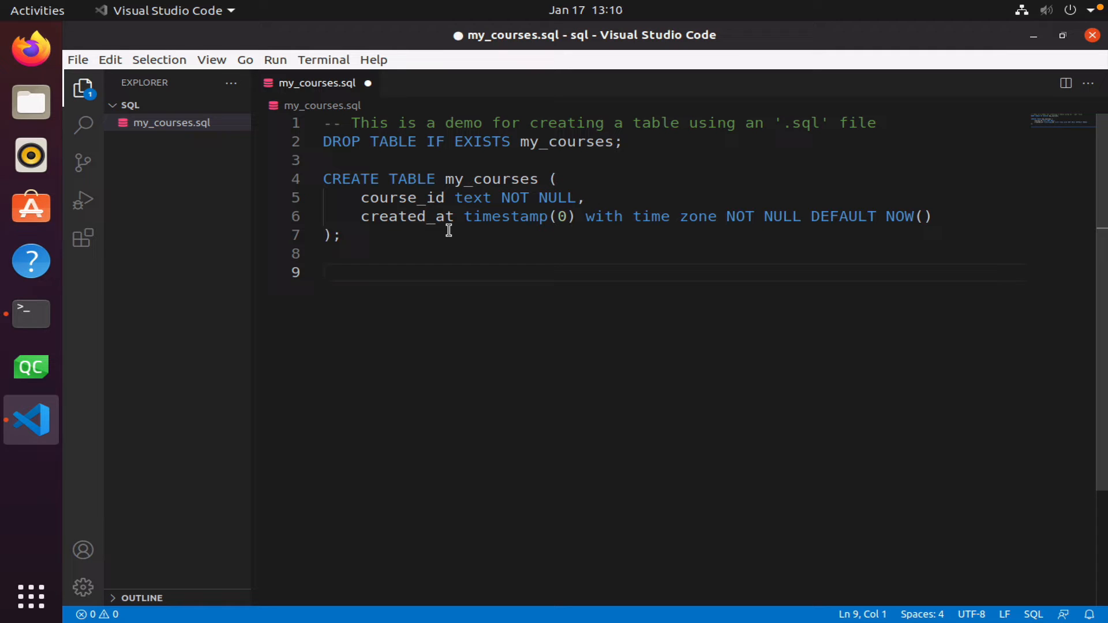
# Save the file and start INSERT INTO my_courses (course_id)
pyautogui.press('ctrl+s')
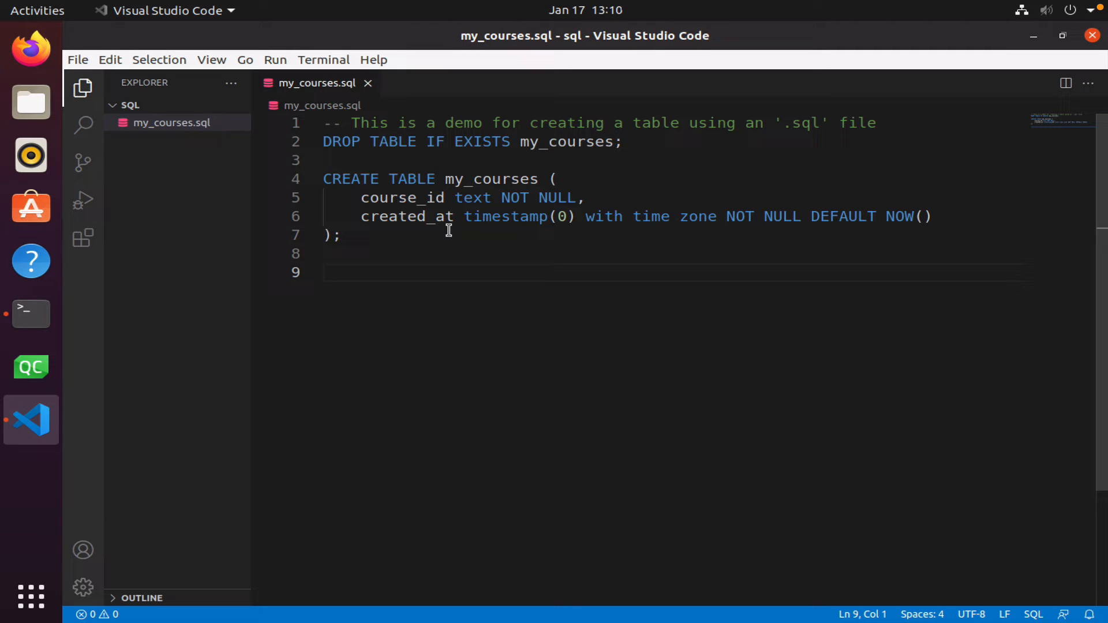
pyautogui.write('I')
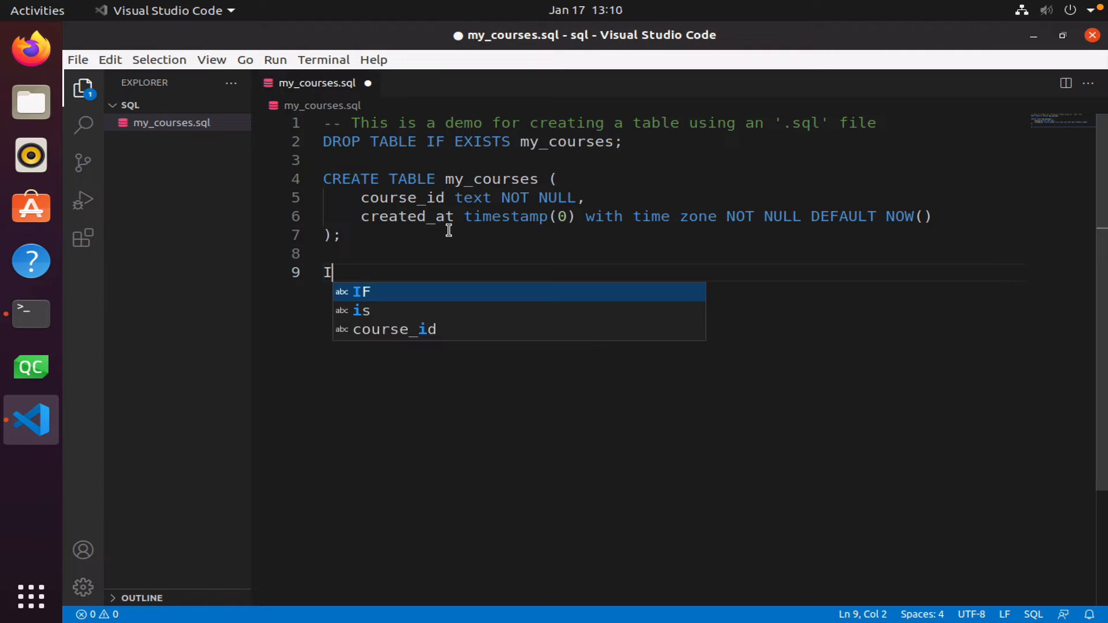
pyautogui.write('NSERT')
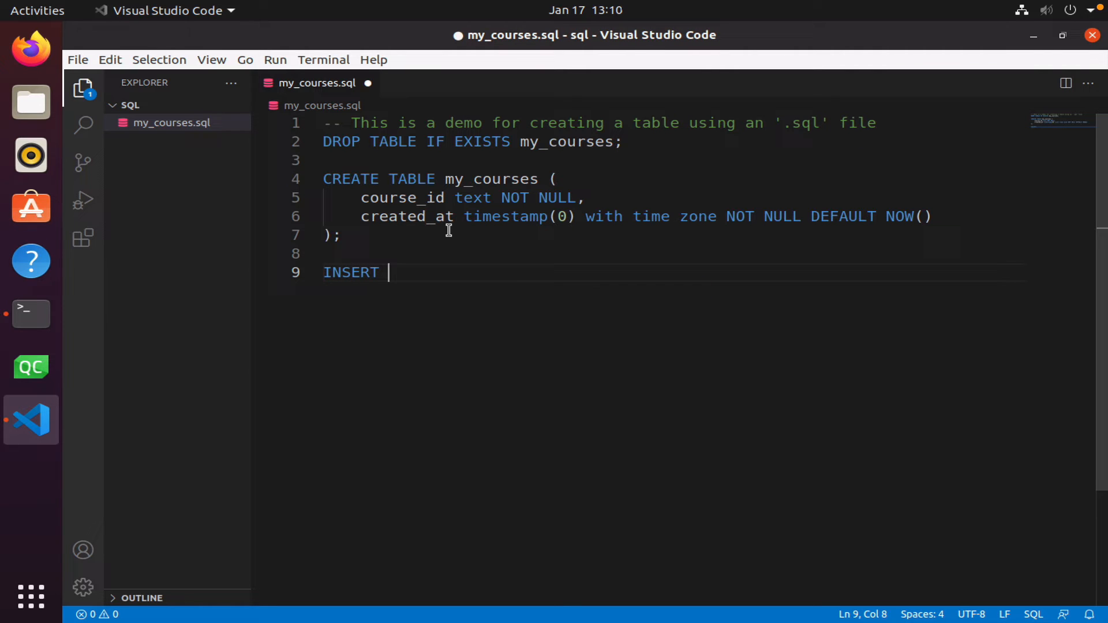
pyautogui.write('INTO')
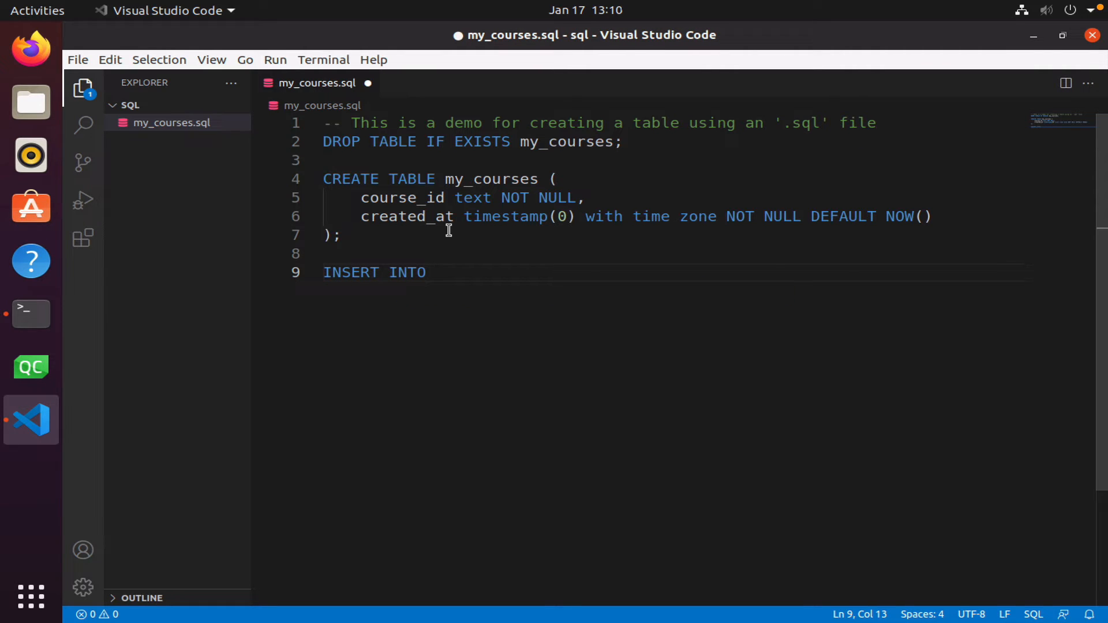
pyautogui.write('my_courses')
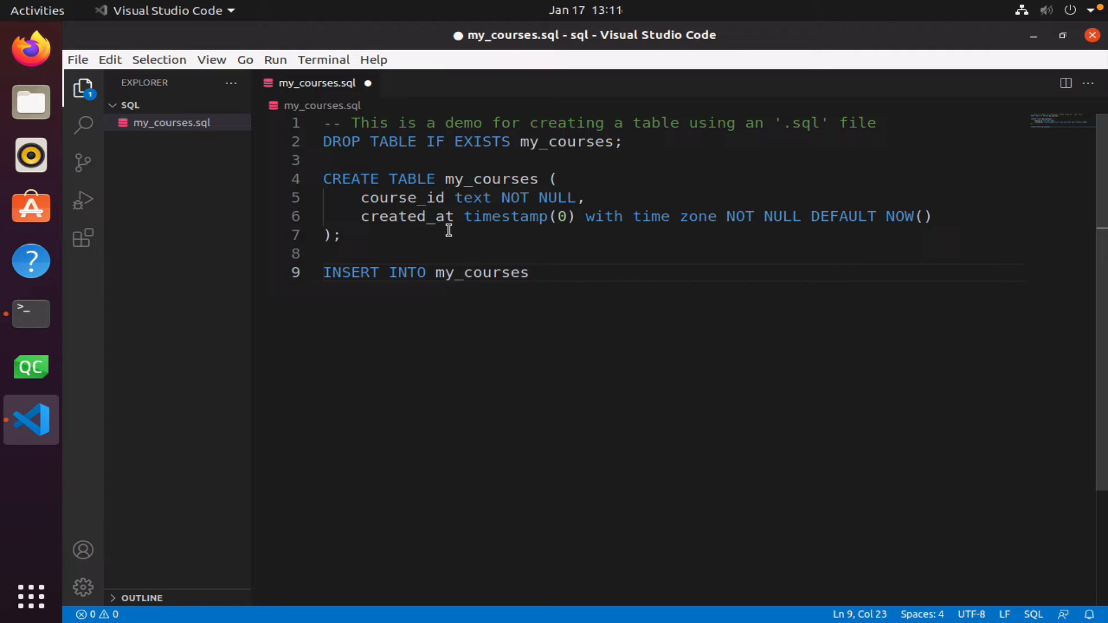
pyautogui.write('()')
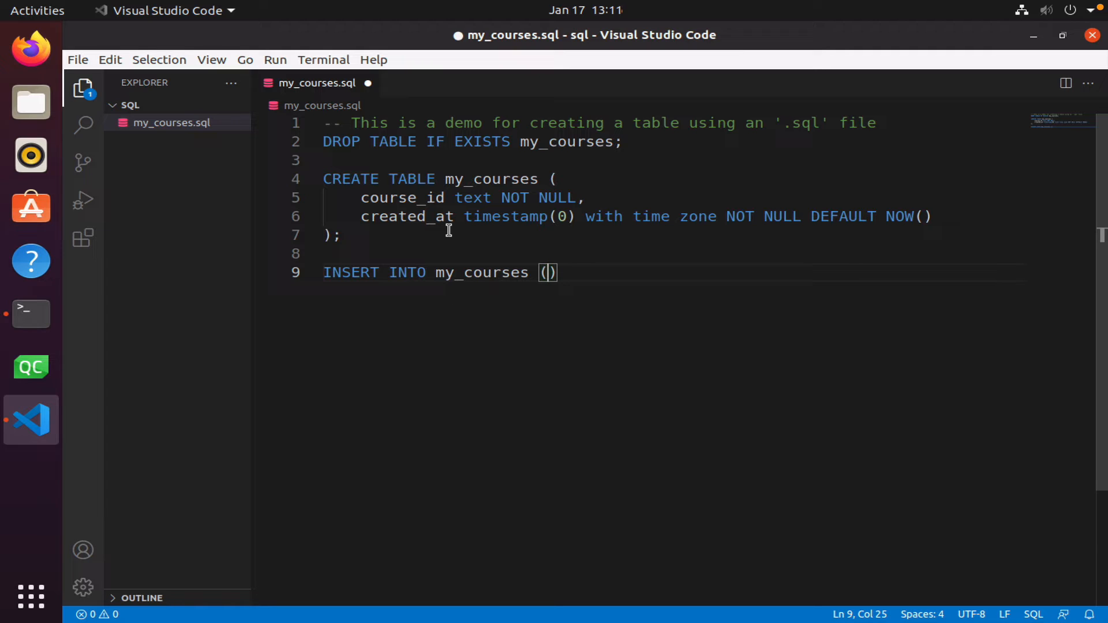
pyautogui.write('course_id')
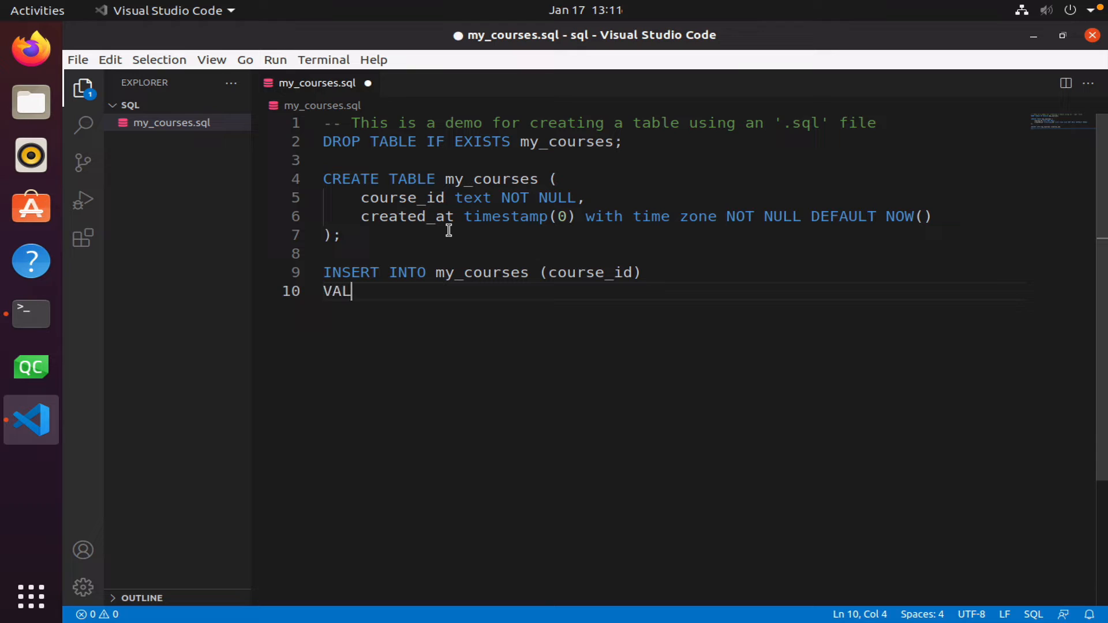
# Complete VALUES ('CMPS3162'); correcting the mistyped course number along the way
pyautogui.write('UES')
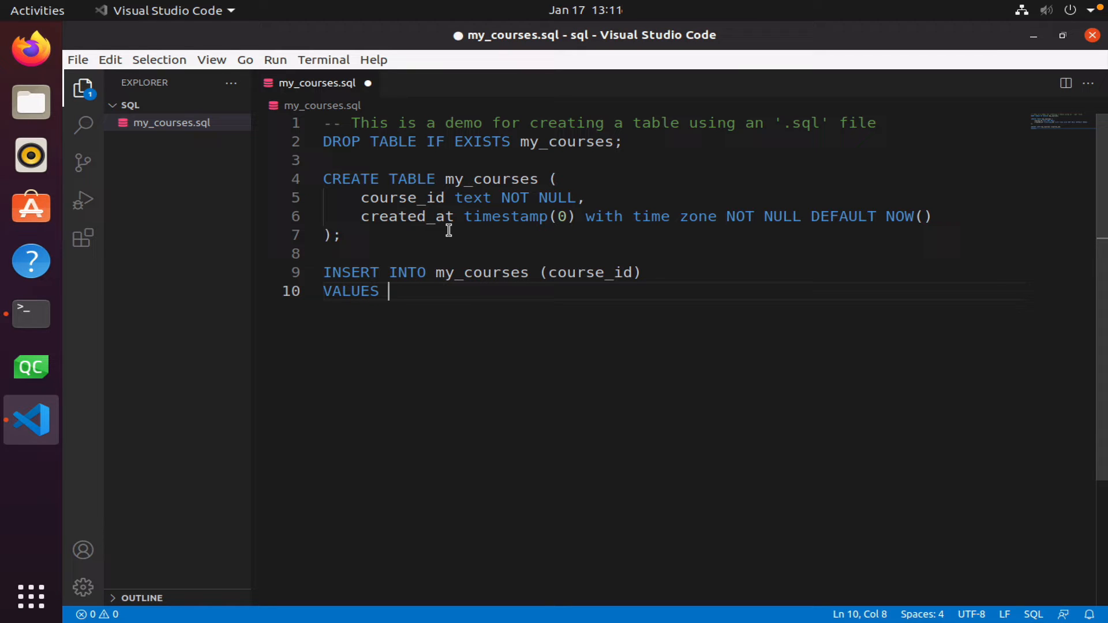
pyautogui.write("('')")
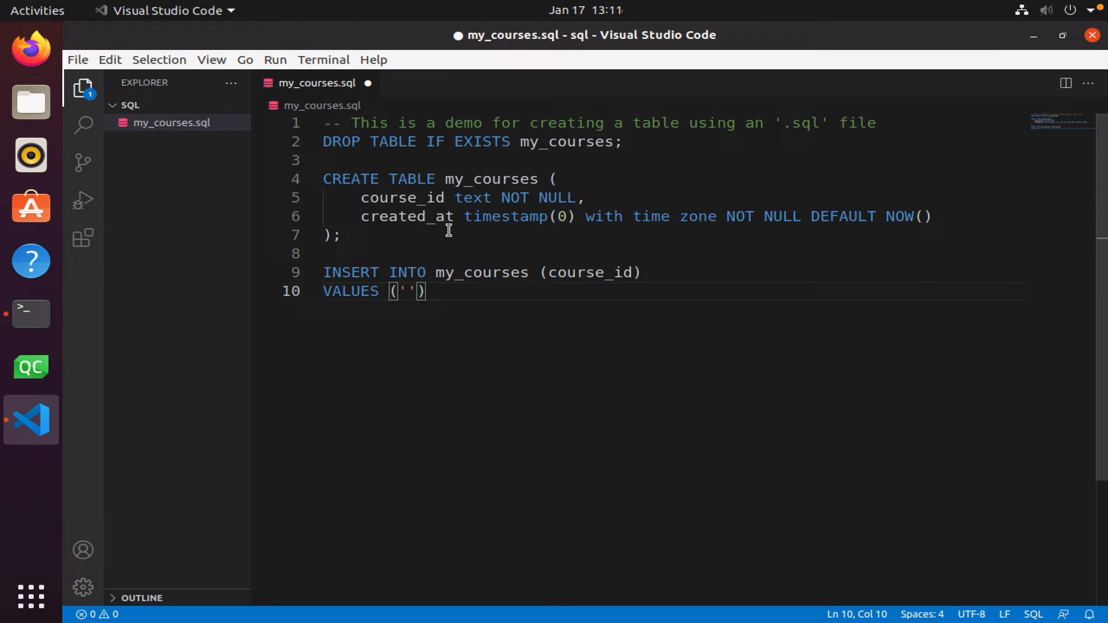
pyautogui.write('CMPS')
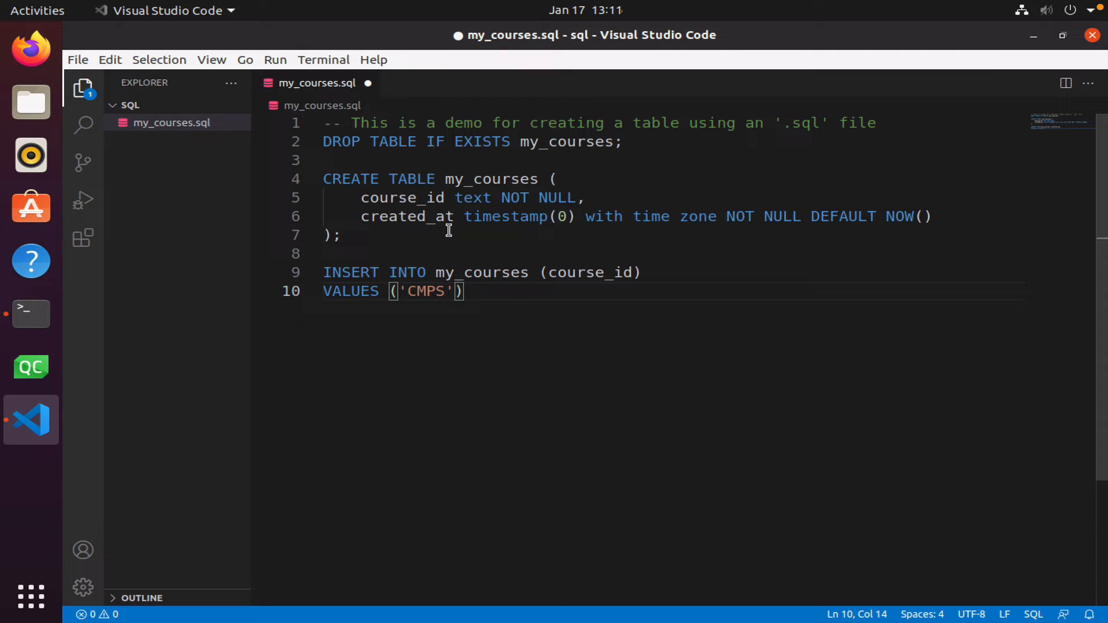
pyautogui.write('31')
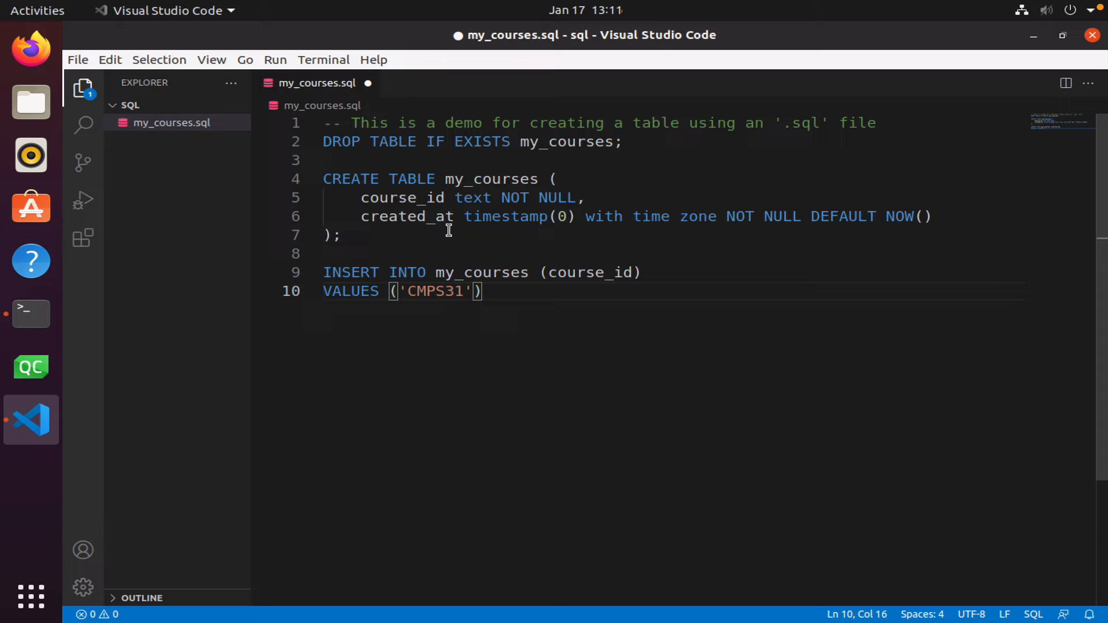
pyautogui.press('BackSpace')
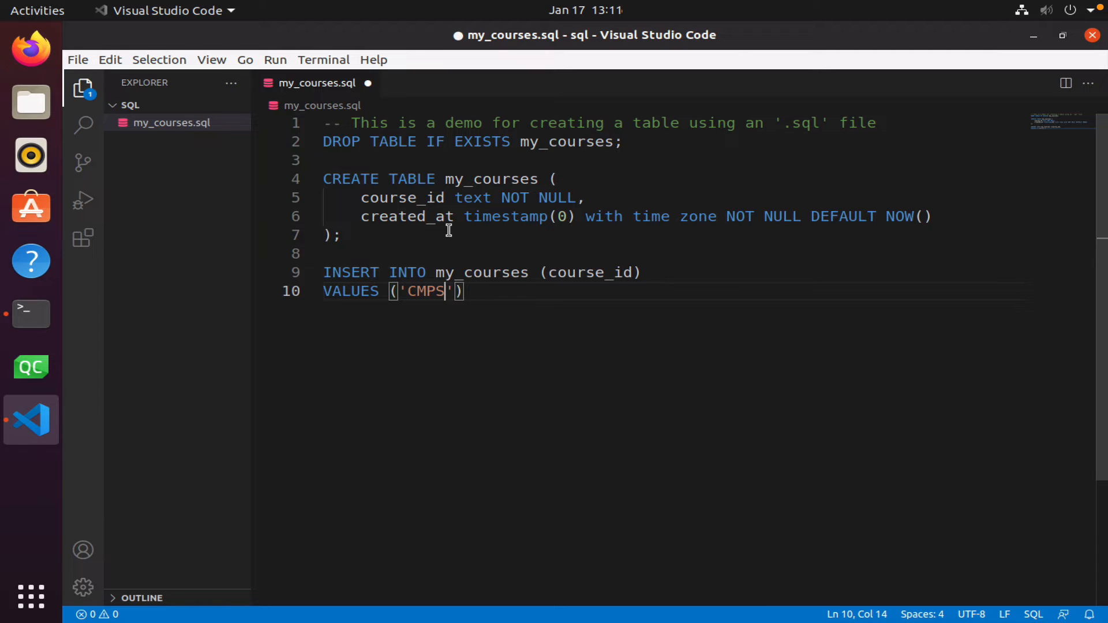
pyautogui.write('1171')
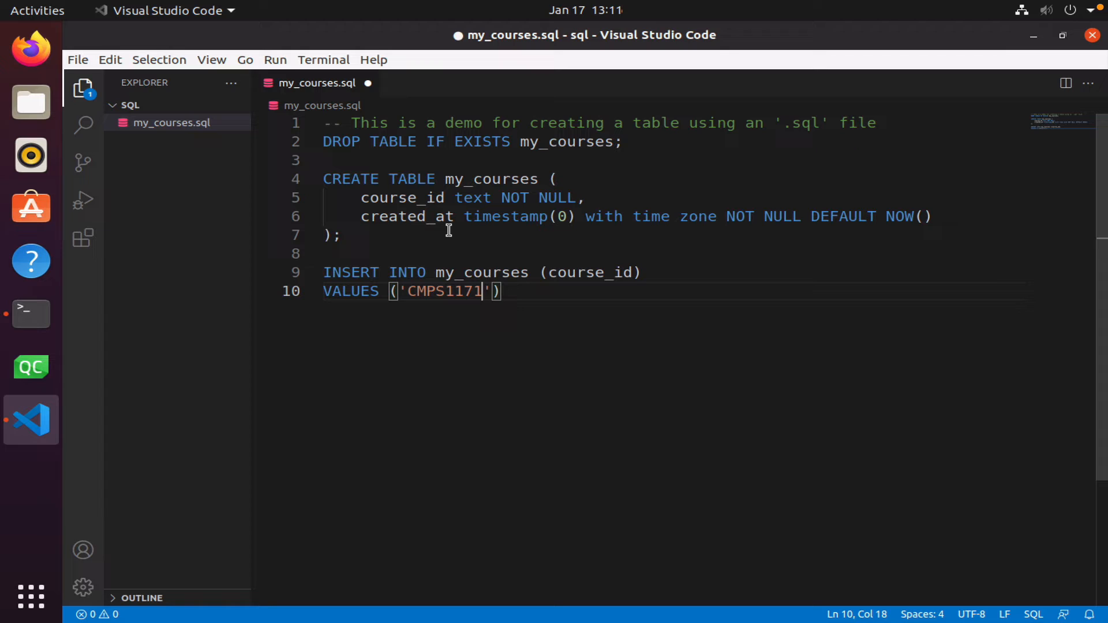
pyautogui.press('BackSpace')
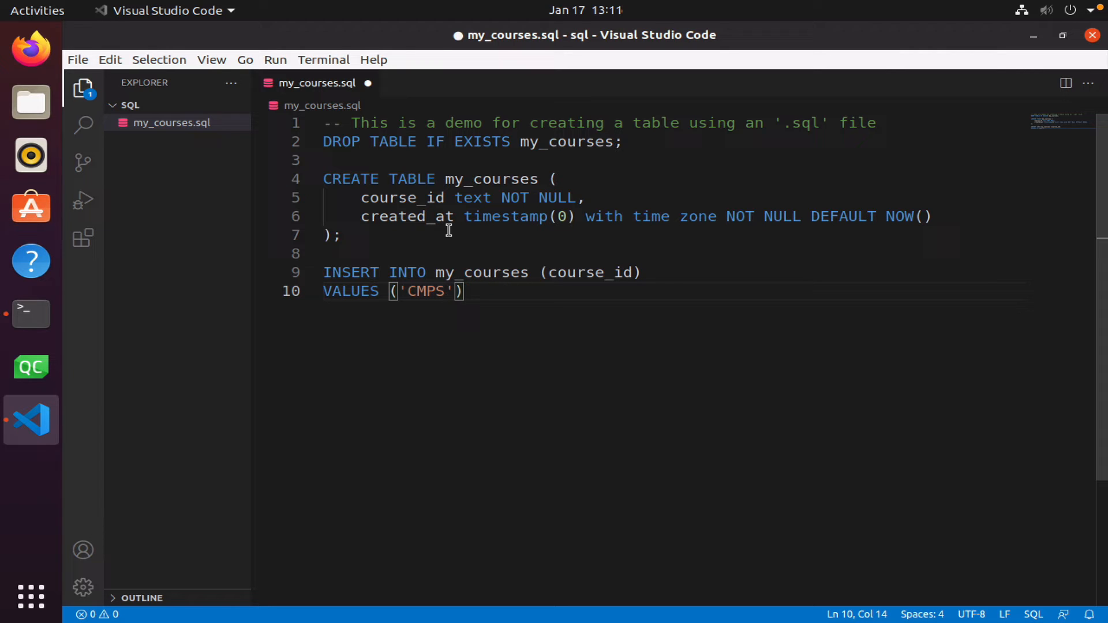
pyautogui.write('3162')
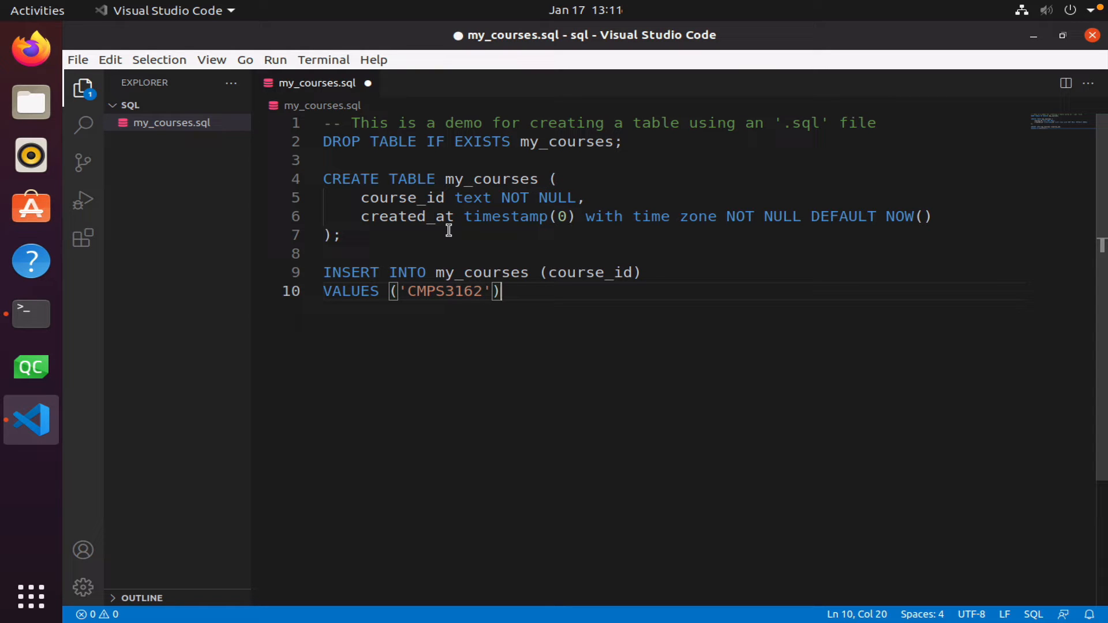
pyautogui.write(';')
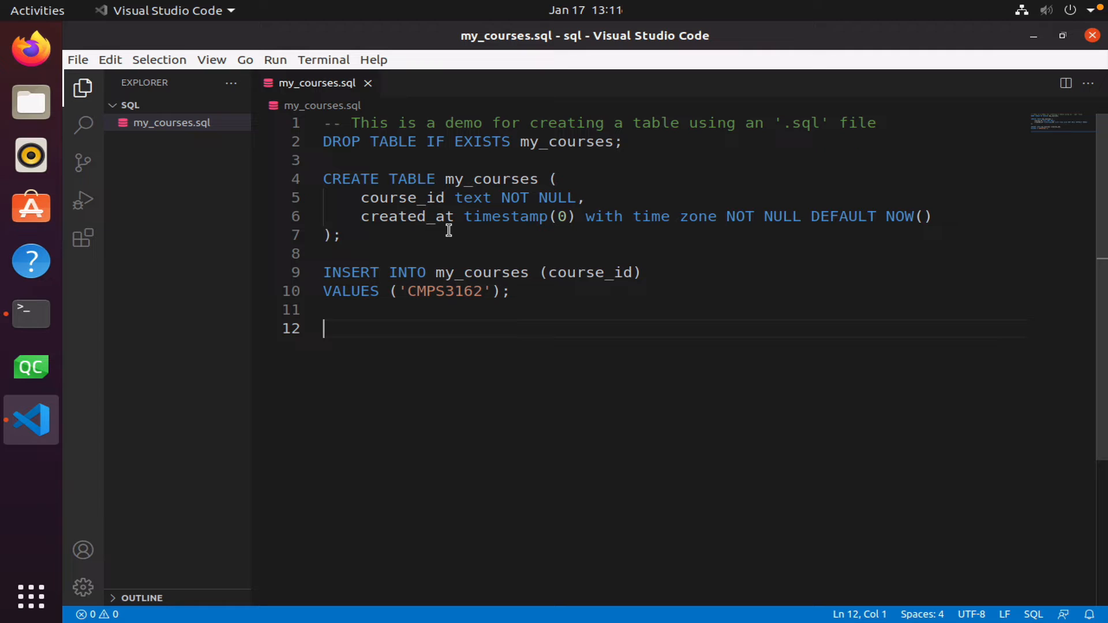
pyautogui.moveTo(431, 274)
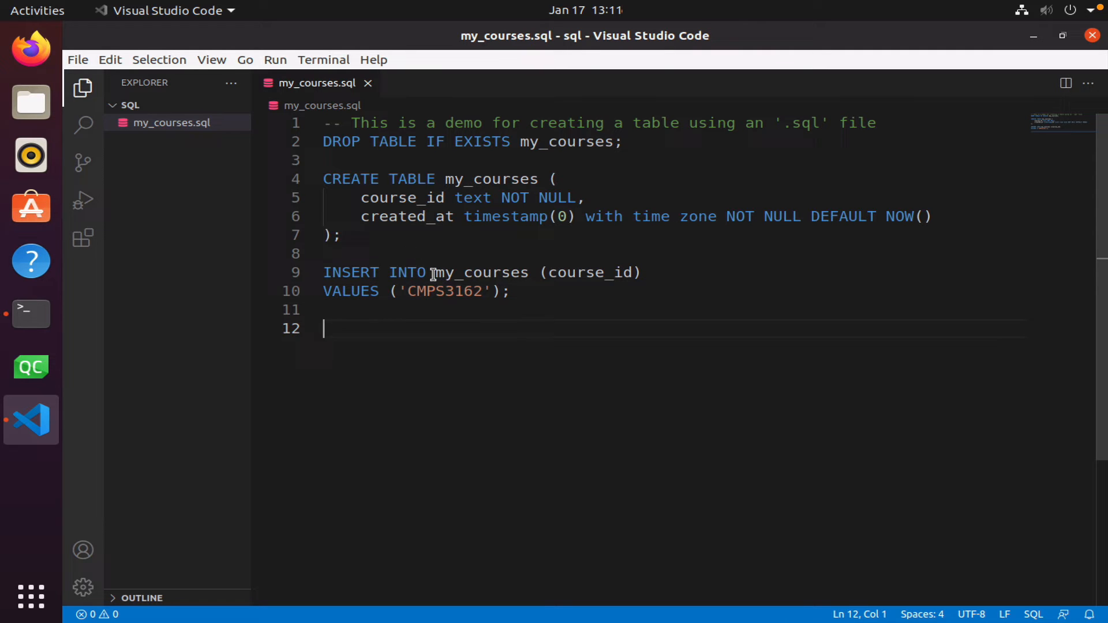
# Check the table name and column referenced in the INSERT statement
pyautogui.doubleClick(482, 271)
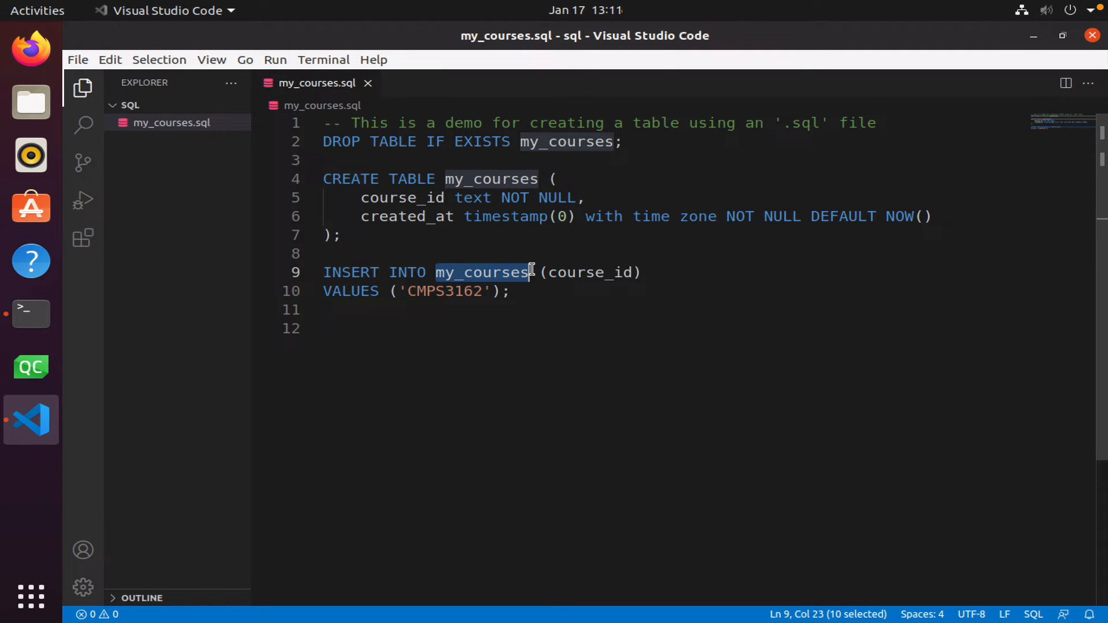
pyautogui.click(526, 273)
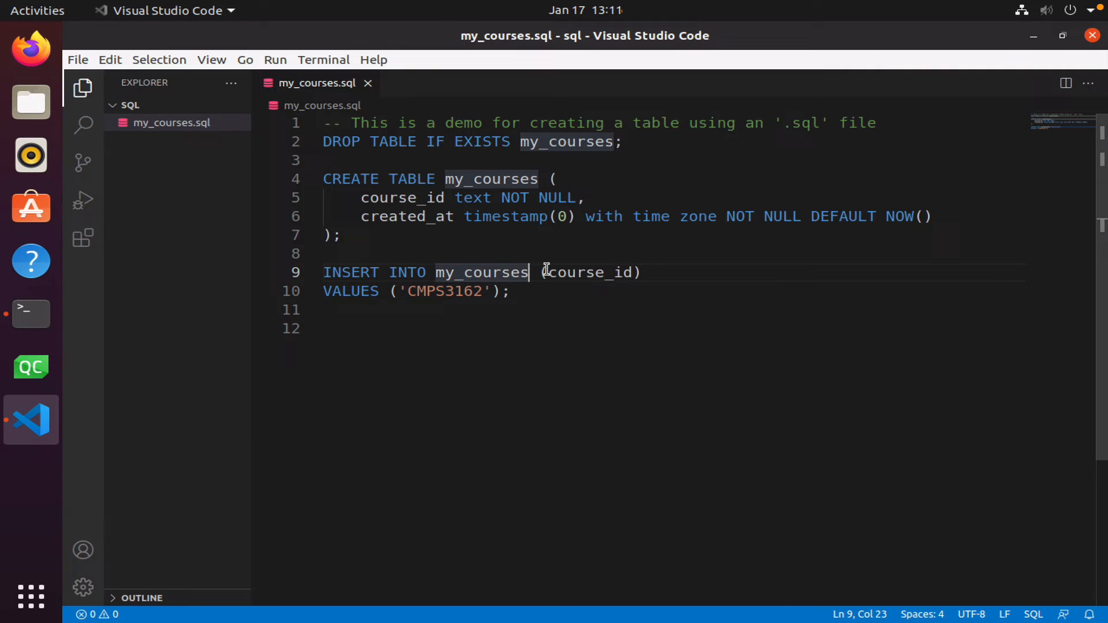
pyautogui.doubleClick(576, 272)
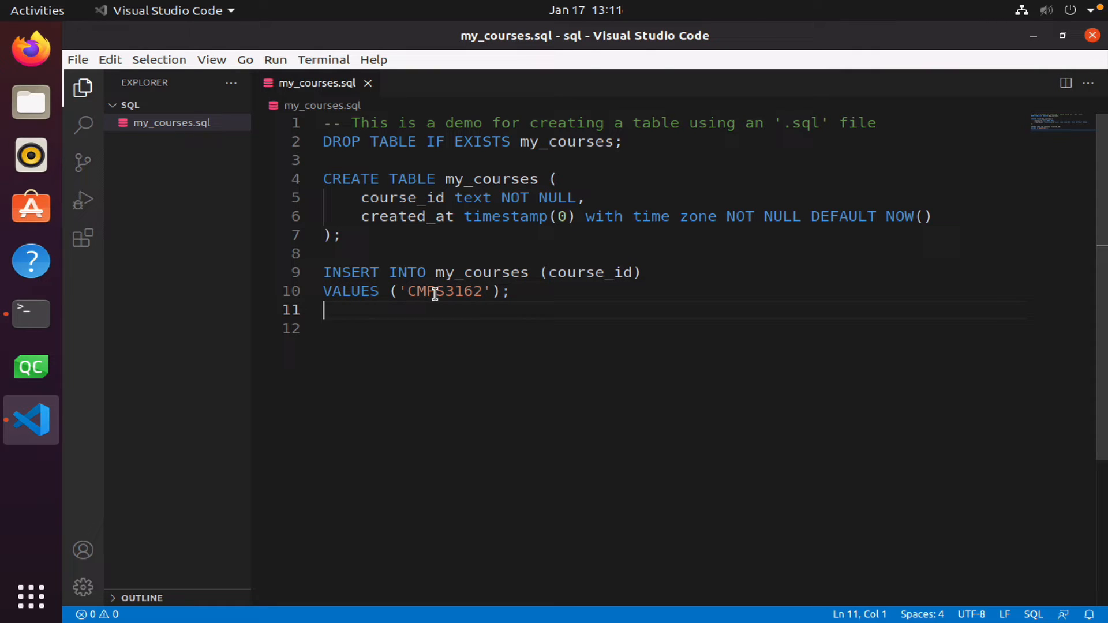
pyautogui.moveTo(482, 299)
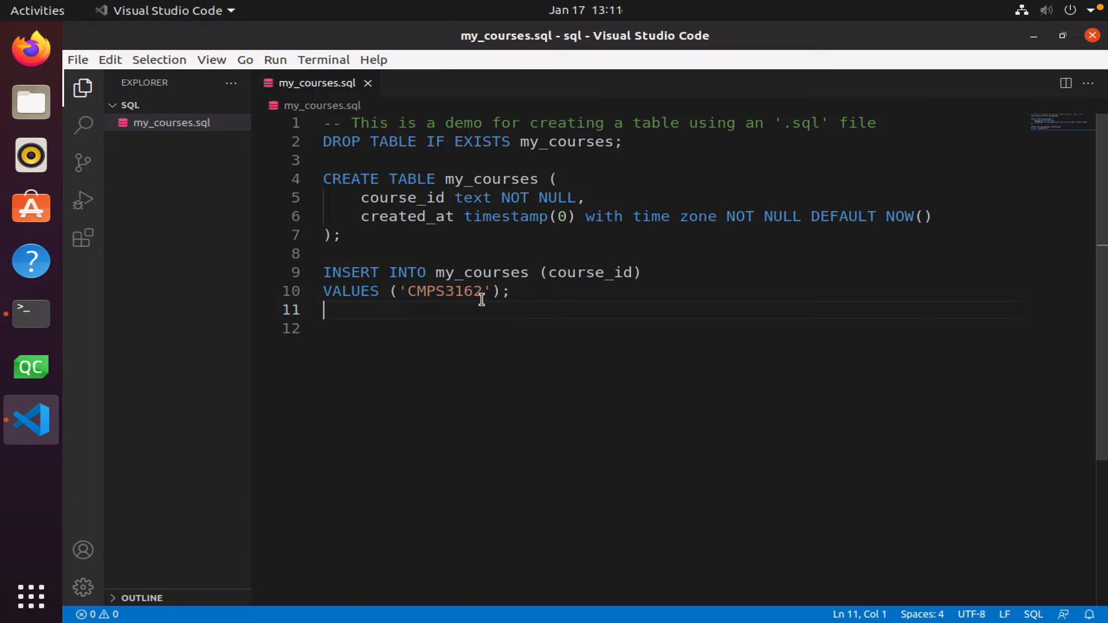
pyautogui.moveTo(622, 274)
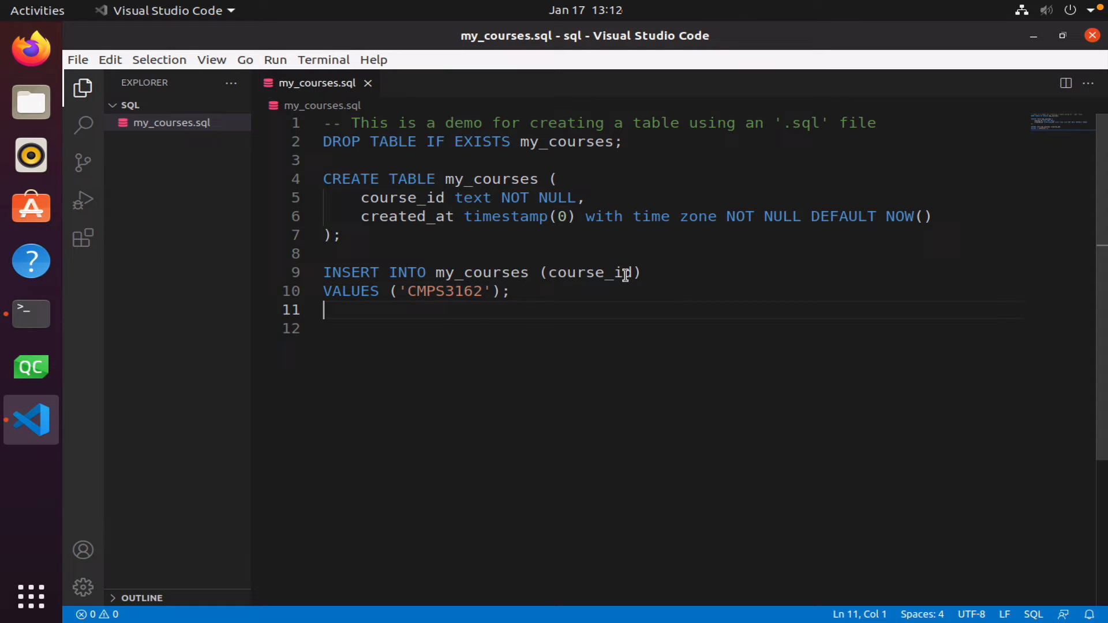
pyautogui.moveTo(406, 291)
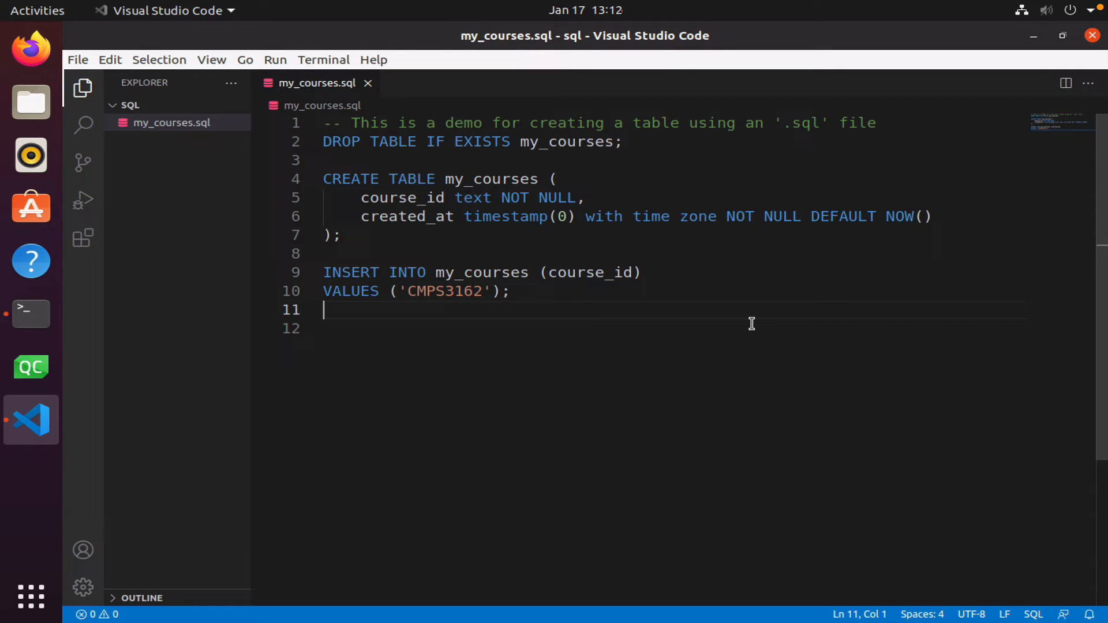
pyautogui.moveTo(384, 296)
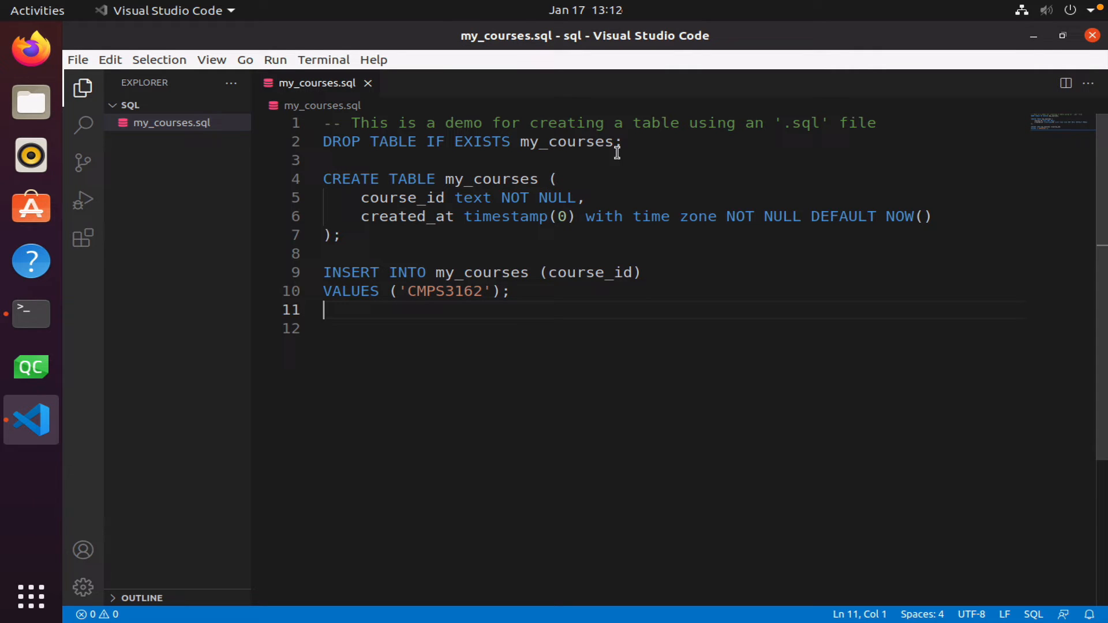
pyautogui.moveTo(476, 179)
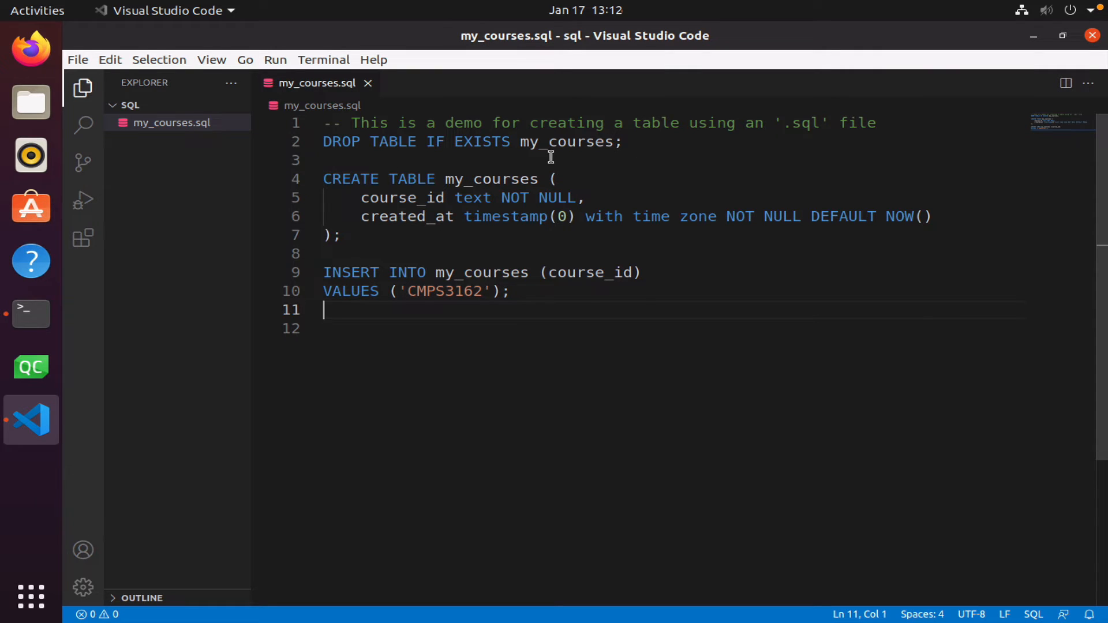
pyautogui.moveTo(323, 148)
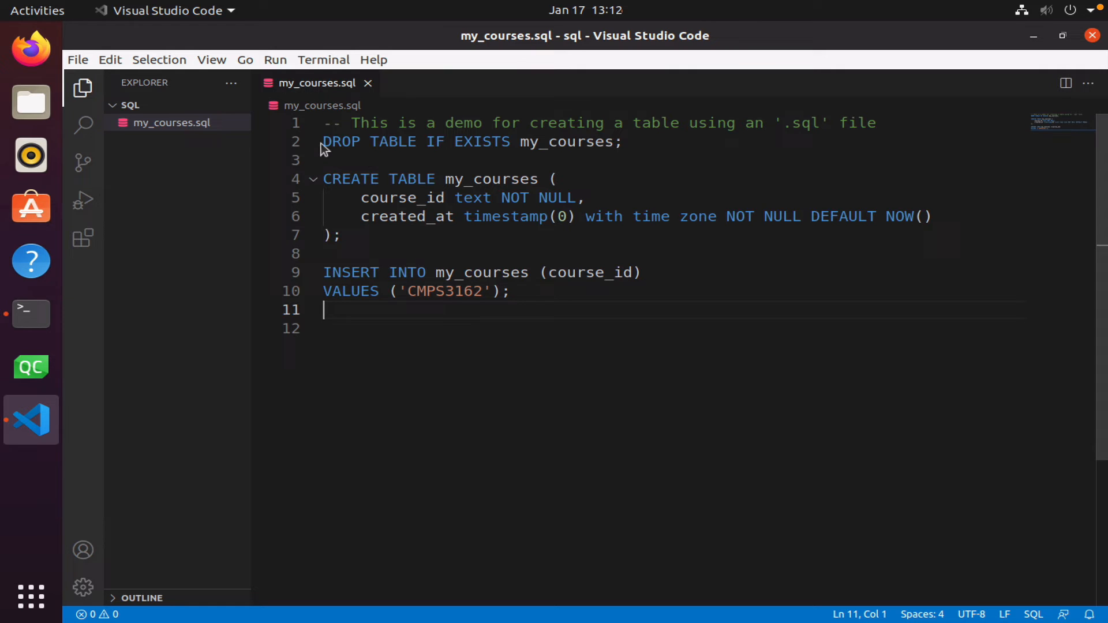
pyautogui.tripleClick(472, 142)
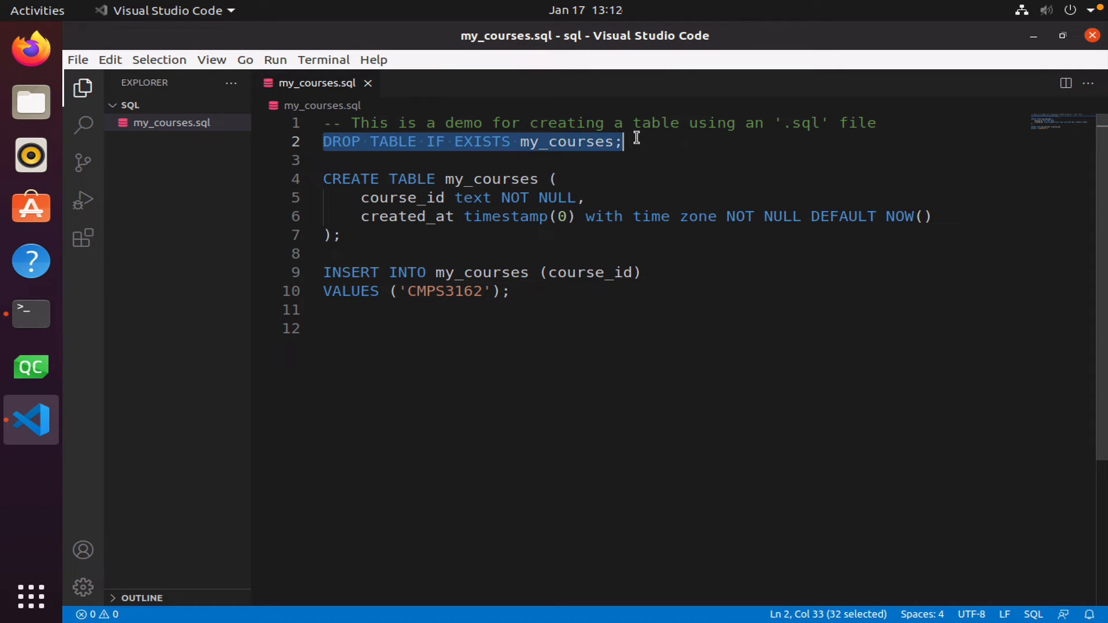
pyautogui.click(451, 249)
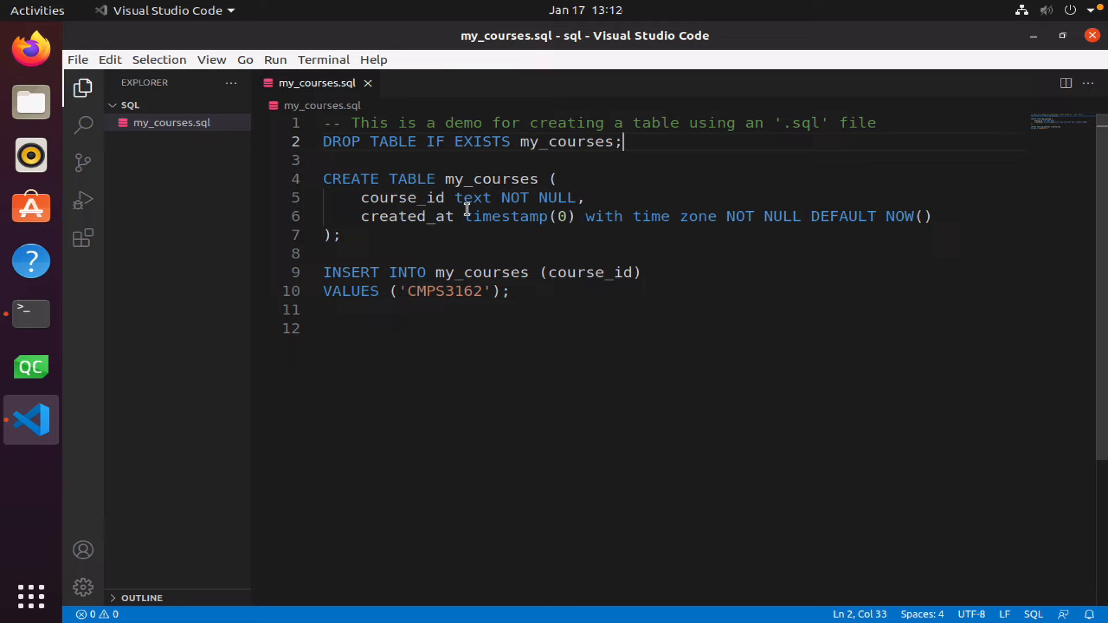
pyautogui.moveTo(353, 123)
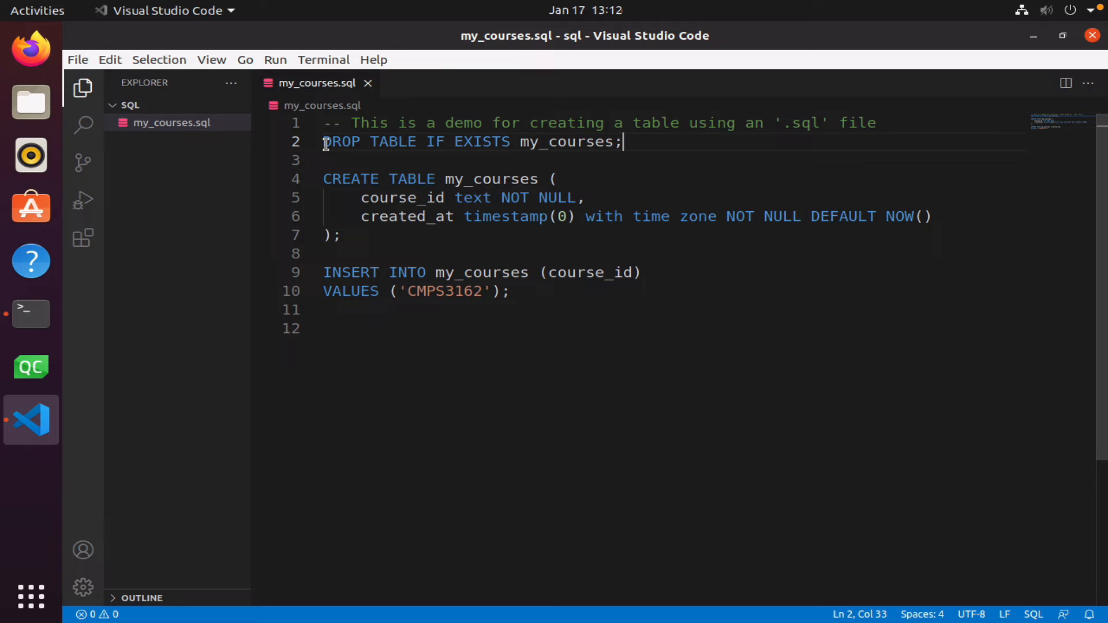
pyautogui.moveTo(374, 290)
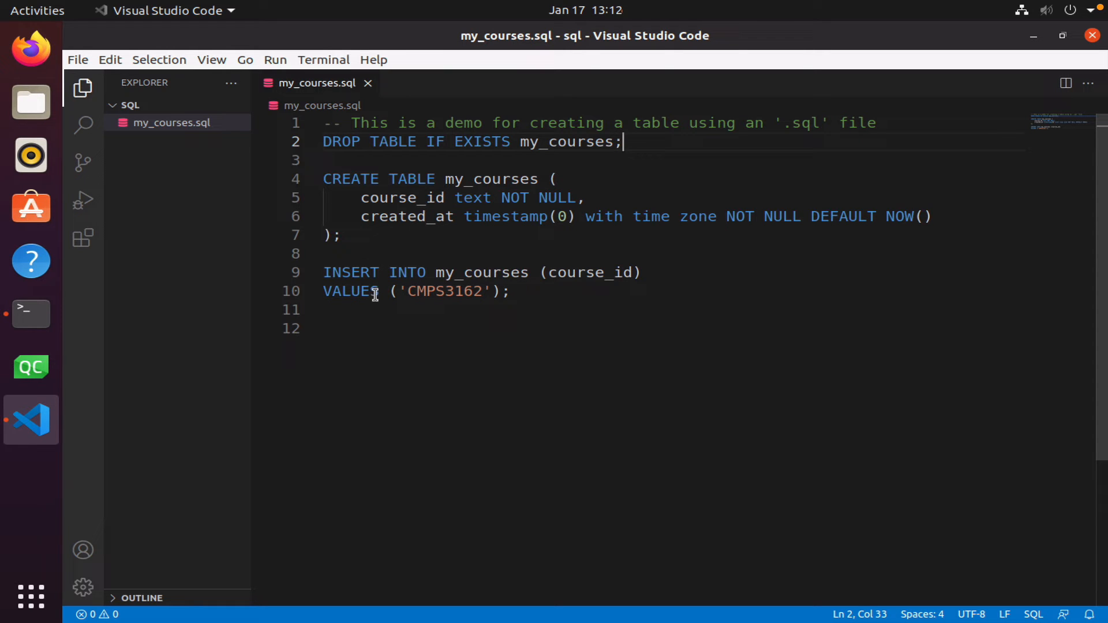
pyautogui.moveTo(392, 291)
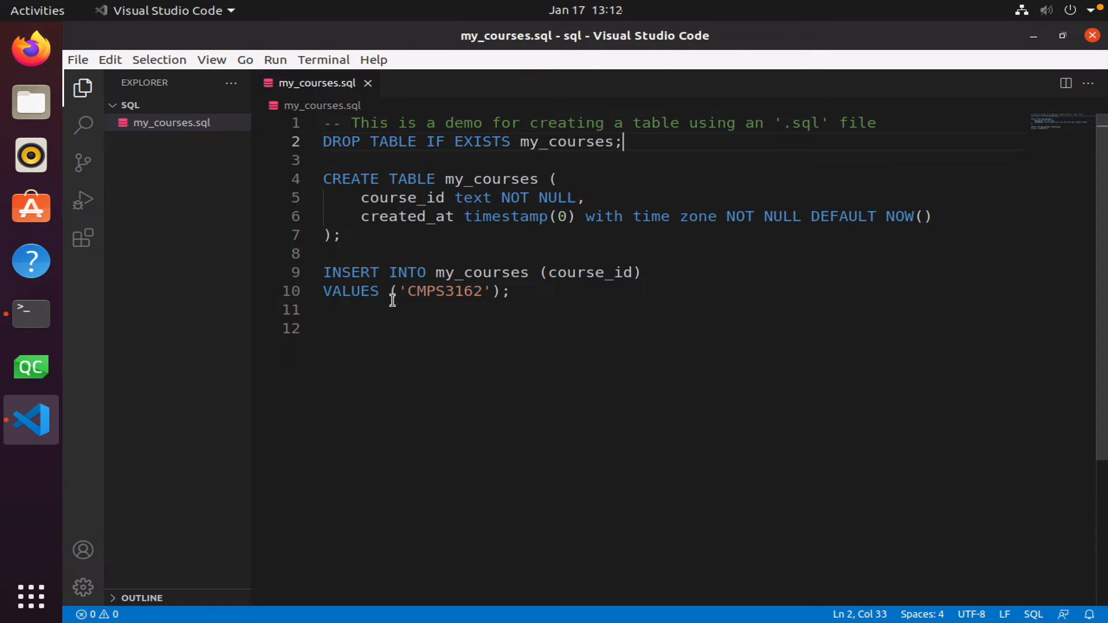
pyautogui.click(576, 291)
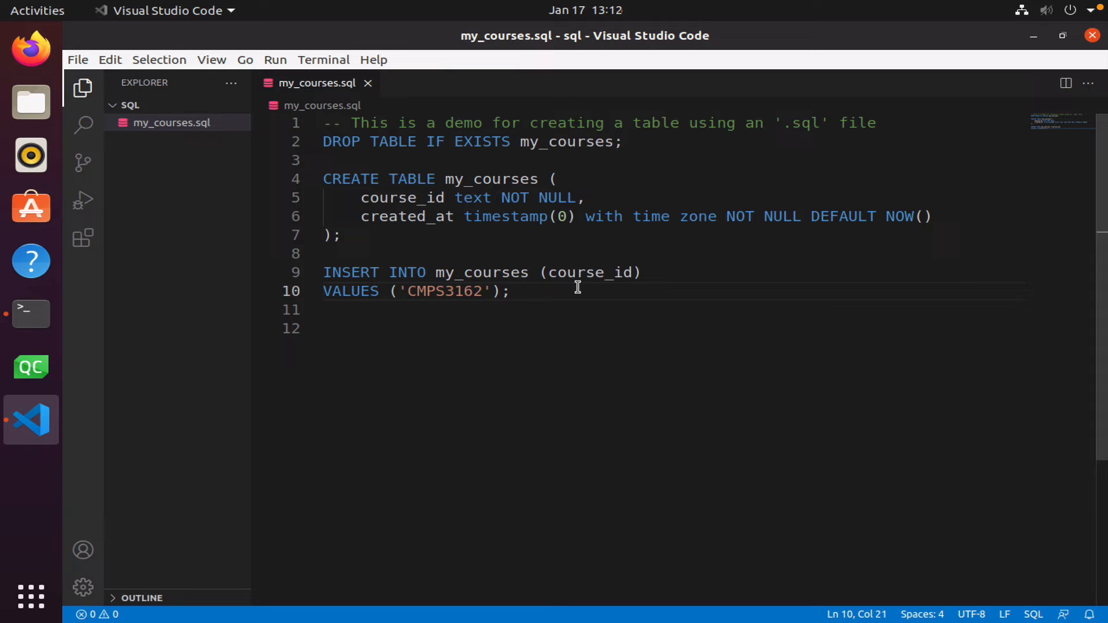
pyautogui.moveTo(252, 343)
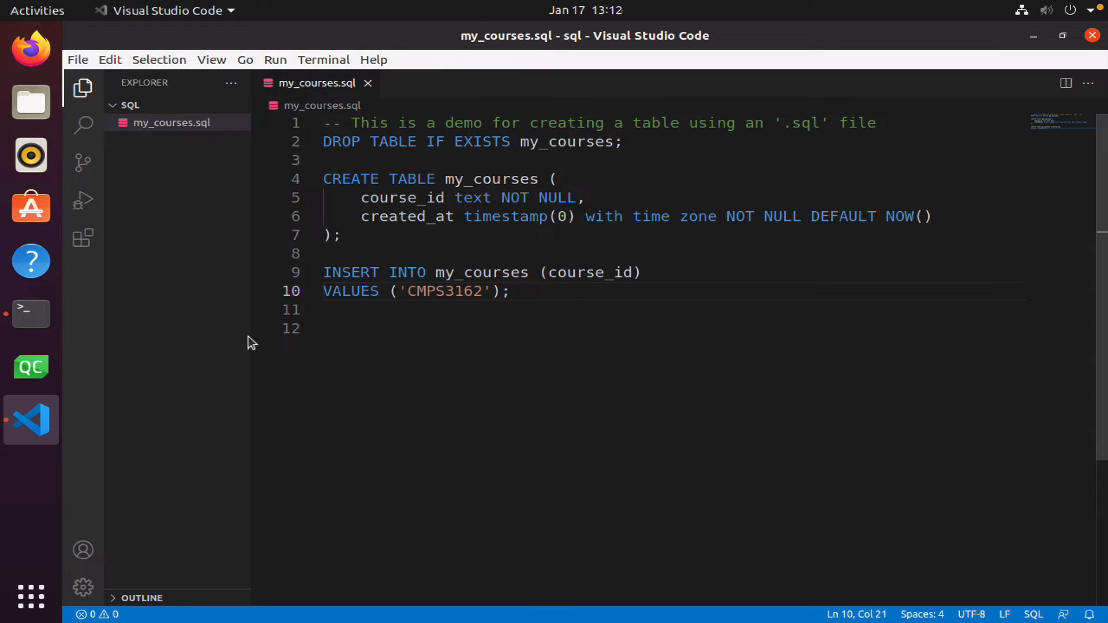
pyautogui.moveTo(31, 313)
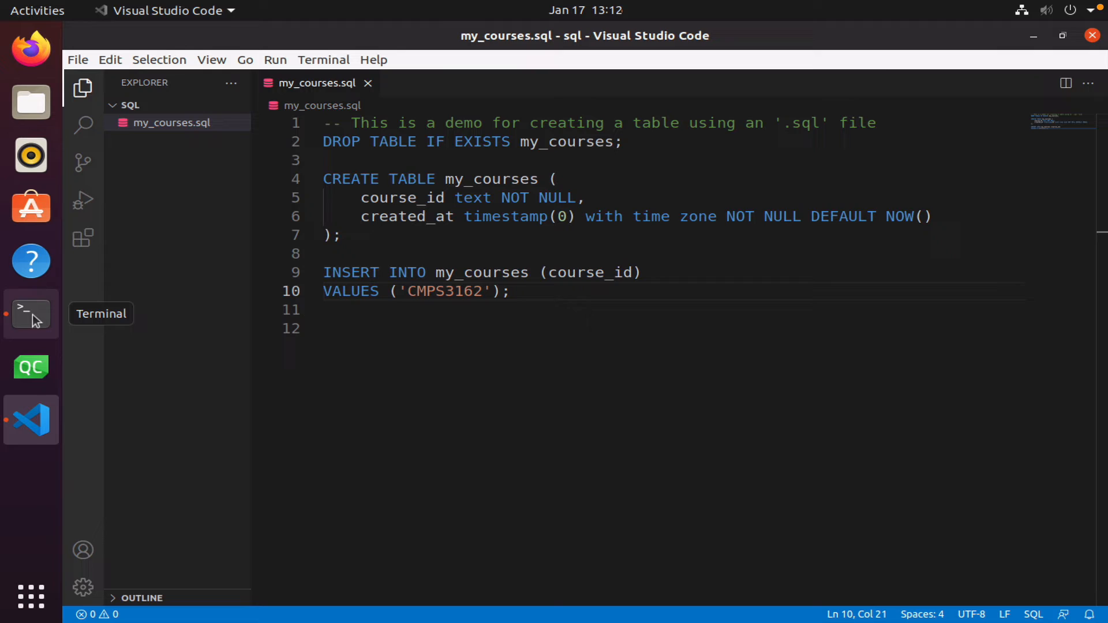
pyautogui.click(30, 312)
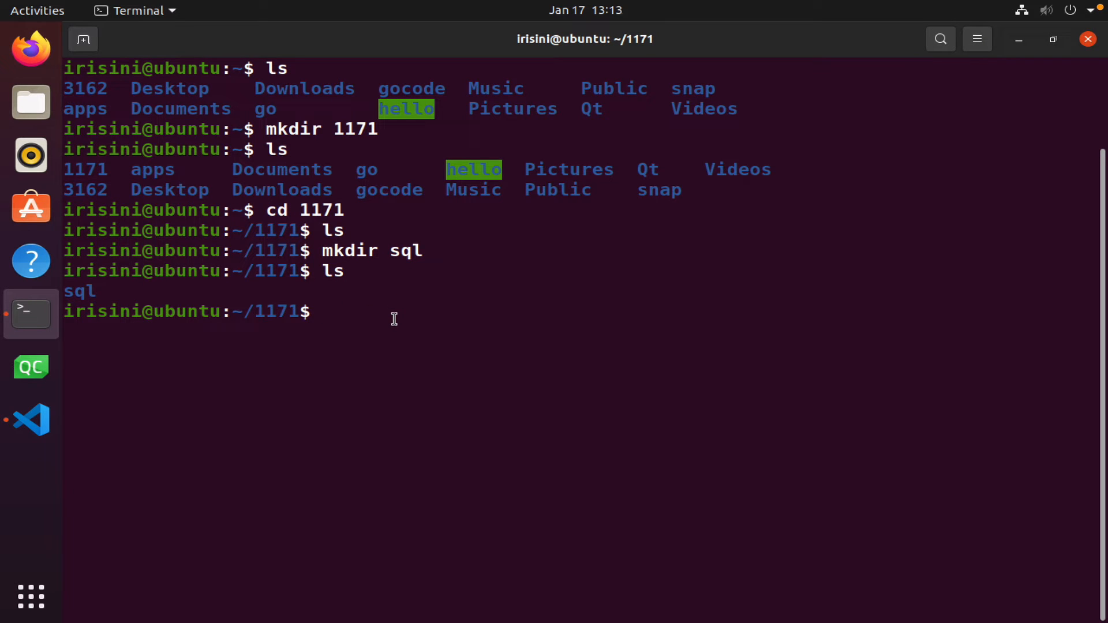
# List 1171, move into sql and list it to see my_courses.sql, then begin a psql command
pyautogui.write('l')
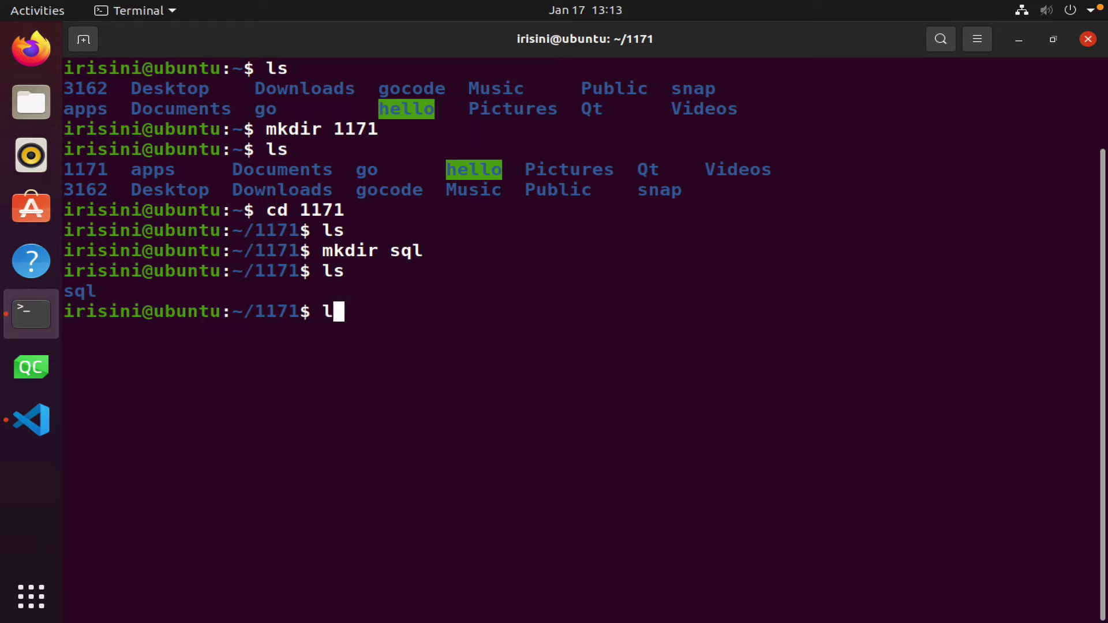
pyautogui.press('Return')
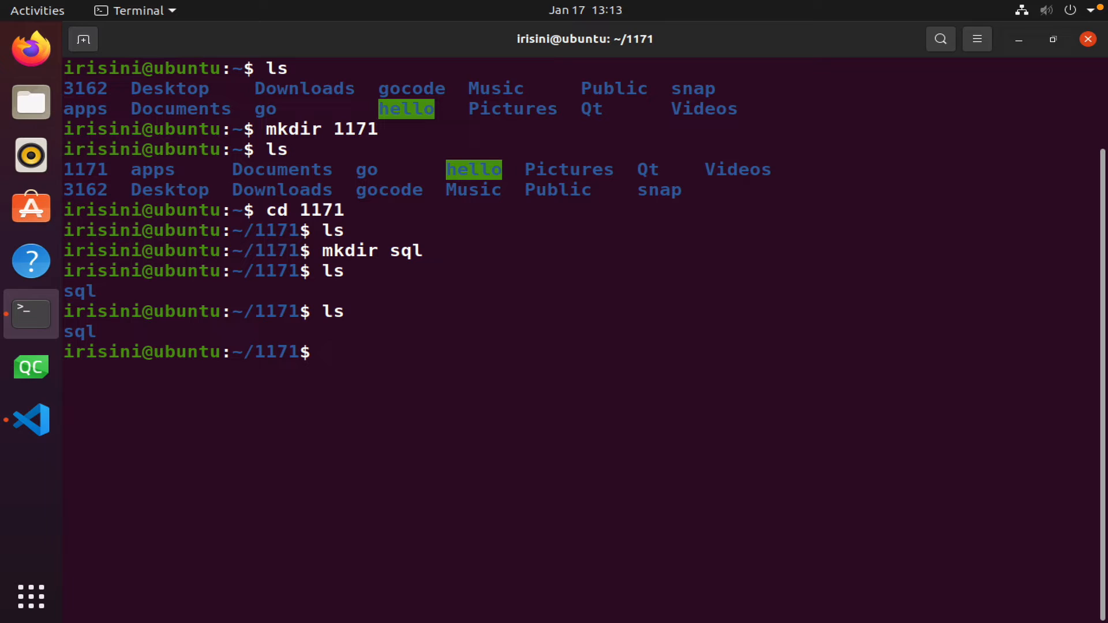
pyautogui.write('cd')
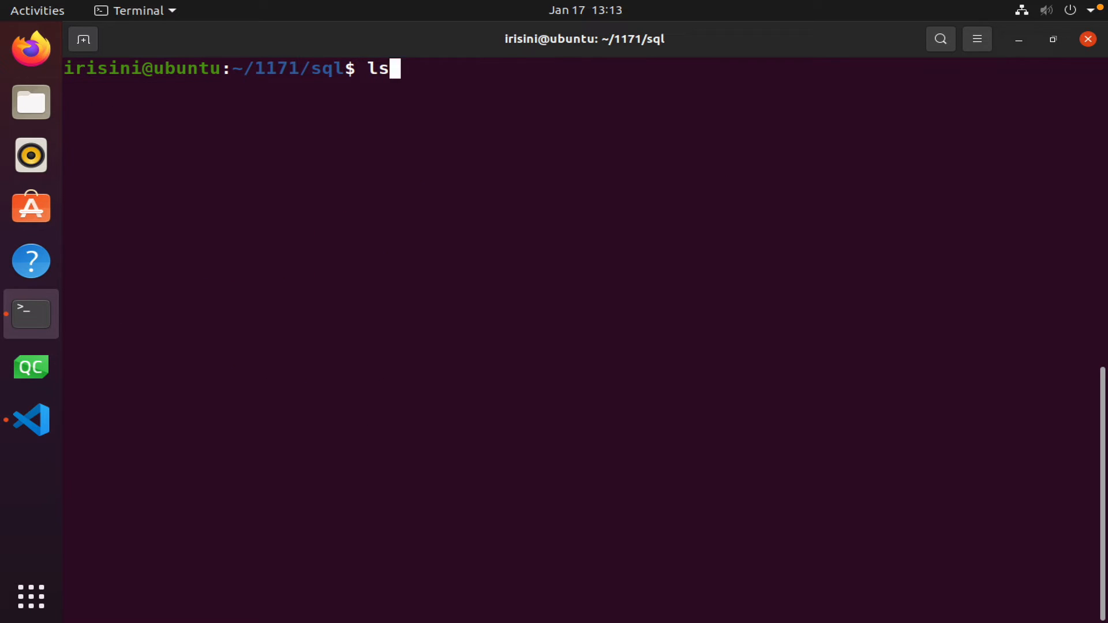
pyautogui.press('Return')
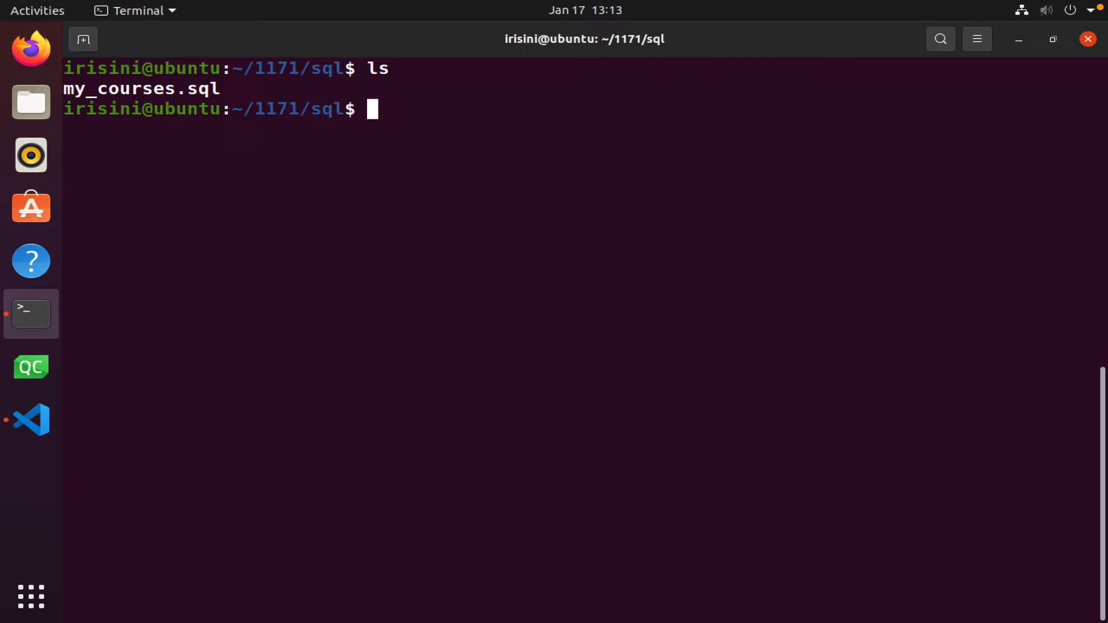
pyautogui.write('psql')
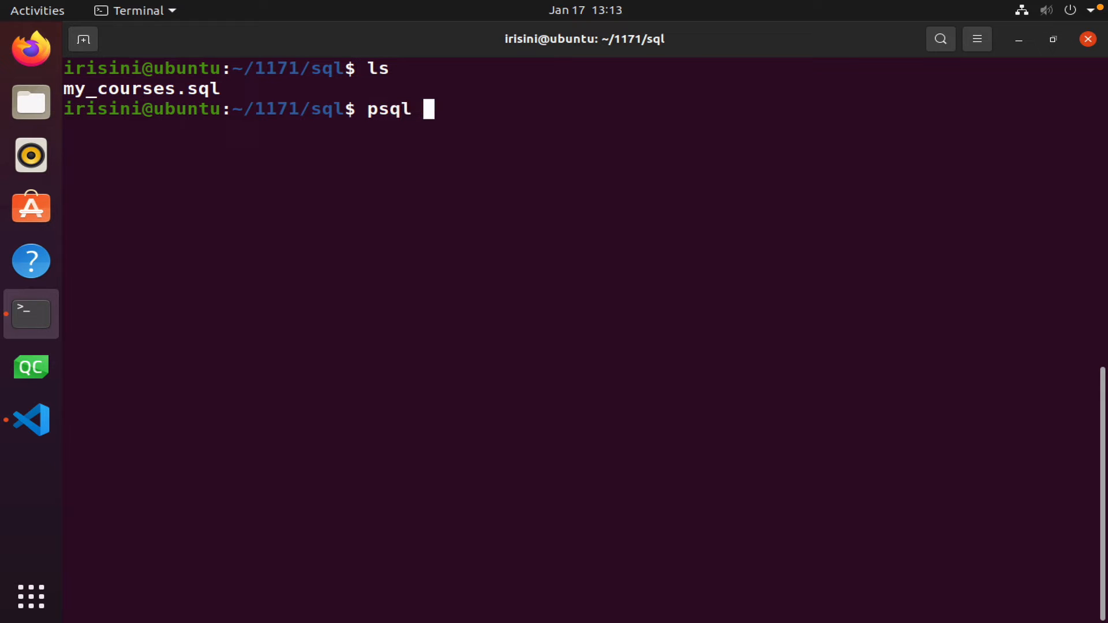
# Start a psql session with --host=localhost --dbname=university --username=university and enter the password
pyautogui.write('--')
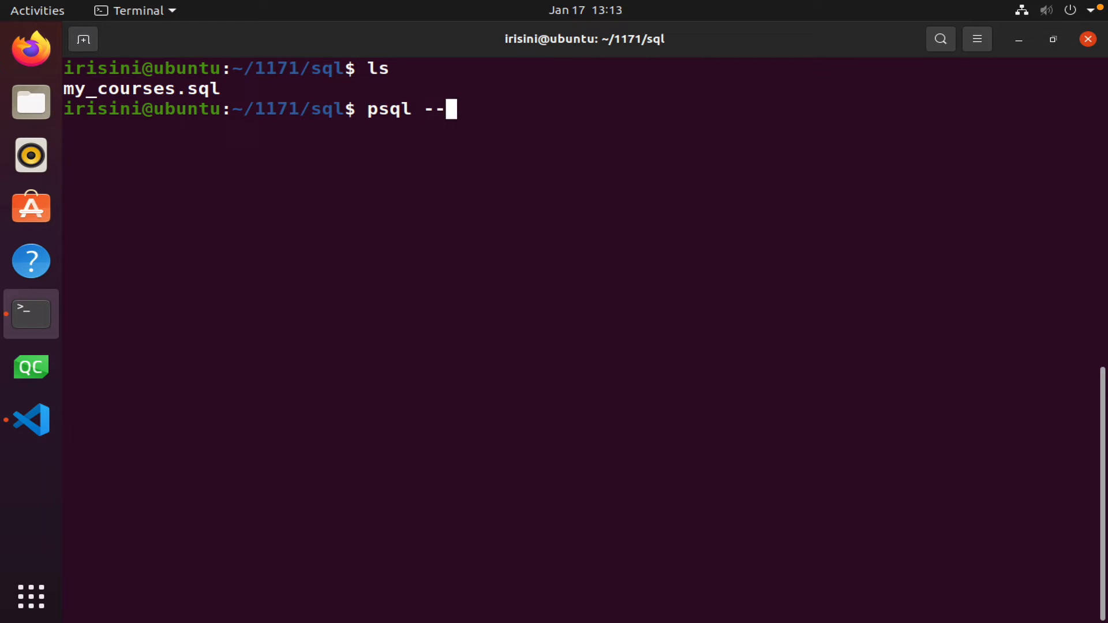
pyautogui.write('host')
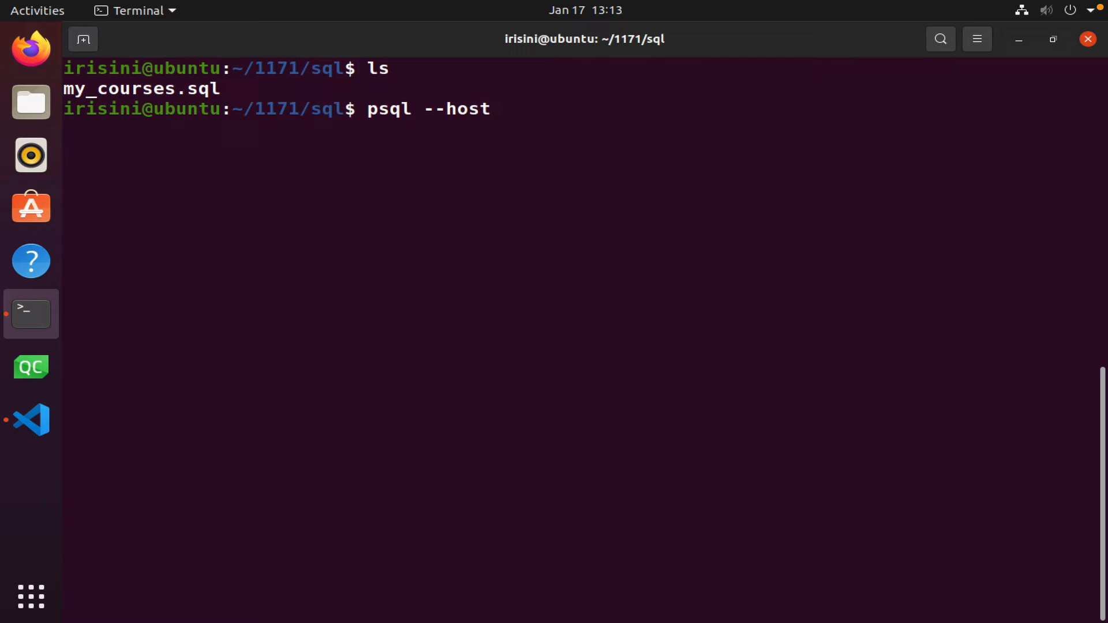
pyautogui.write('=local')
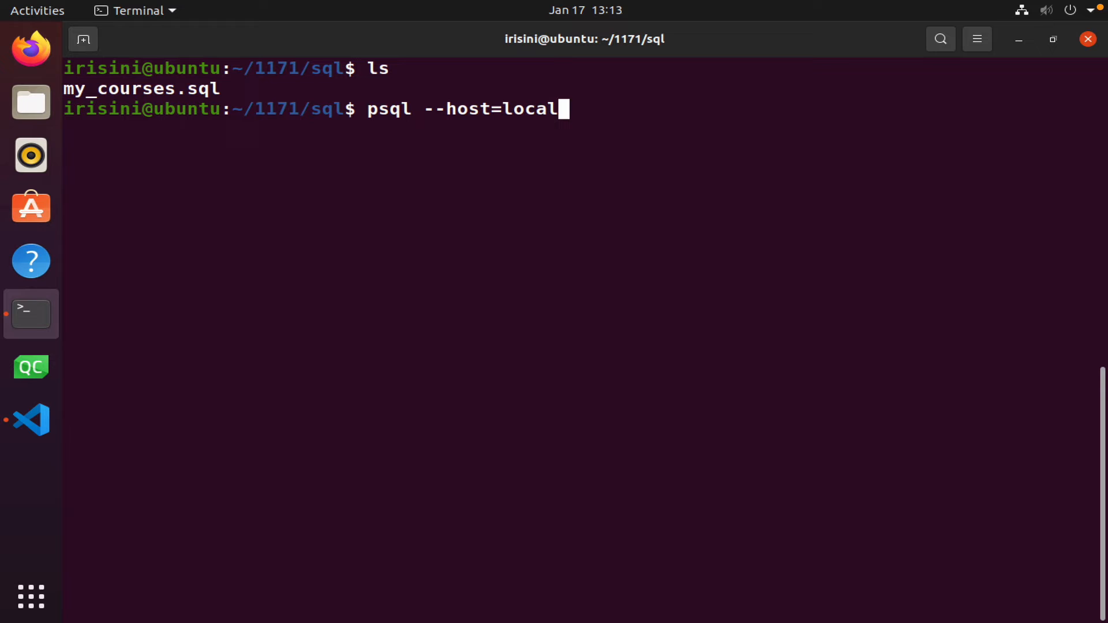
pyautogui.write('host -')
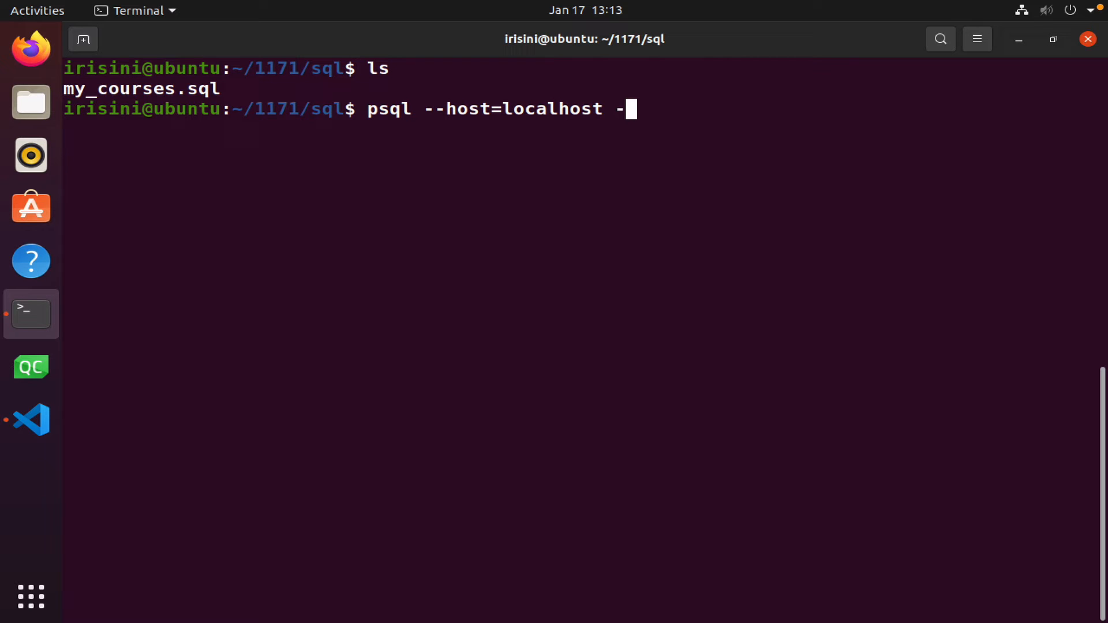
pyautogui.write('-dn')
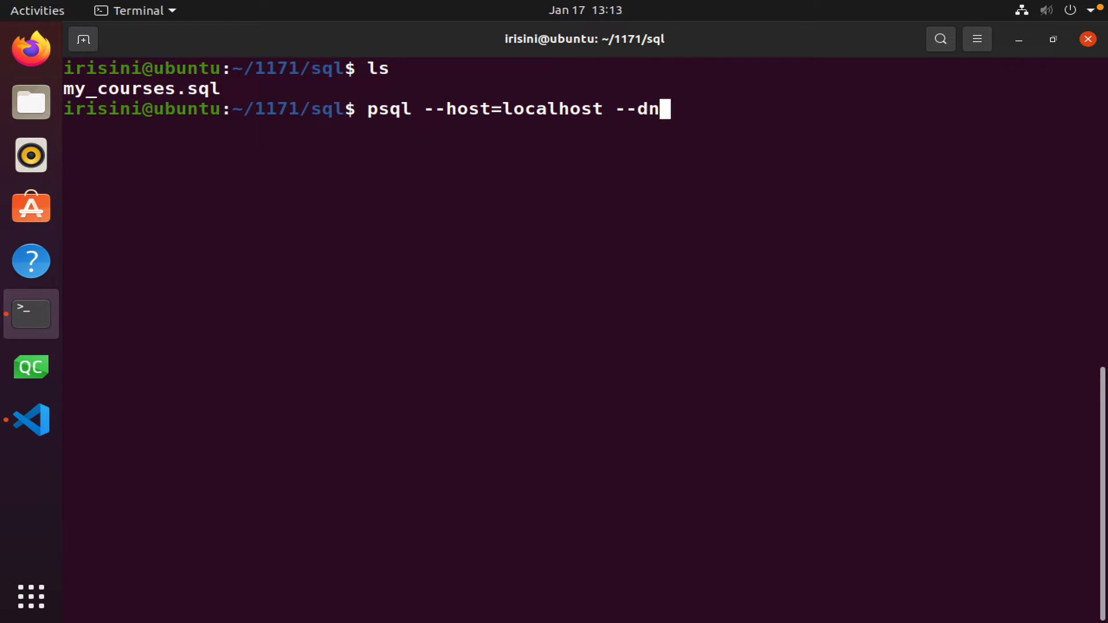
pyautogui.write('ame')
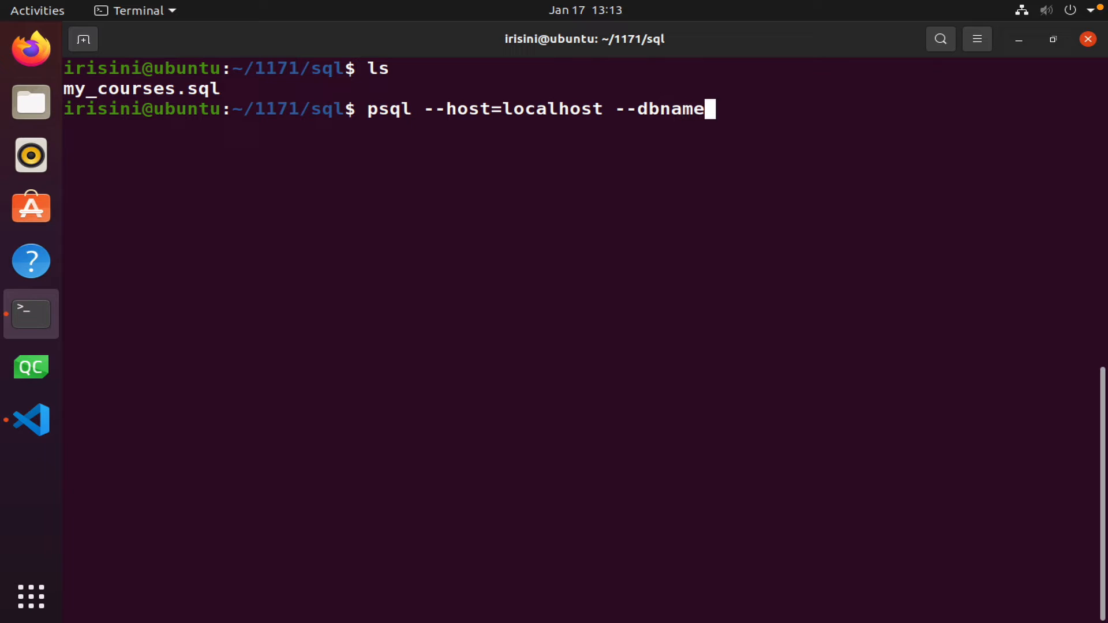
pyautogui.write('=univer')
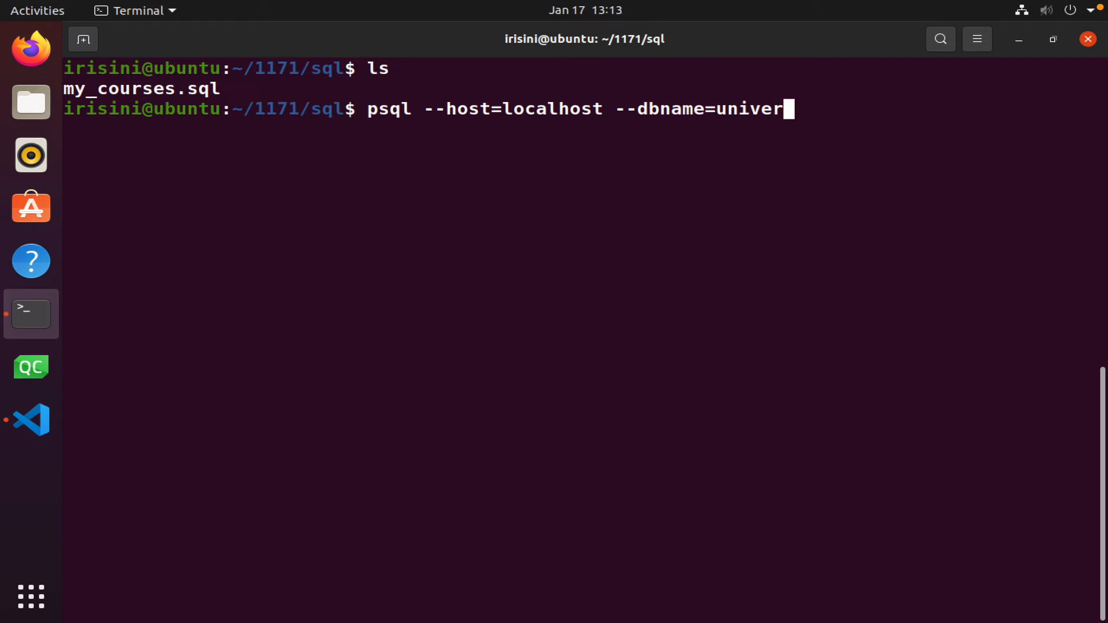
pyautogui.write('sity')
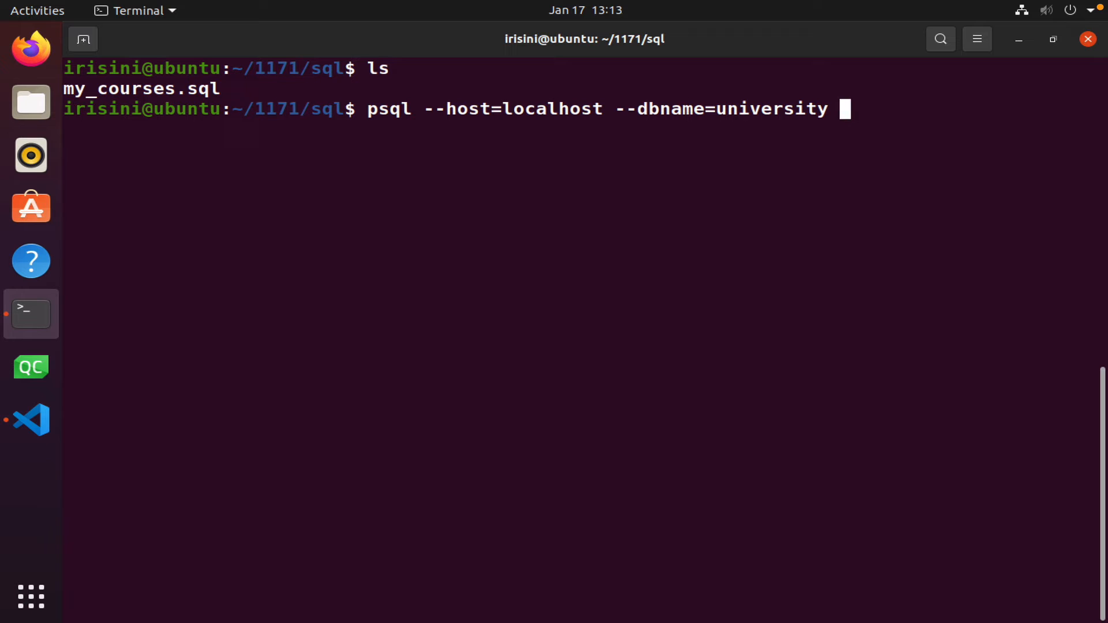
pyautogui.write('--username')
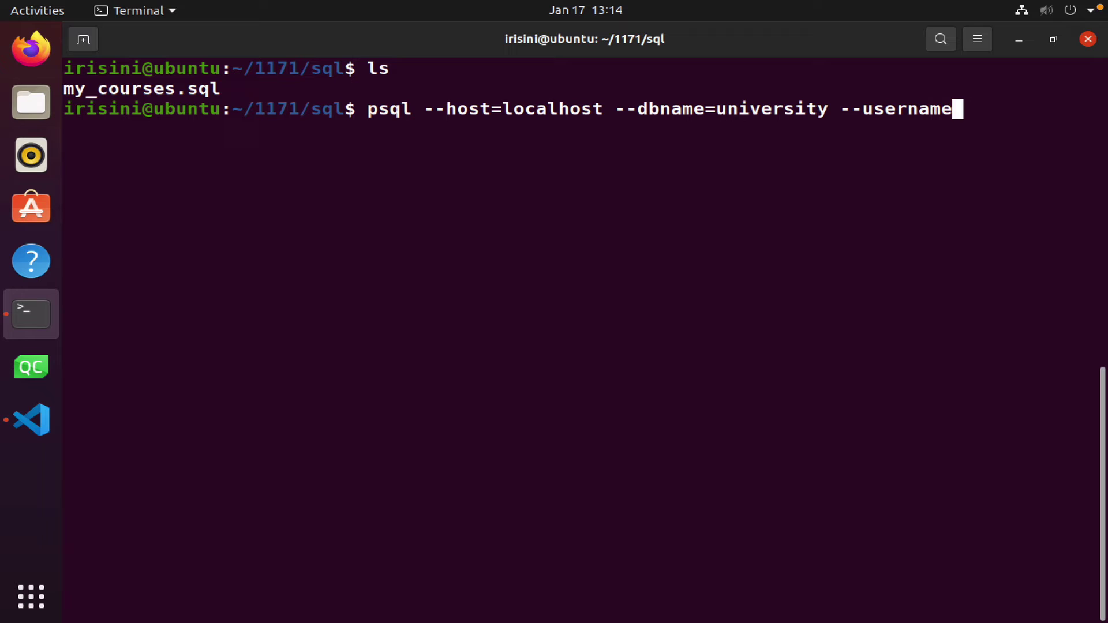
pyautogui.write('=uni')
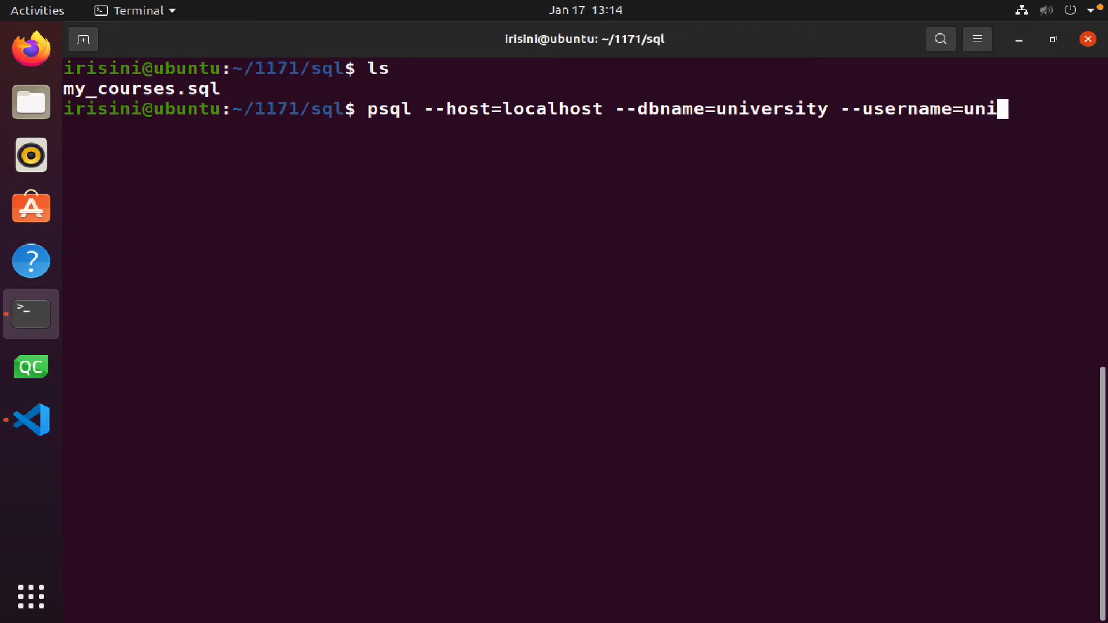
pyautogui.write('versity')
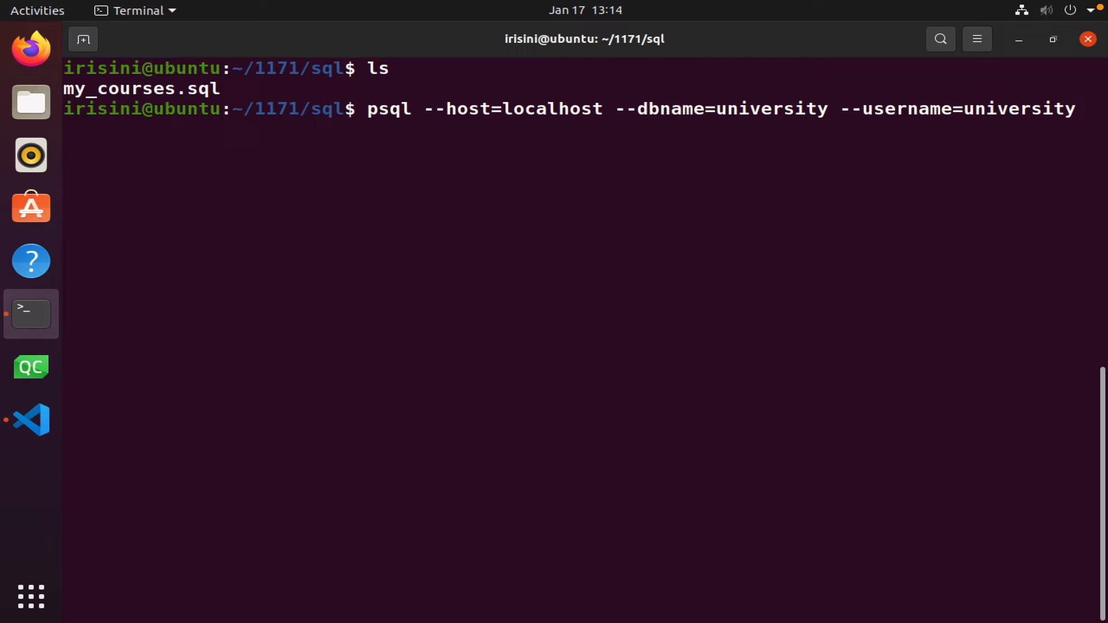
pyautogui.press('Return')
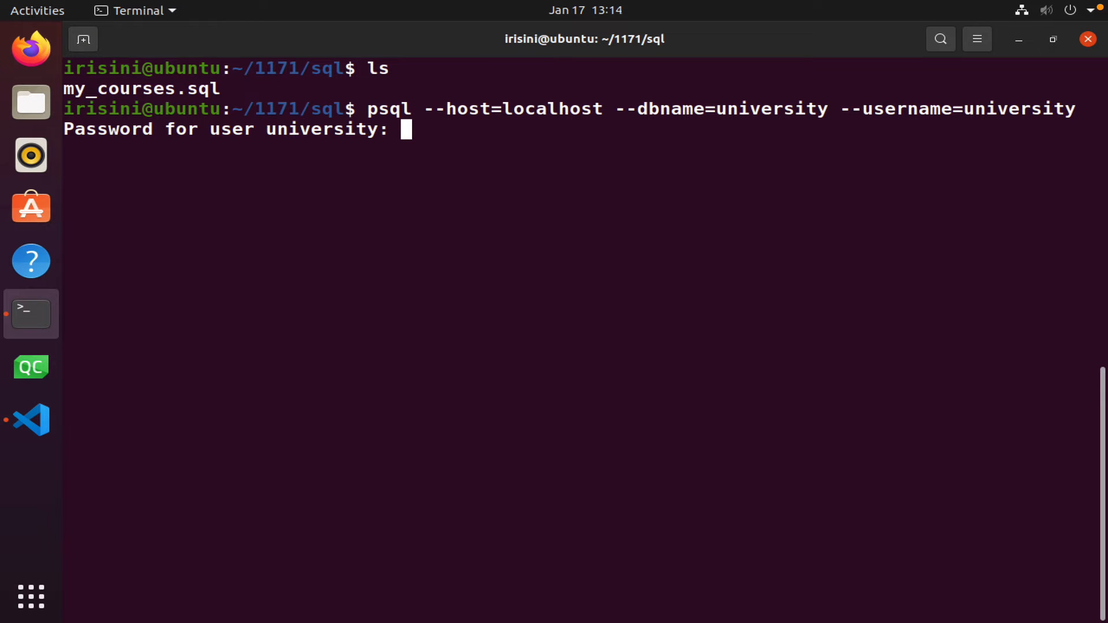
pyautogui.press('Return')
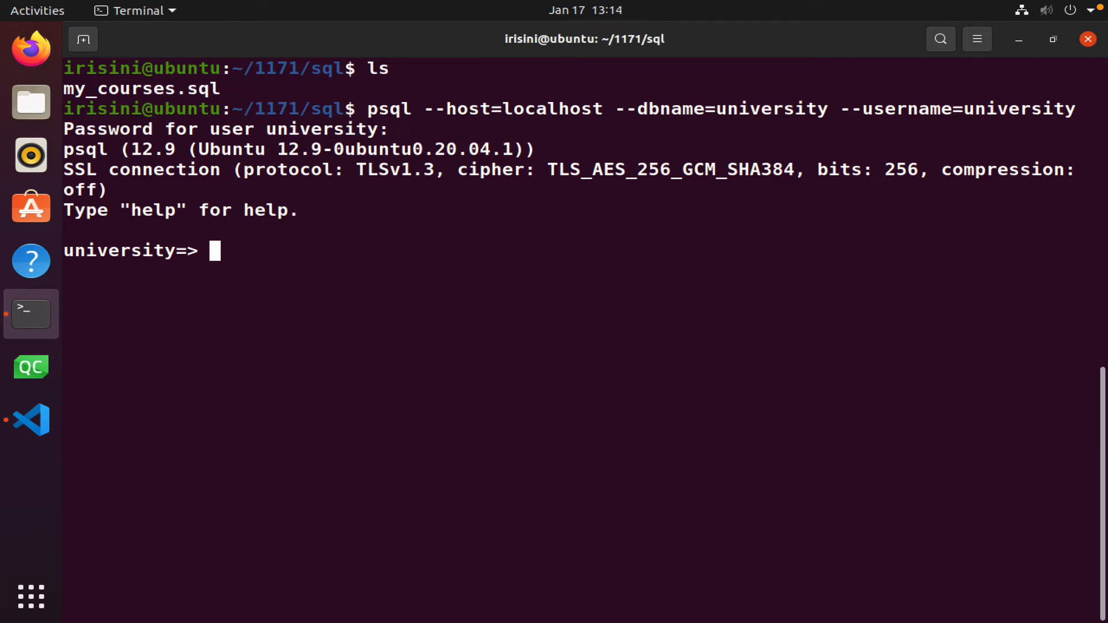
pyautogui.scroll(-3)
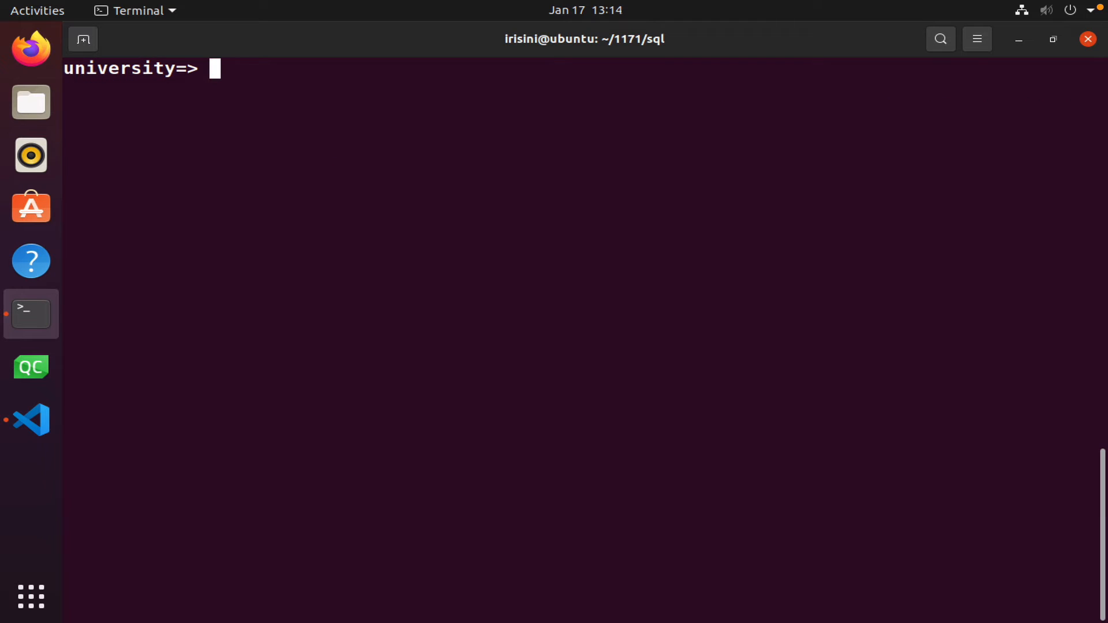
# List tables with \dt, seeing only my_stocks, newly_acquired_stocks and stock_prices, then begin \i
pyautogui.write('\\dt')
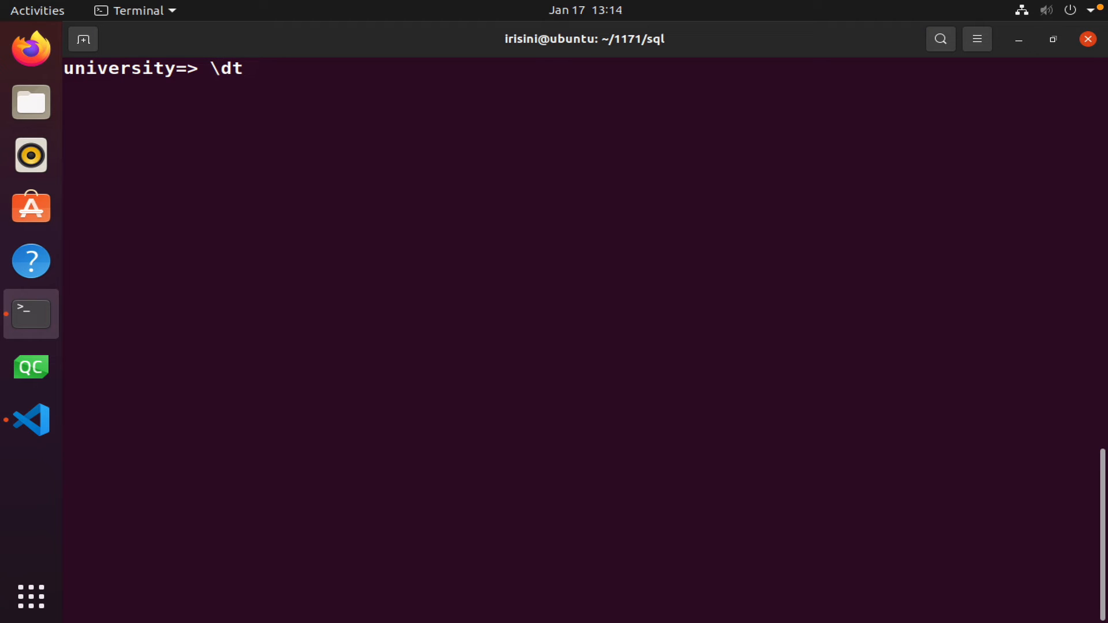
pyautogui.press('Return')
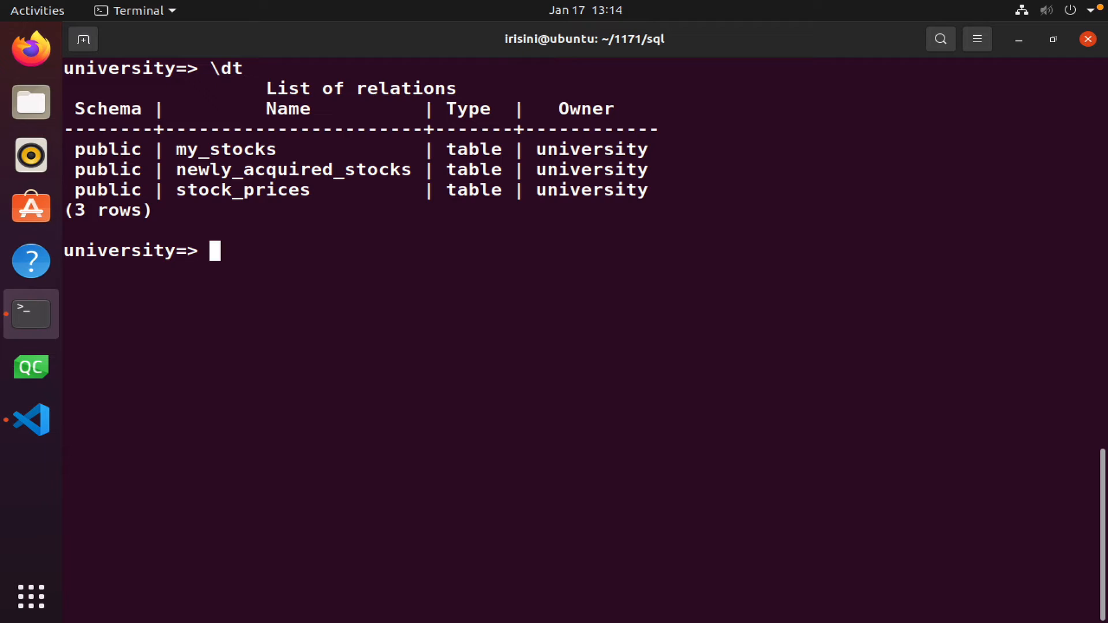
pyautogui.write('\\')
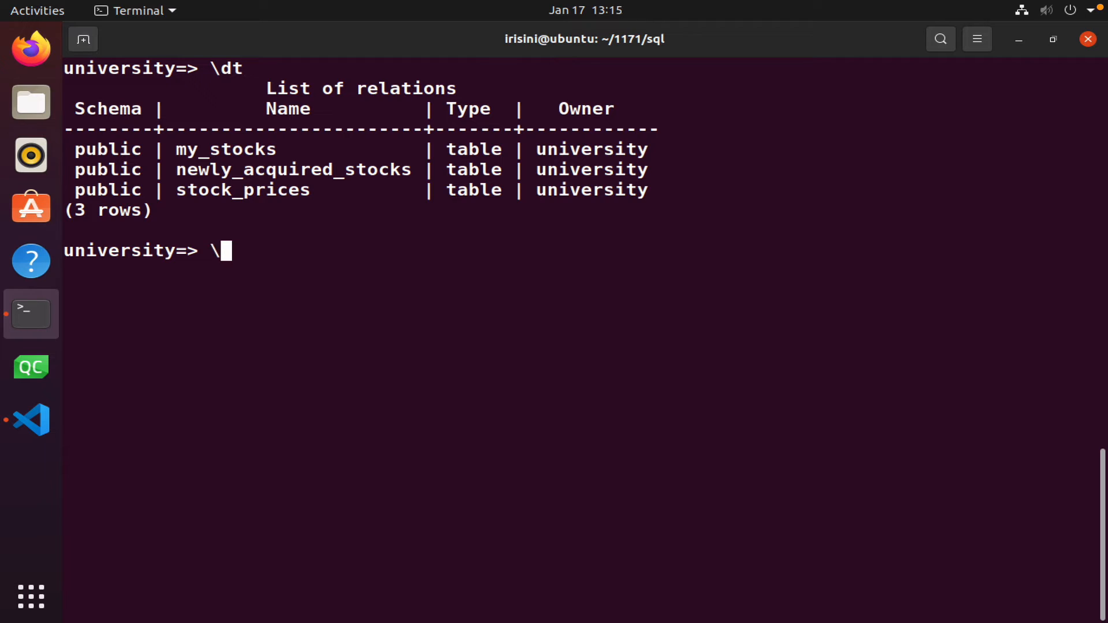
pyautogui.write('i')
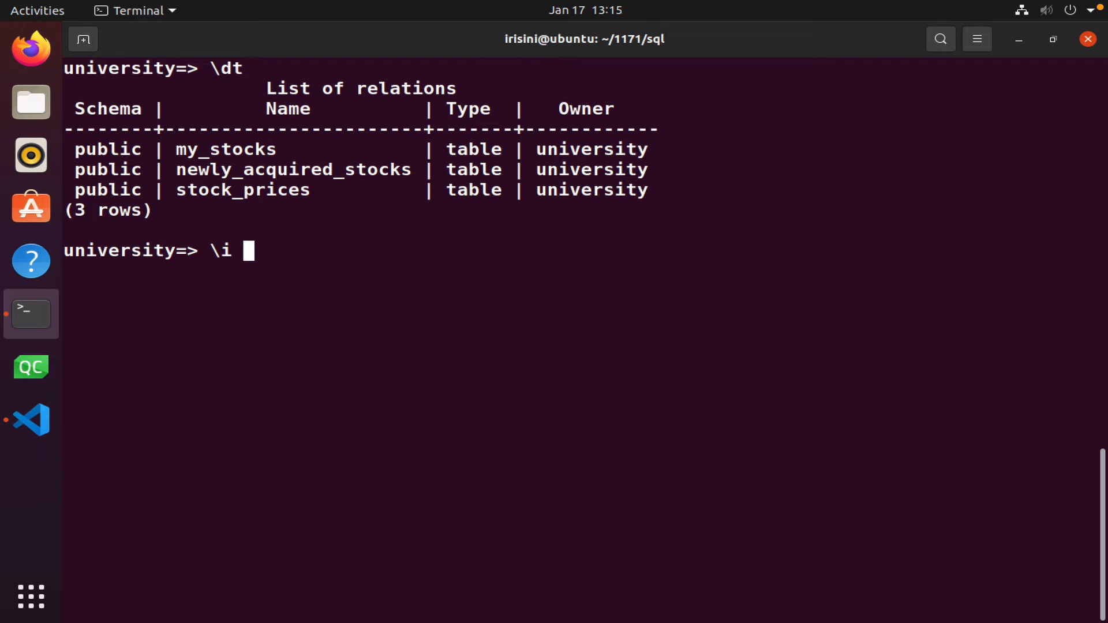
pyautogui.moveTo(126, 443)
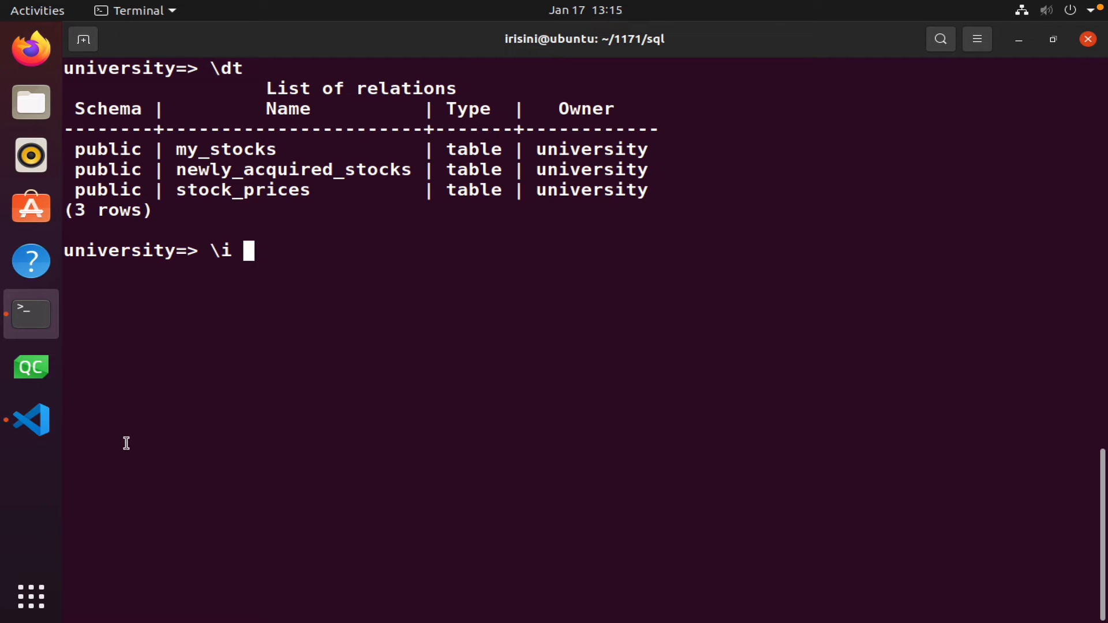
pyautogui.click(31, 419)
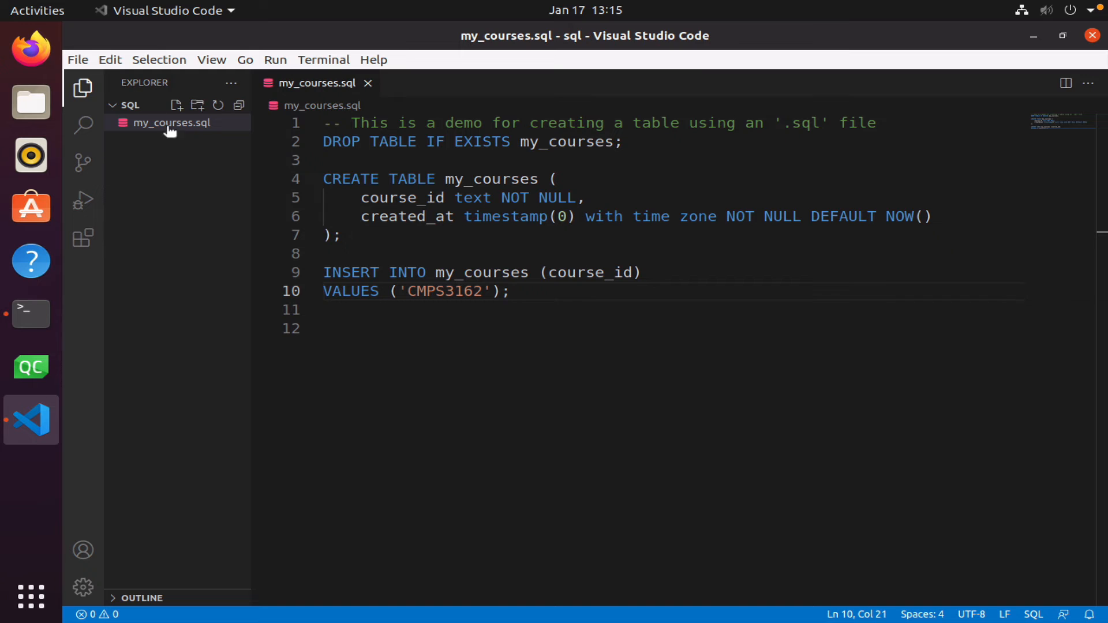
pyautogui.moveTo(25, 344)
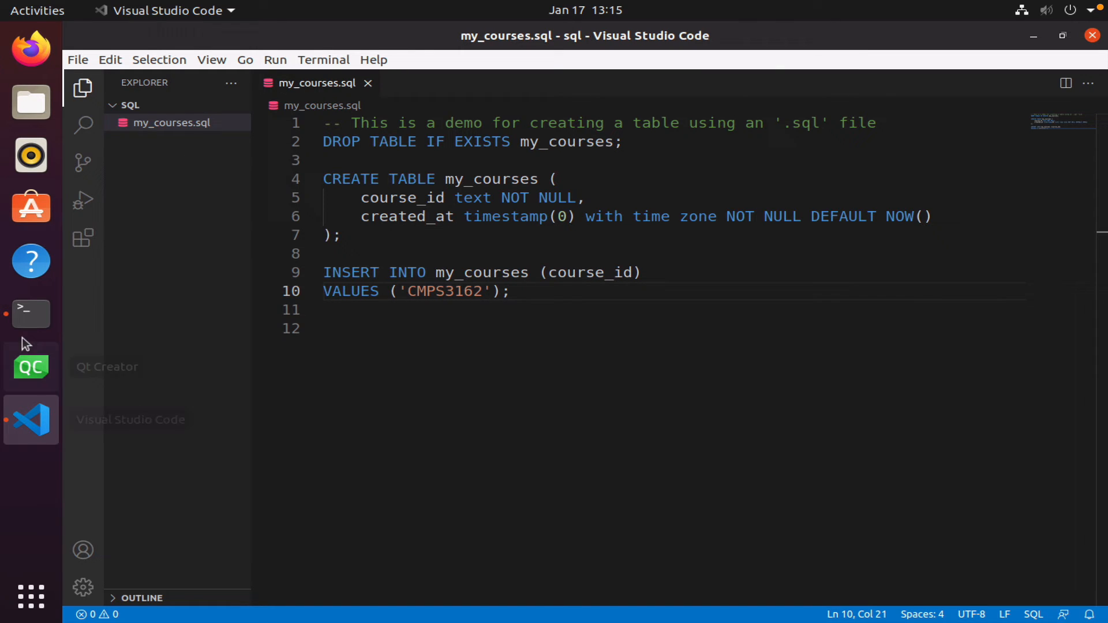
# Run \i my_courses.sql in psql, creating my_courses and inserting one row
pyautogui.click(30, 313)
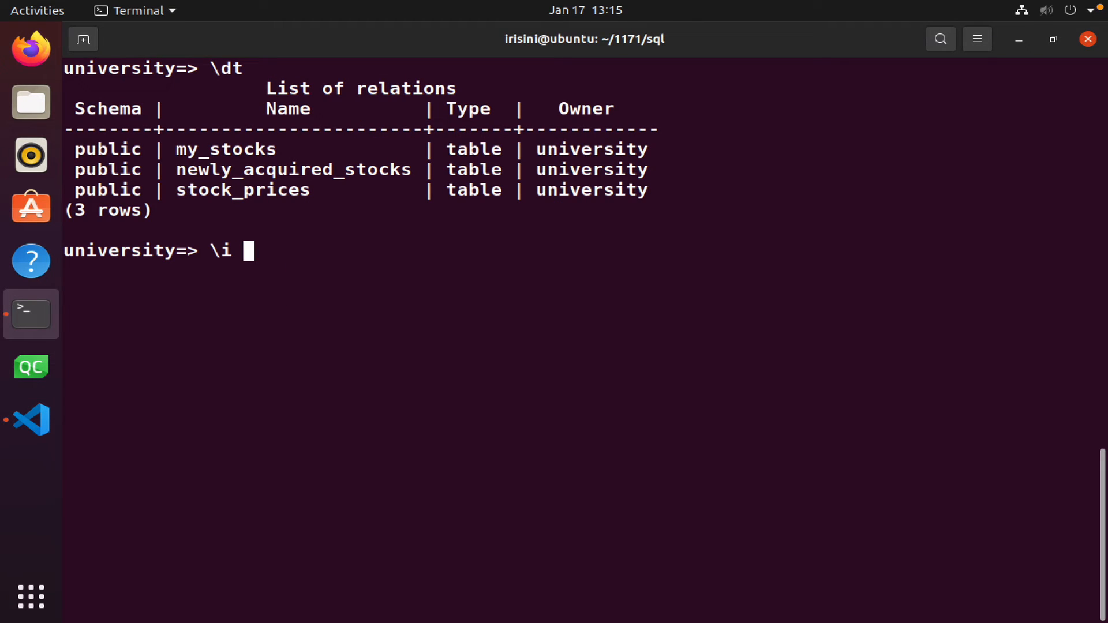
pyautogui.write('my_')
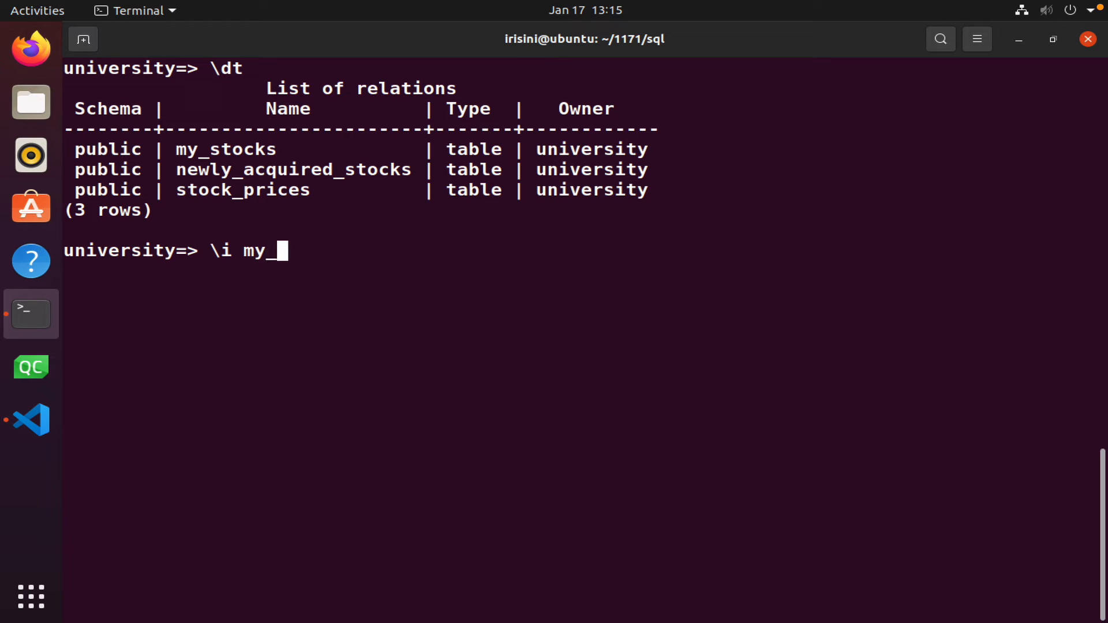
pyautogui.write('courses')
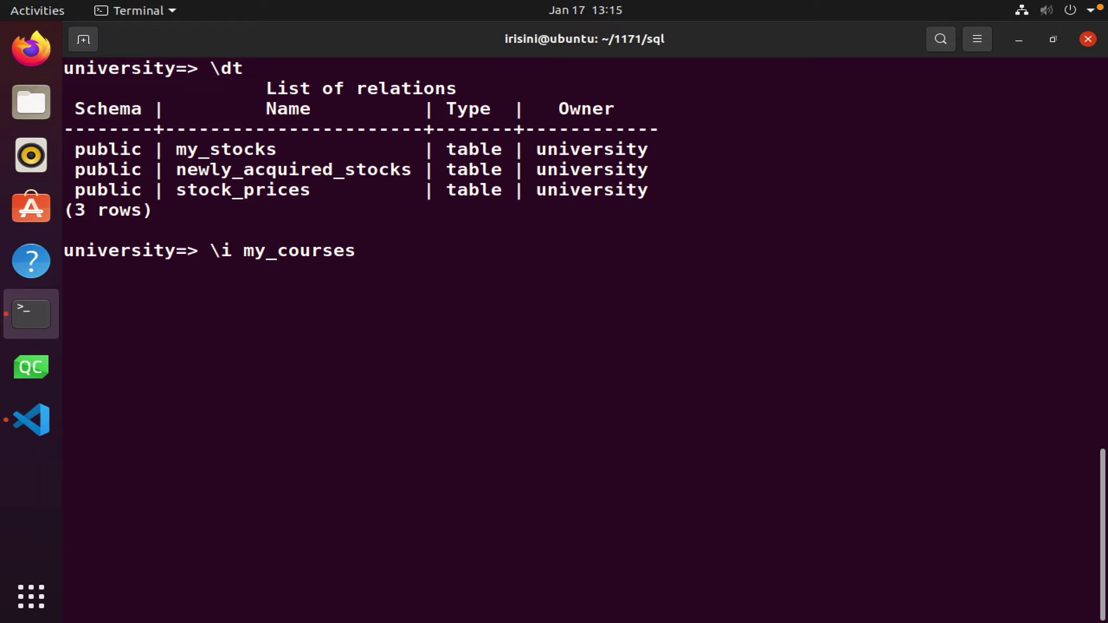
pyautogui.write('.sql')
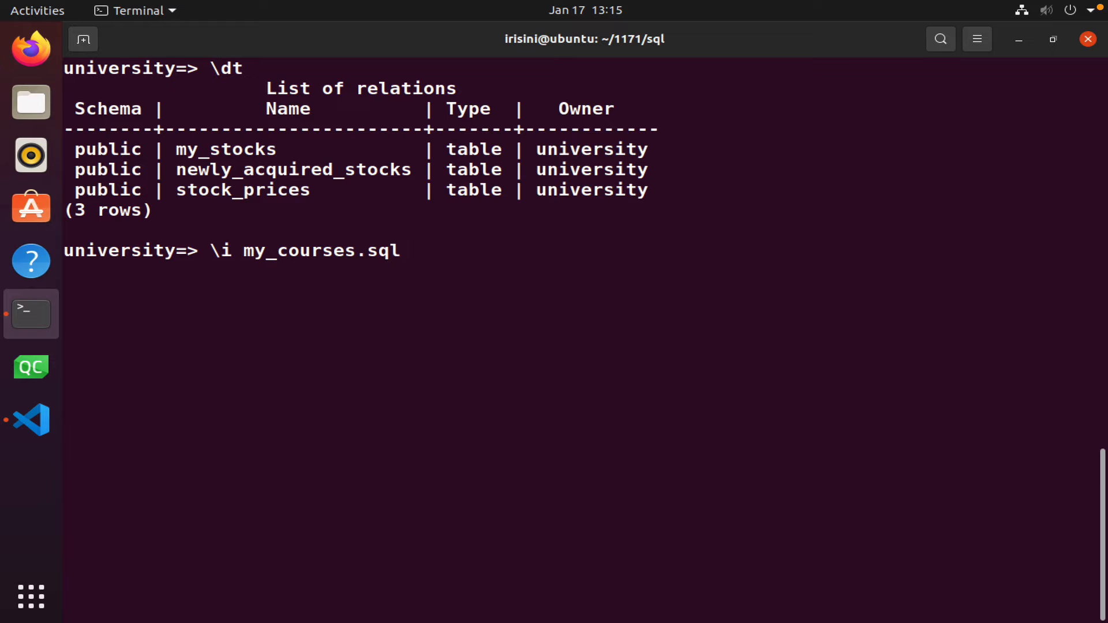
pyautogui.press('Return')
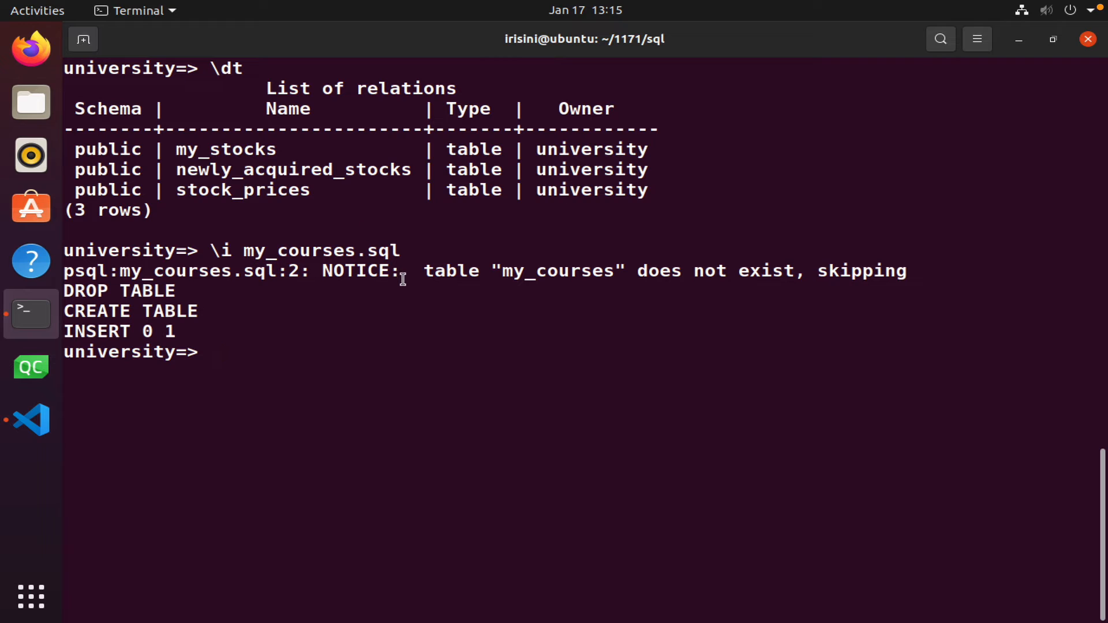
pyautogui.moveTo(645, 270)
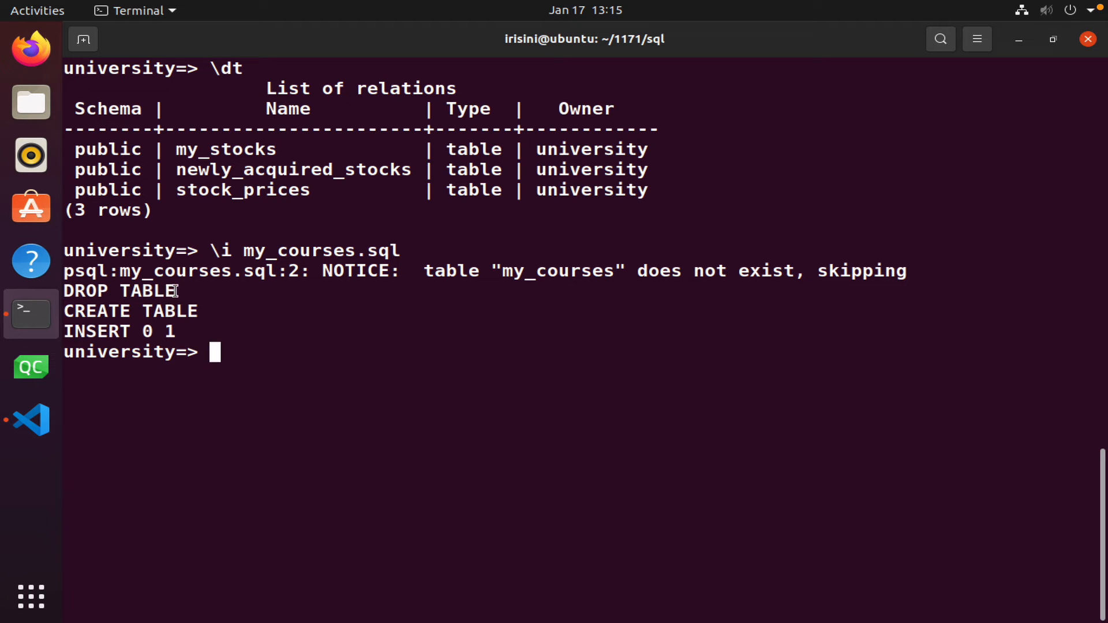
# Review the DROP TABLE IF EXISTS line in my_courses.sql and return to psql
pyautogui.click(31, 421)
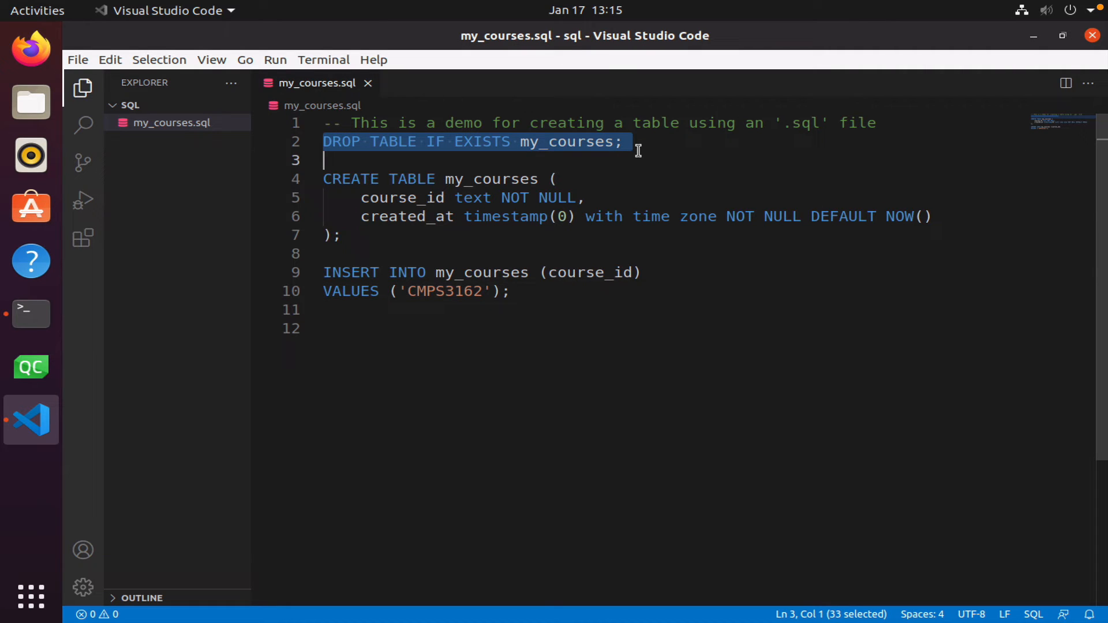
pyautogui.click(215, 361)
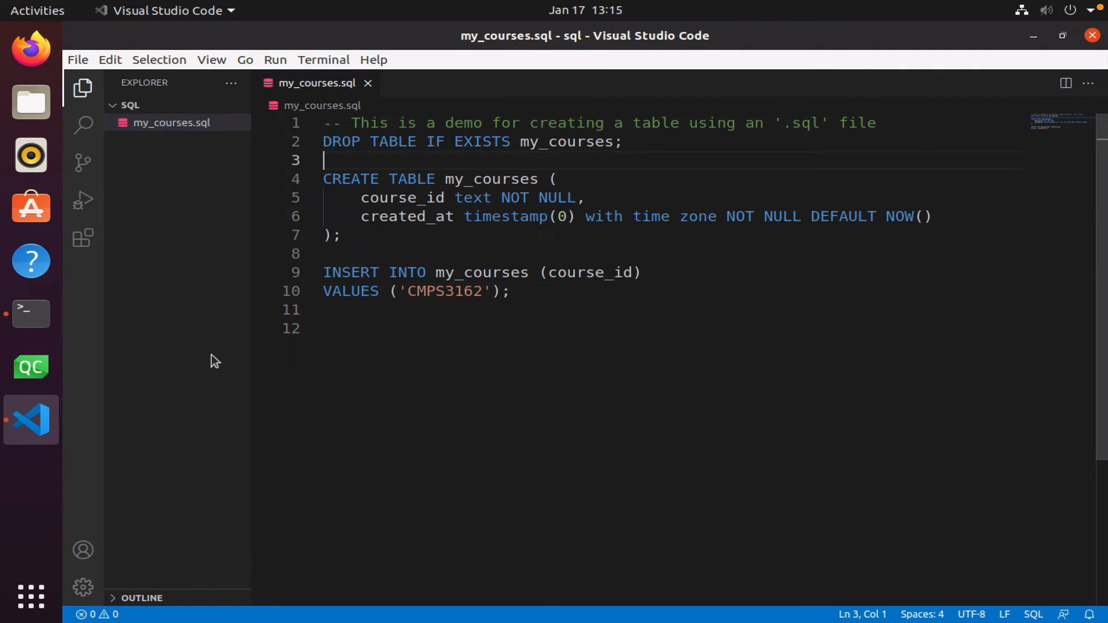
pyautogui.click(30, 313)
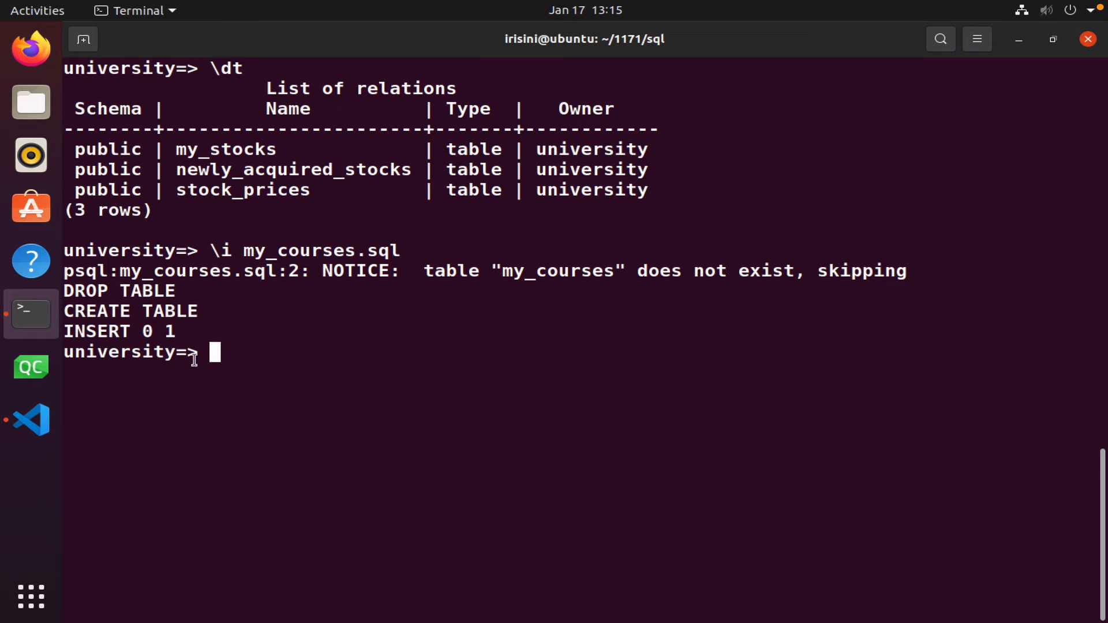
pyautogui.moveTo(185, 318)
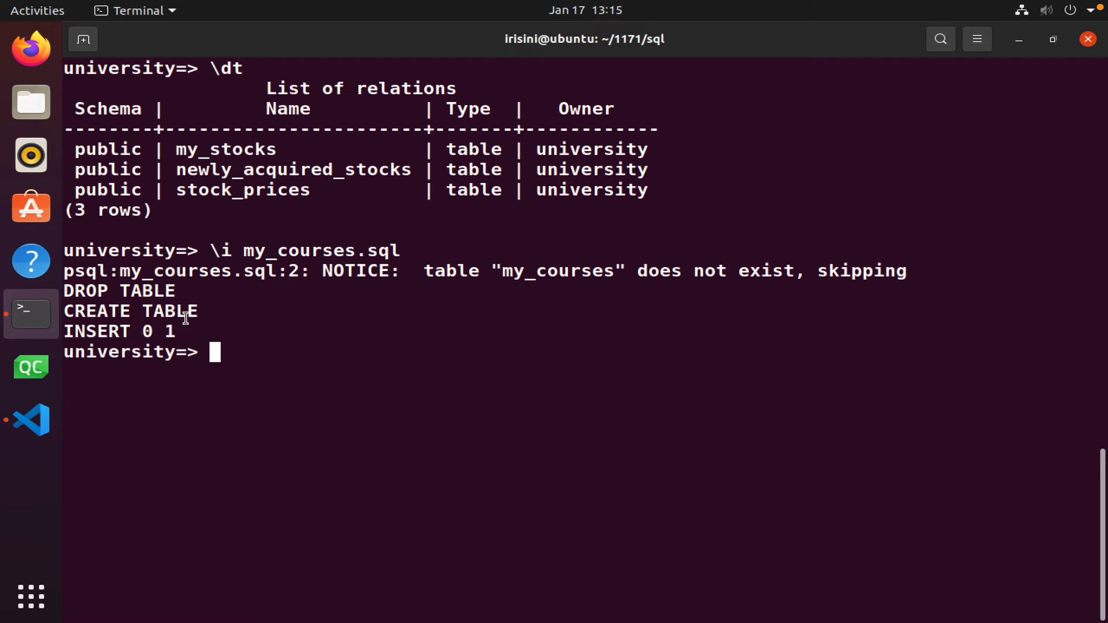
pyautogui.moveTo(167, 331)
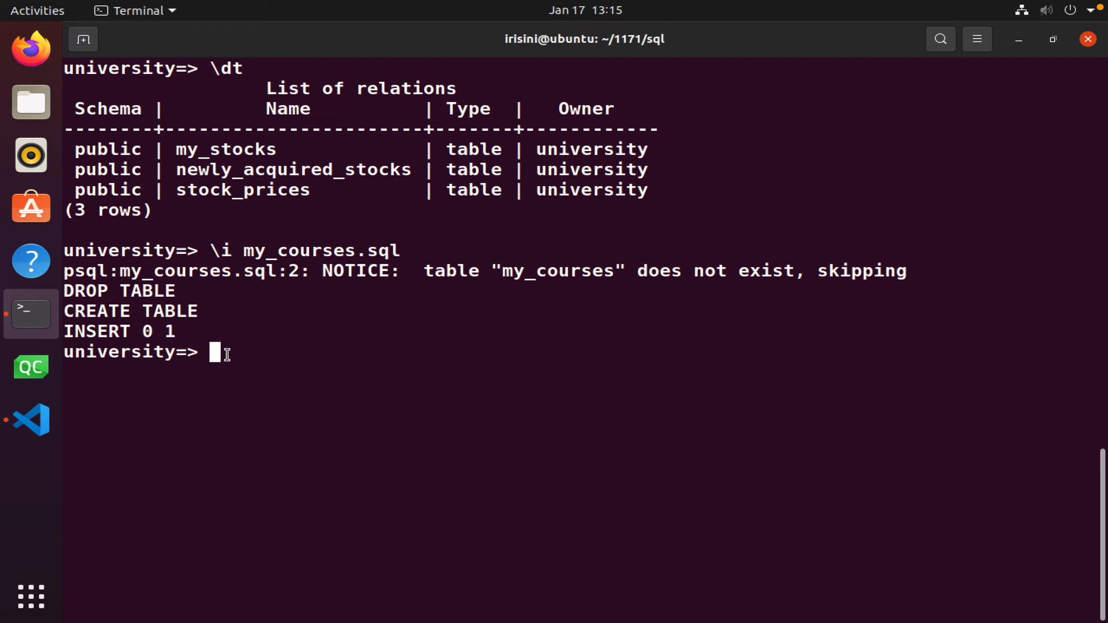
# List tables with \dt to confirm my_courses now appears with the three stock tables
pyautogui.write('\\dt')
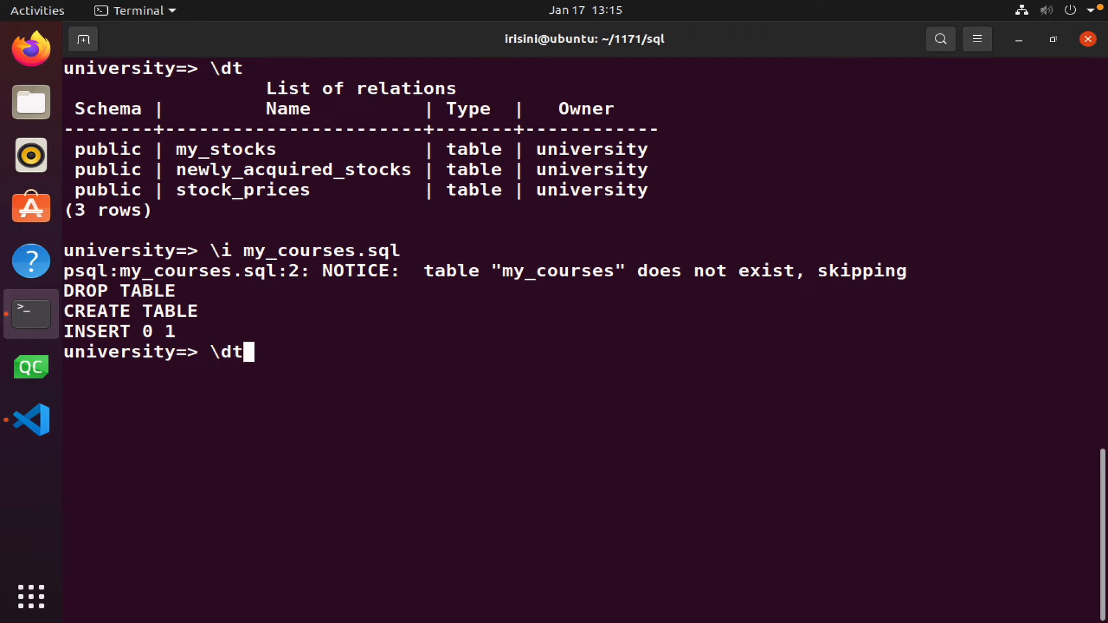
pyautogui.press('Return')
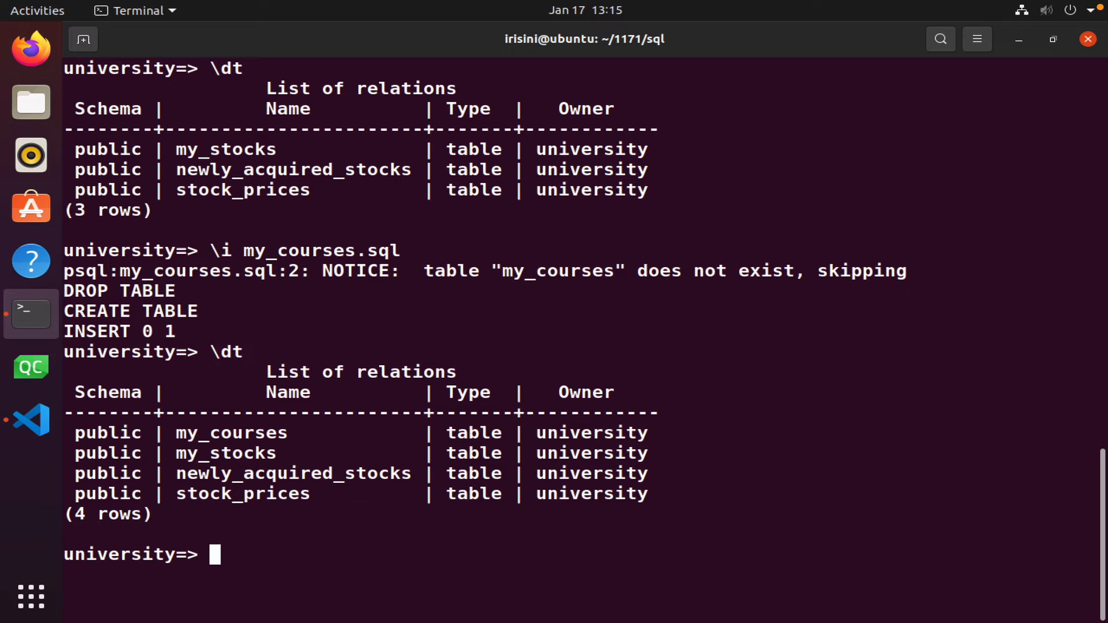
pyautogui.moveTo(182, 438)
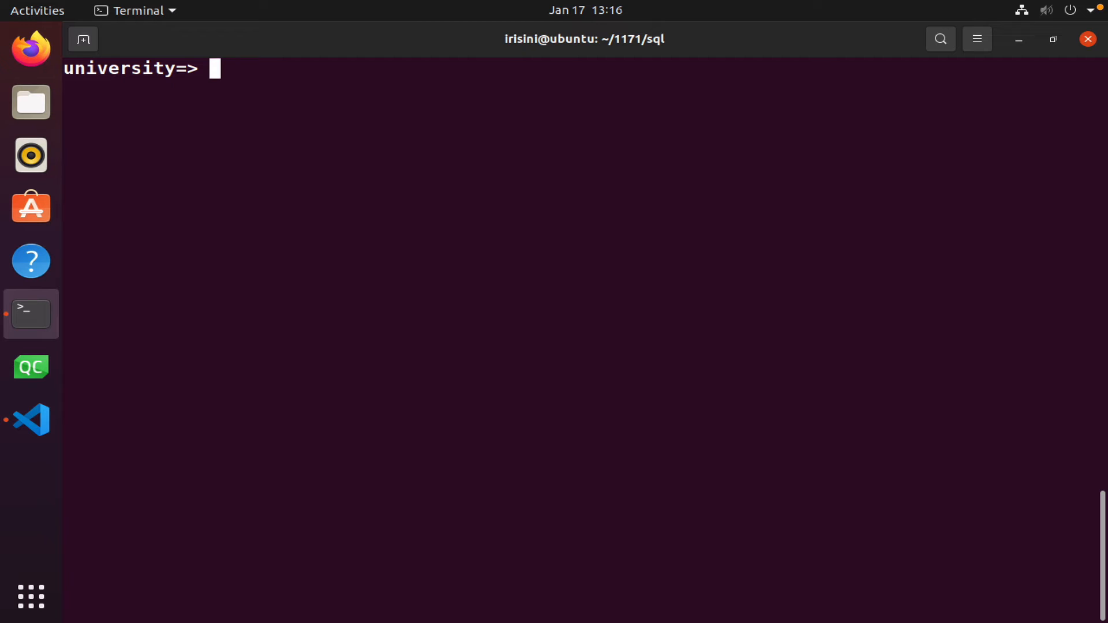
# Run SELECT * FROM my_courses; returning the single CMPS3162 row with its created_at time
pyautogui.write('SEL')
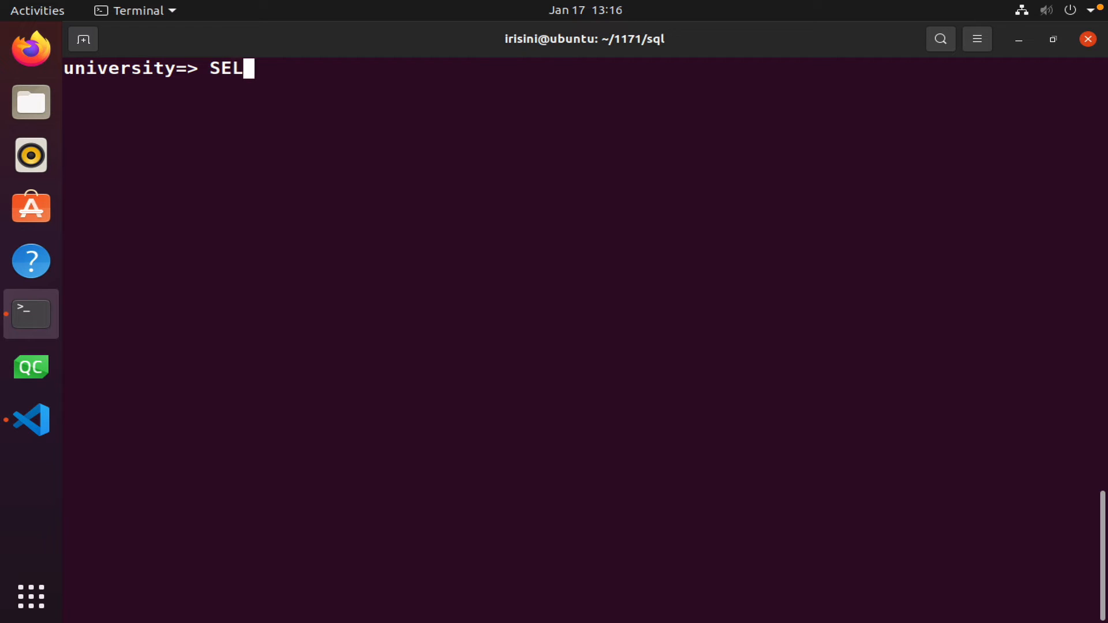
pyautogui.write('ECT')
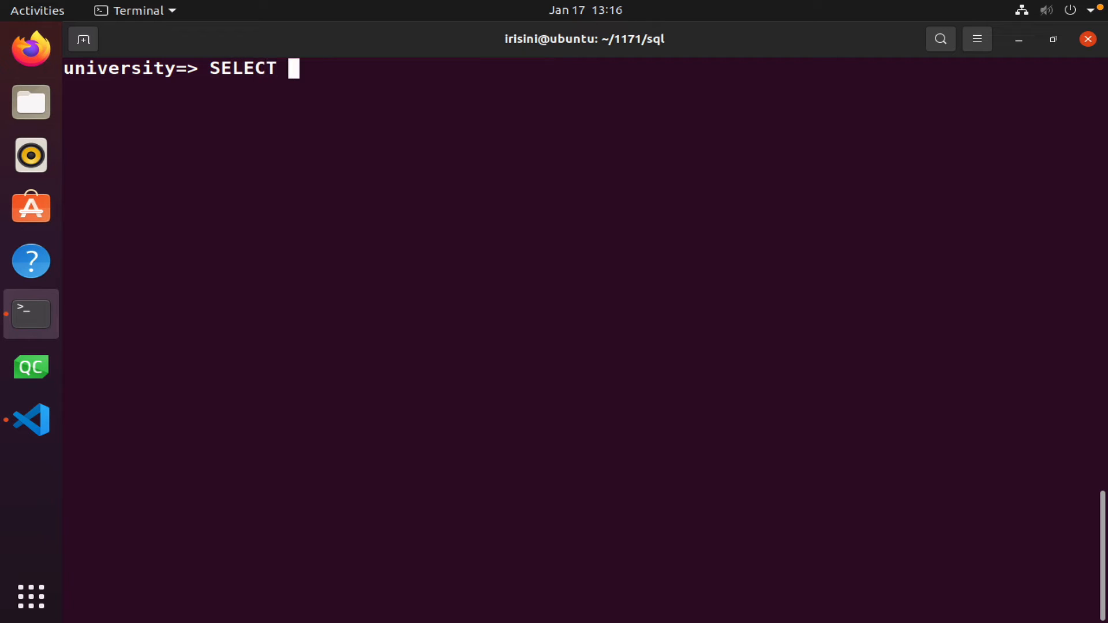
pyautogui.write('*')
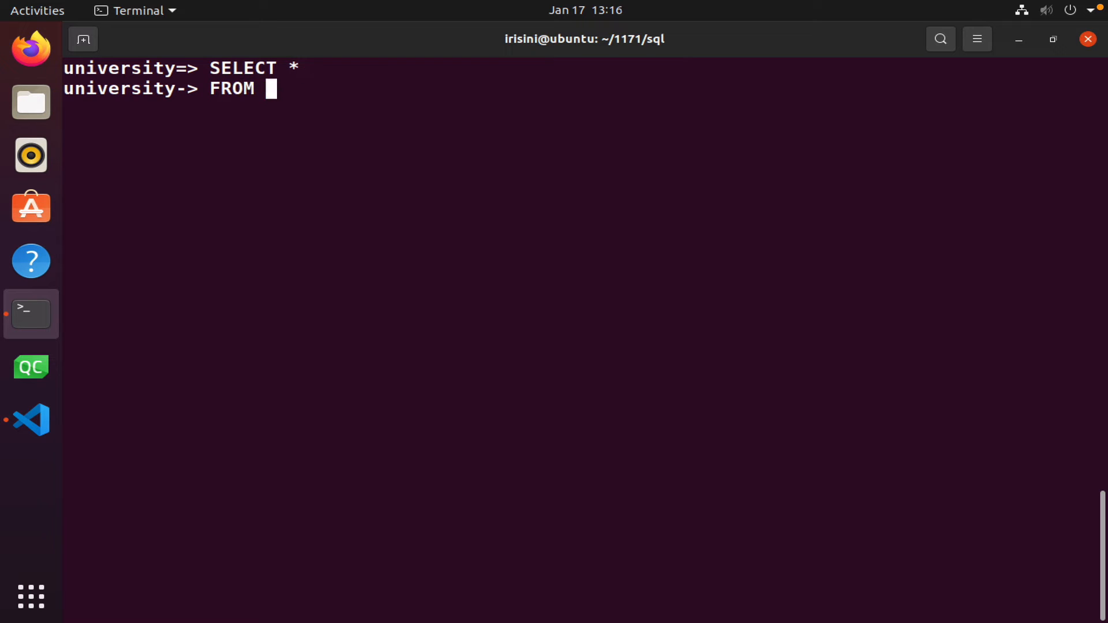
pyautogui.write('my')
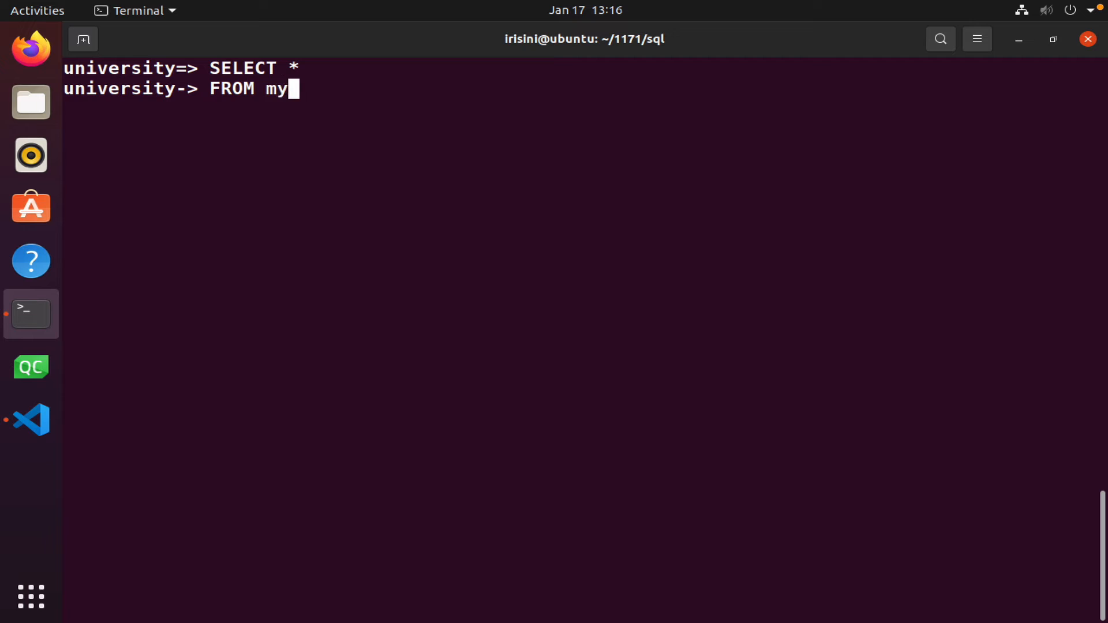
pyautogui.write('_courses')
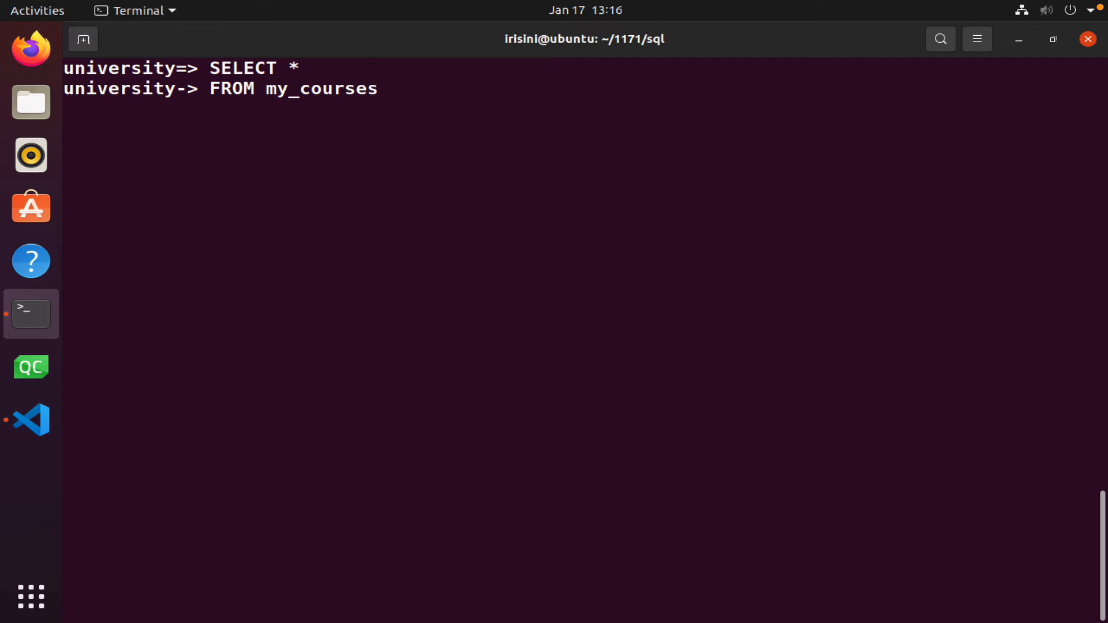
pyautogui.press('Return')
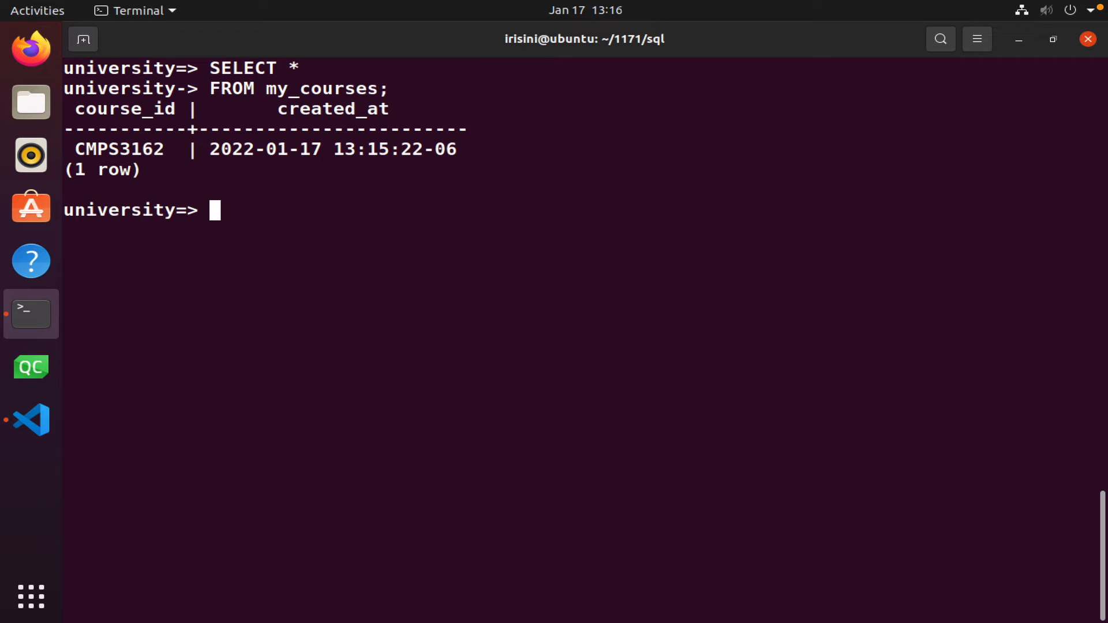
pyautogui.moveTo(23, 546)
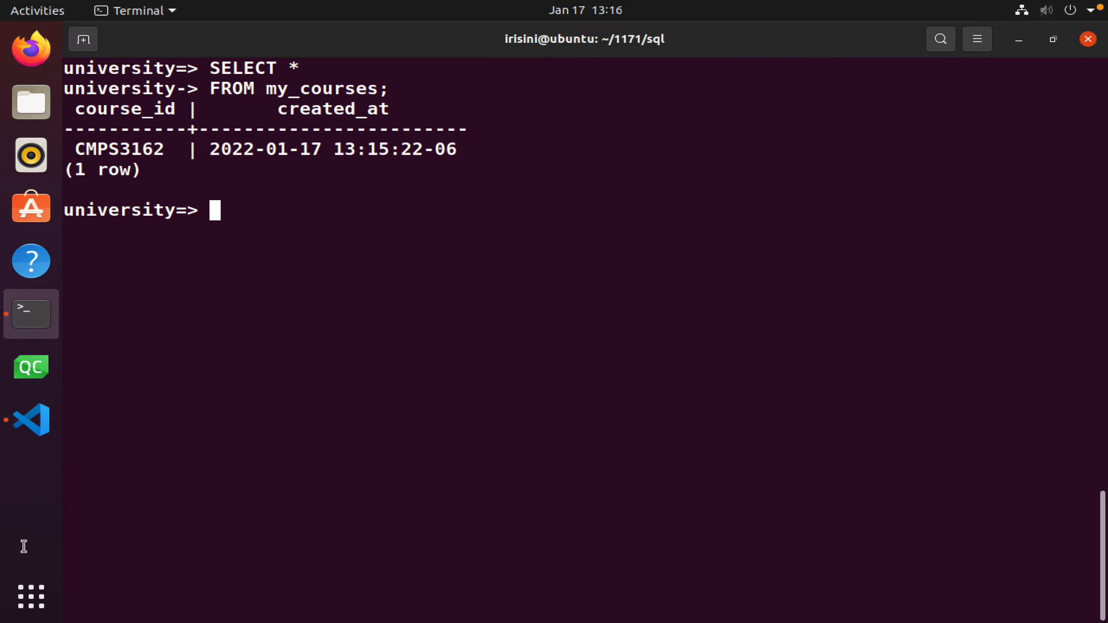
# Check the DROP TABLE statement in my_courses.sql and return to psql
pyautogui.click(31, 419)
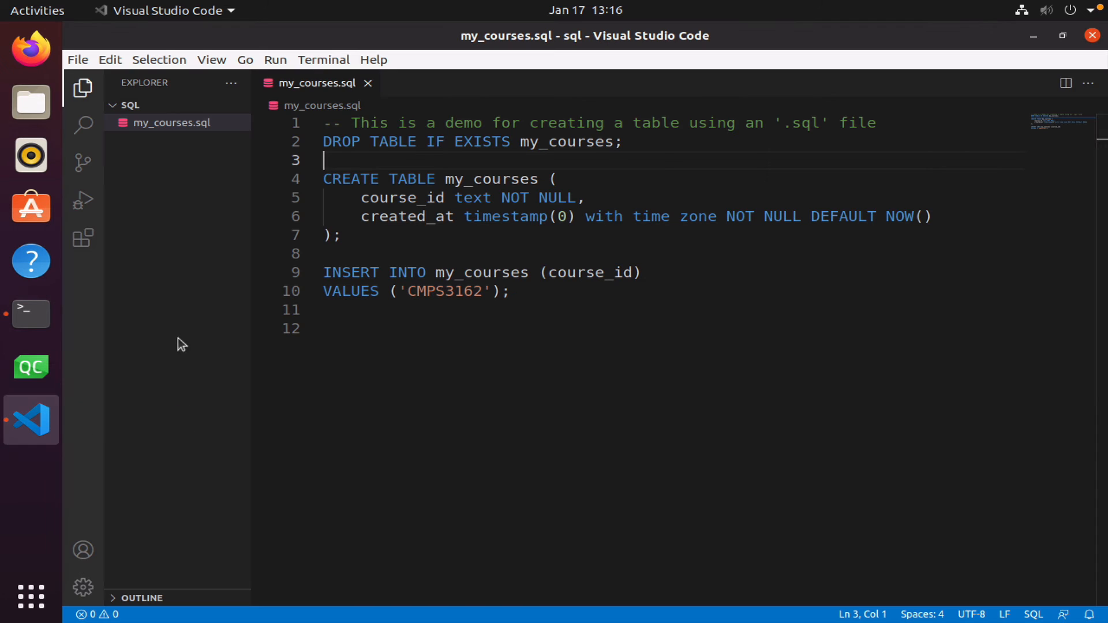
pyautogui.moveTo(67, 444)
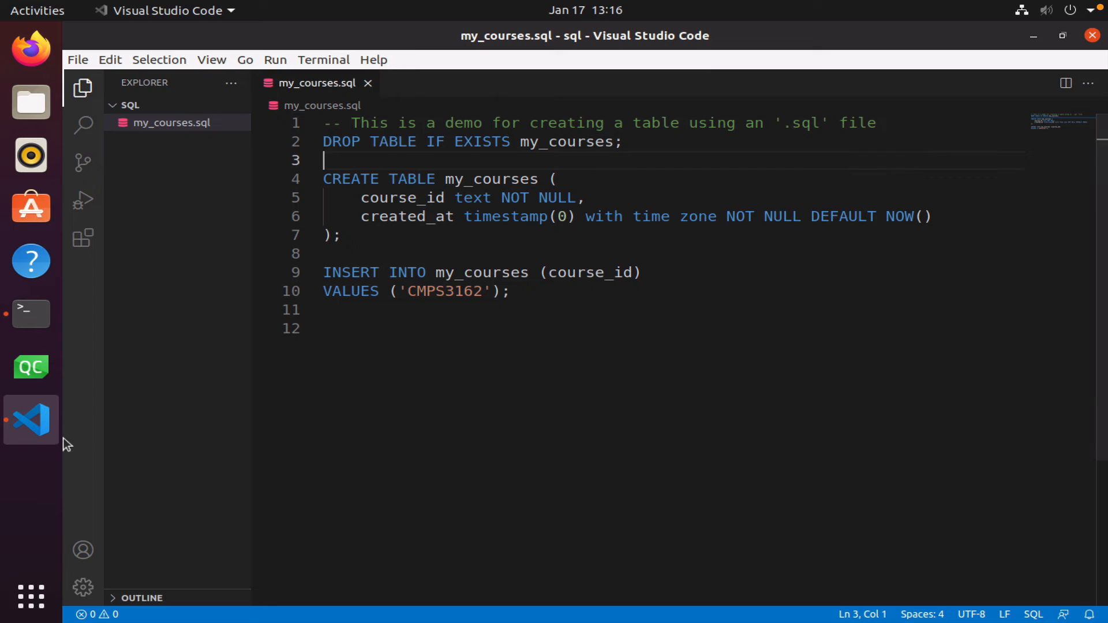
pyautogui.moveTo(324, 138)
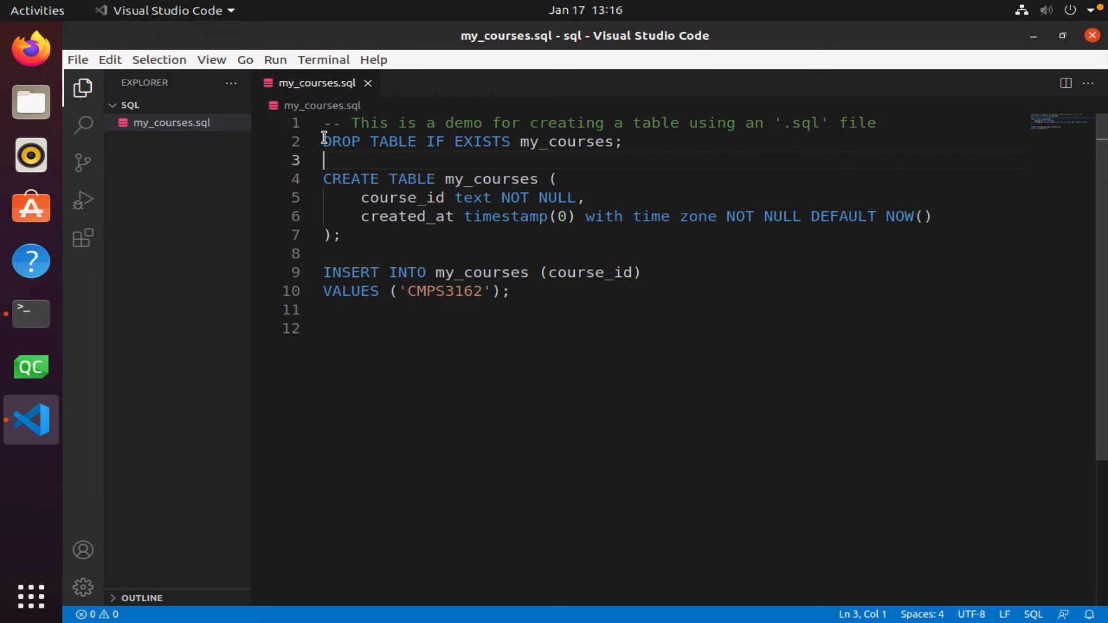
pyautogui.click(620, 141)
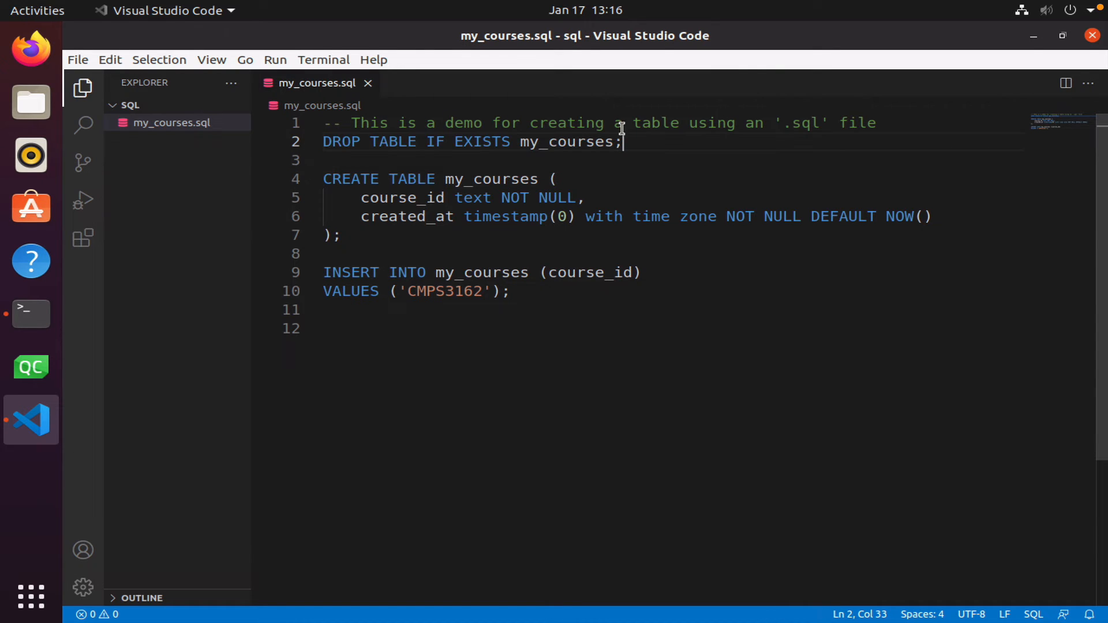
pyautogui.click(31, 313)
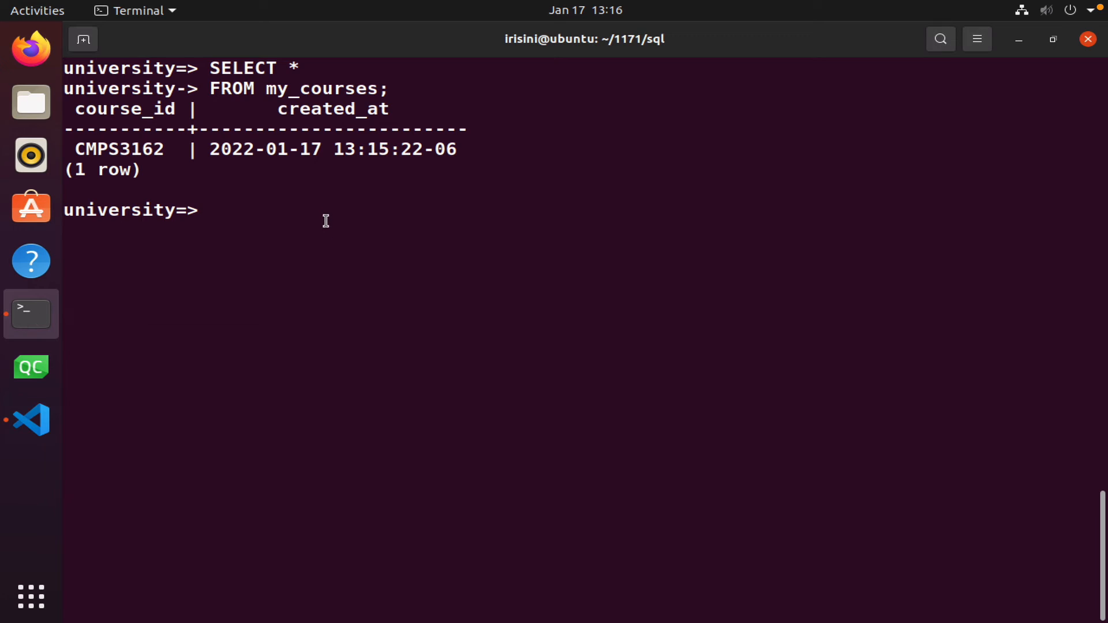
# Rerun \i my_courses.sql, dropping and recreating the table with one row, then clear the screen
pyautogui.write('\\')
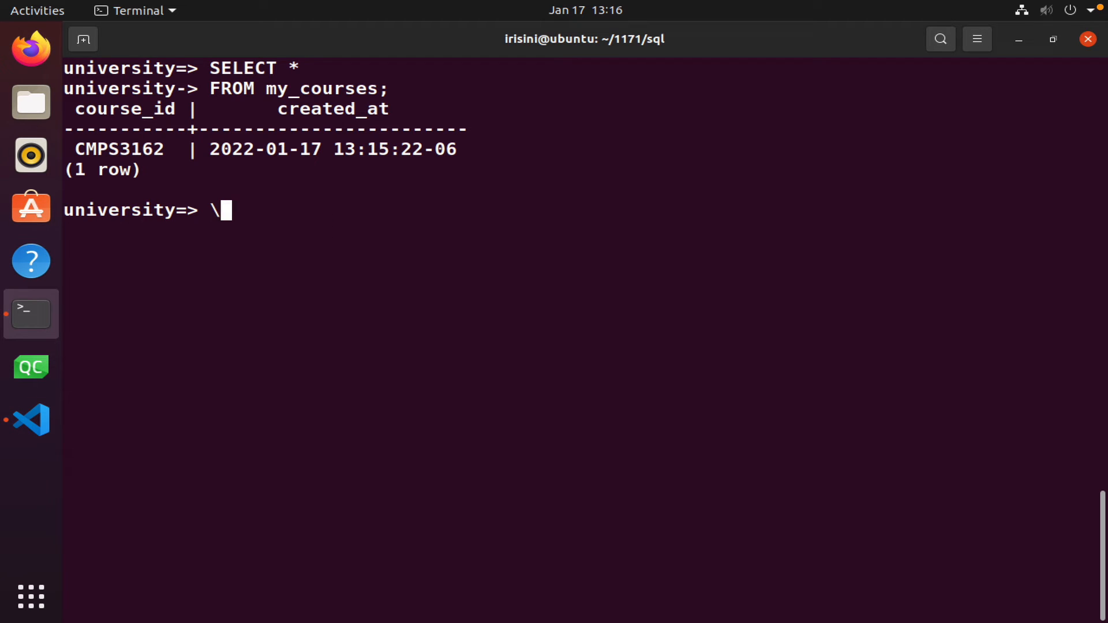
pyautogui.write('i my_')
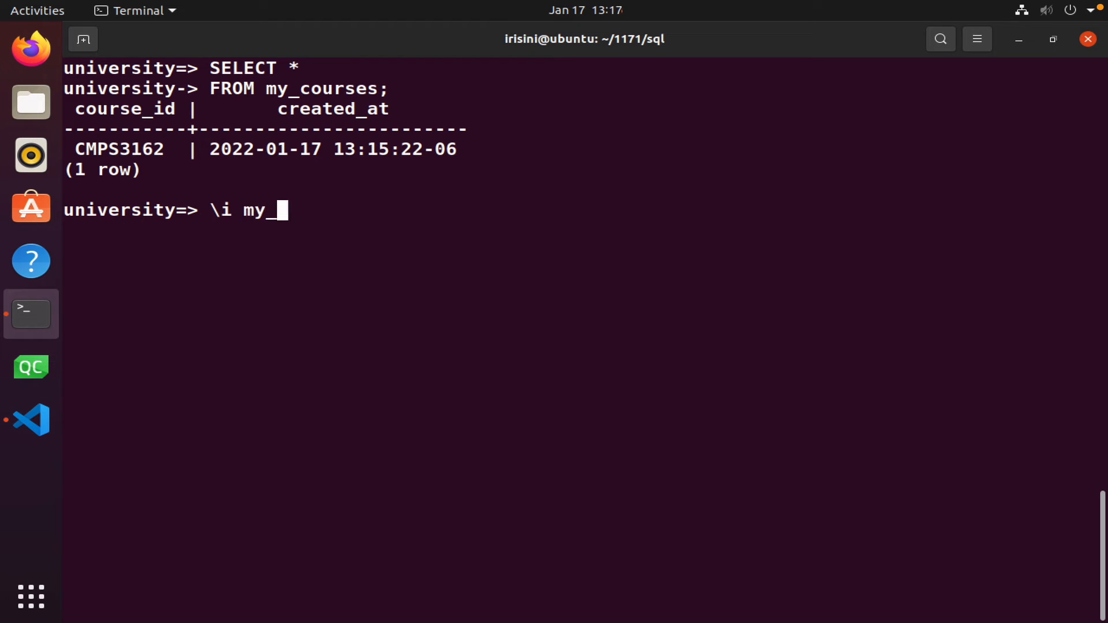
pyautogui.write('courses')
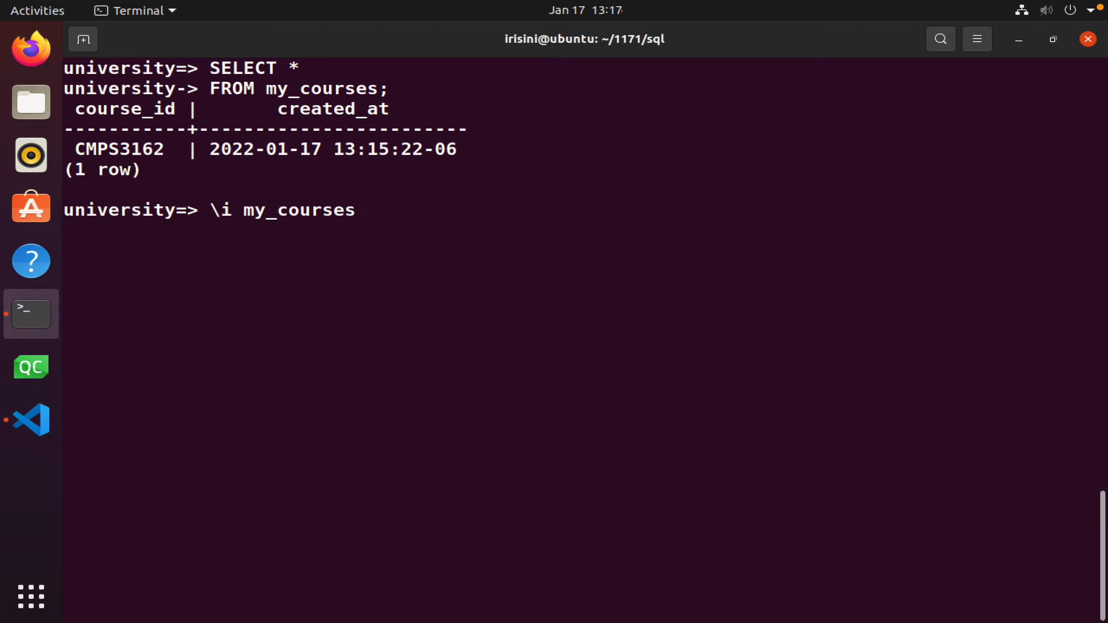
pyautogui.write('.')
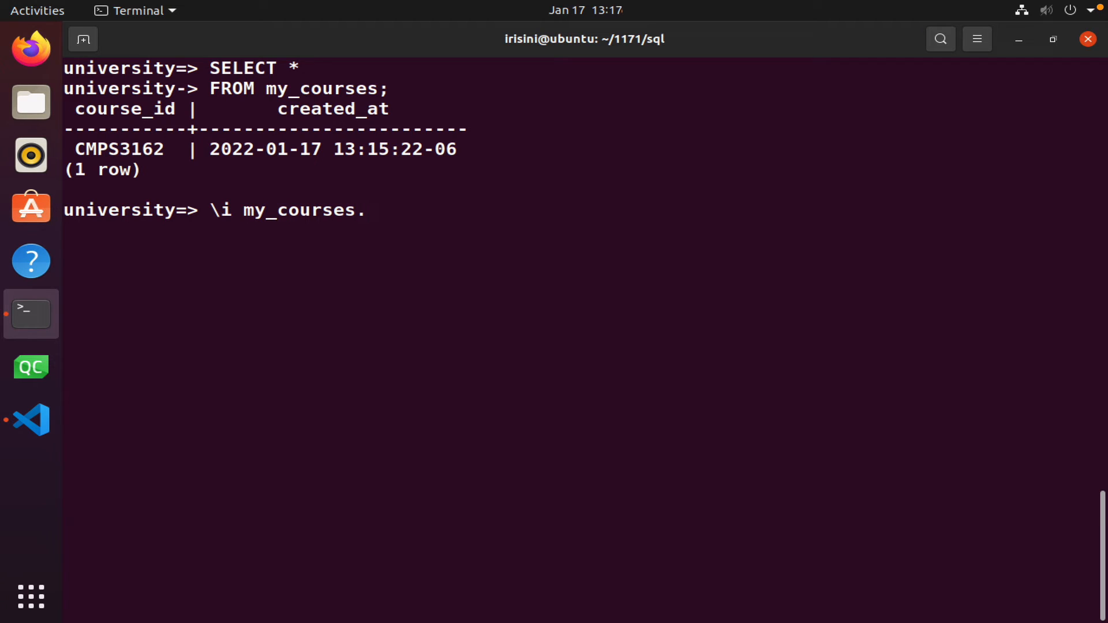
pyautogui.write('sq')
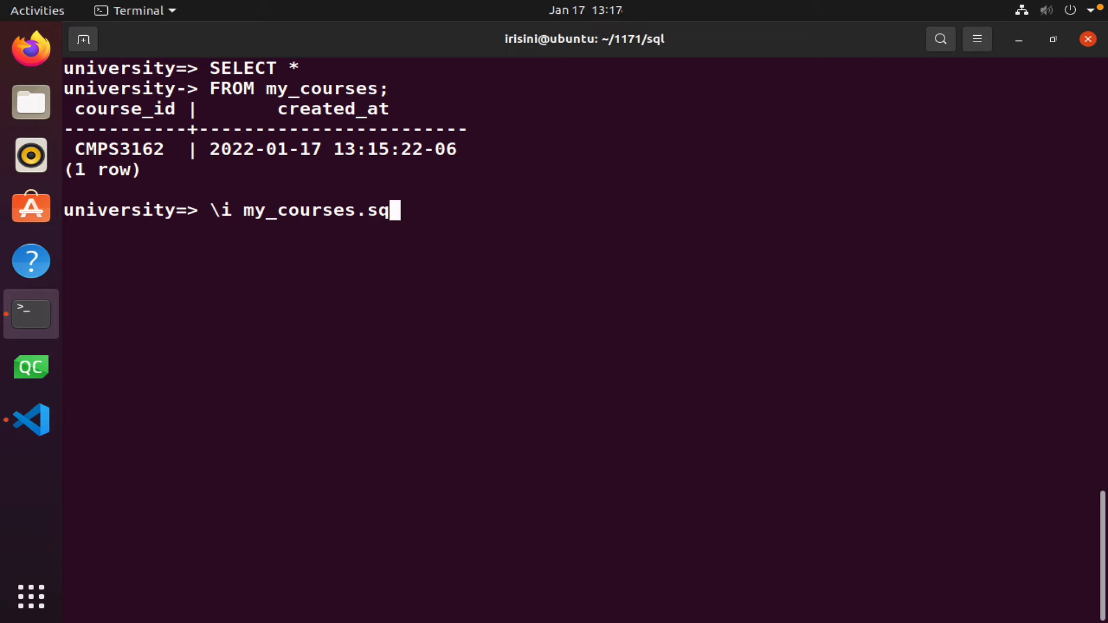
pyautogui.press('Return')
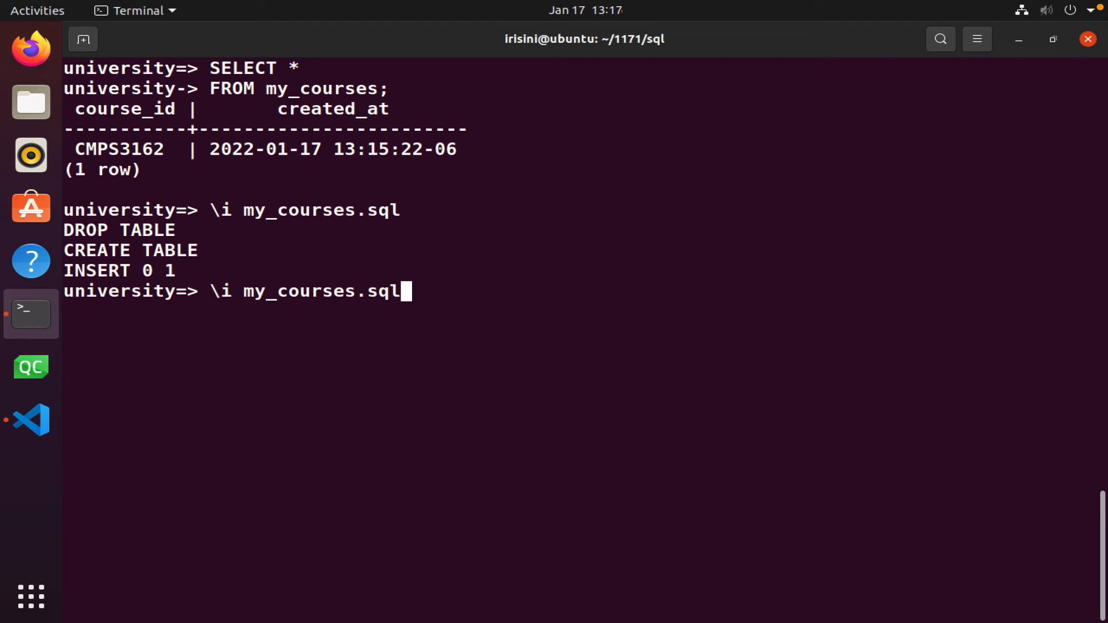
pyautogui.press('Return')
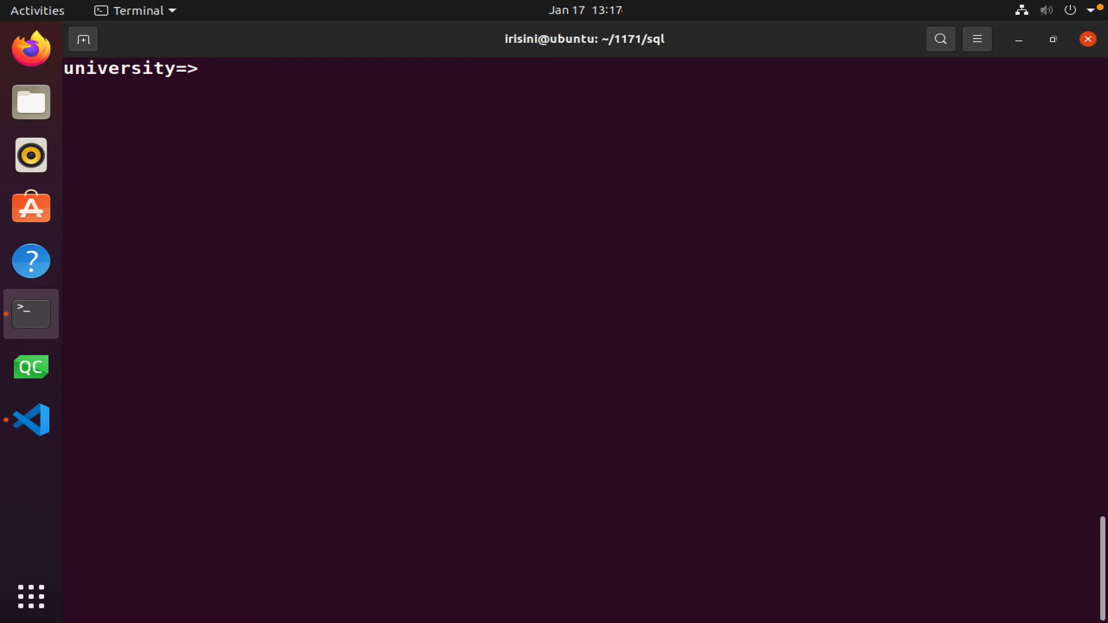
# Run SELECT * FROM my_courses; fixing the misspelled name, returning CMPS3162 created at 13:17:08
pyautogui.write('SE')
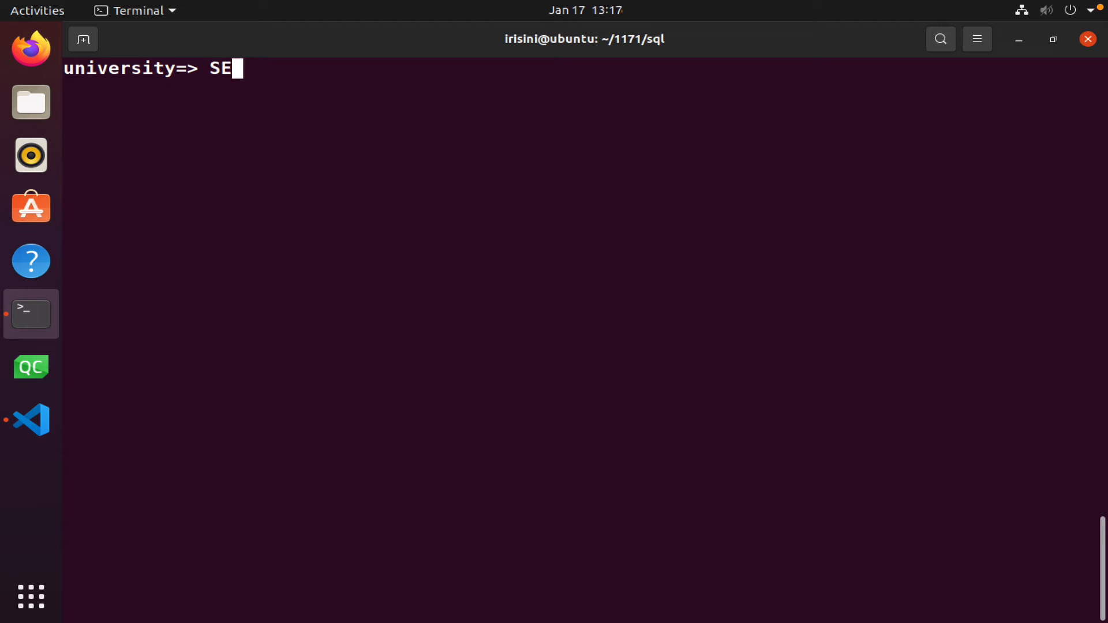
pyautogui.write('LECT')
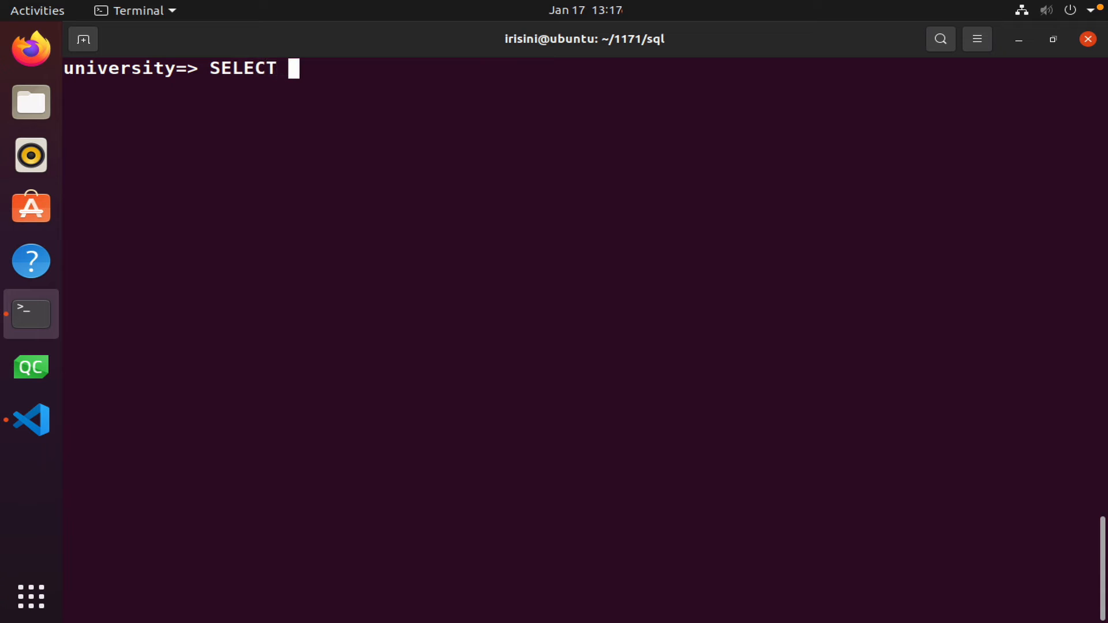
pyautogui.write('*')
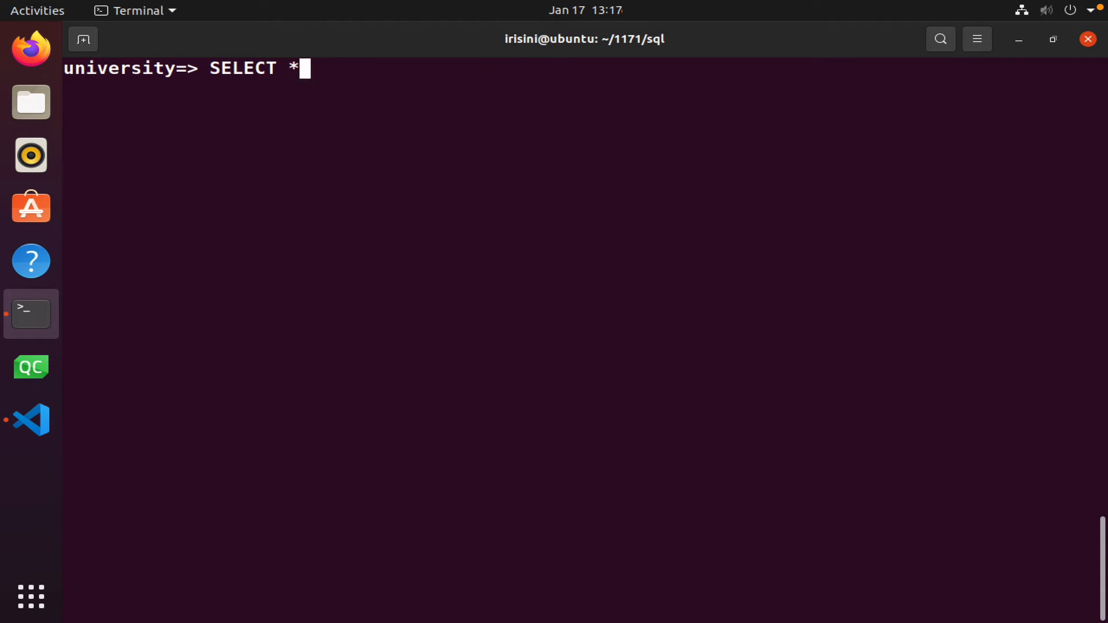
pyautogui.write('FROM m')
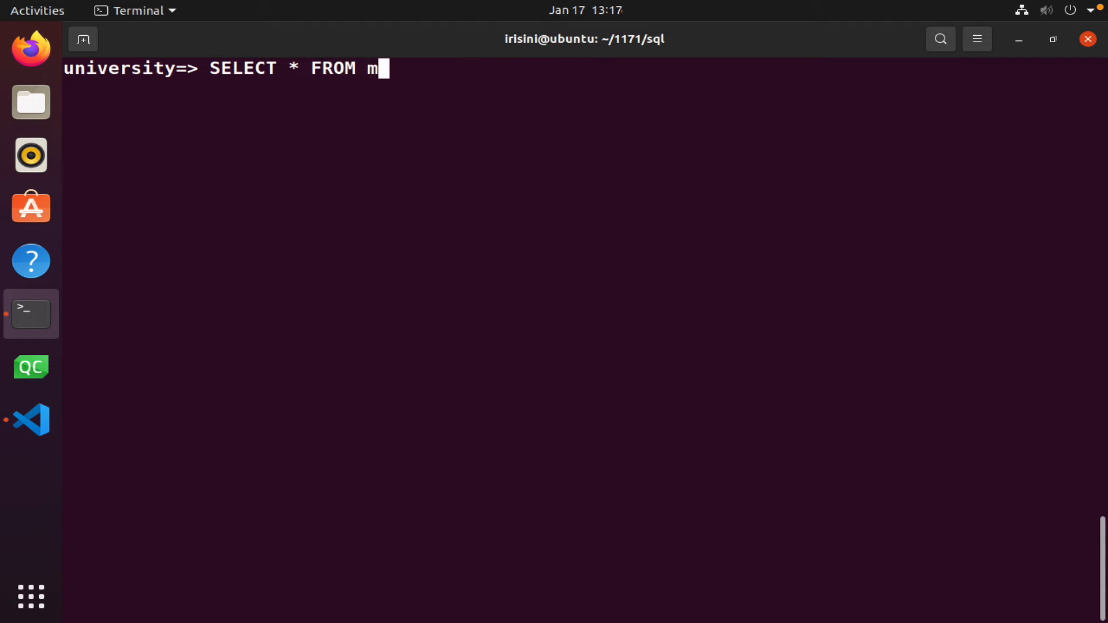
pyautogui.write('y_coures')
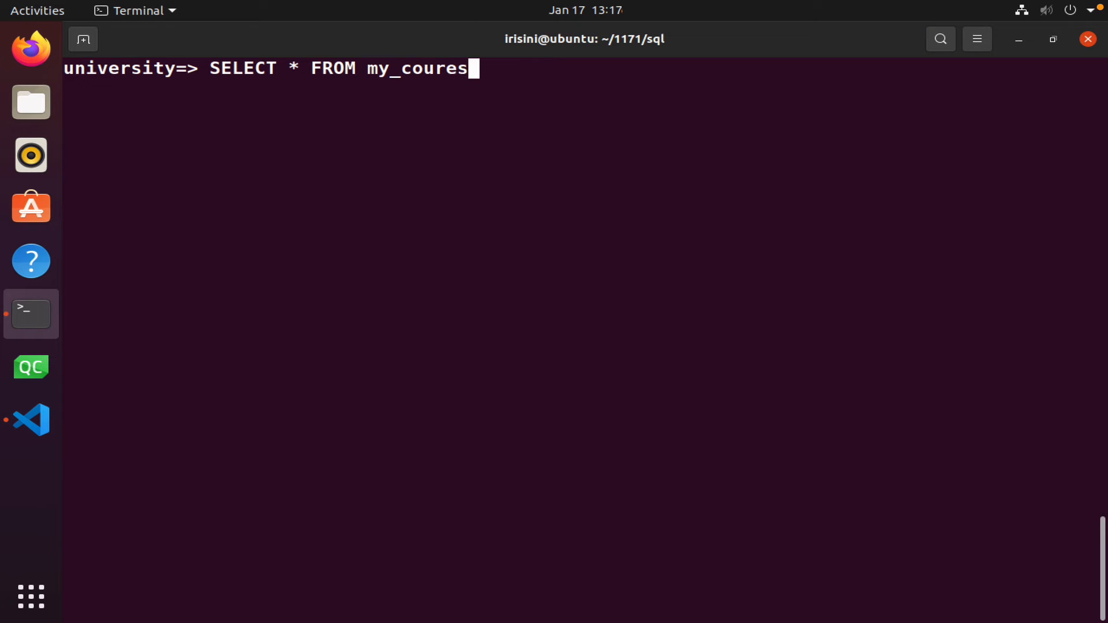
pyautogui.press('BackSpace')
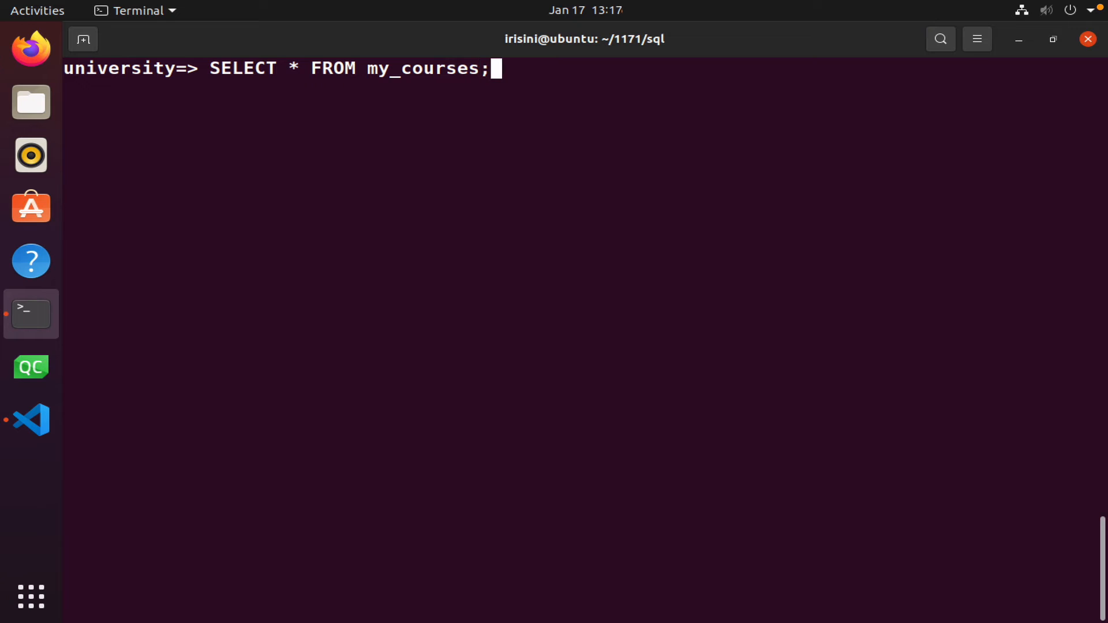
pyautogui.press('BackSpace')
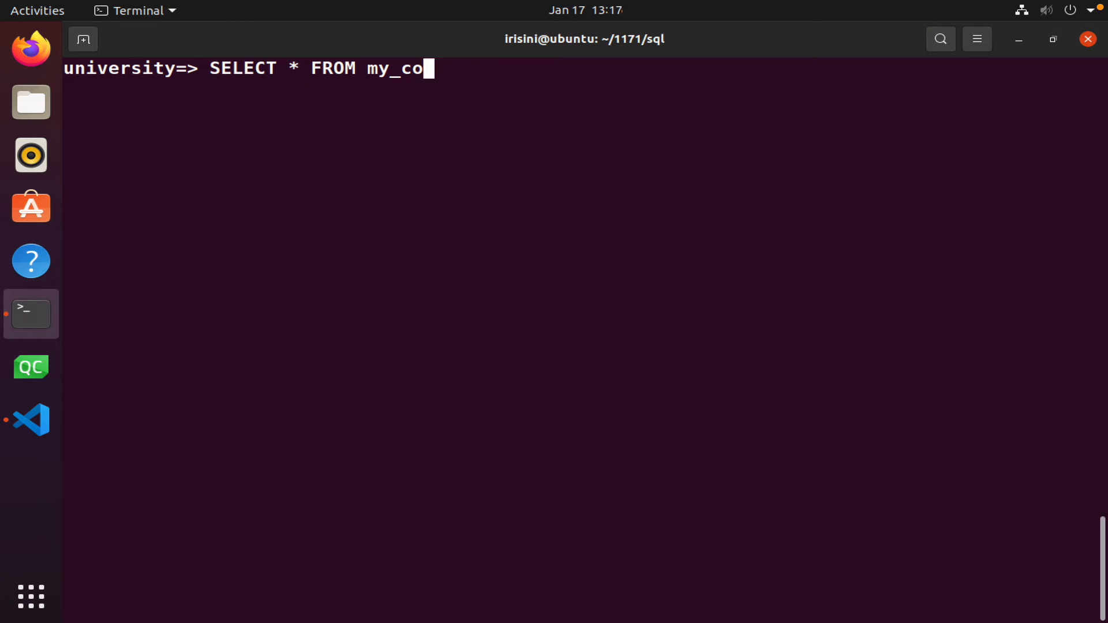
pyautogui.press('Return')
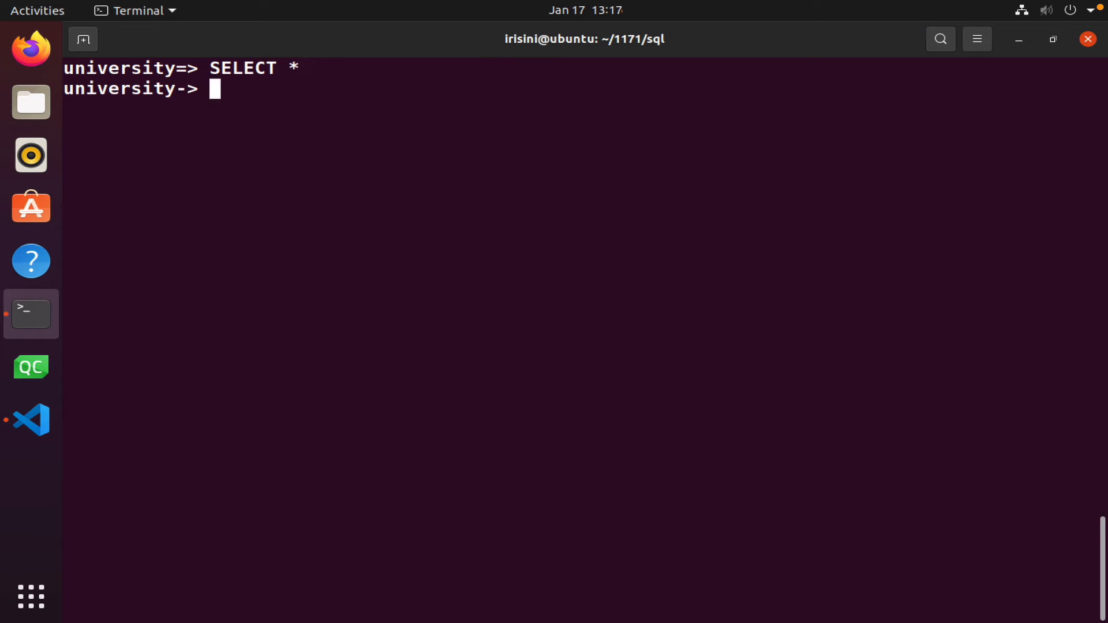
pyautogui.write('FRO')
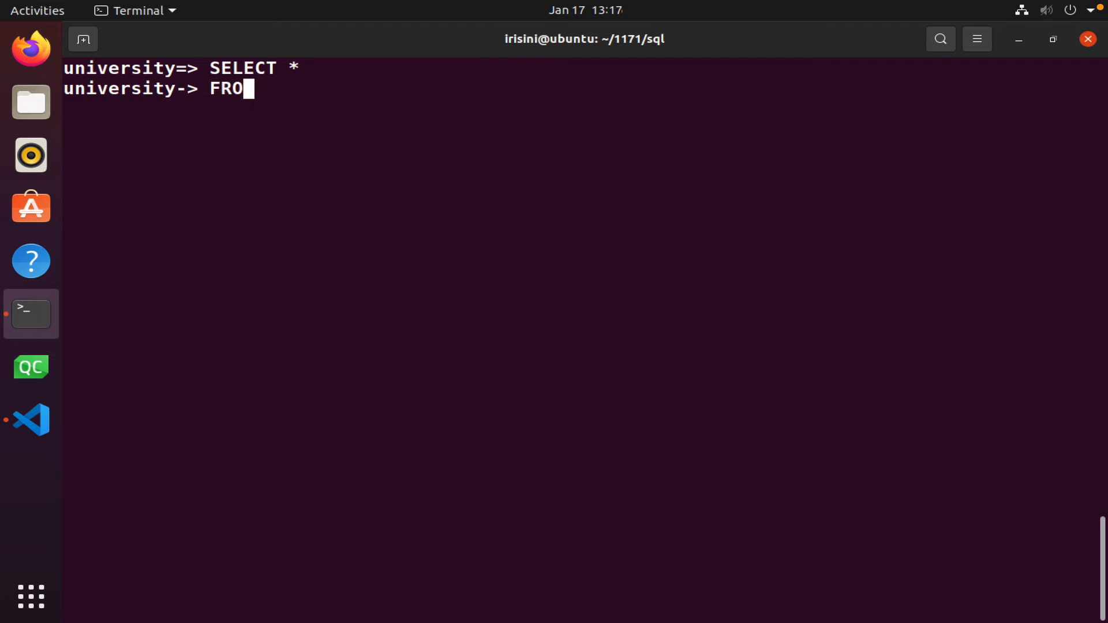
pyautogui.write('M my')
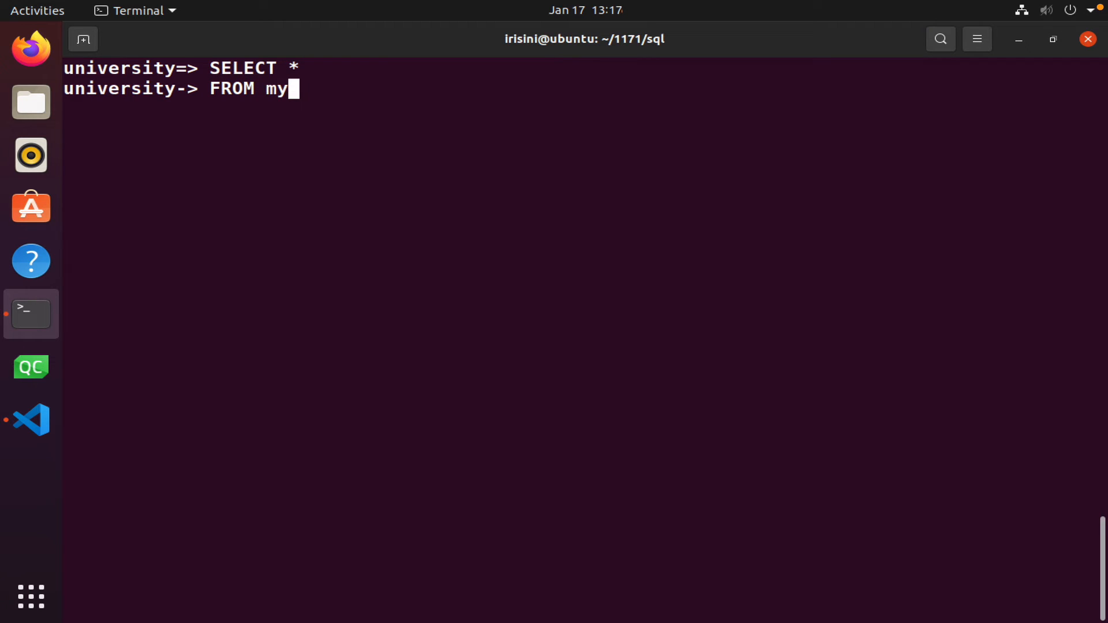
pyautogui.write('_courses')
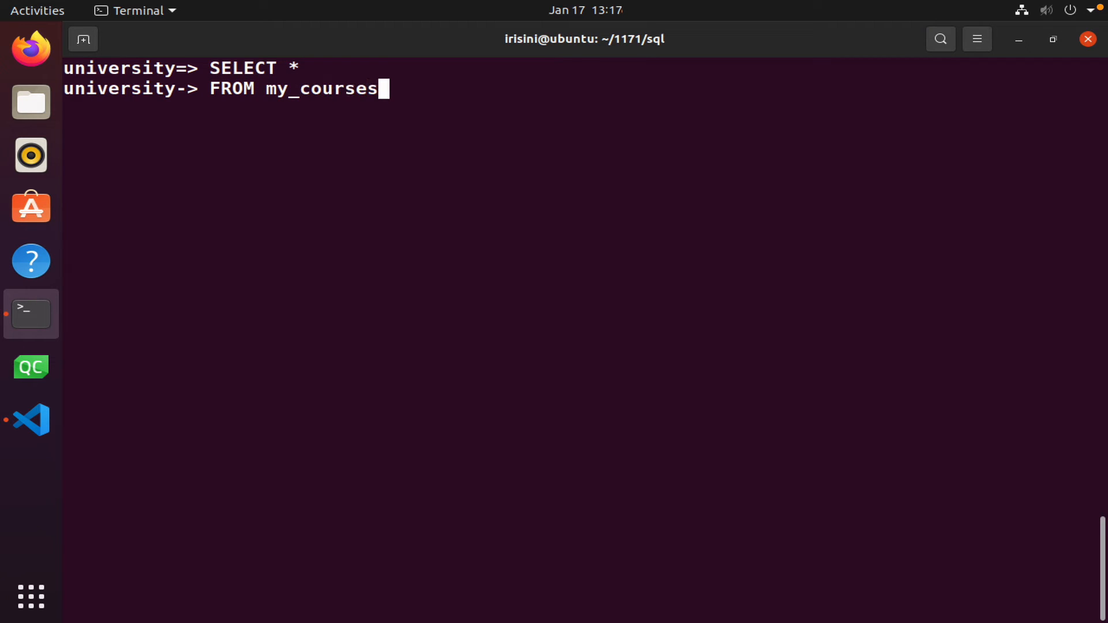
pyautogui.write(';')
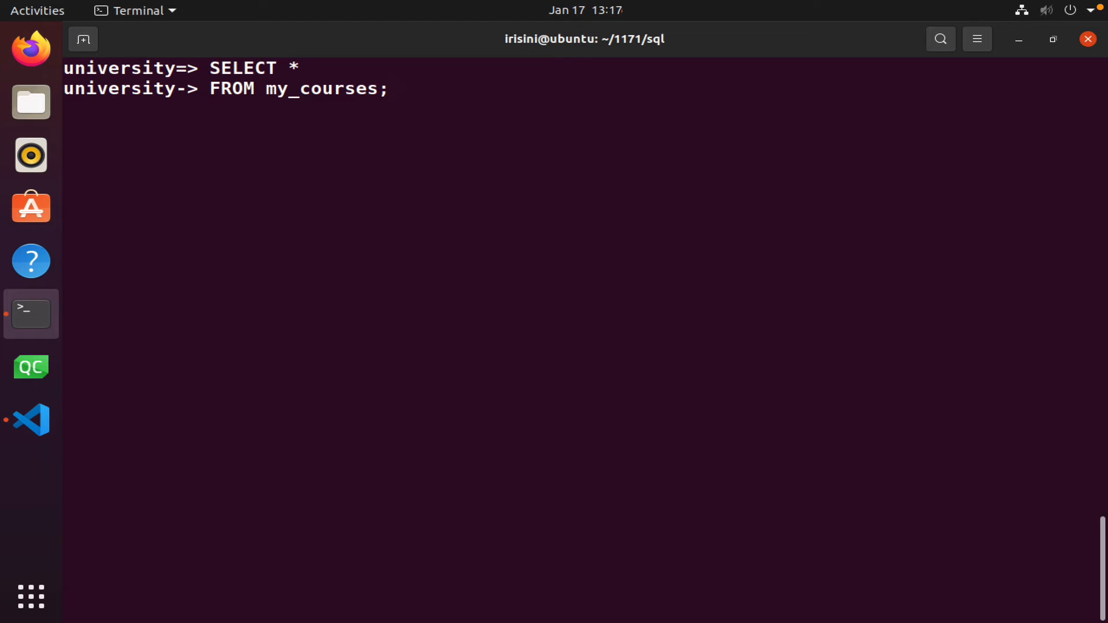
pyautogui.press('Return')
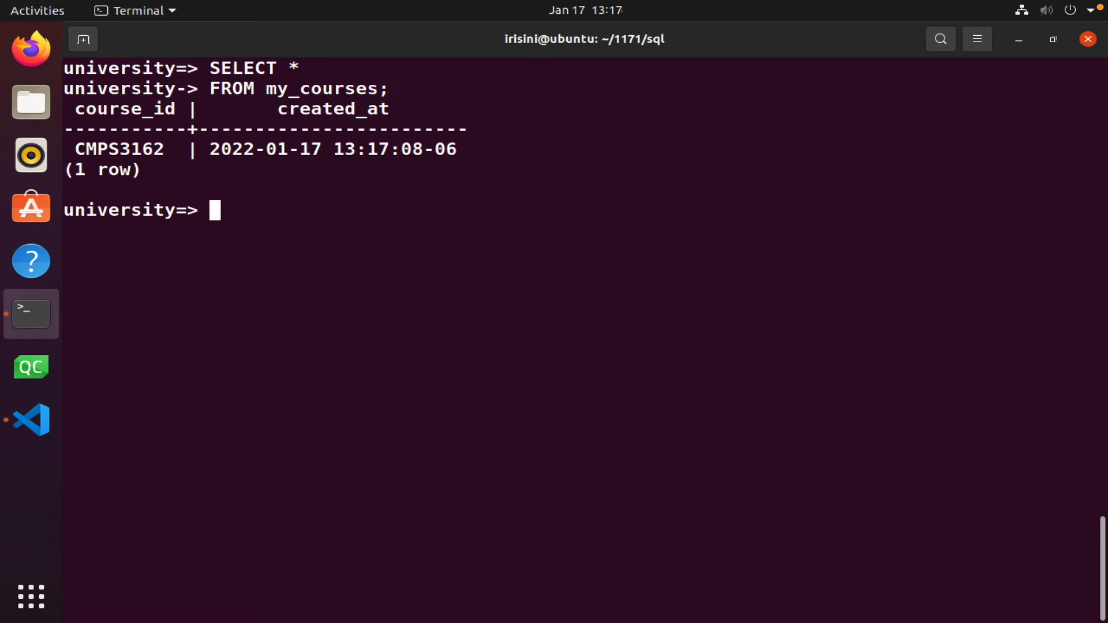
pyautogui.moveTo(31, 374)
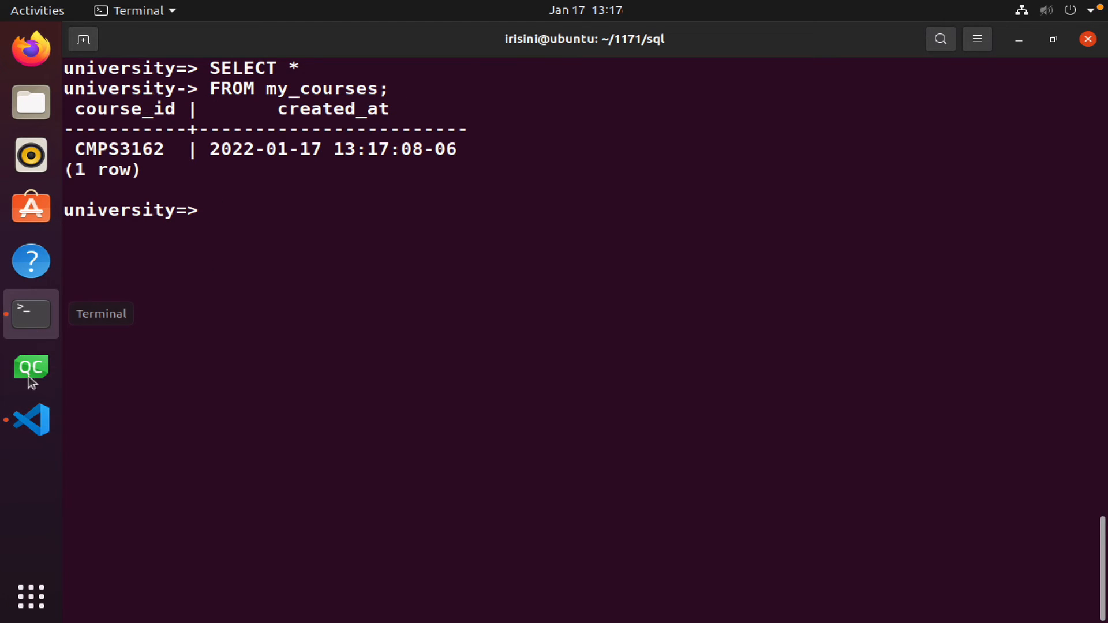
# Comment out line 2 so it reads --DROP TABLE IF EXISTS my_courses; and return to psql
pyautogui.click(31, 420)
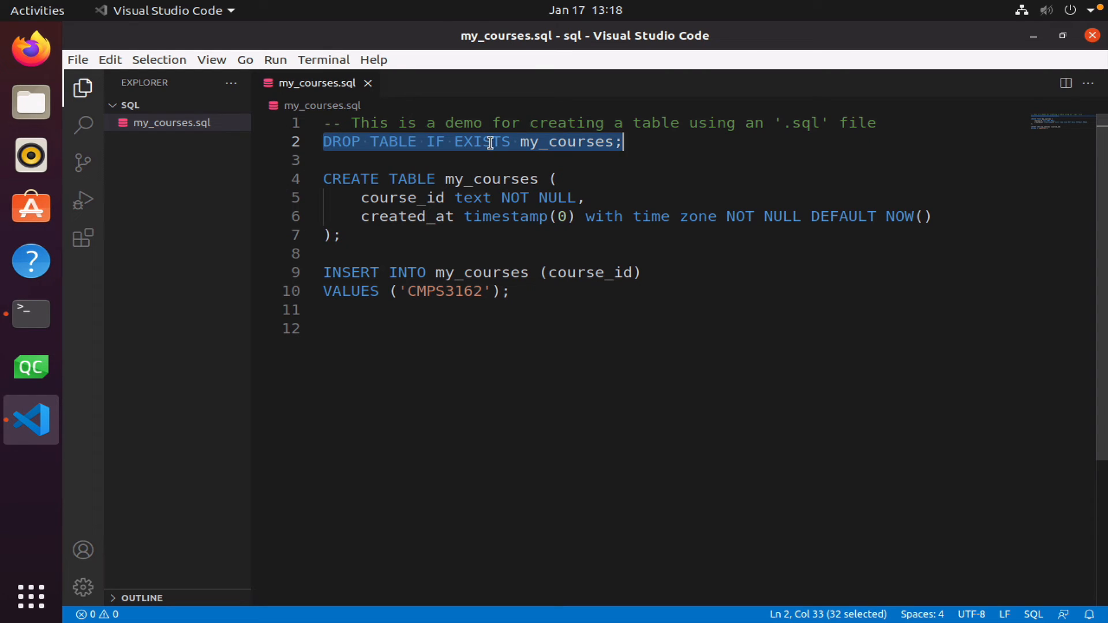
pyautogui.click(325, 142)
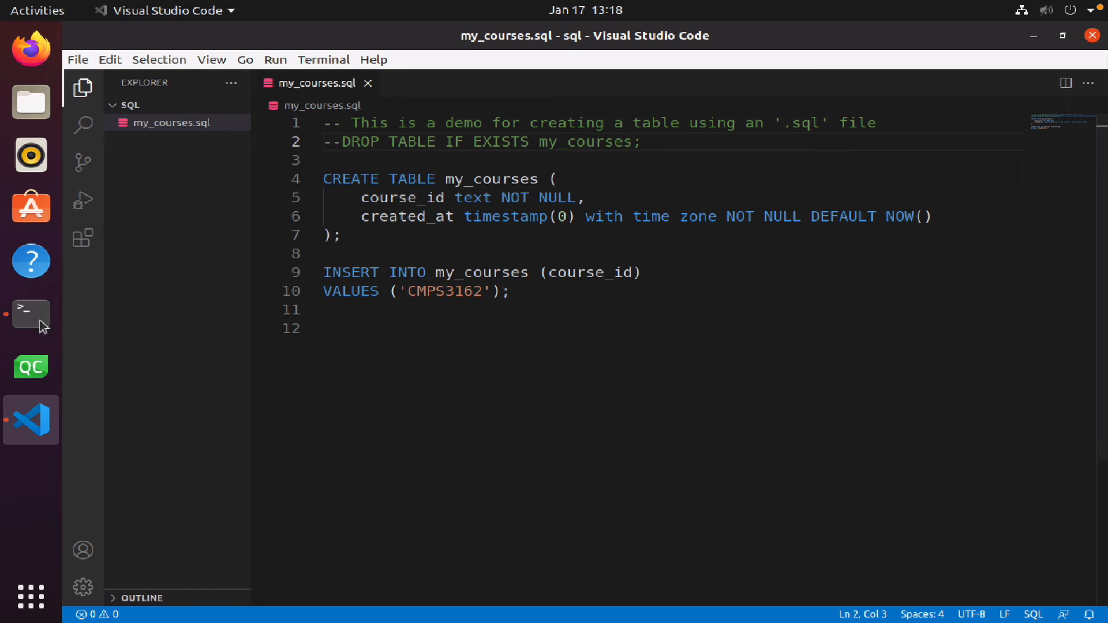
pyautogui.click(31, 315)
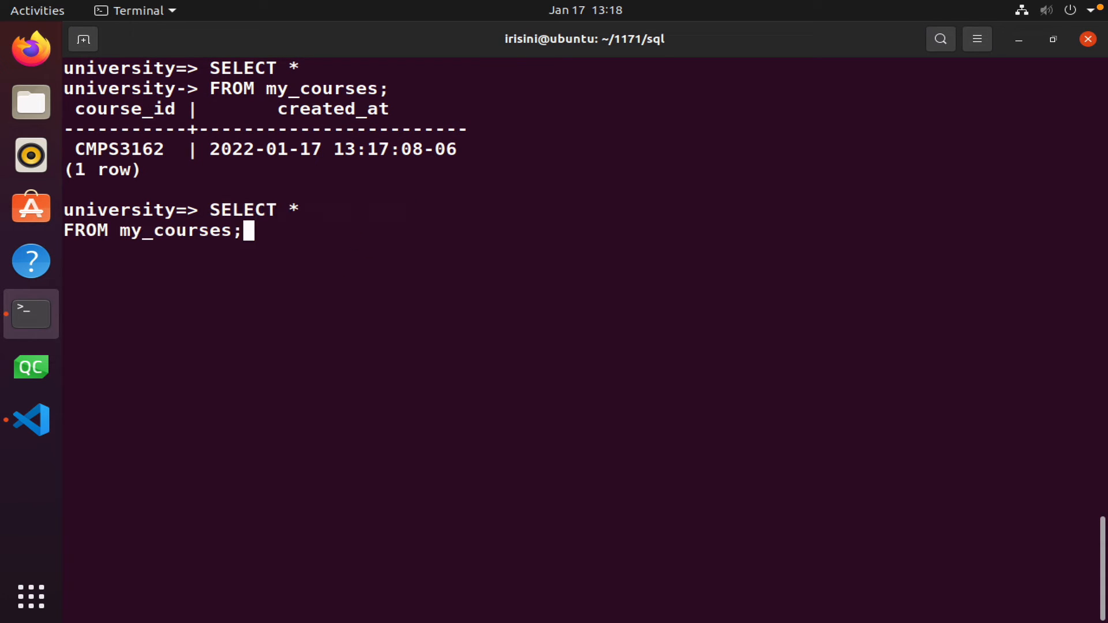
# Rerun my_courses.sql and SELECT * FROM my_courses; showing two CMPS3162 rows
pyautogui.press('Return')
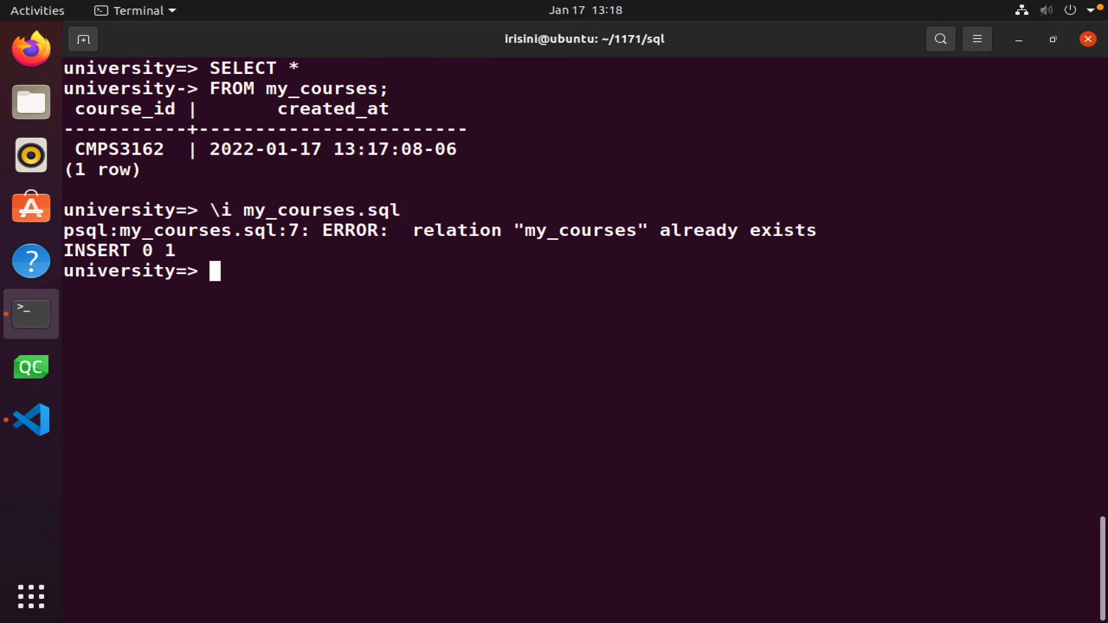
pyautogui.moveTo(358, 260)
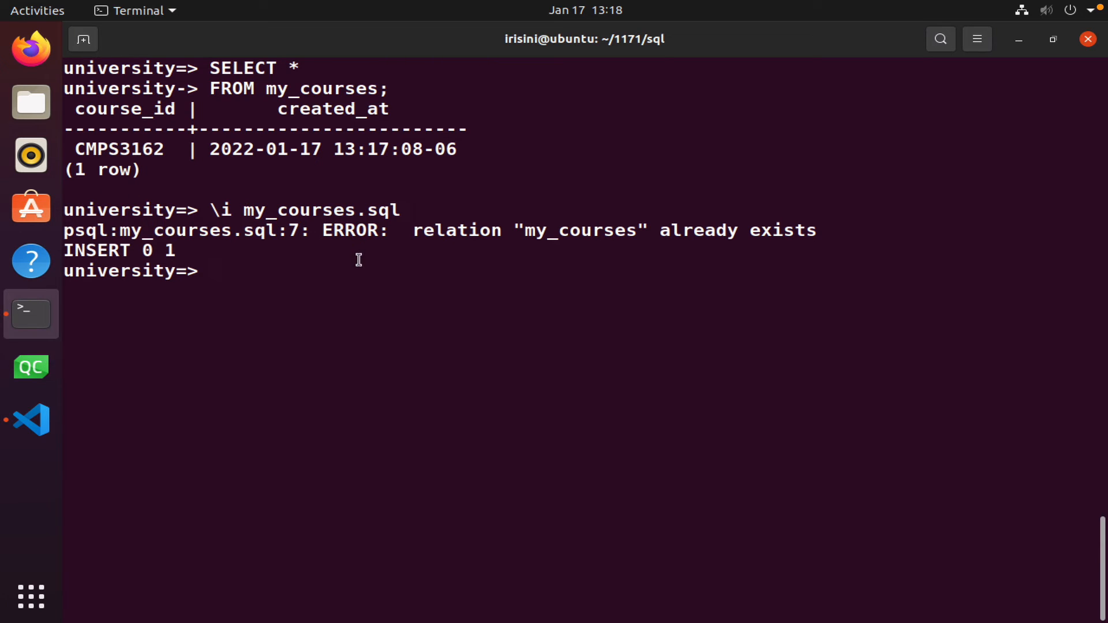
pyautogui.moveTo(441, 249)
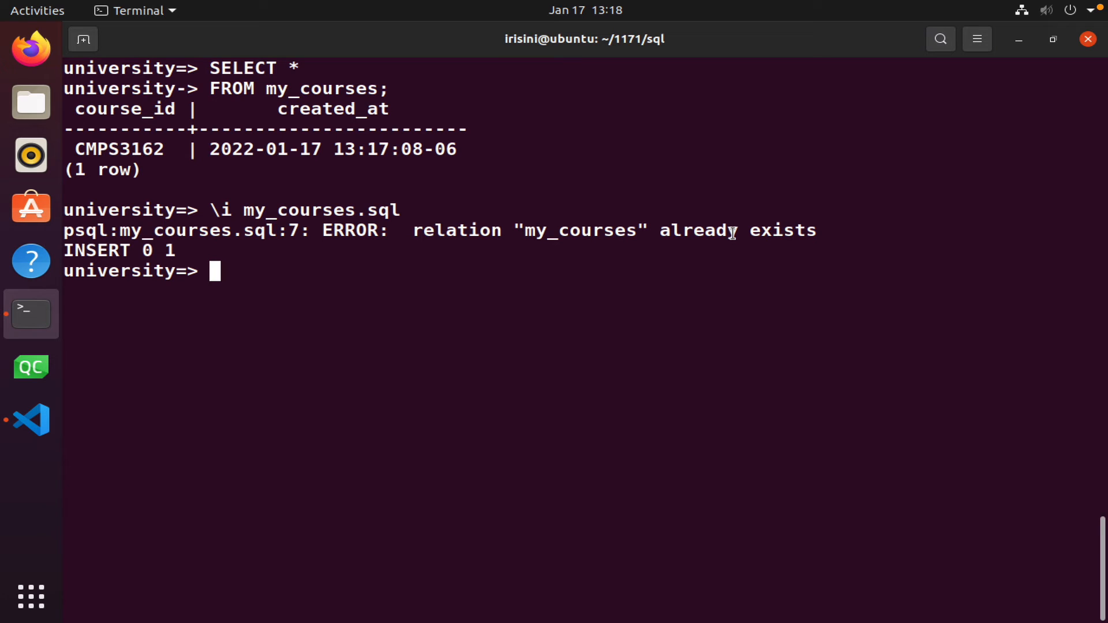
pyautogui.moveTo(134, 272)
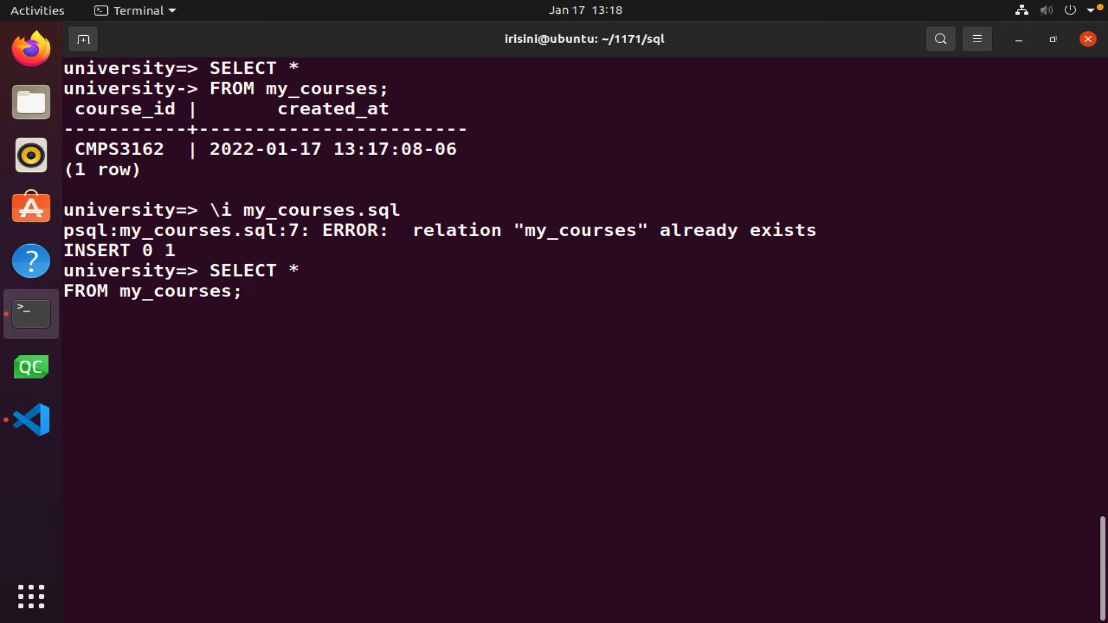
pyautogui.press('Return')
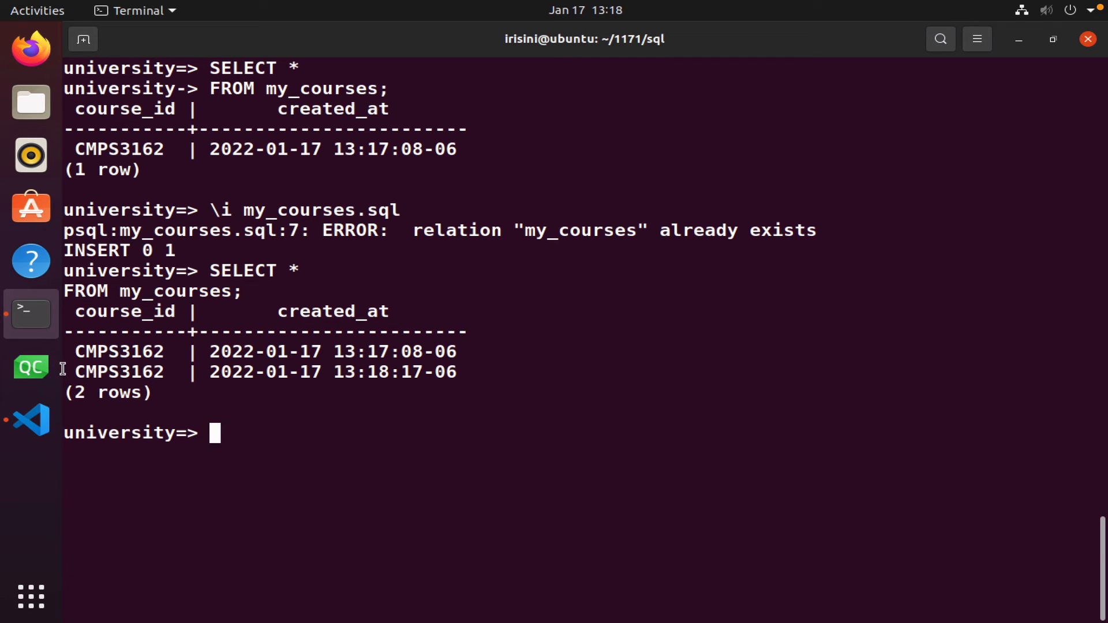
pyautogui.moveTo(373, 392)
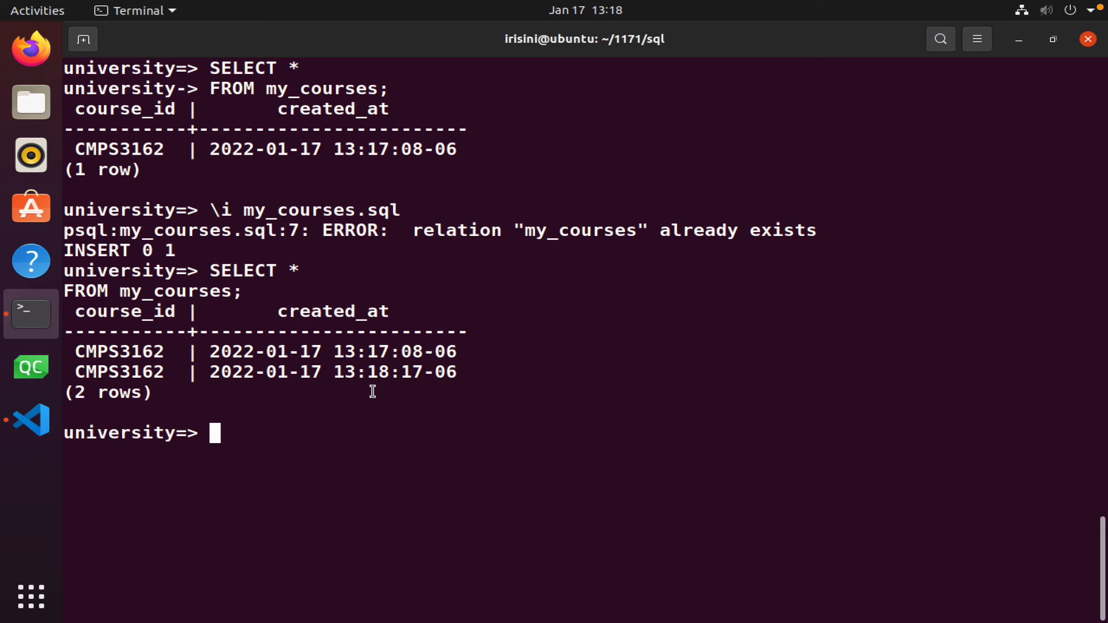
pyautogui.moveTo(360, 423)
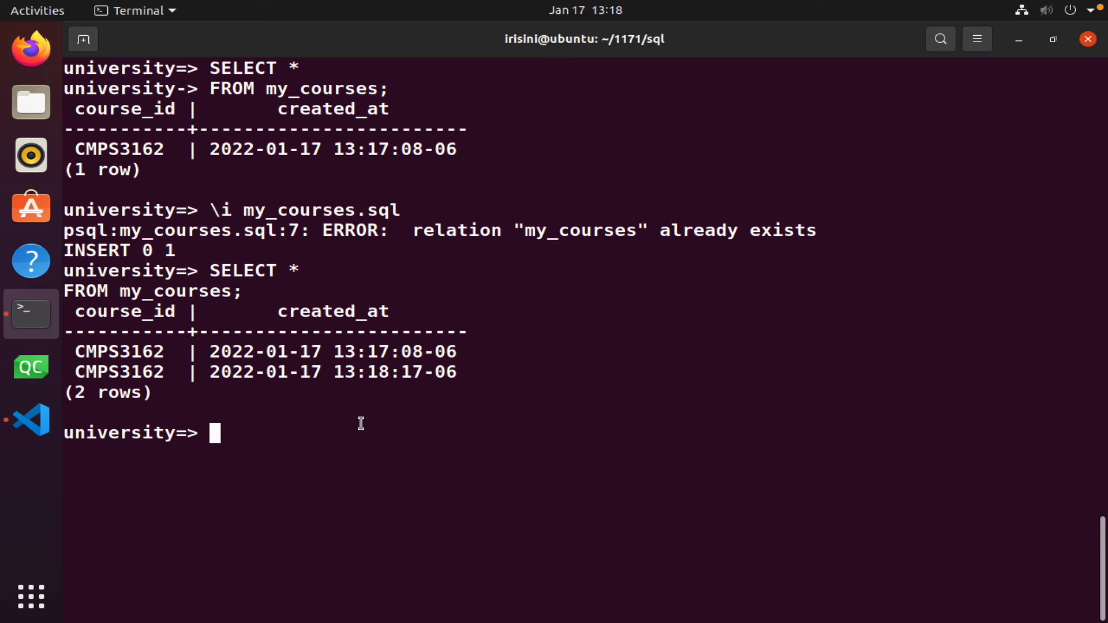
pyautogui.moveTo(30, 421)
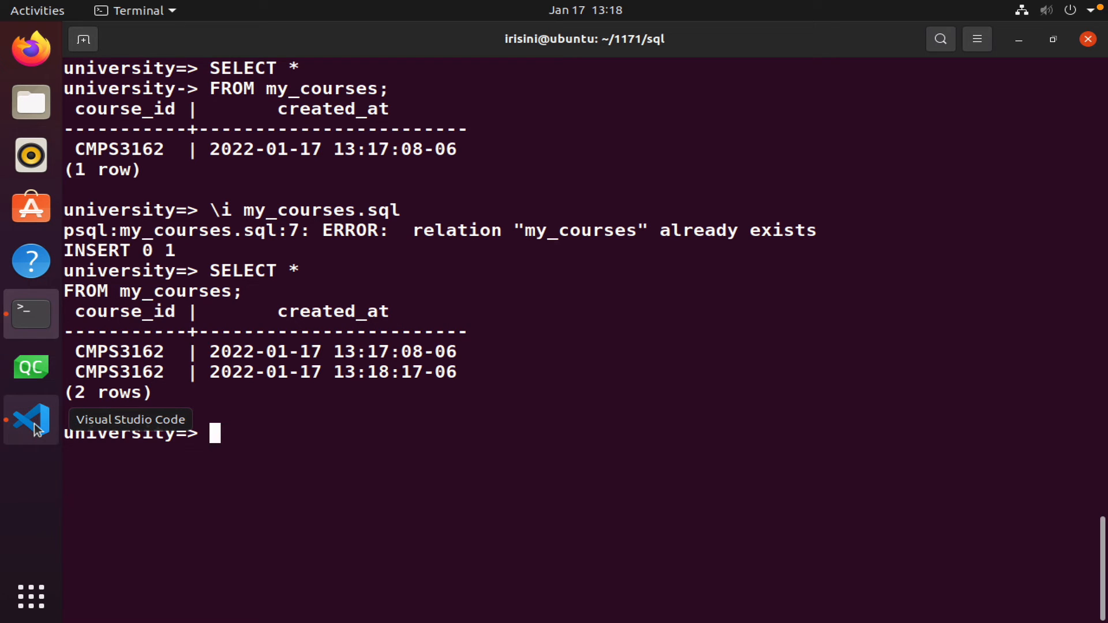
# Uncomment the DROP TABLE IF EXISTS my_courses line, save the script and return to psql
pyautogui.click(31, 420)
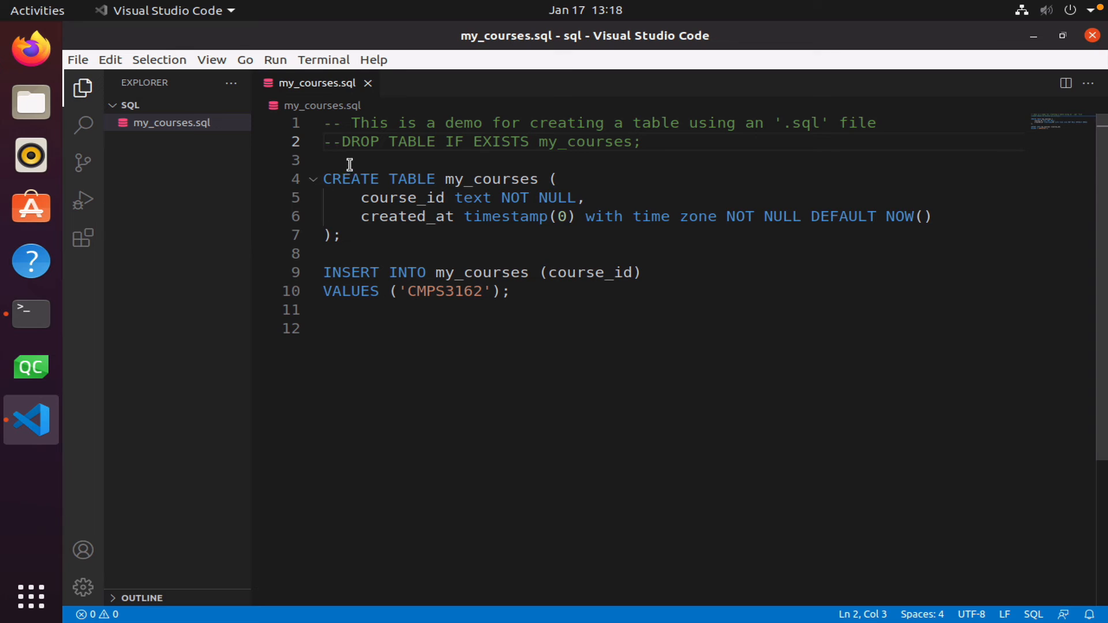
pyautogui.press('BackSpace')
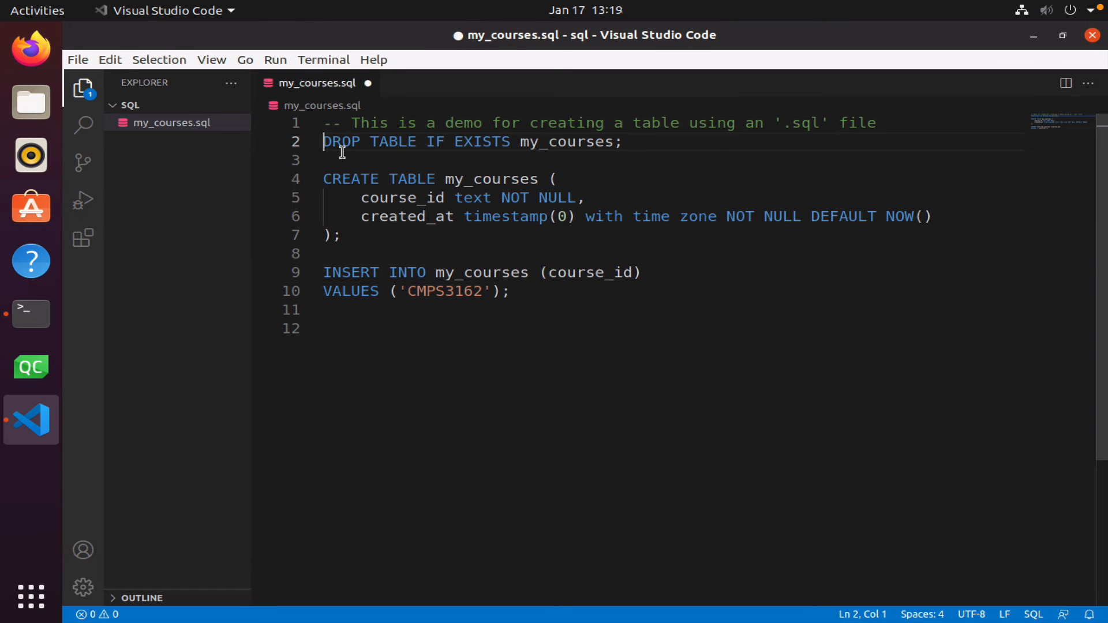
pyautogui.press('ctrl+s')
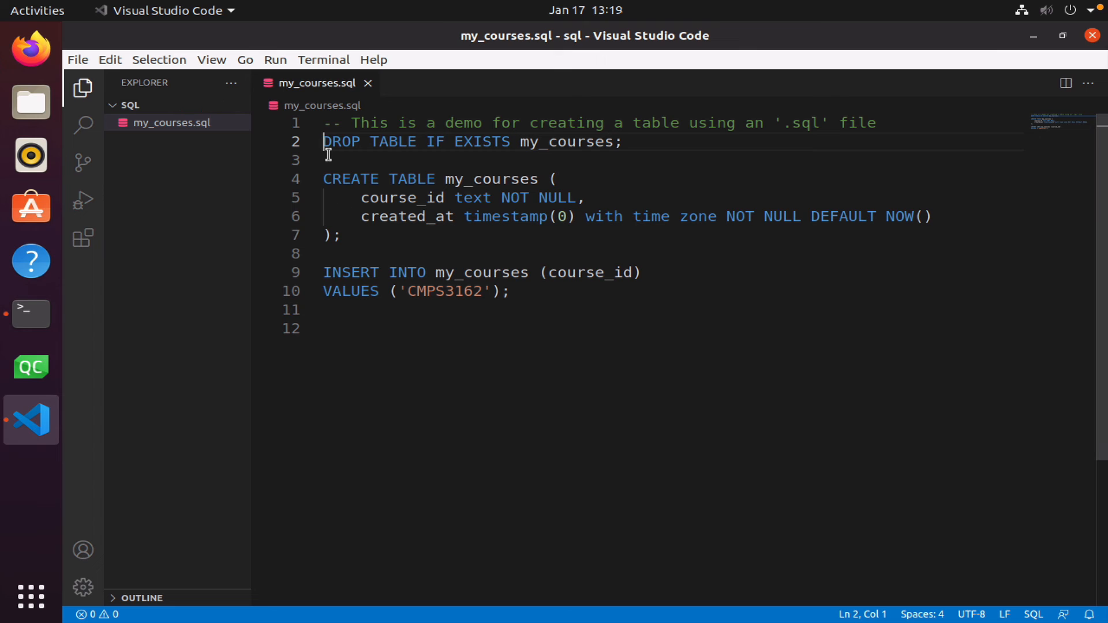
pyautogui.click(29, 314)
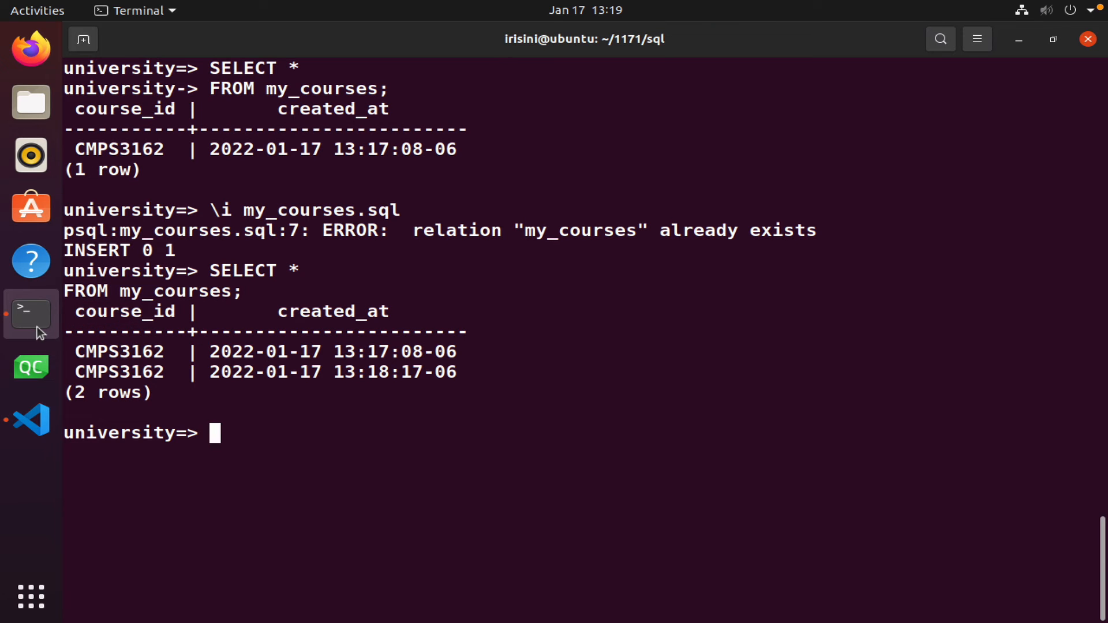
# Run DROP TABLE my_courses; in psql, correcting typos along the way
pyautogui.write('D')
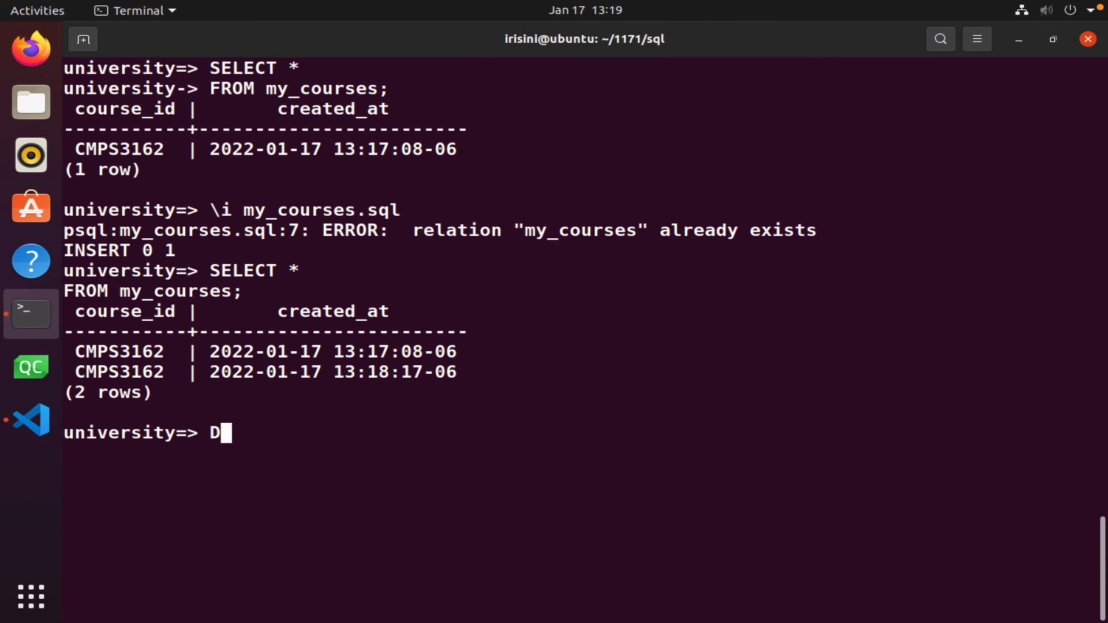
pyautogui.write('ROP table')
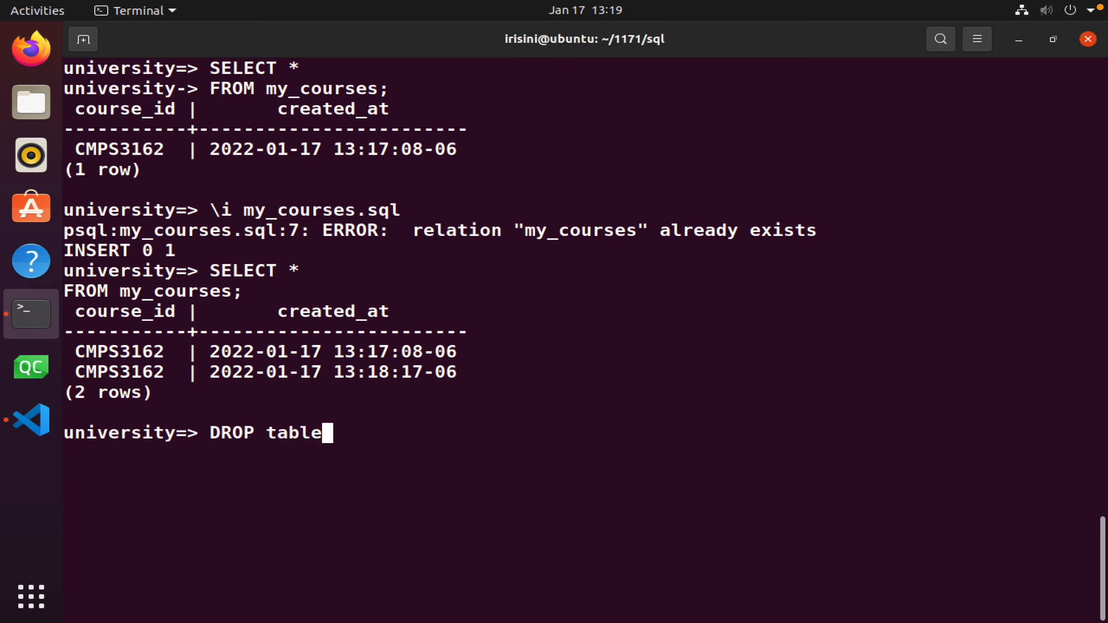
pyautogui.press('BackSpace')
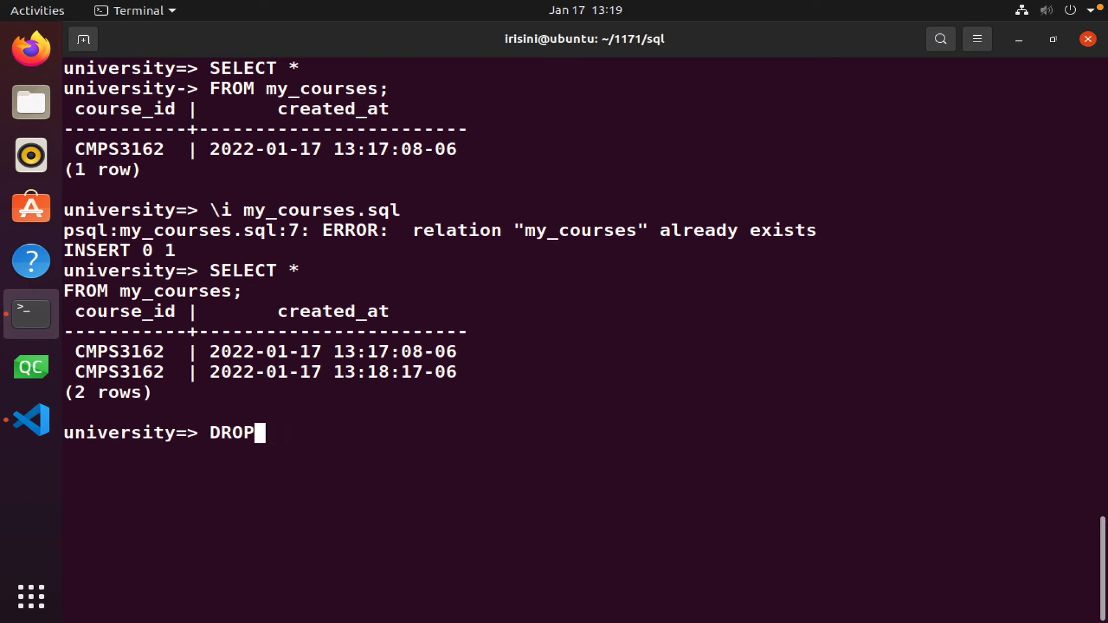
pyautogui.write('TABLE')
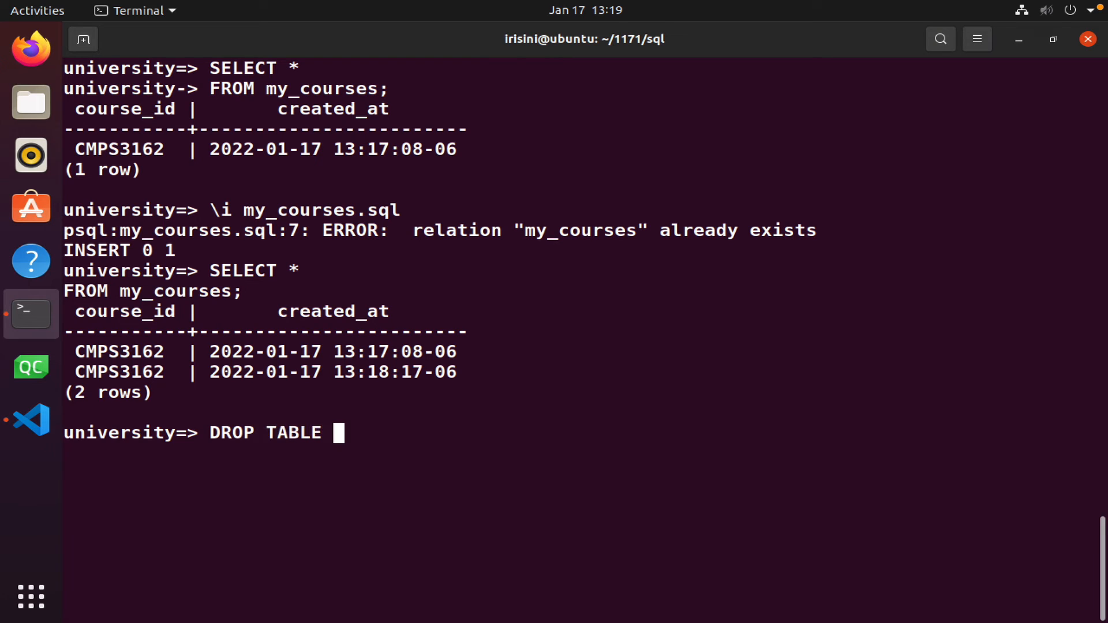
pyautogui.write('m')
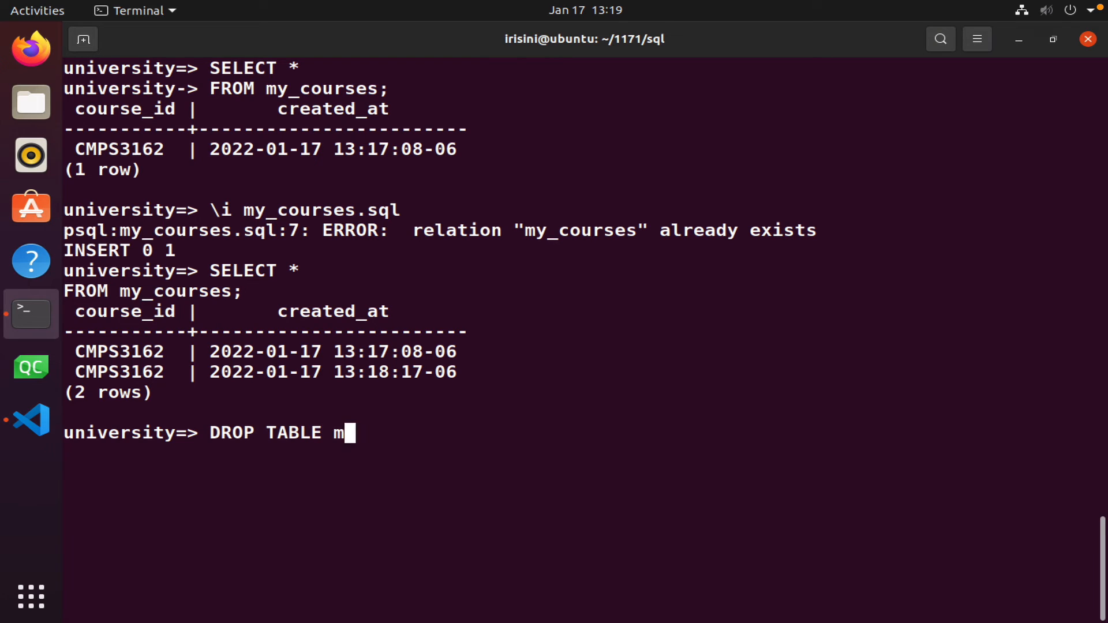
pyautogui.write('y_coures')
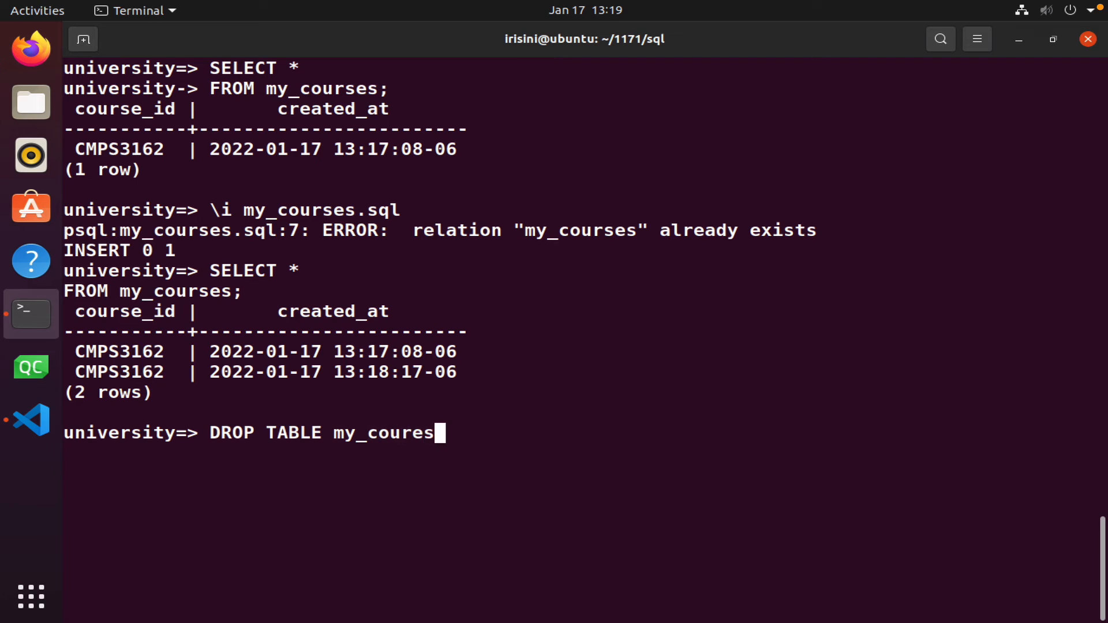
pyautogui.press('BackSpace')
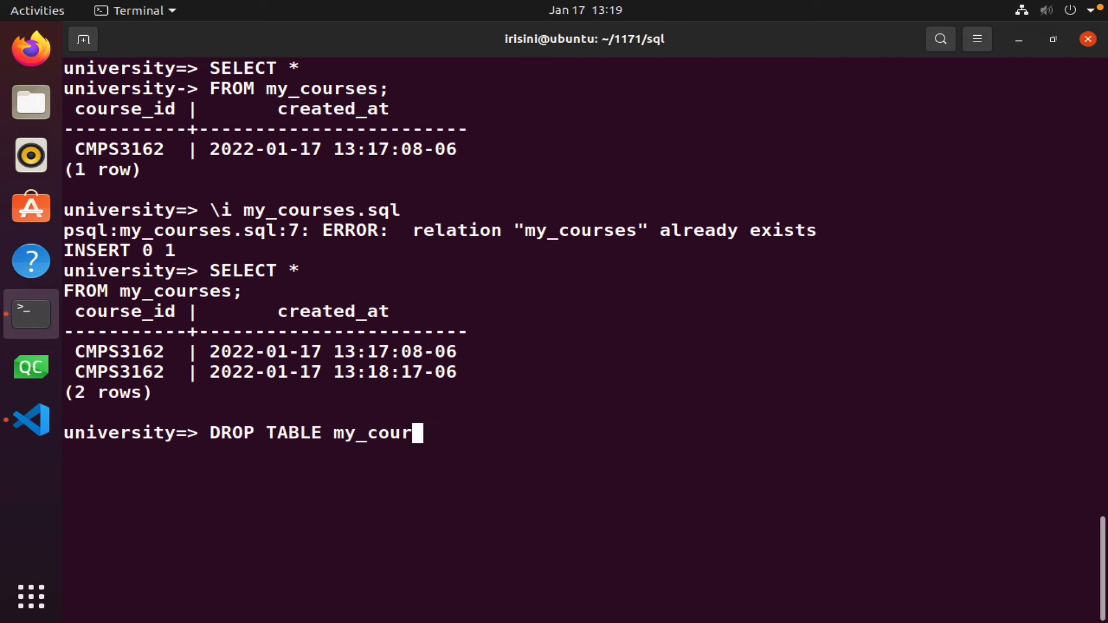
pyautogui.write('ses;')
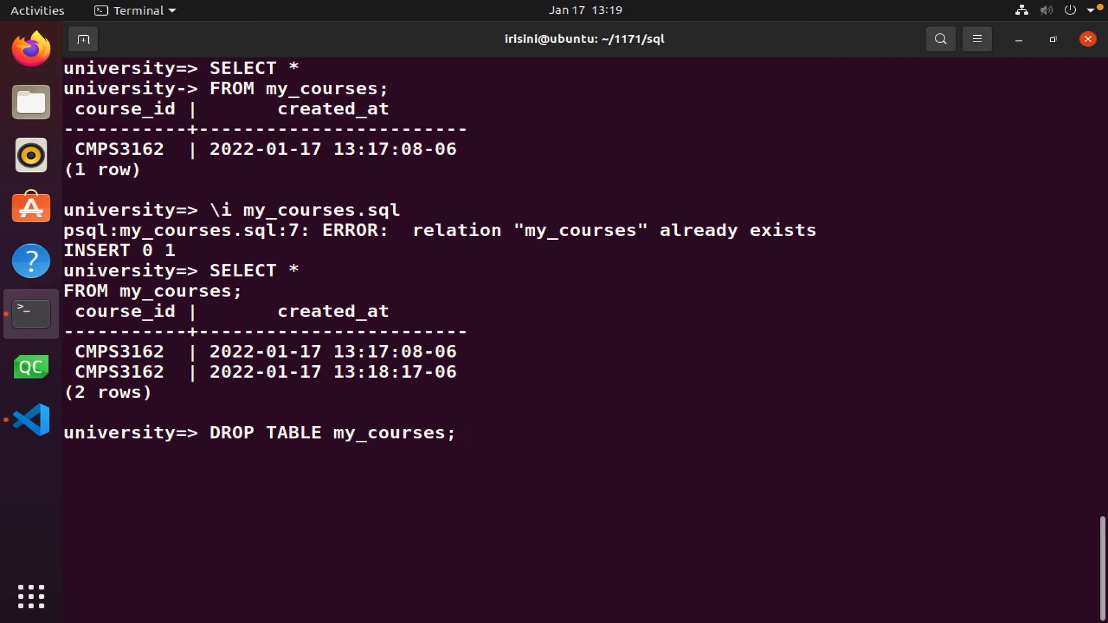
pyautogui.press('Return')
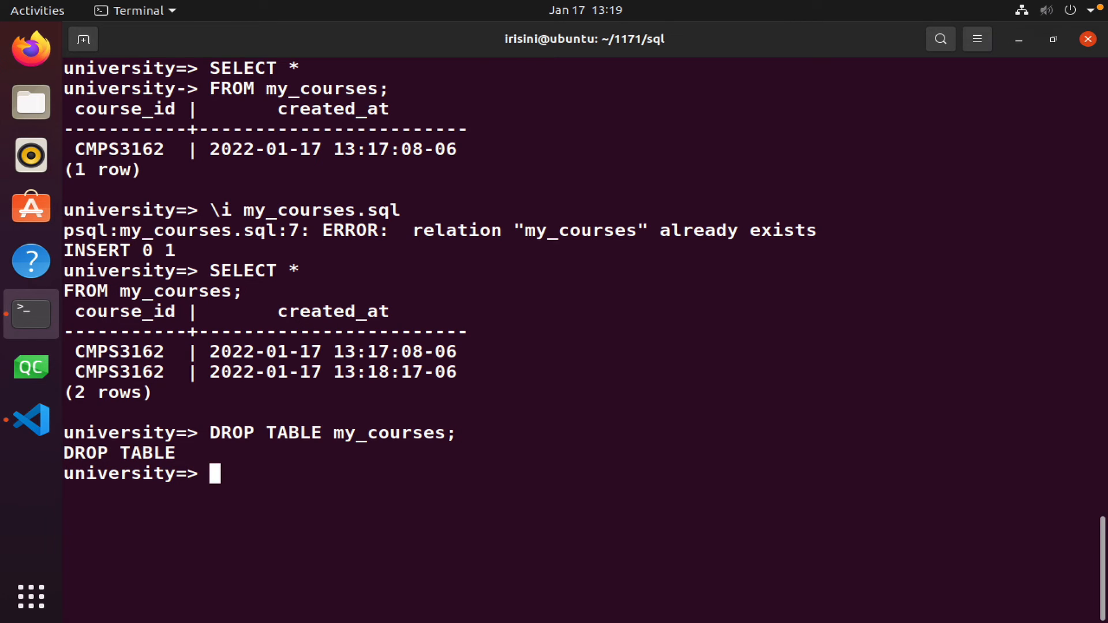
# List the remaining tables with \dt, then switch over to the SQL script in VS Code
pyautogui.write('\\dt')
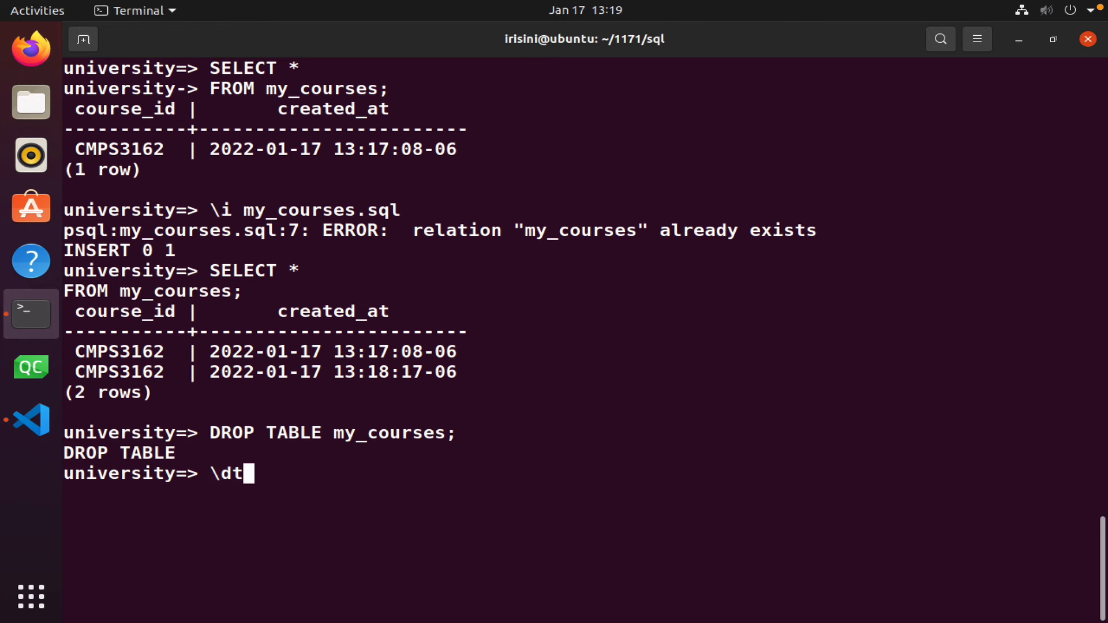
pyautogui.press('Return')
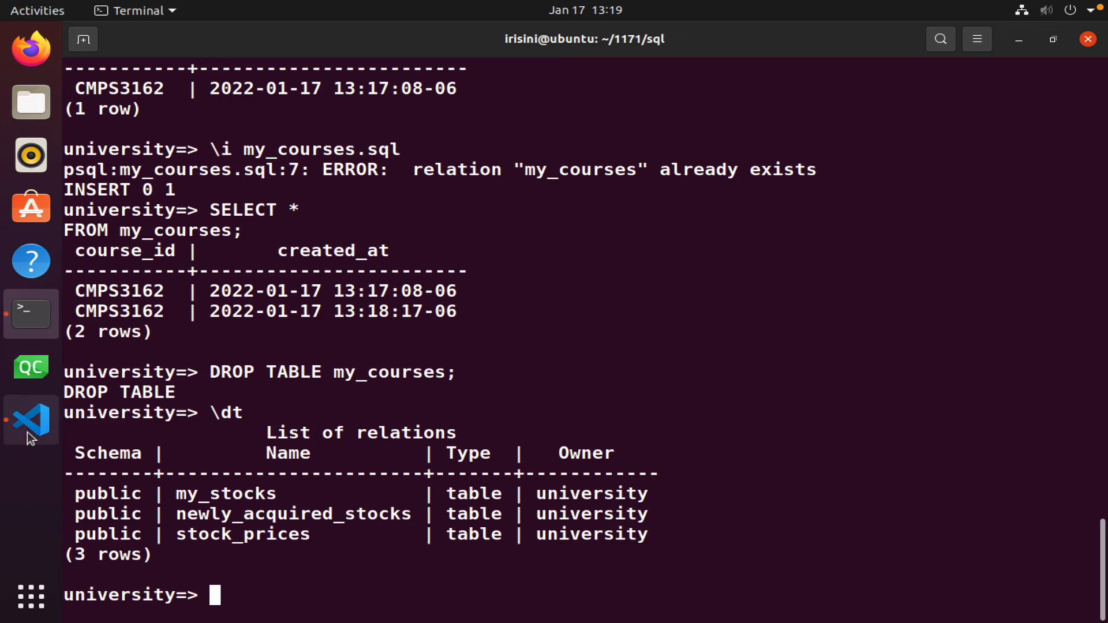
pyautogui.click(31, 420)
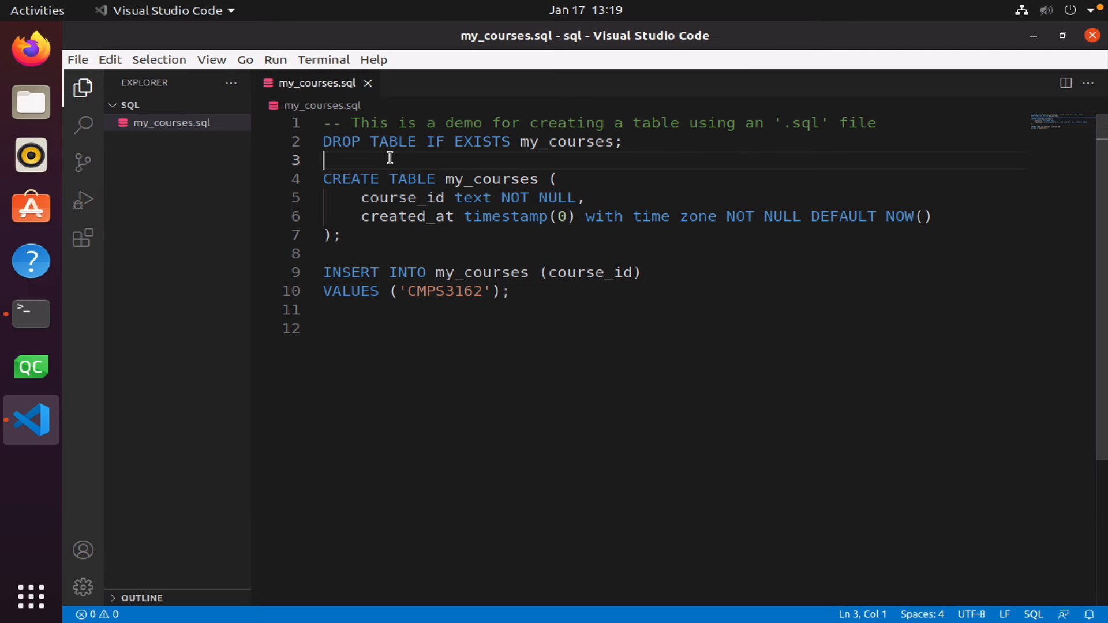
pyautogui.moveTo(501, 8)
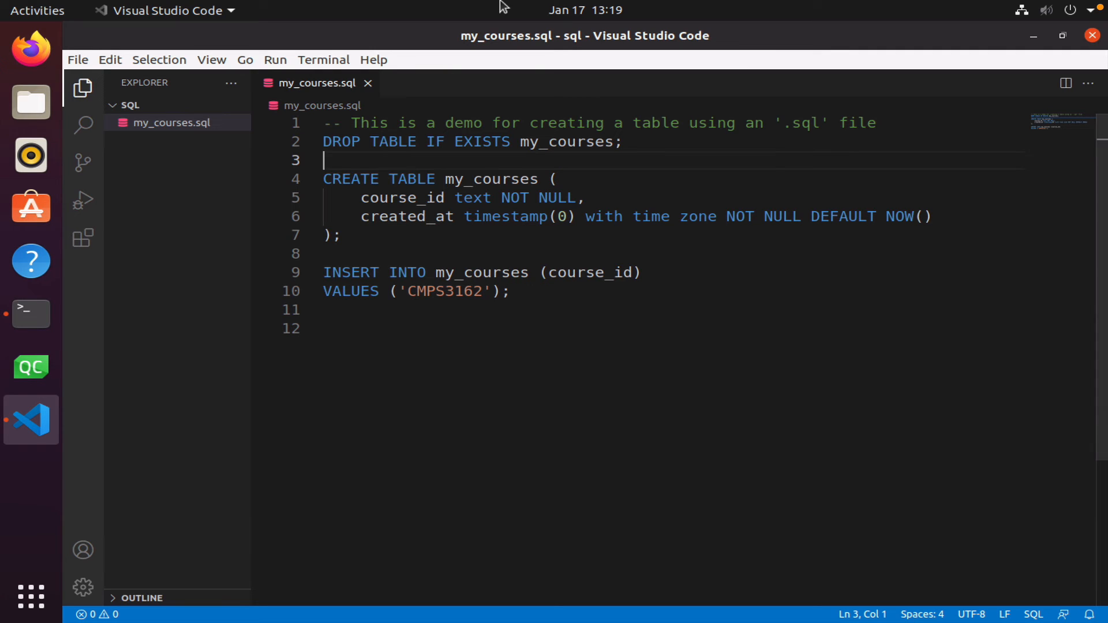
pyautogui.moveTo(614, 261)
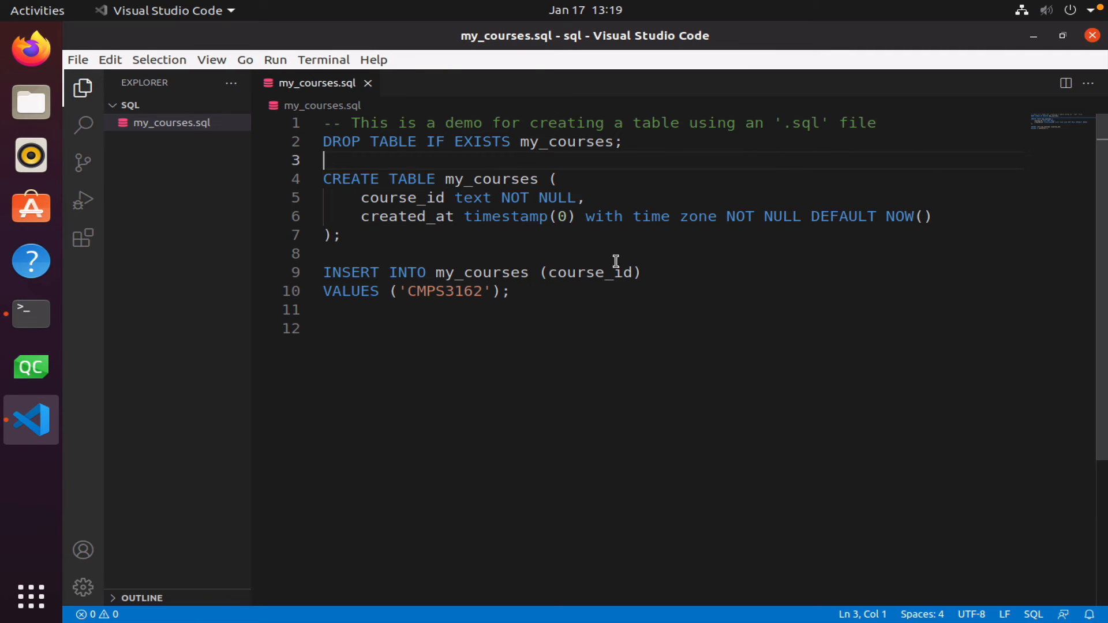
pyautogui.moveTo(696, 21)
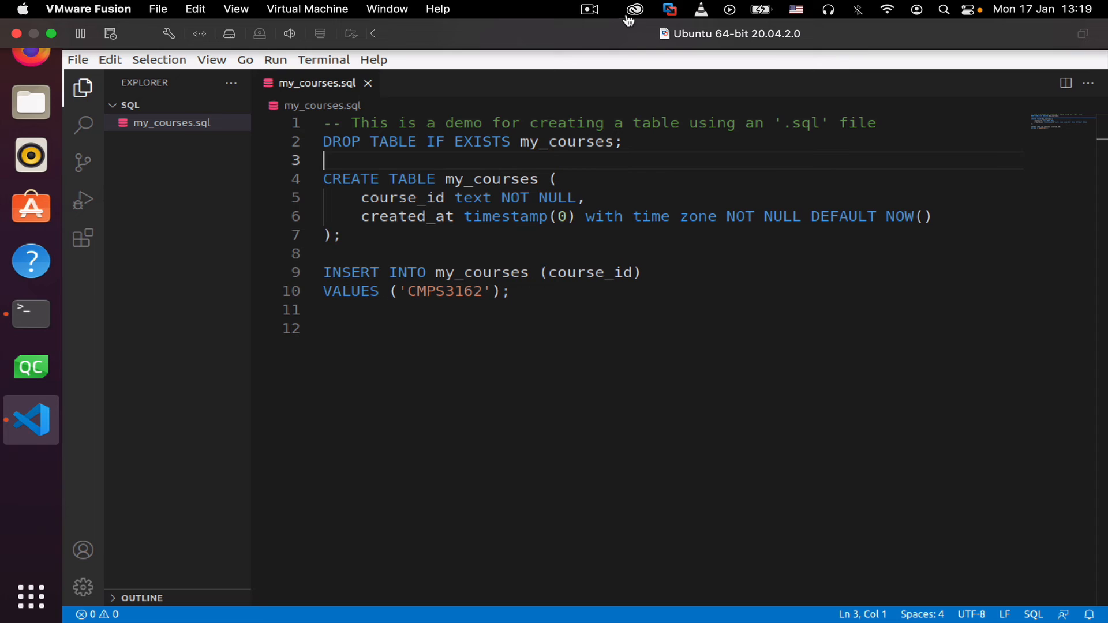
# Bring the psql Terminal window back to the front after reviewing my_courses.sql
pyautogui.click(589, 9)
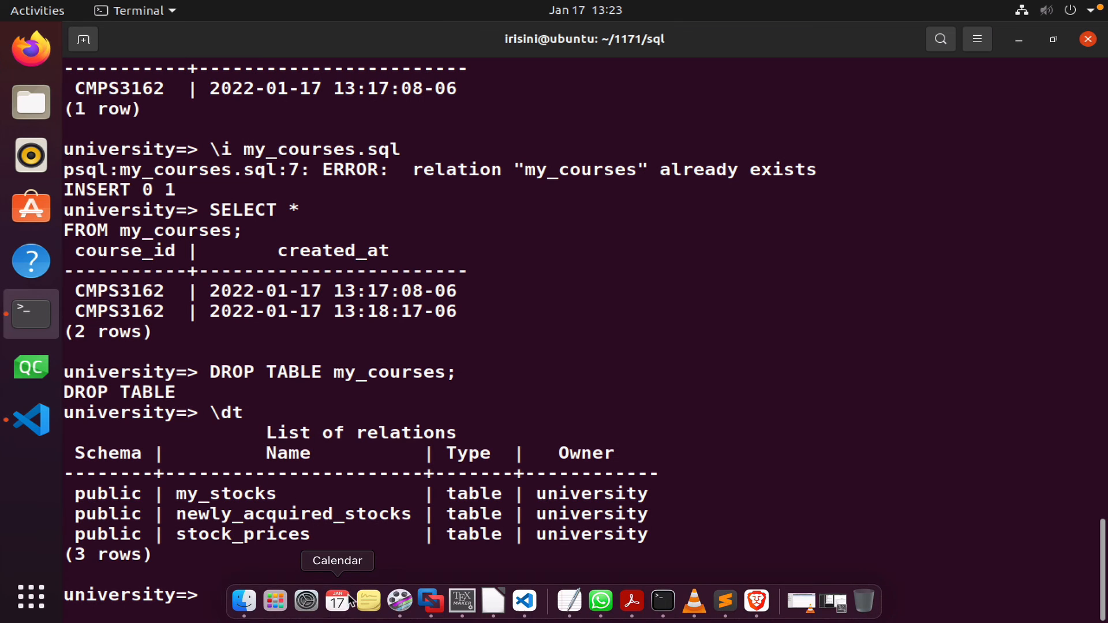
# Focus the psql session so the screen can be cleared and the SELECT recalled
pyautogui.click(338, 601)
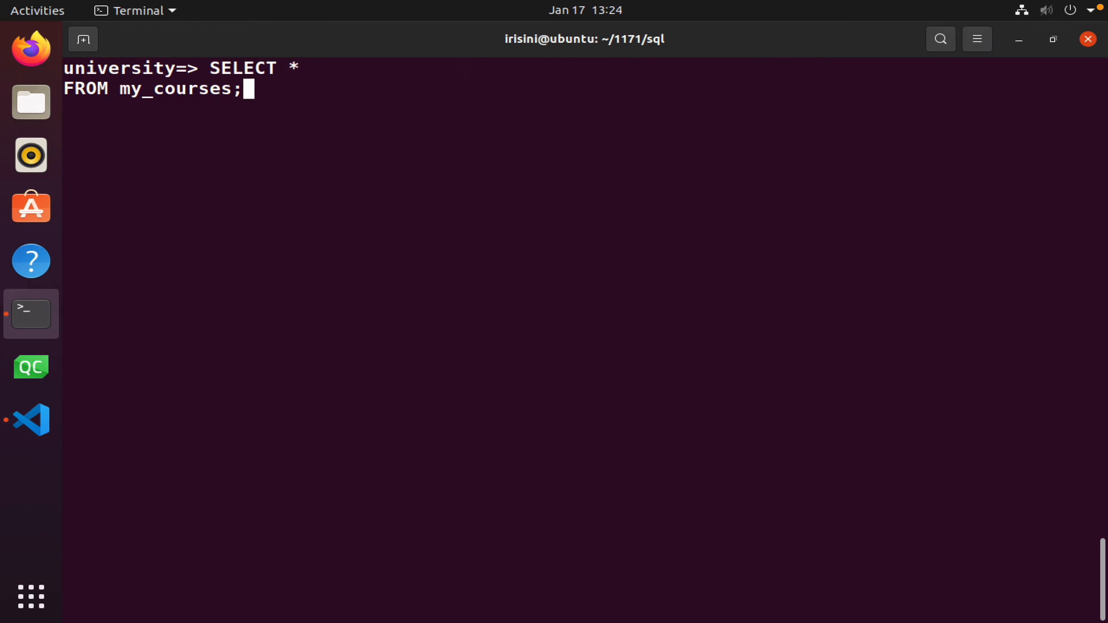
# Run my_courses.sql twice and query my_courses, showing the single CMPS3162 row
pyautogui.press('Return')
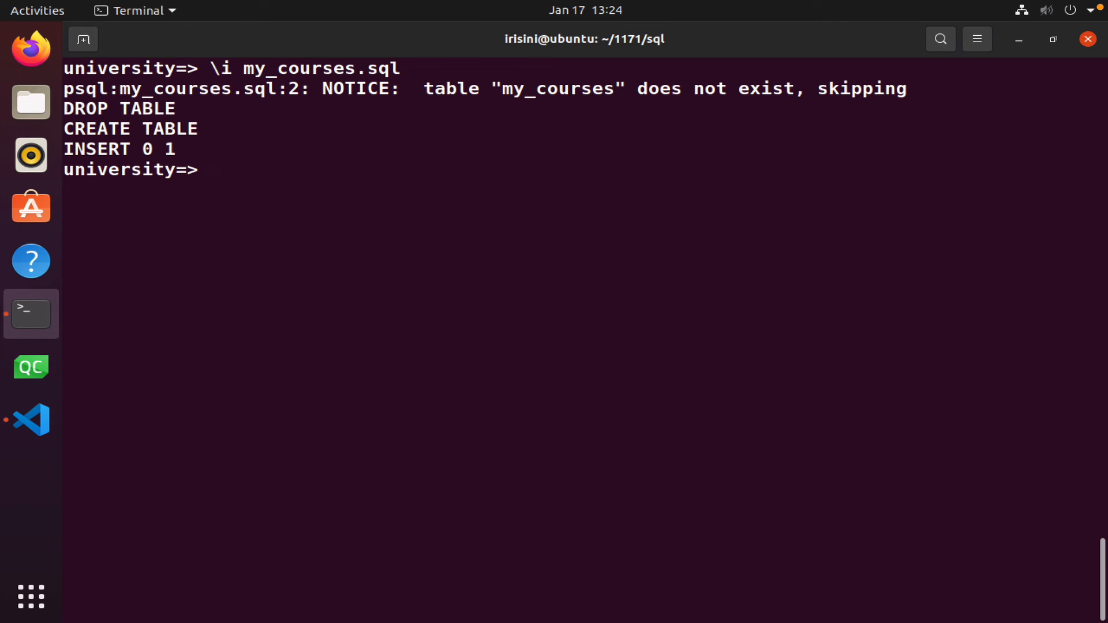
pyautogui.press('Return')
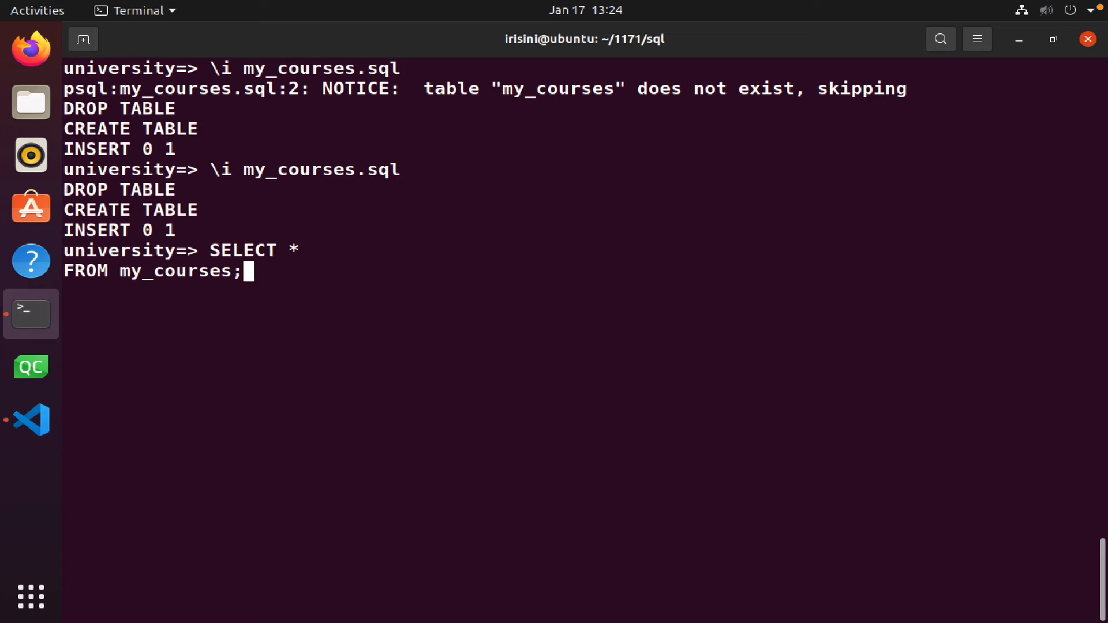
pyautogui.press('Return')
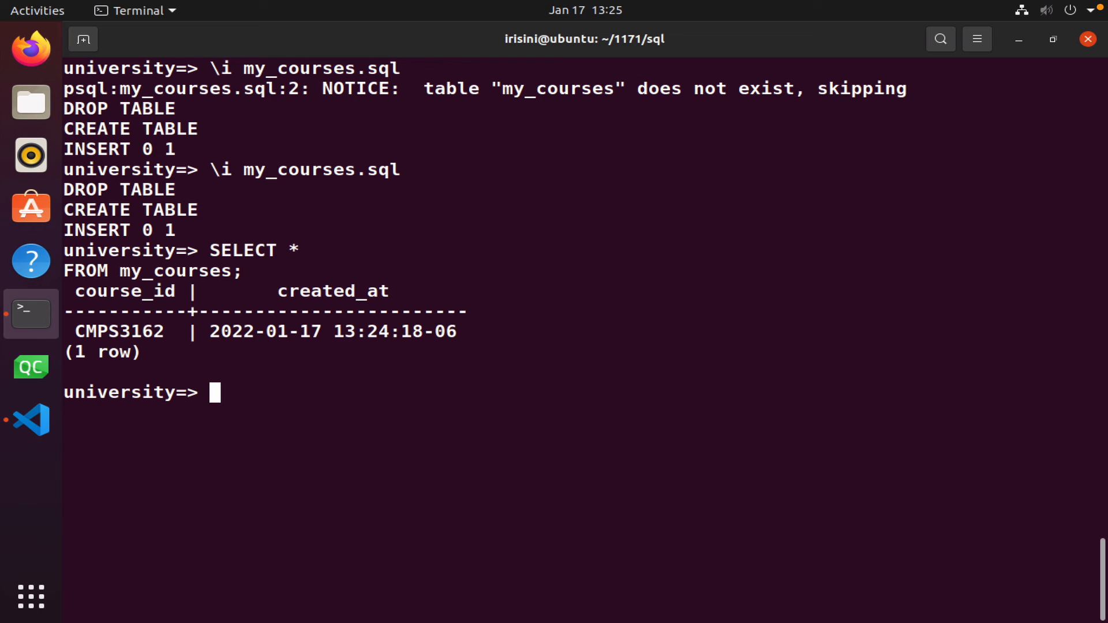
# Run UPDATE my_courses SET course_id='CMPS1171'; updating one row, and begin a SELECT
pyautogui.write('UPDATE')
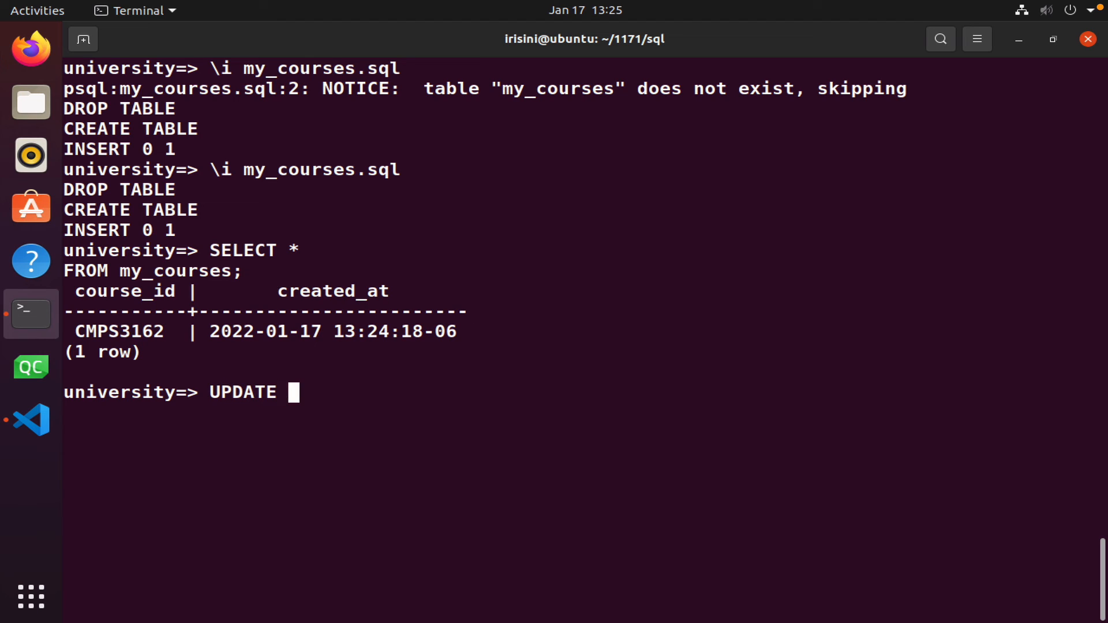
pyautogui.write('m')
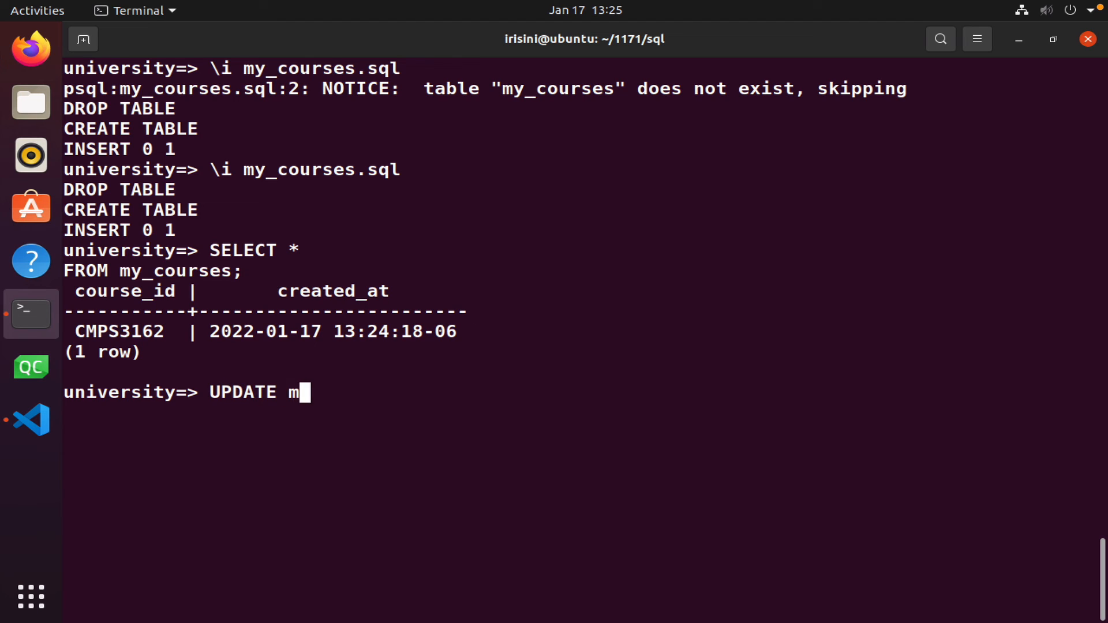
pyautogui.write('y_')
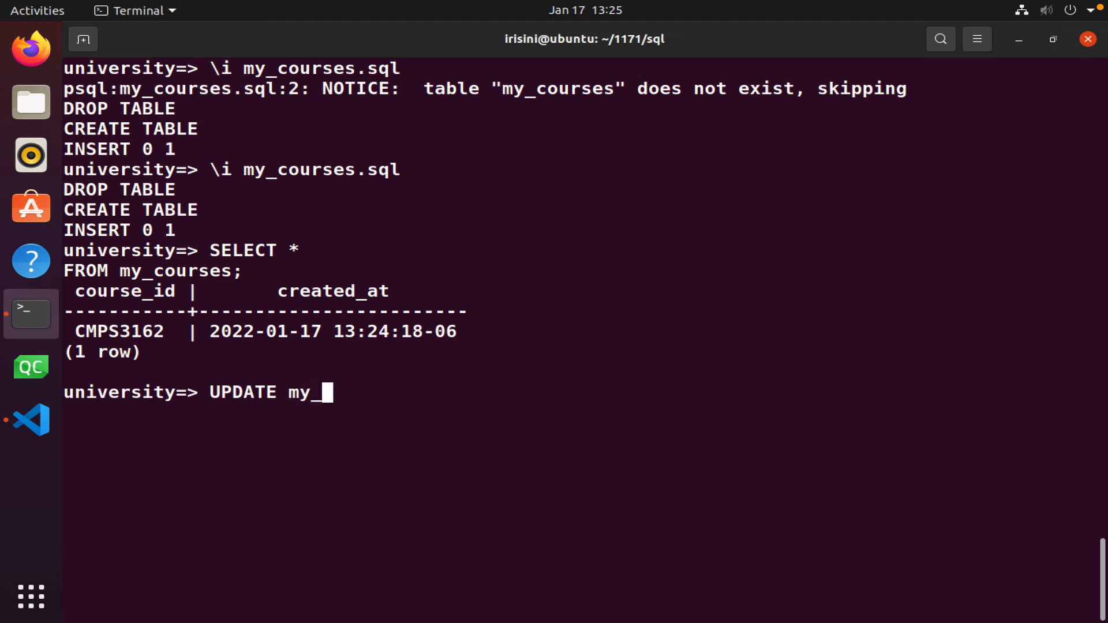
pyautogui.write('courses')
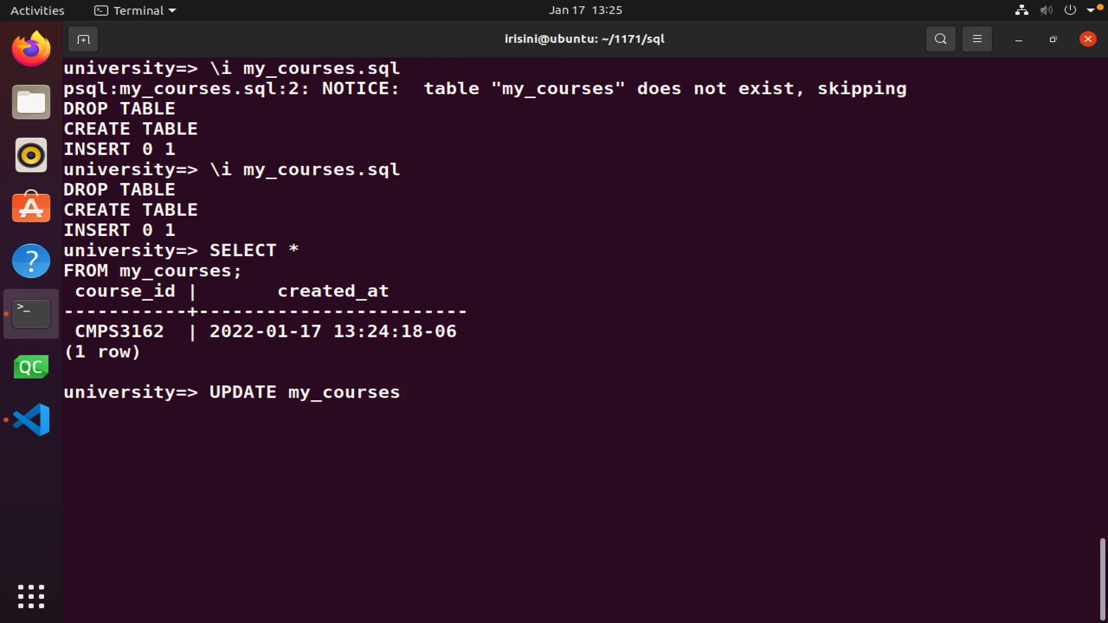
pyautogui.write('SET')
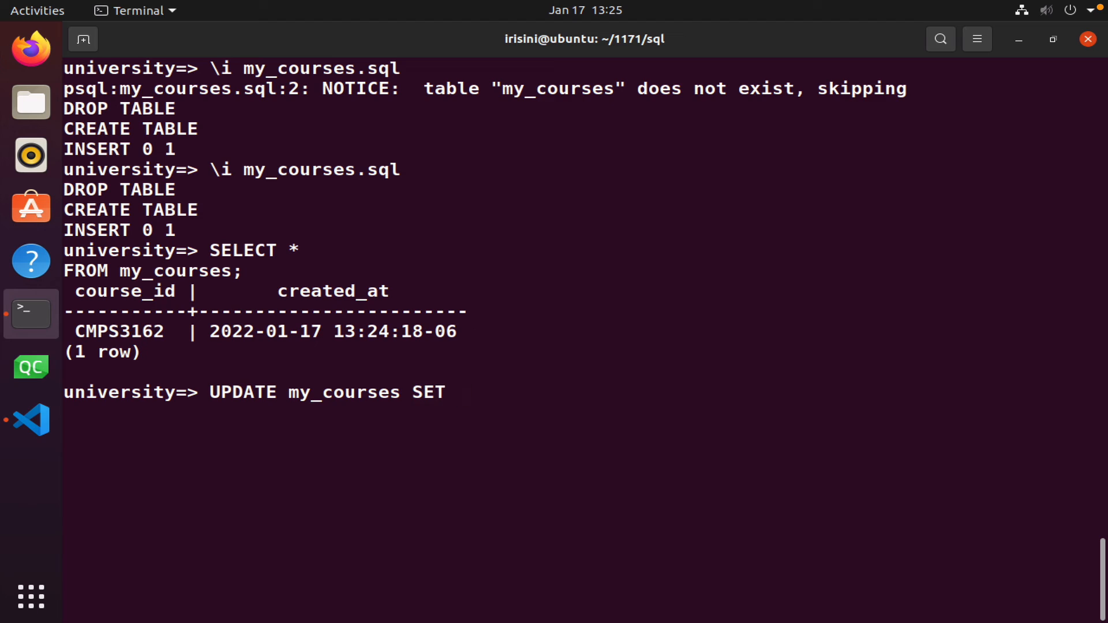
pyautogui.write('cours')
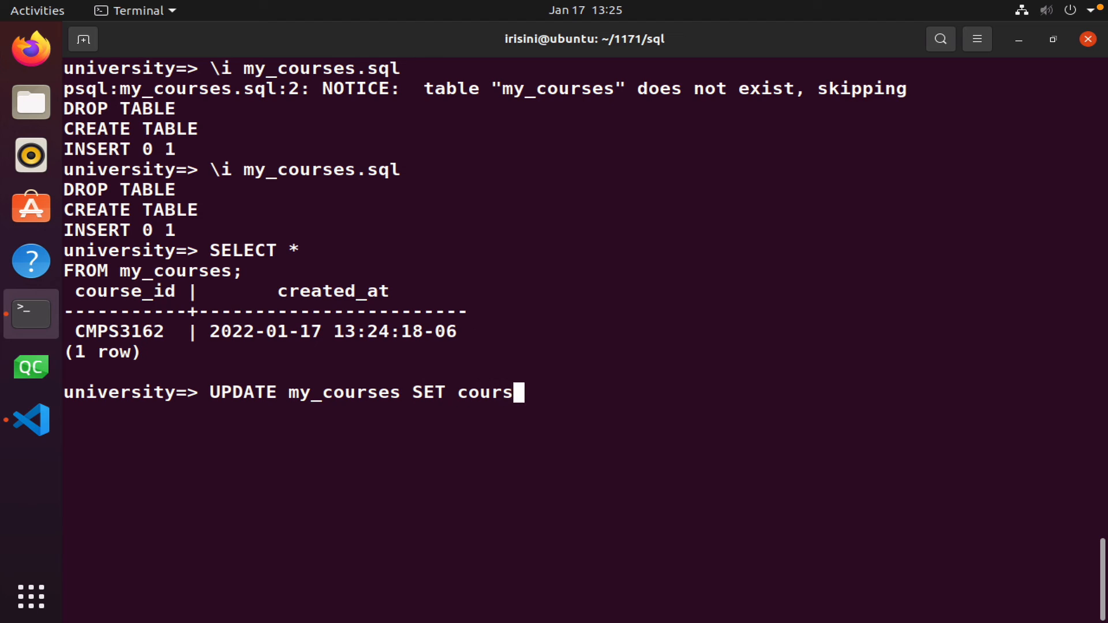
pyautogui.write('e_')
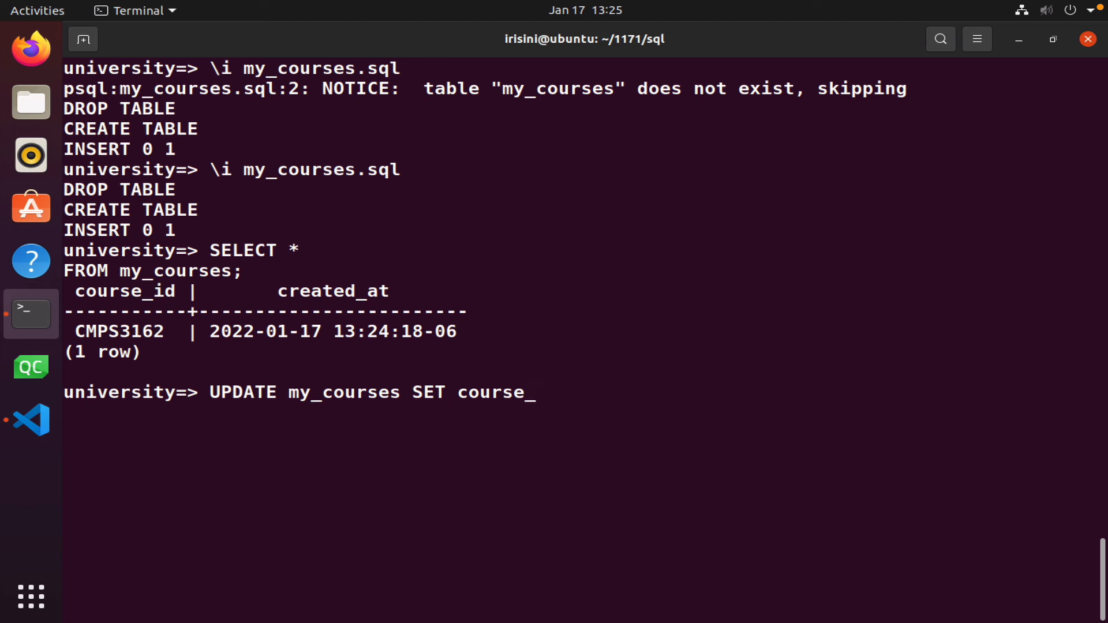
pyautogui.write('id')
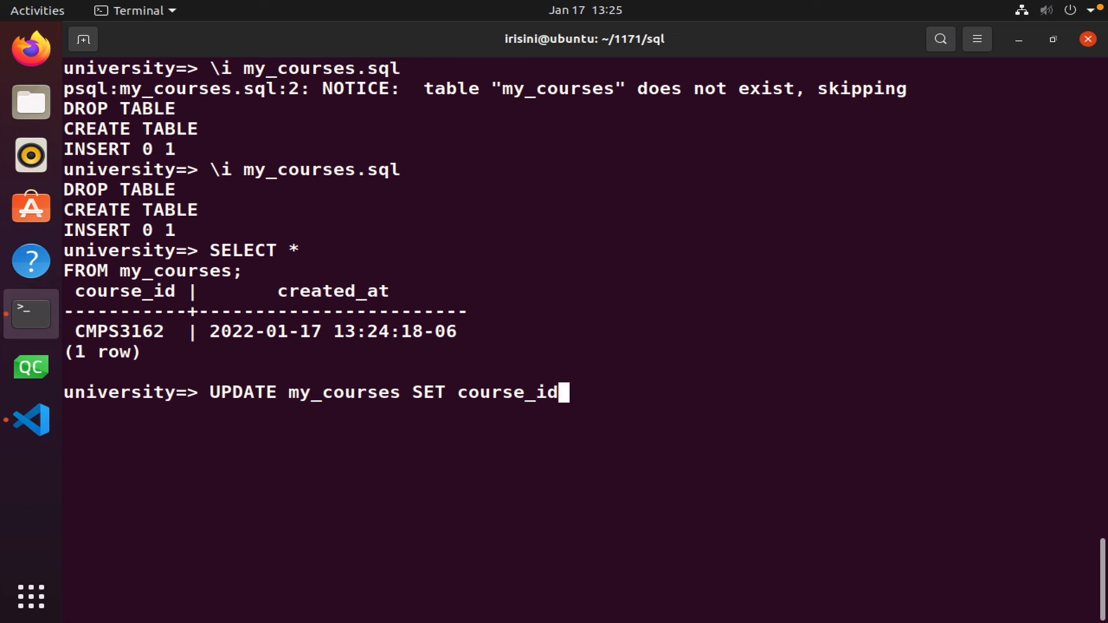
pyautogui.write('=')
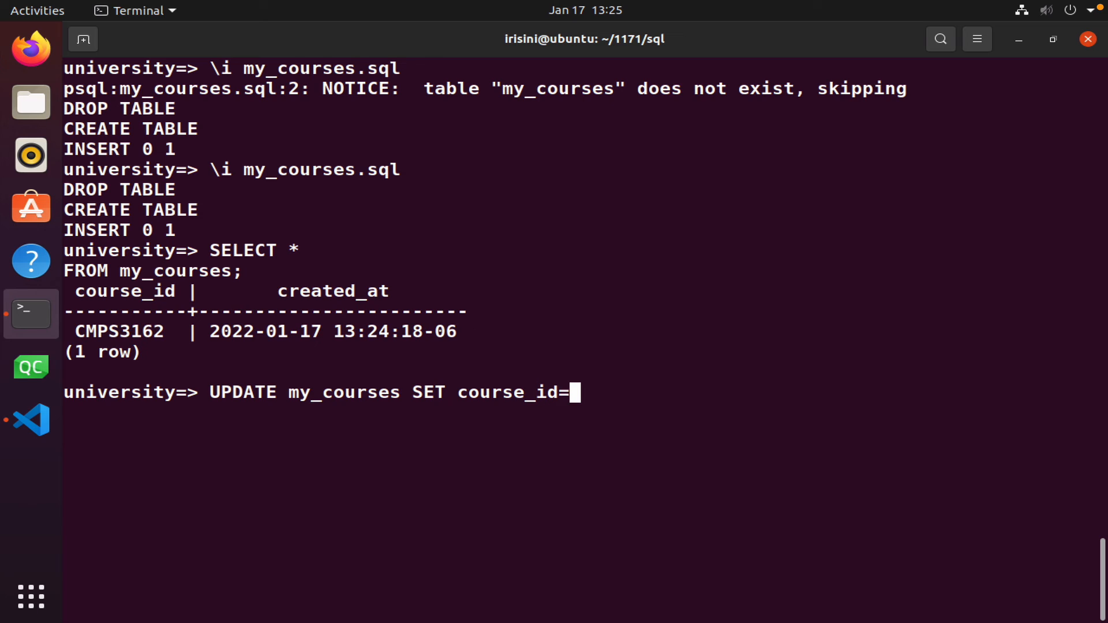
pyautogui.write("'")
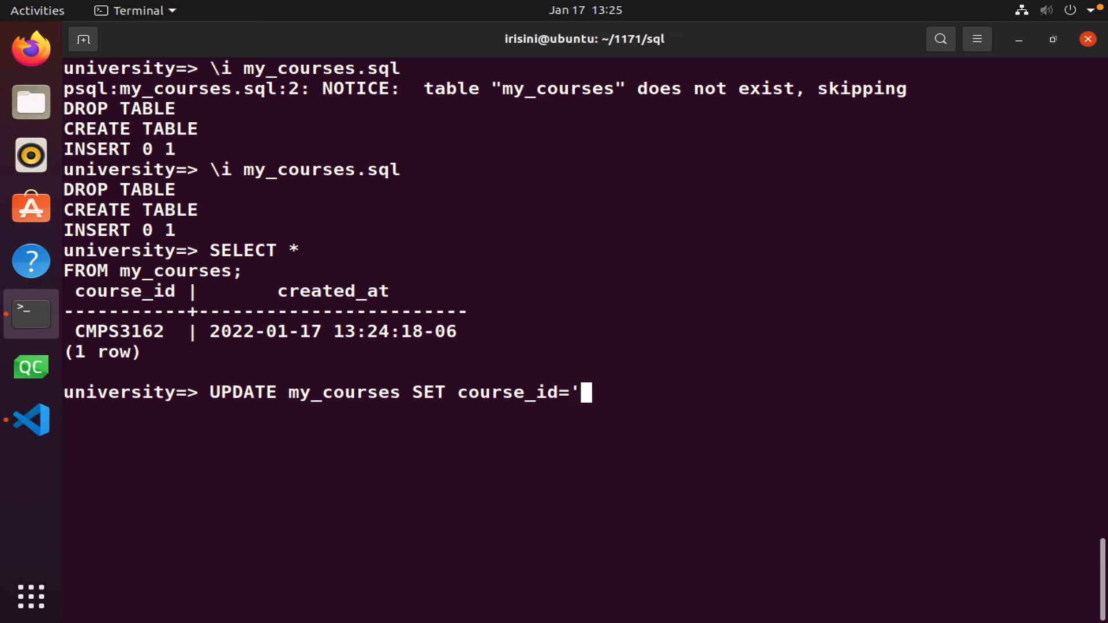
pyautogui.write('CMPS')
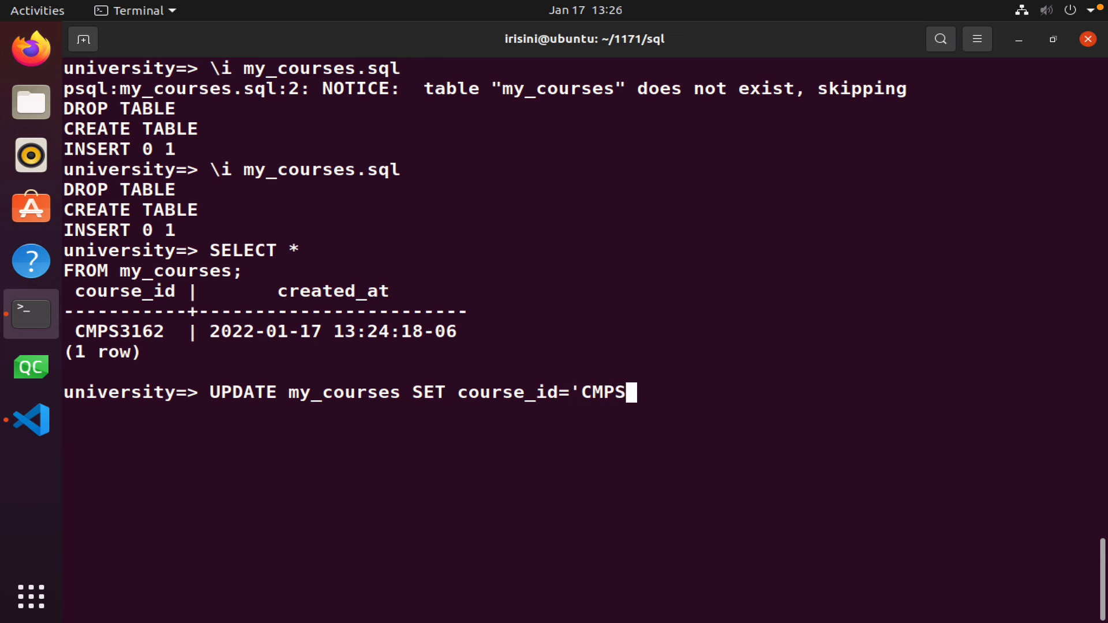
pyautogui.write('1')
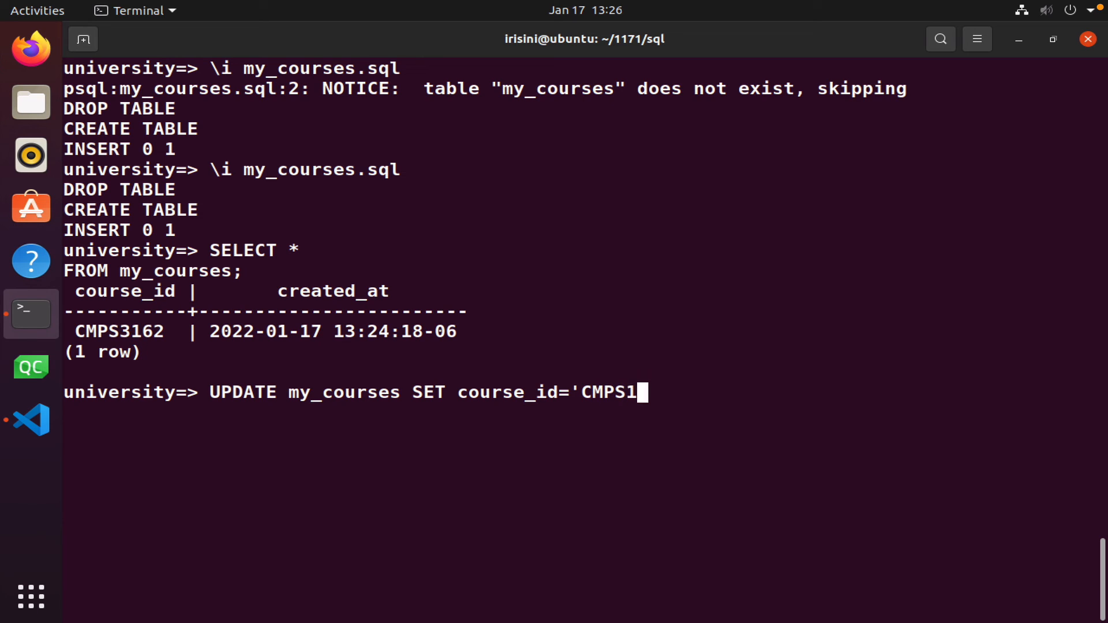
pyautogui.write('171')
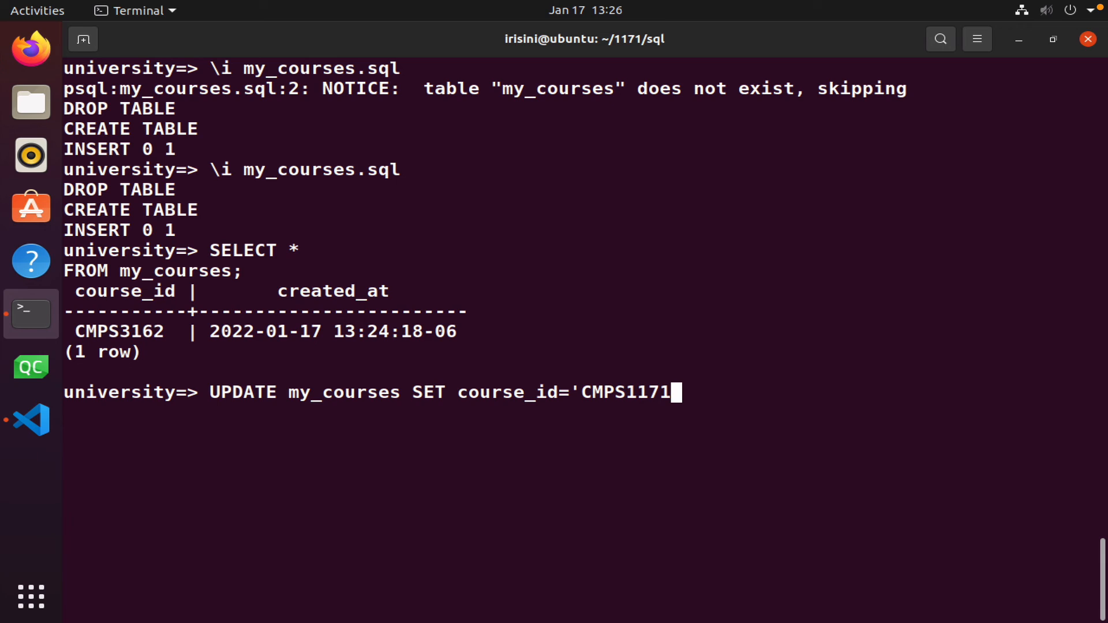
pyautogui.write("';")
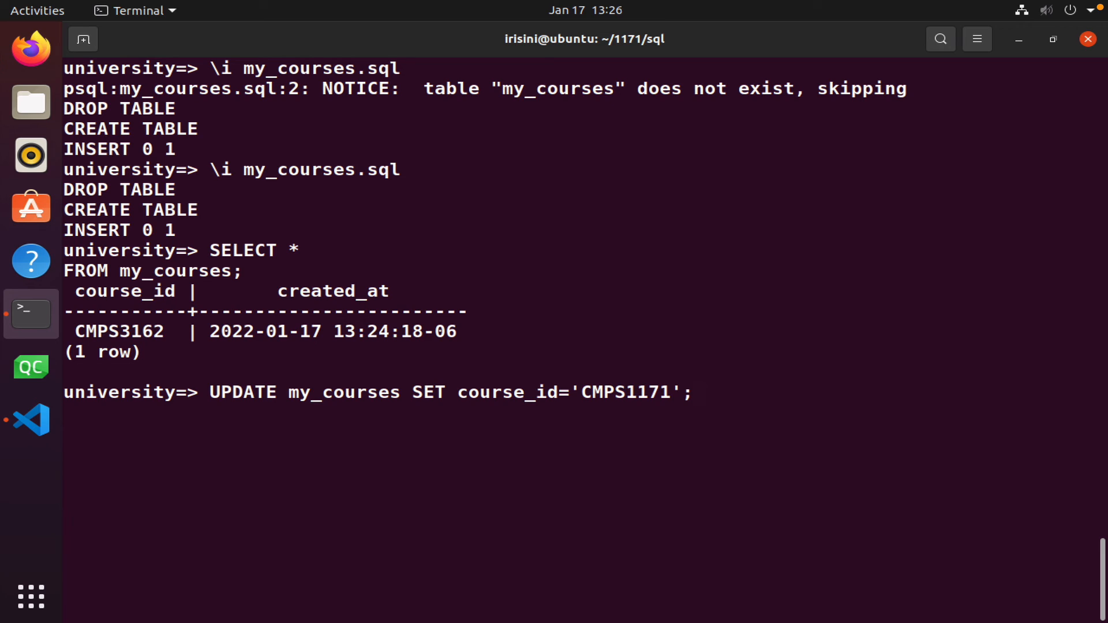
pyautogui.press('Return')
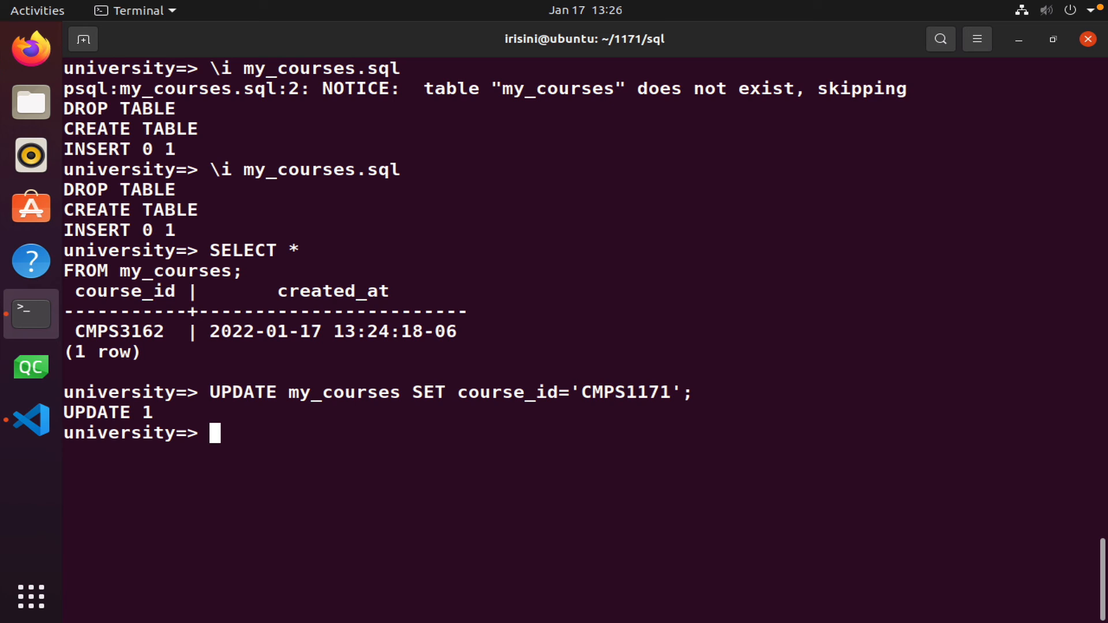
pyautogui.write('S')
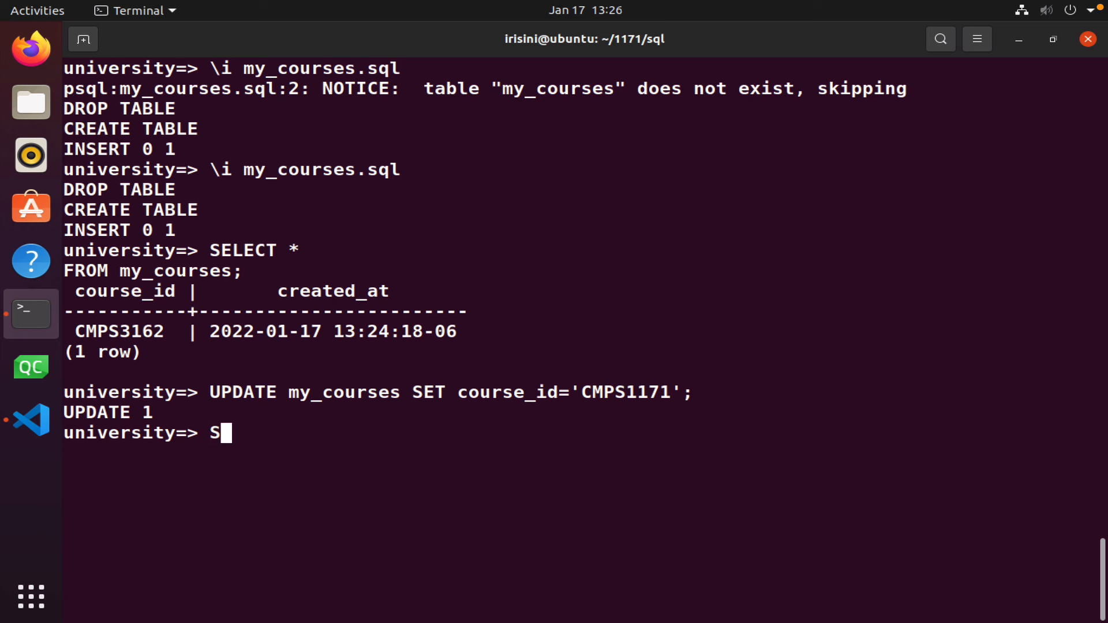
# Query SELECT * FROM my_courses showing the row now reads CMPS1171
pyautogui.write('ELECT *')
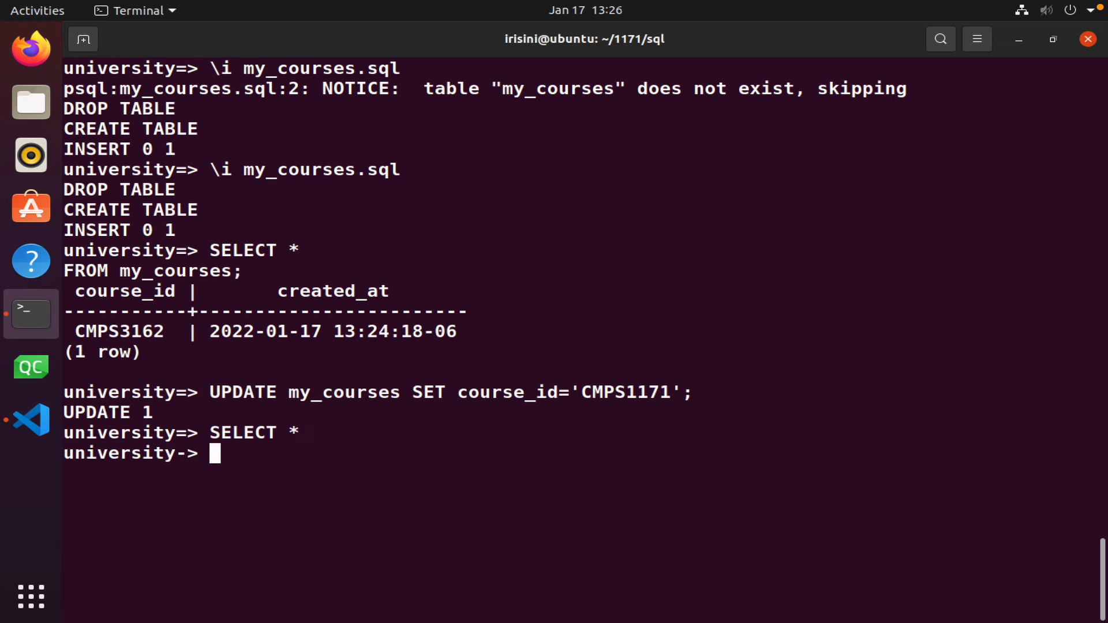
pyautogui.write('FROM')
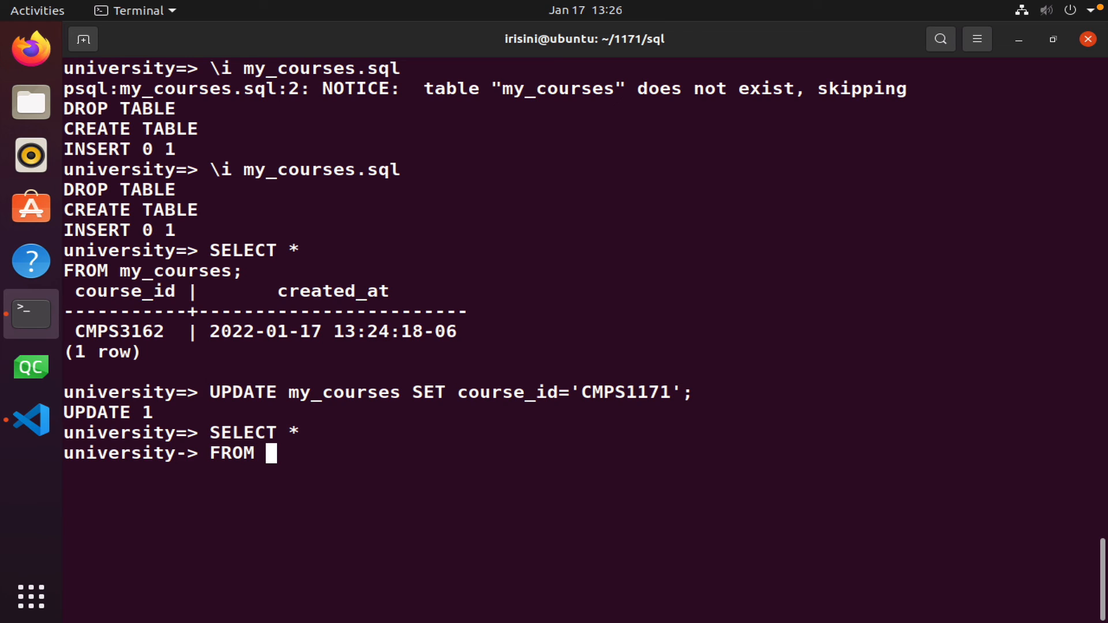
pyautogui.write('my_cou')
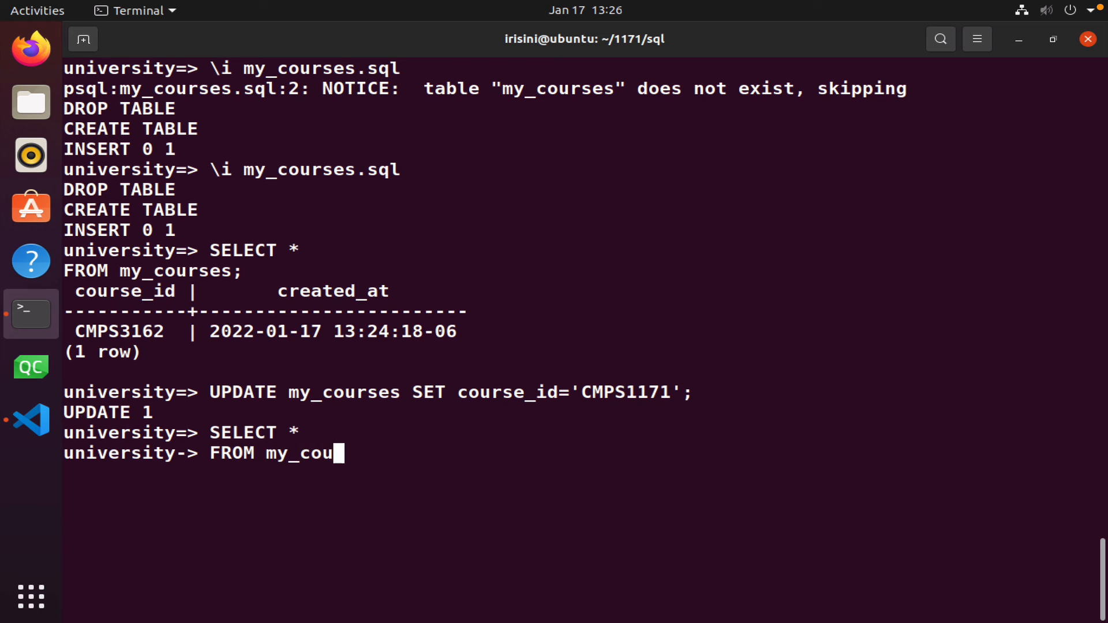
pyautogui.write('r')
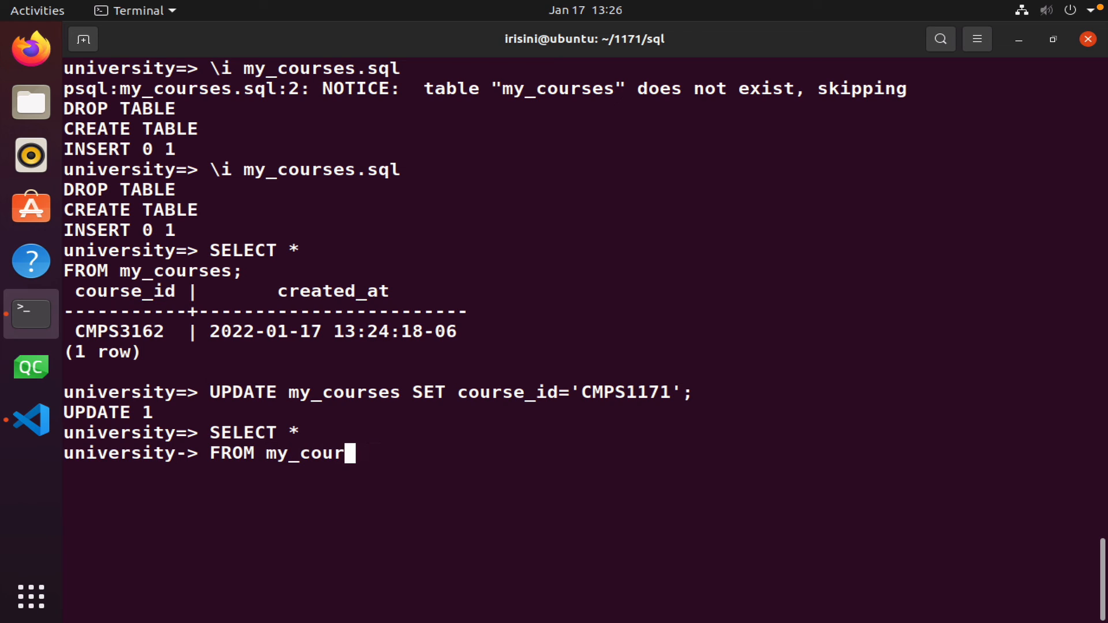
pyautogui.press('Return')
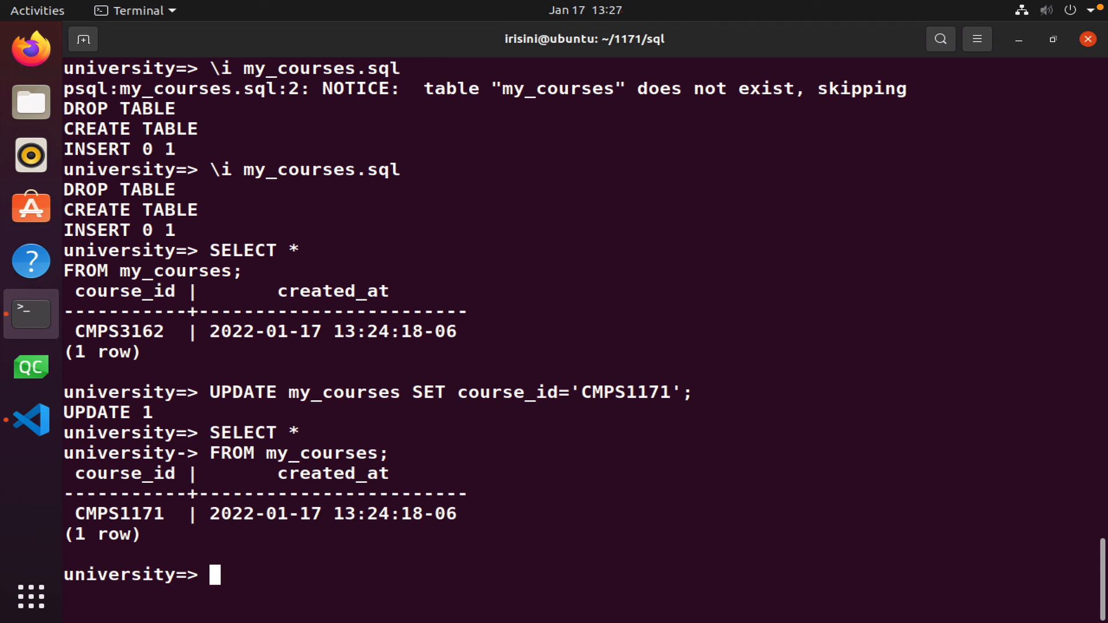
# Enter a two-line UPDATE my_courses SET course_id='CMPS3162' reverting the row
pyautogui.write('UP')
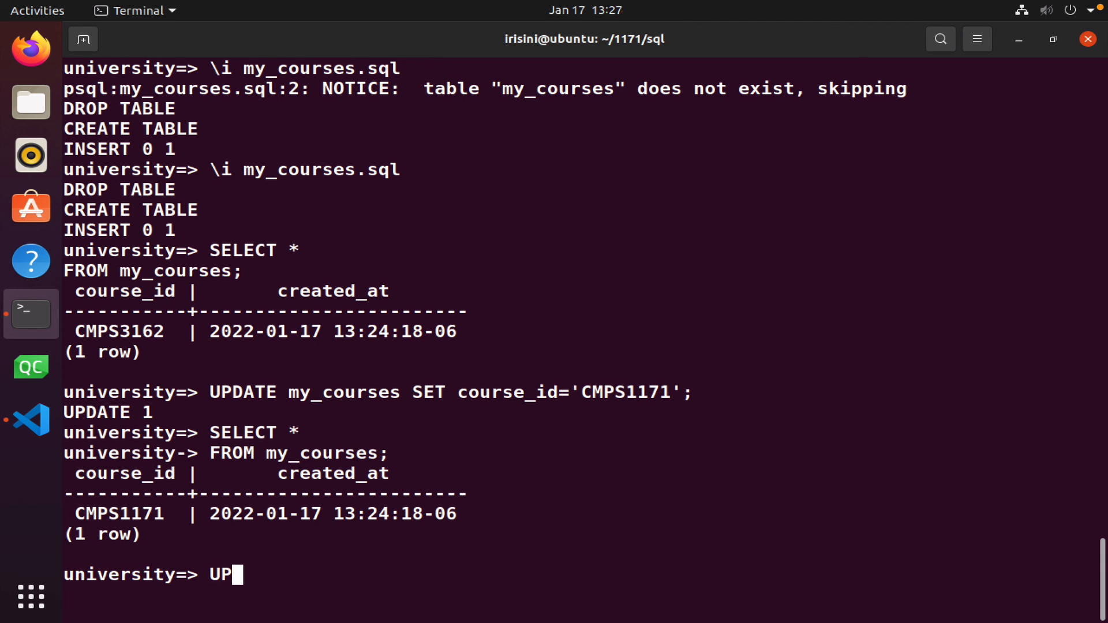
pyautogui.write('DATE m')
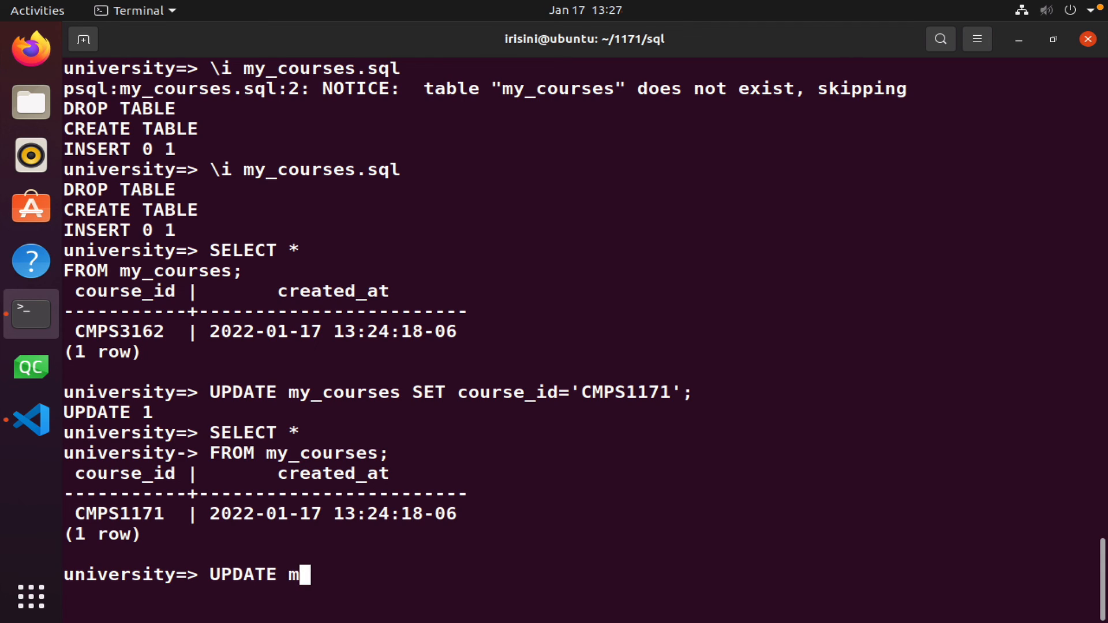
pyautogui.write('y_cours')
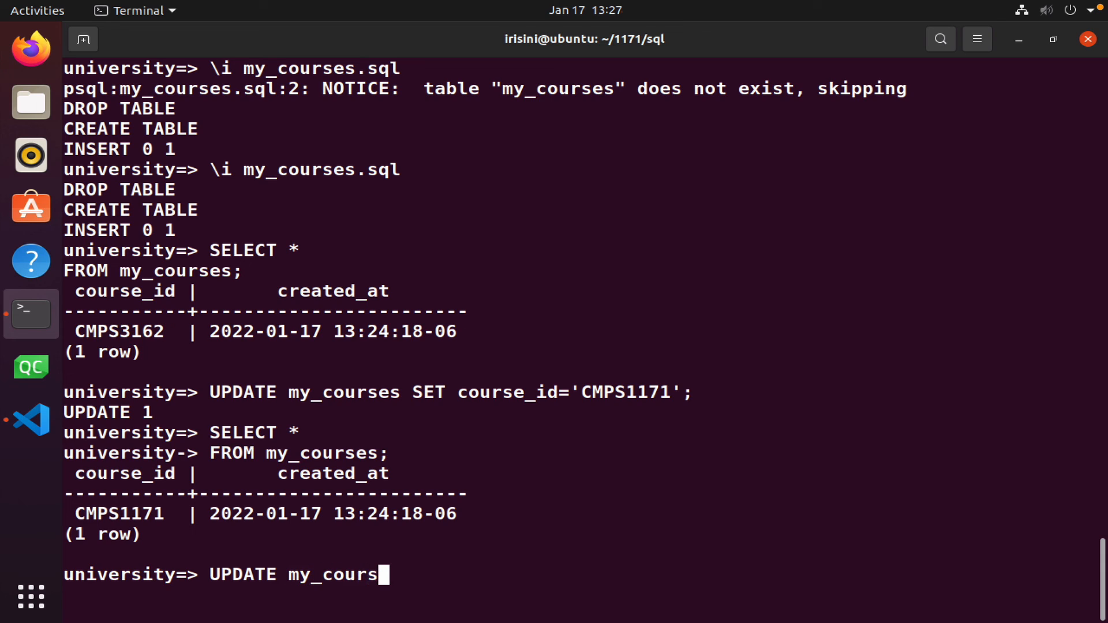
pyautogui.press('Return')
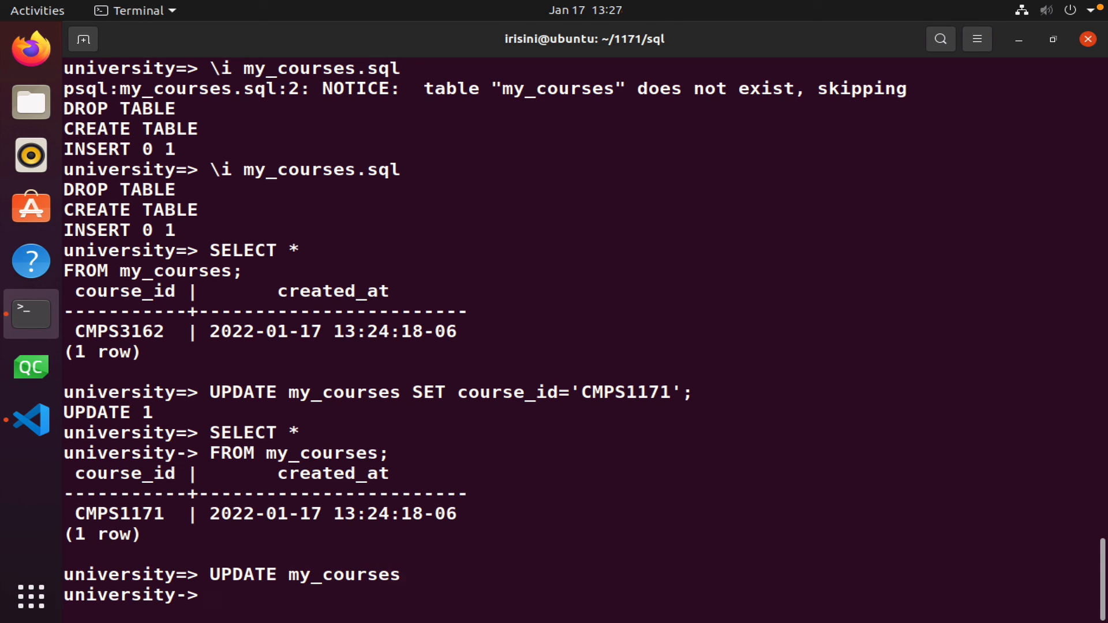
pyautogui.write('SET')
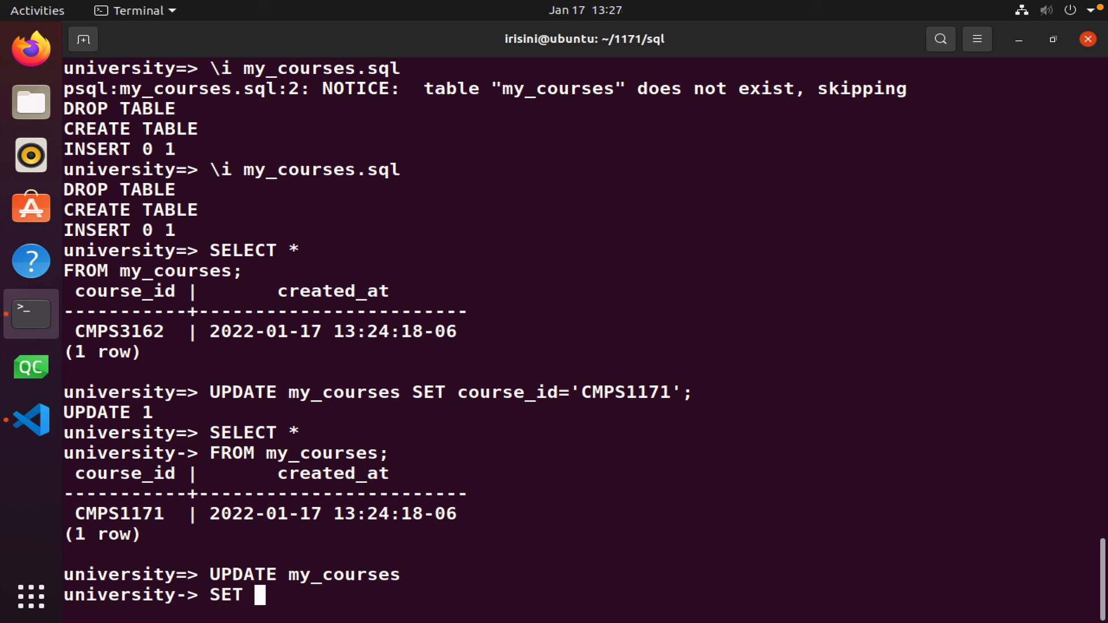
pyautogui.write('course')
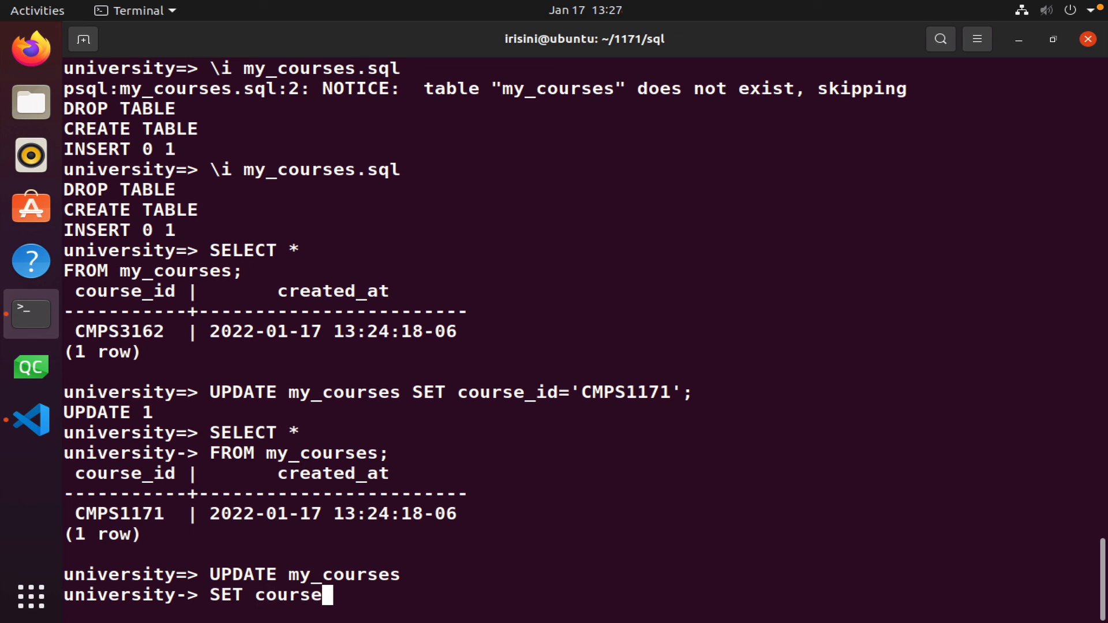
pyautogui.write('_id')
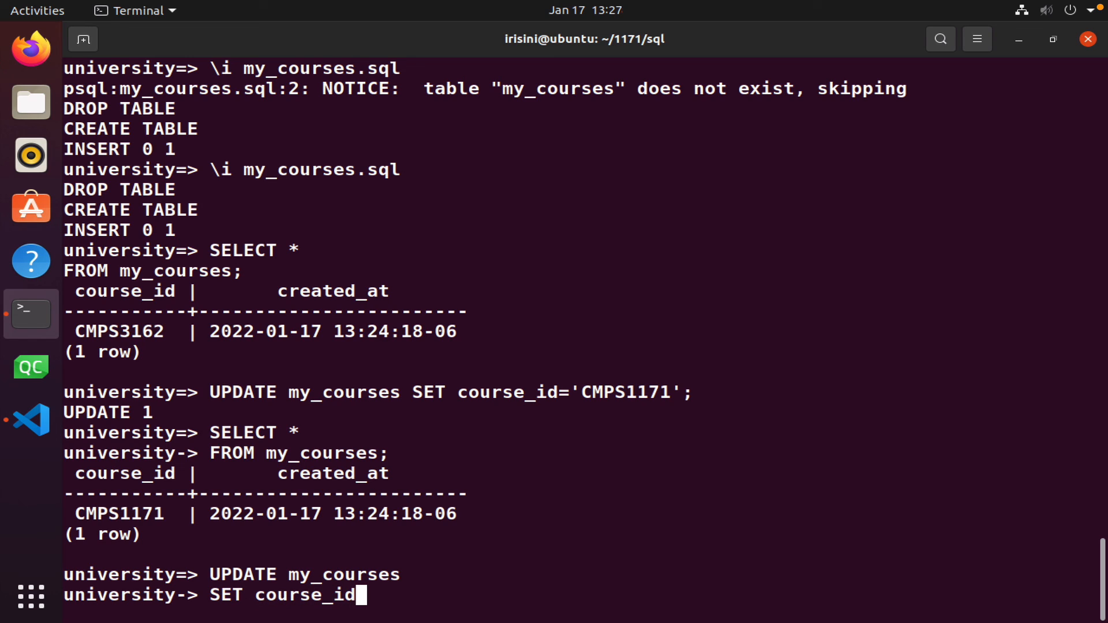
pyautogui.write("='C")
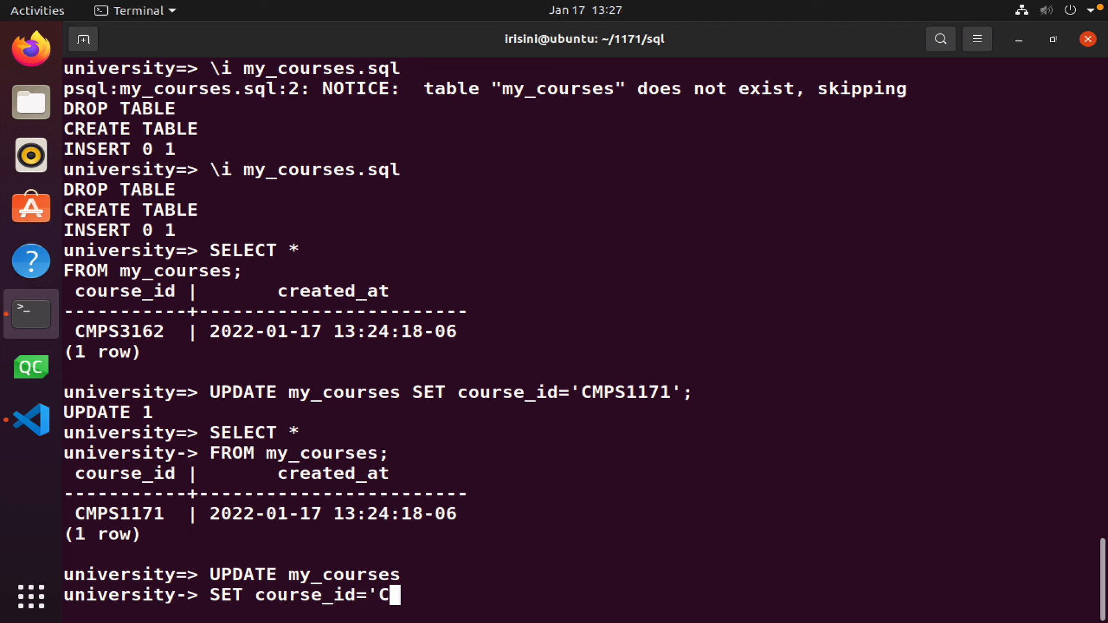
pyautogui.write('MPS31')
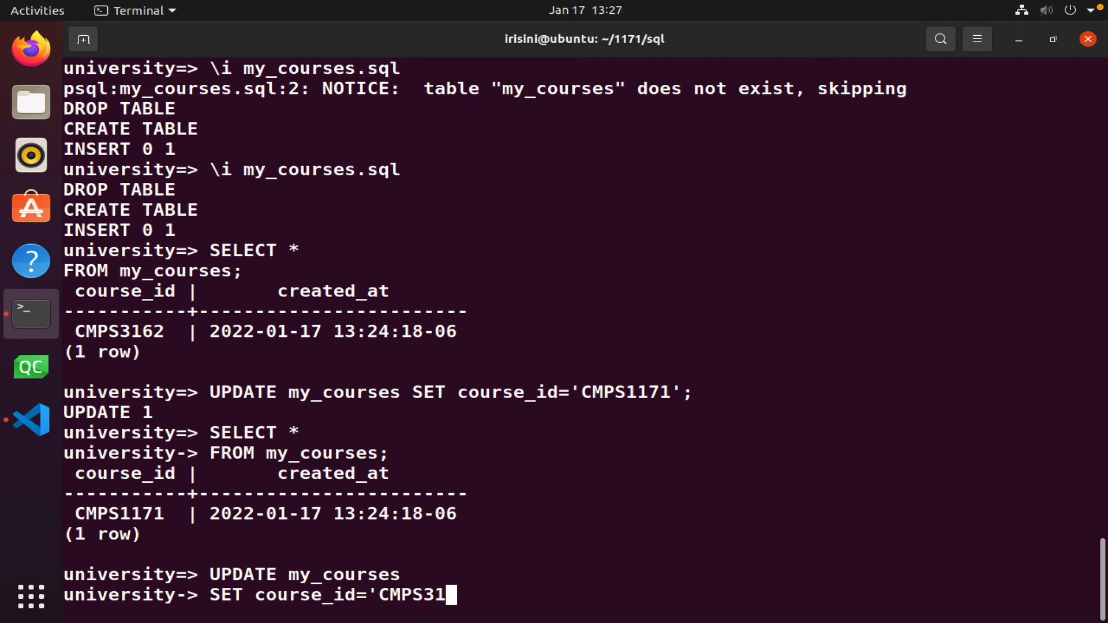
pyautogui.write('62')
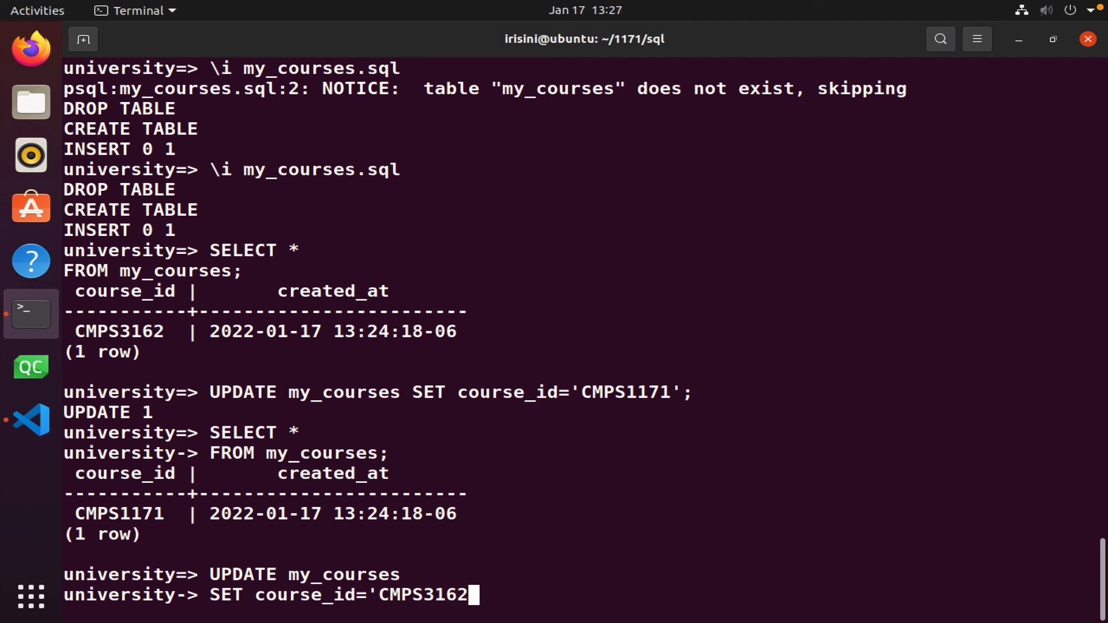
pyautogui.press('Return')
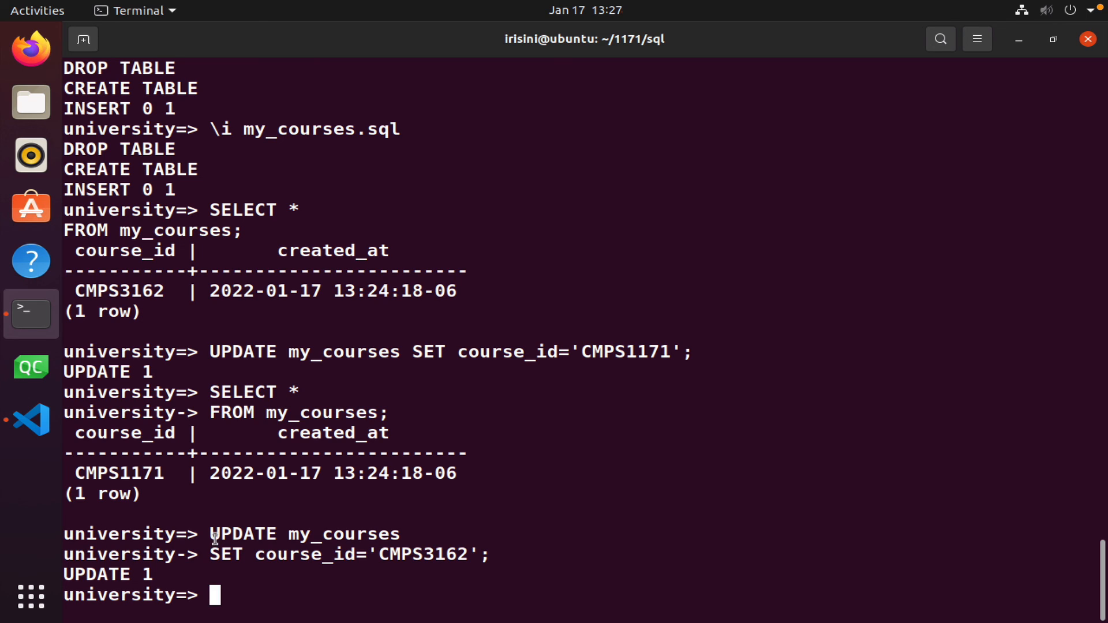
pyautogui.moveTo(433, 559)
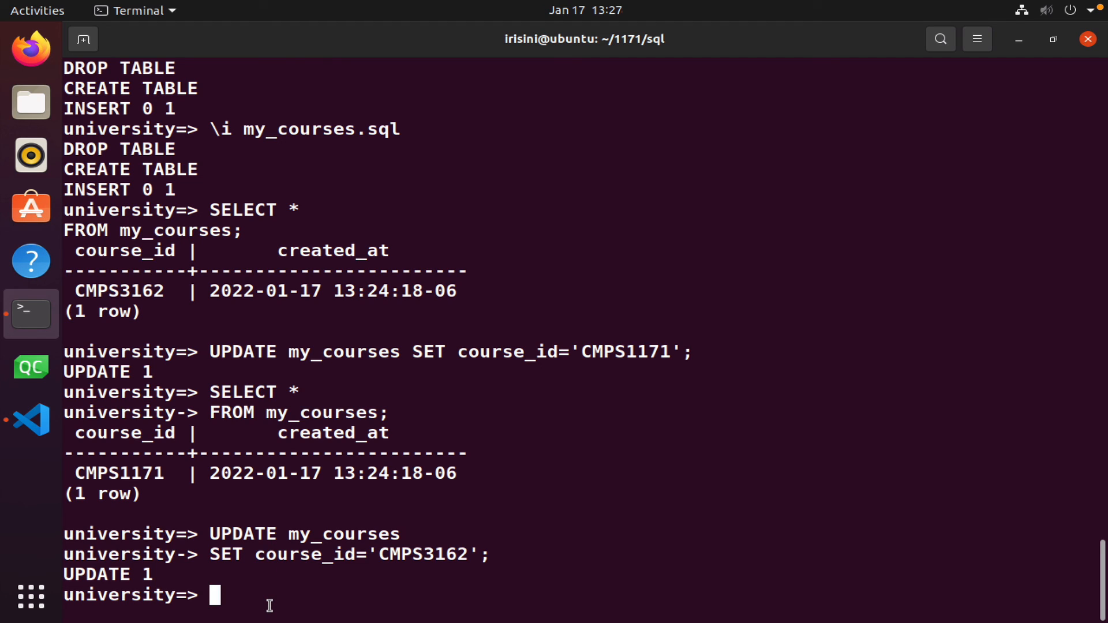
pyautogui.moveTo(312, 581)
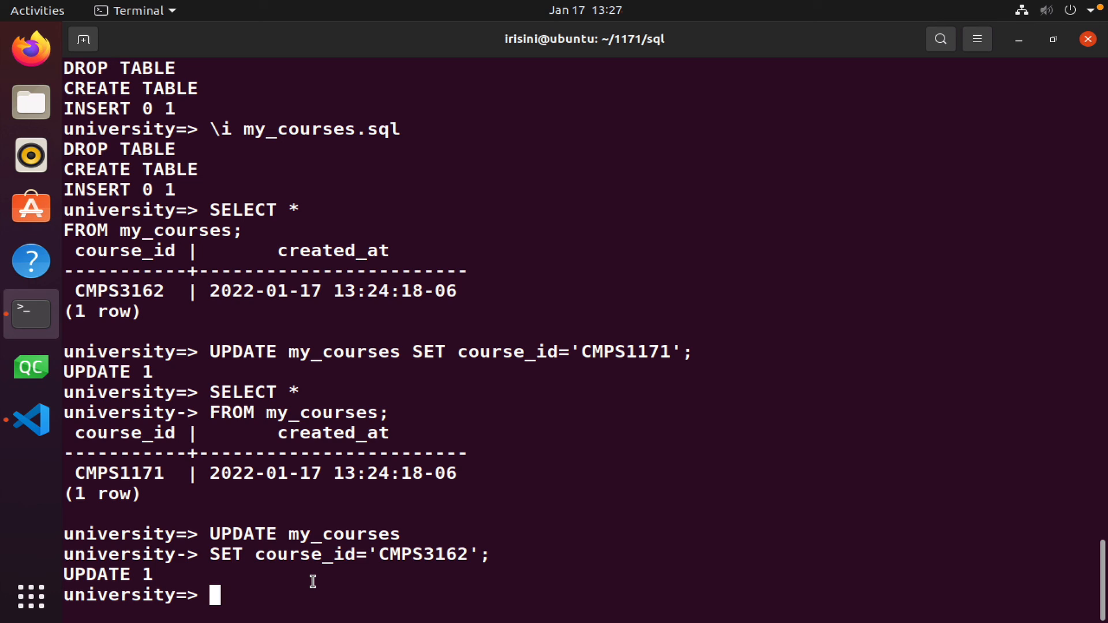
pyautogui.moveTo(281, 563)
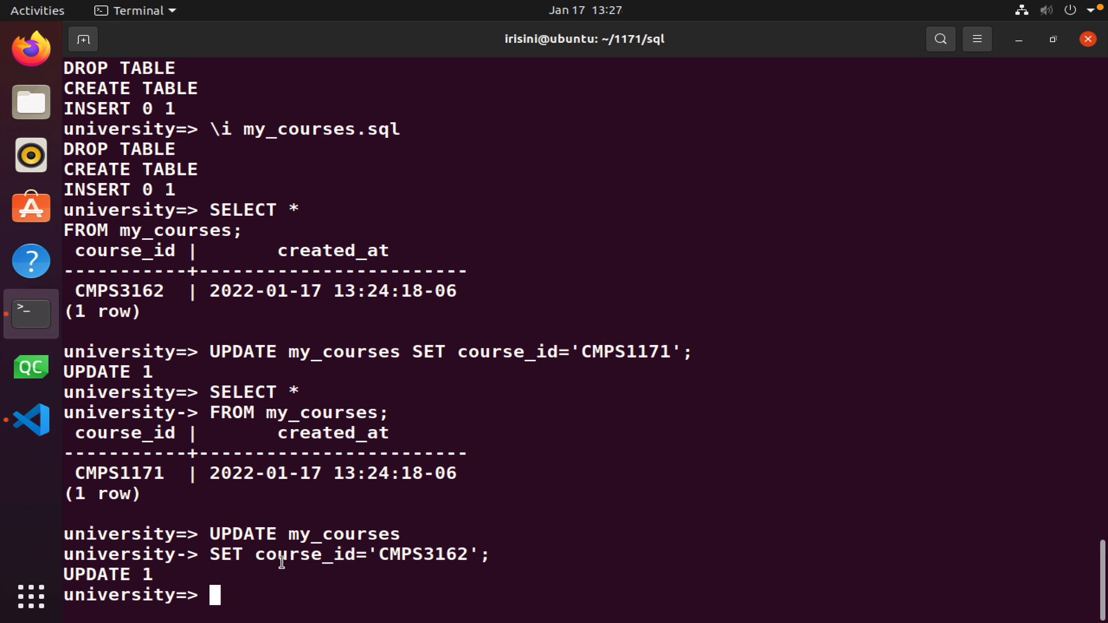
pyautogui.moveTo(270, 607)
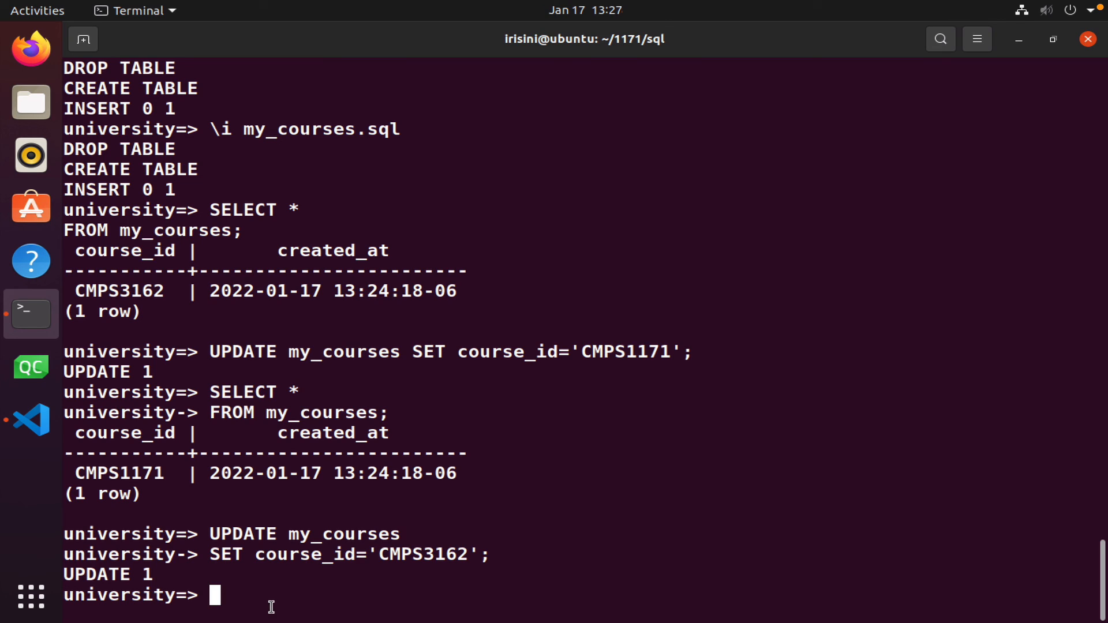
pyautogui.moveTo(224, 400)
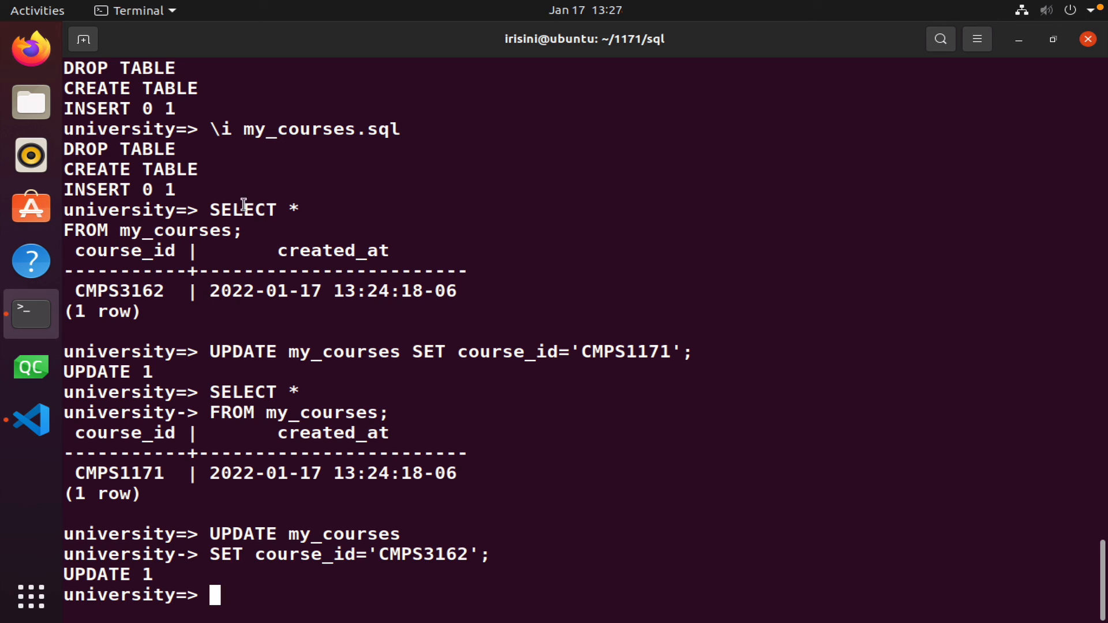
pyautogui.moveTo(288, 611)
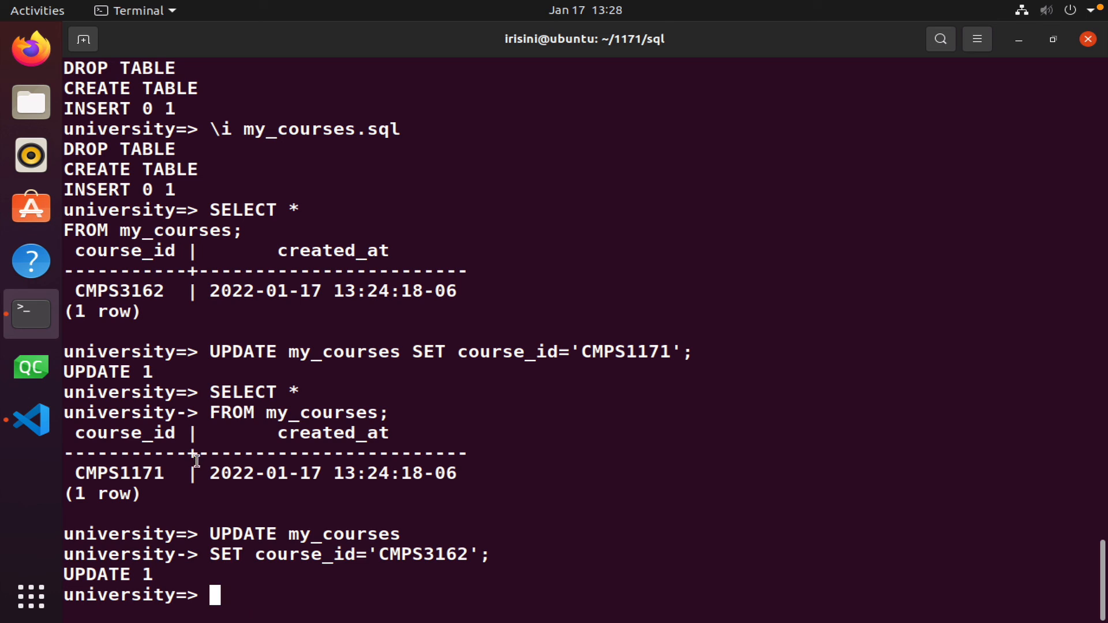
pyautogui.moveTo(224, 218)
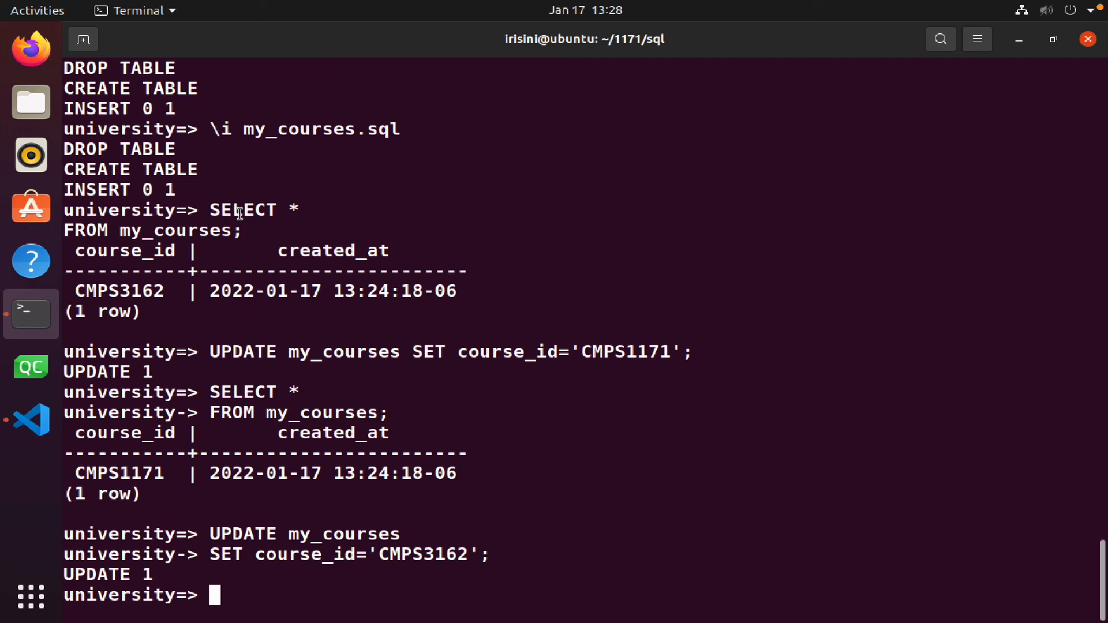
pyautogui.moveTo(277, 605)
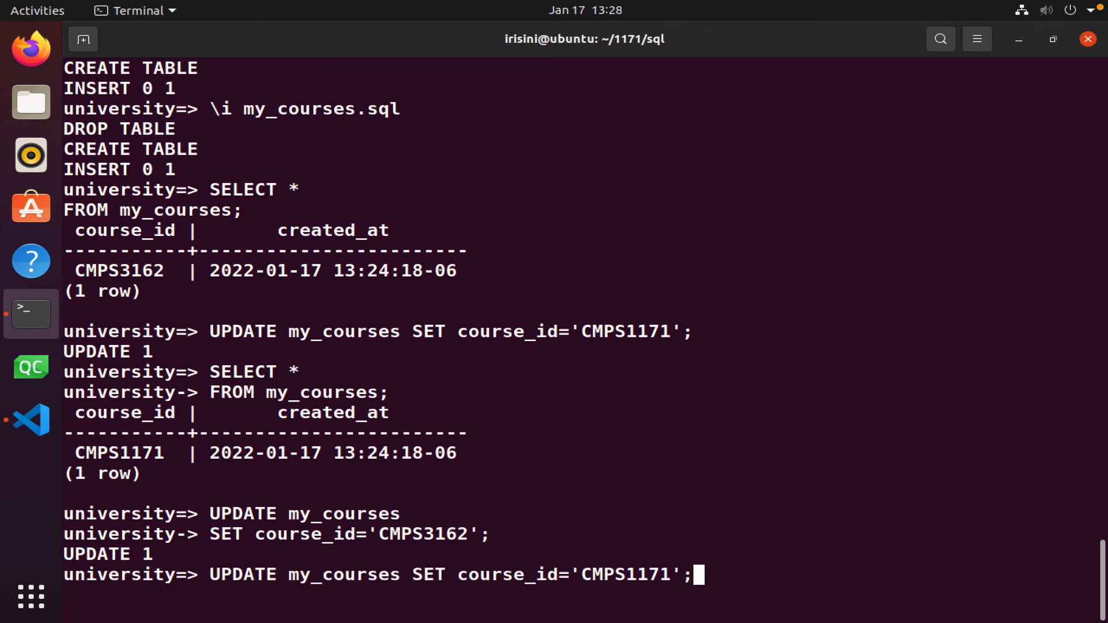
# Run the UPDATE to CMPS1171 and SELECT * FROM my_courses confirming the single CMPS1171 row
pyautogui.press('Return')
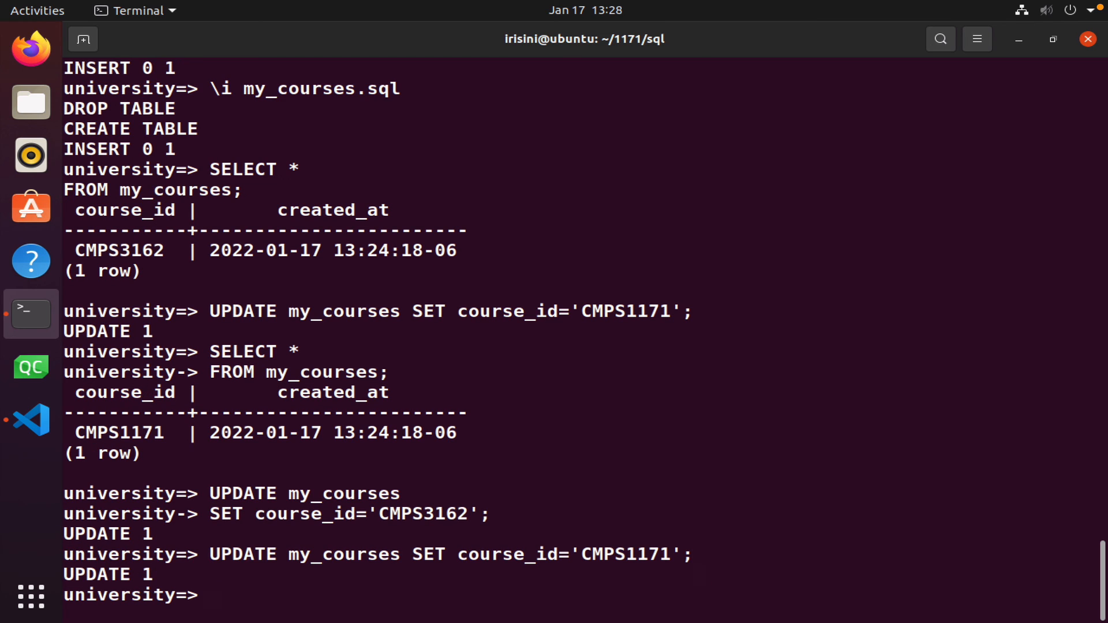
pyautogui.write('SELECT *')
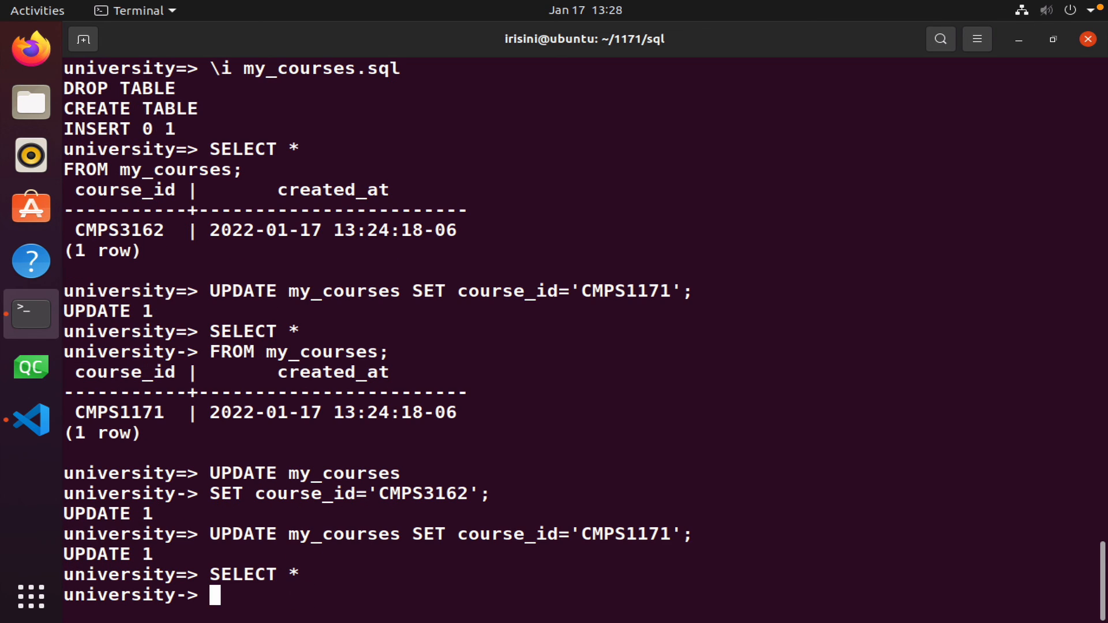
pyautogui.write('FROM')
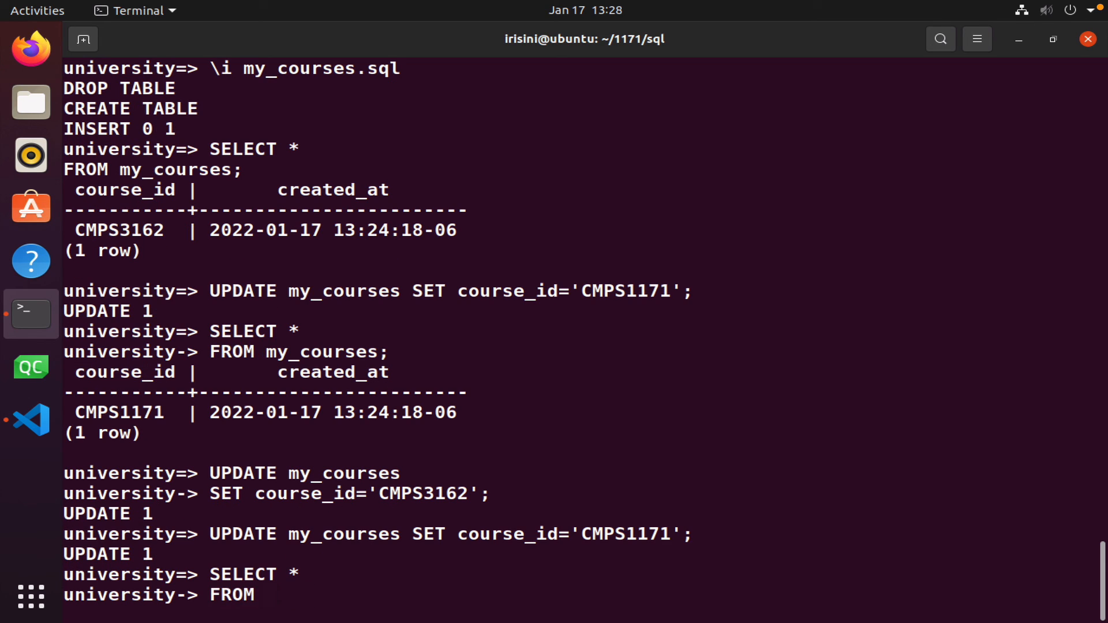
pyautogui.write('my_courses')
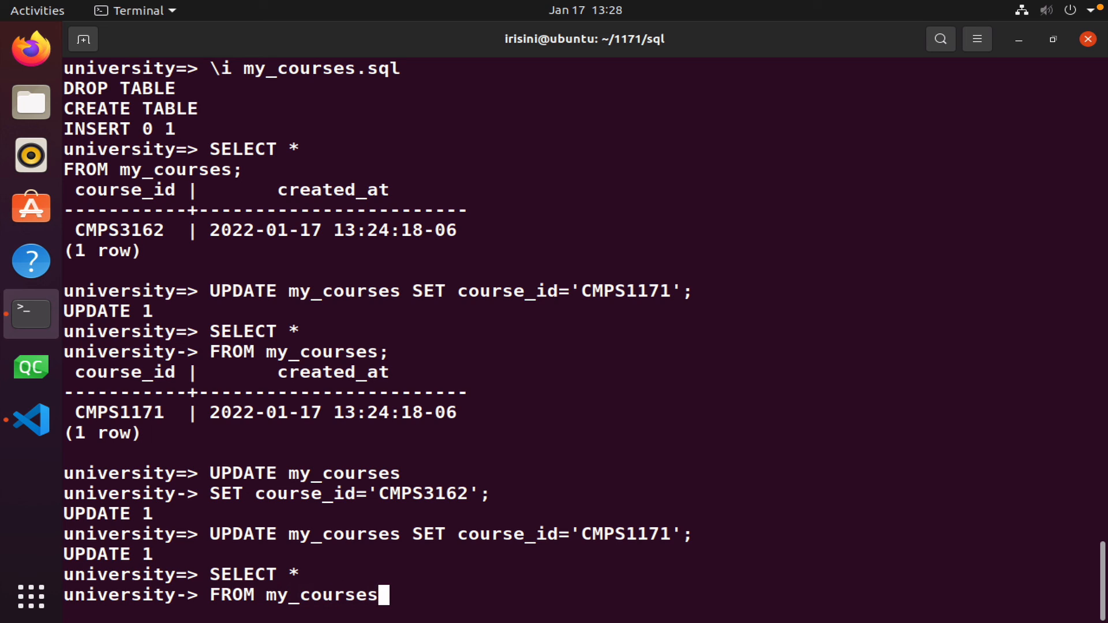
pyautogui.press('Return')
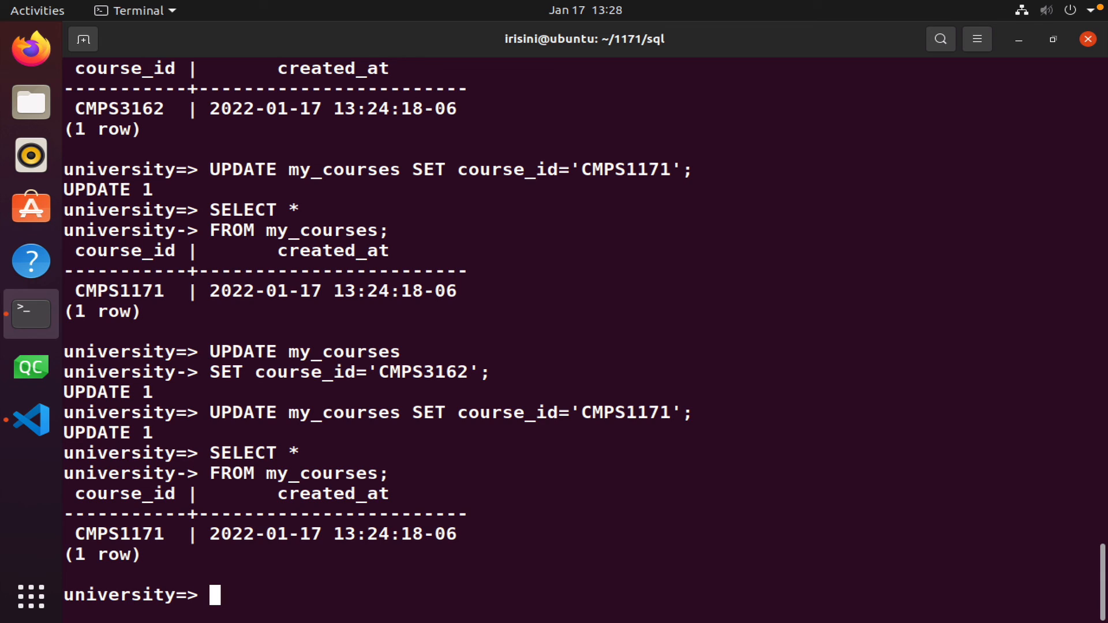
pyautogui.moveTo(6, 485)
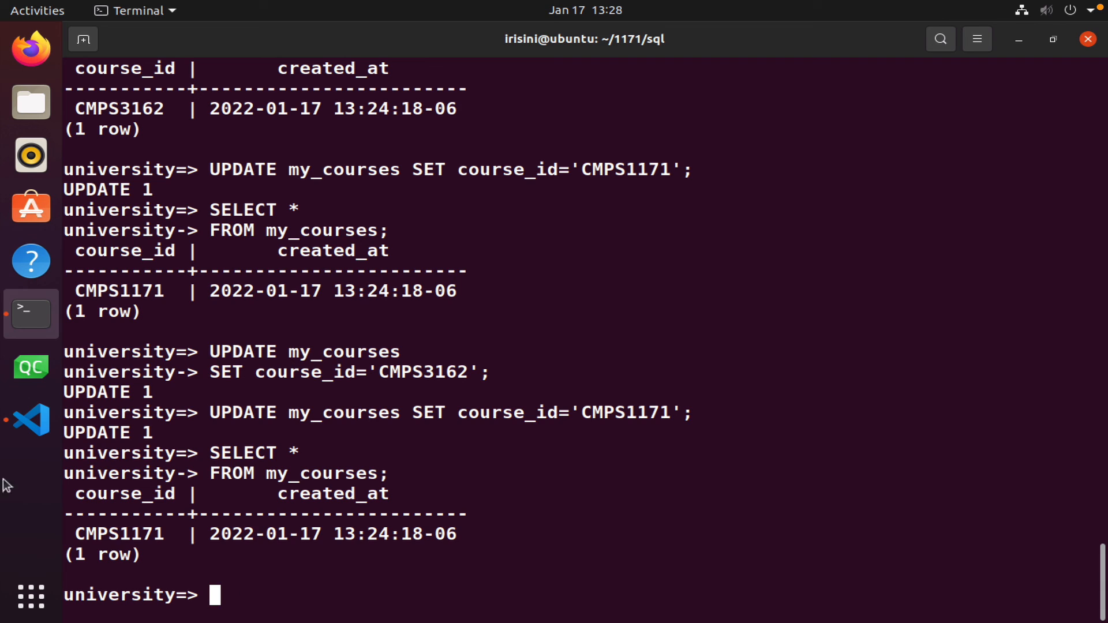
# Alternate between the psql session and my_courses.sql via the dock, ending on the script
pyautogui.click(31, 420)
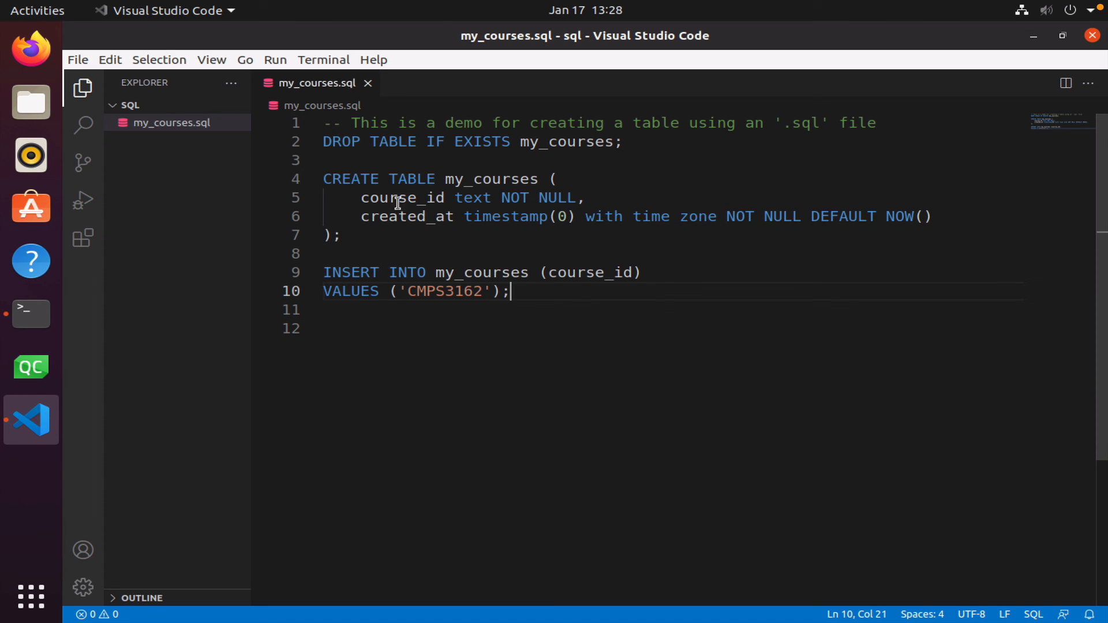
pyautogui.moveTo(377, 154)
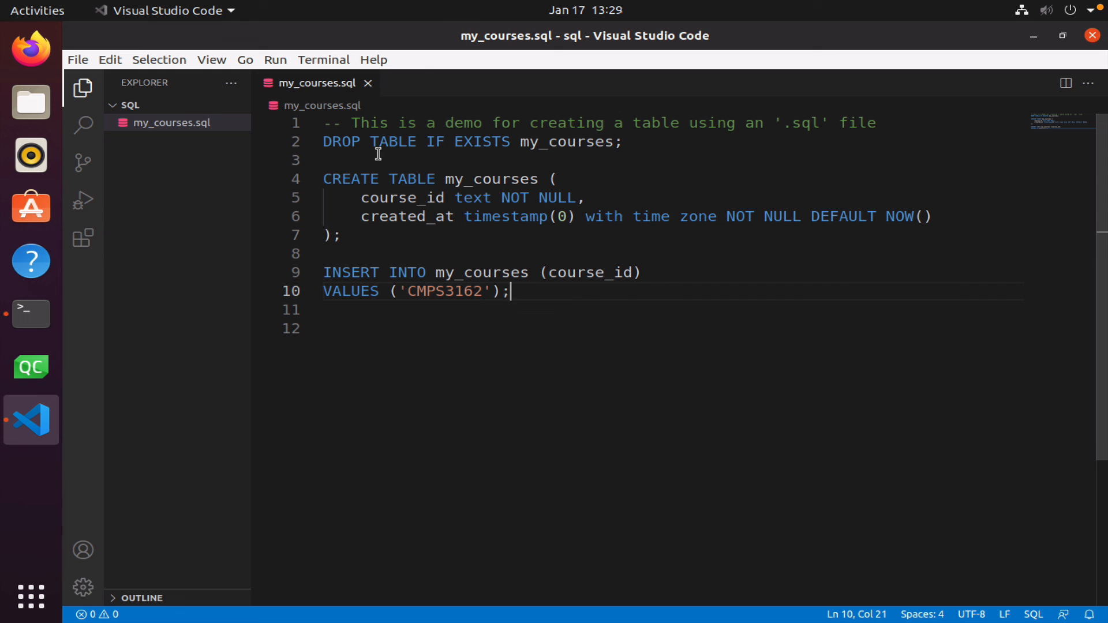
pyautogui.click(31, 313)
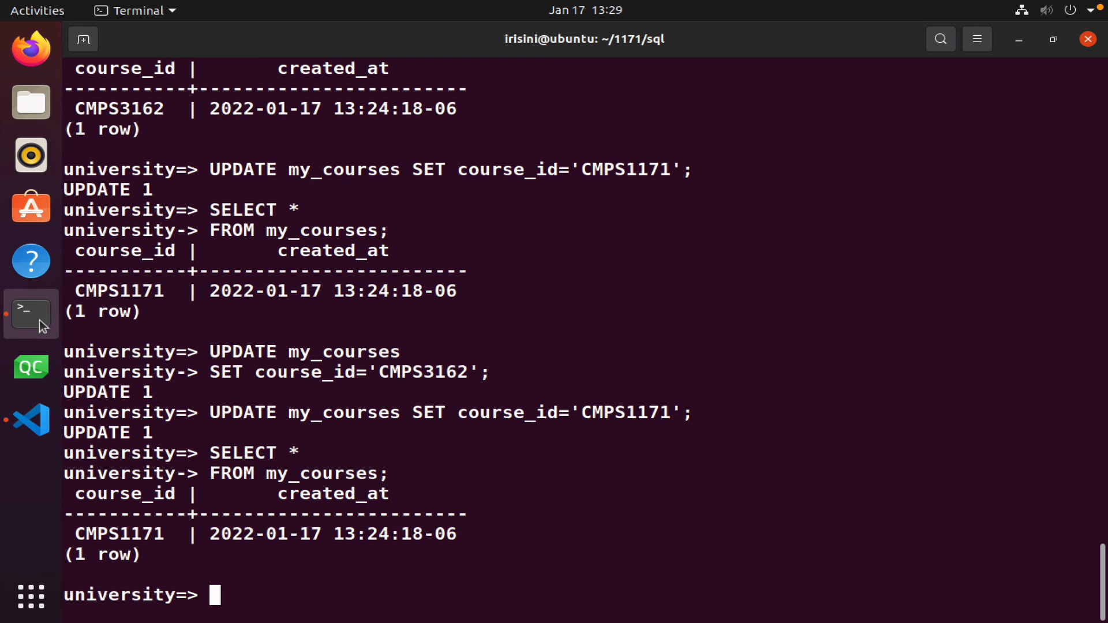
pyautogui.moveTo(252, 594)
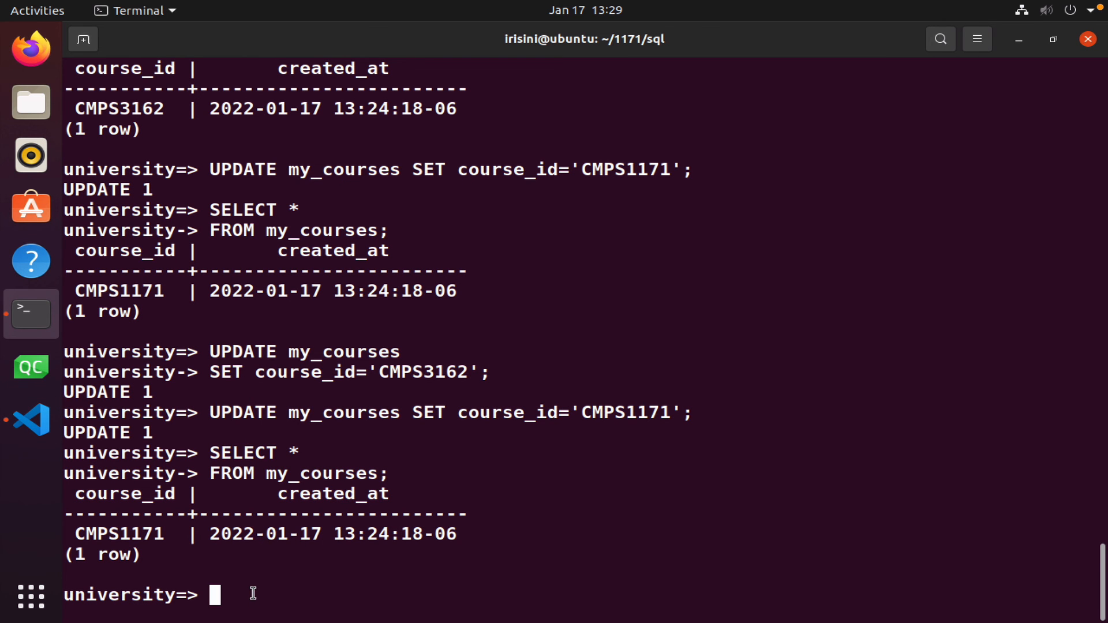
pyautogui.moveTo(31, 421)
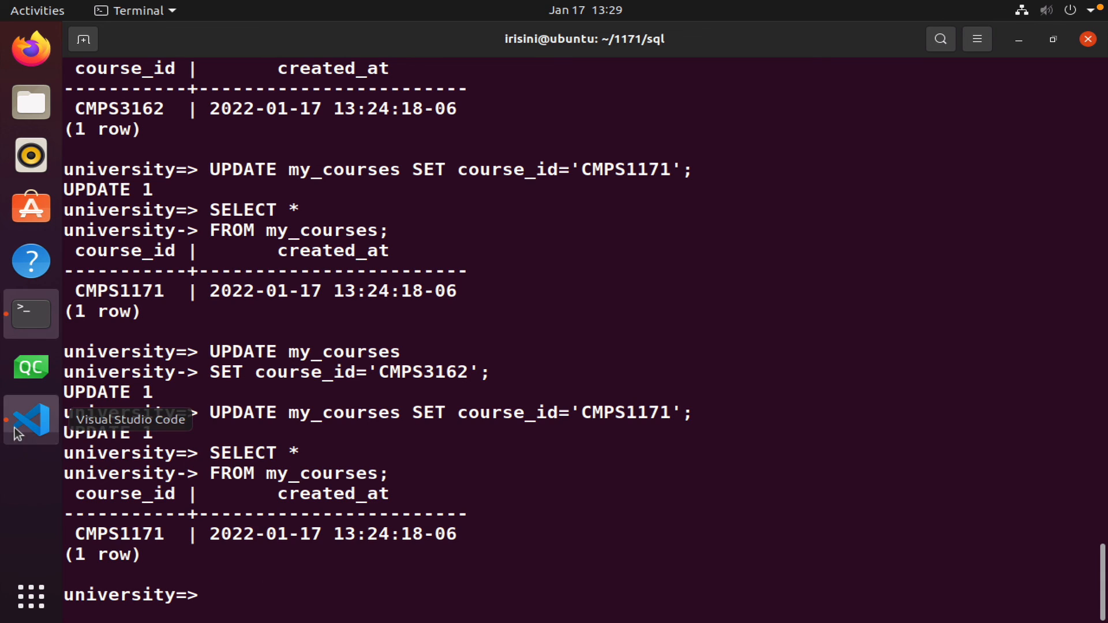
pyautogui.click(30, 420)
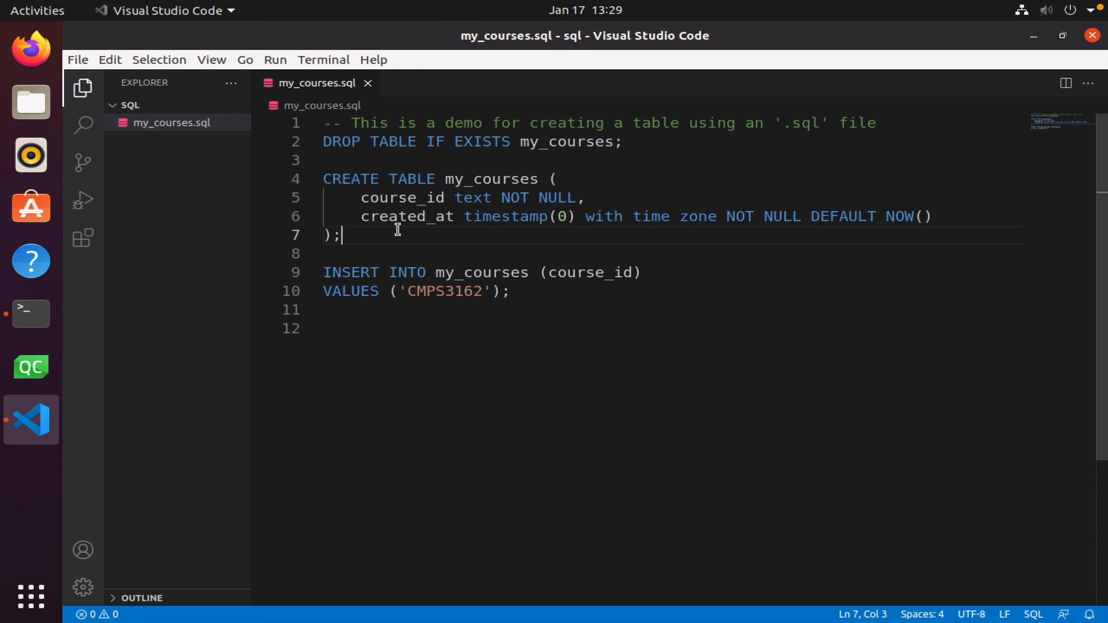
pyautogui.moveTo(110, 296)
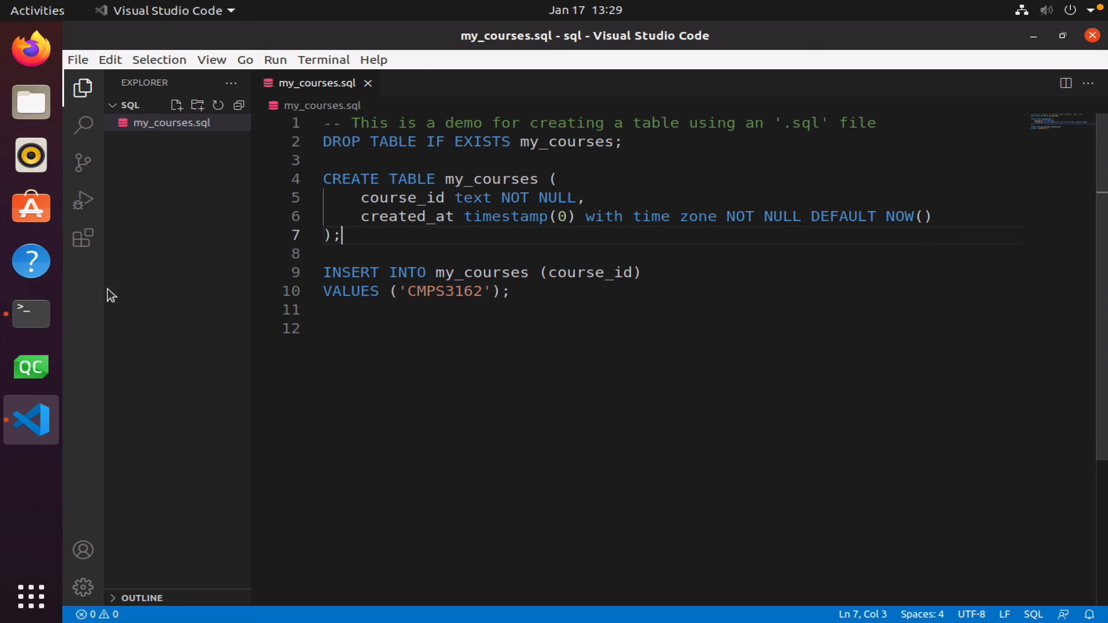
pyautogui.click(31, 313)
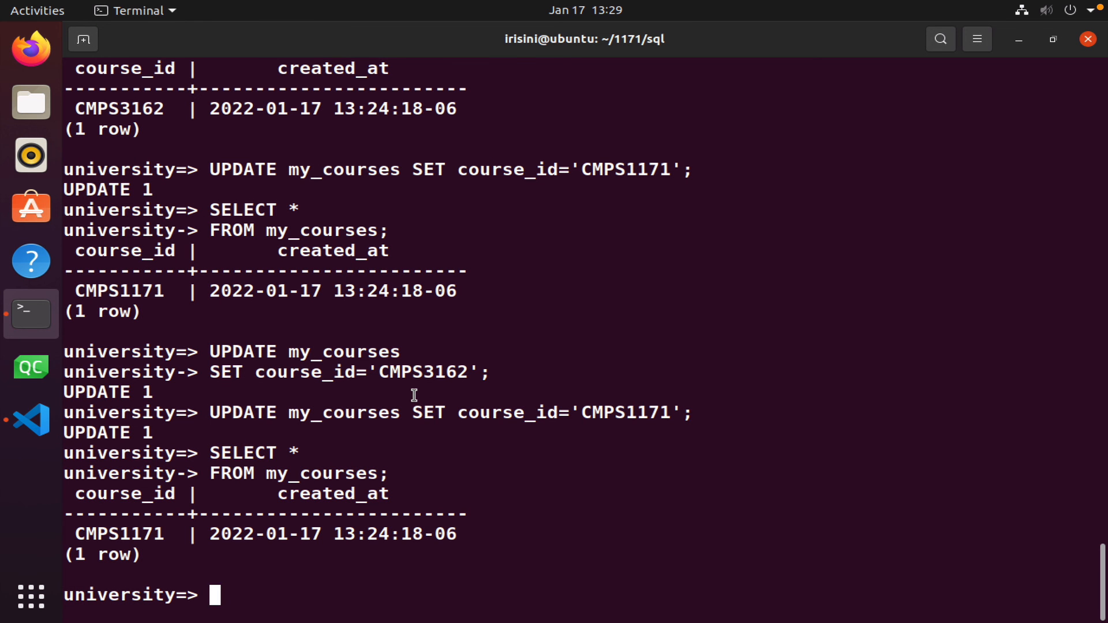
pyautogui.moveTo(925, 185)
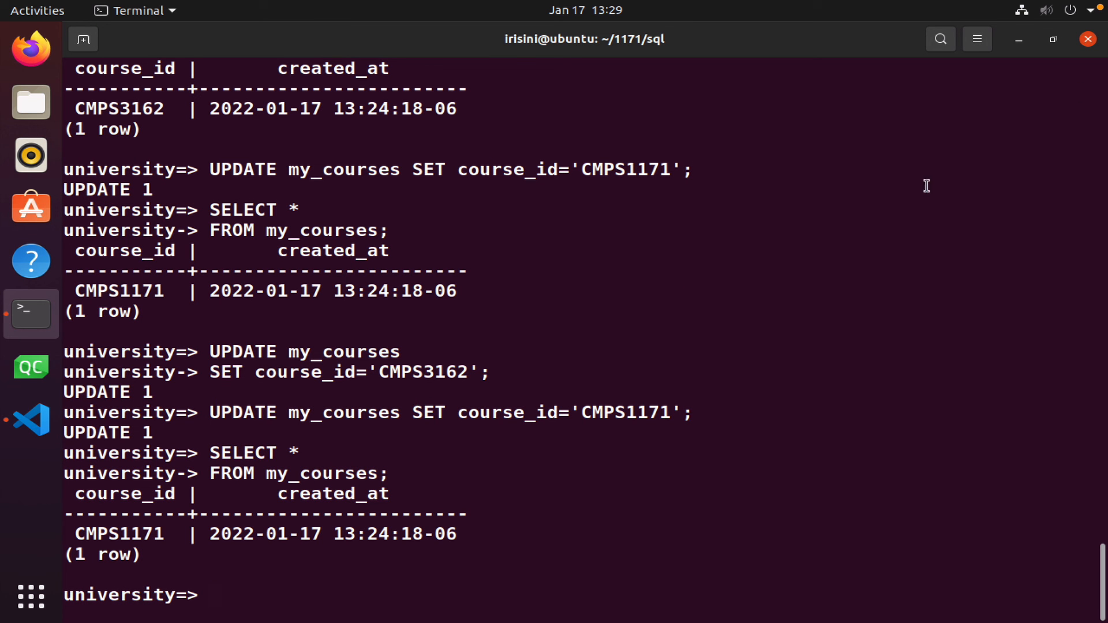
pyautogui.moveTo(261, 613)
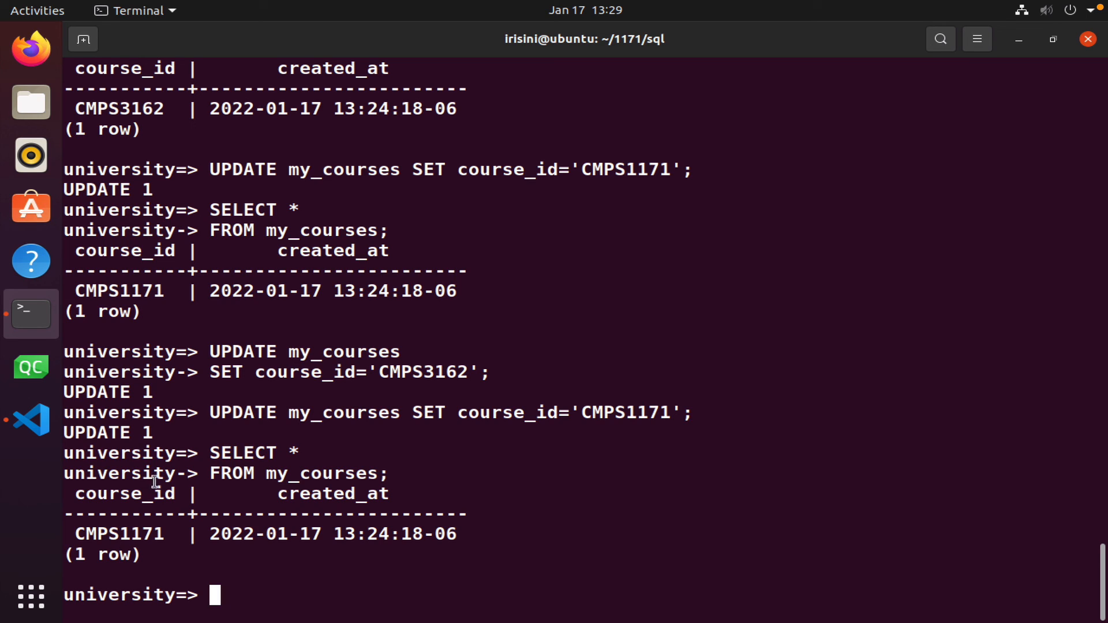
pyautogui.moveTo(6, 352)
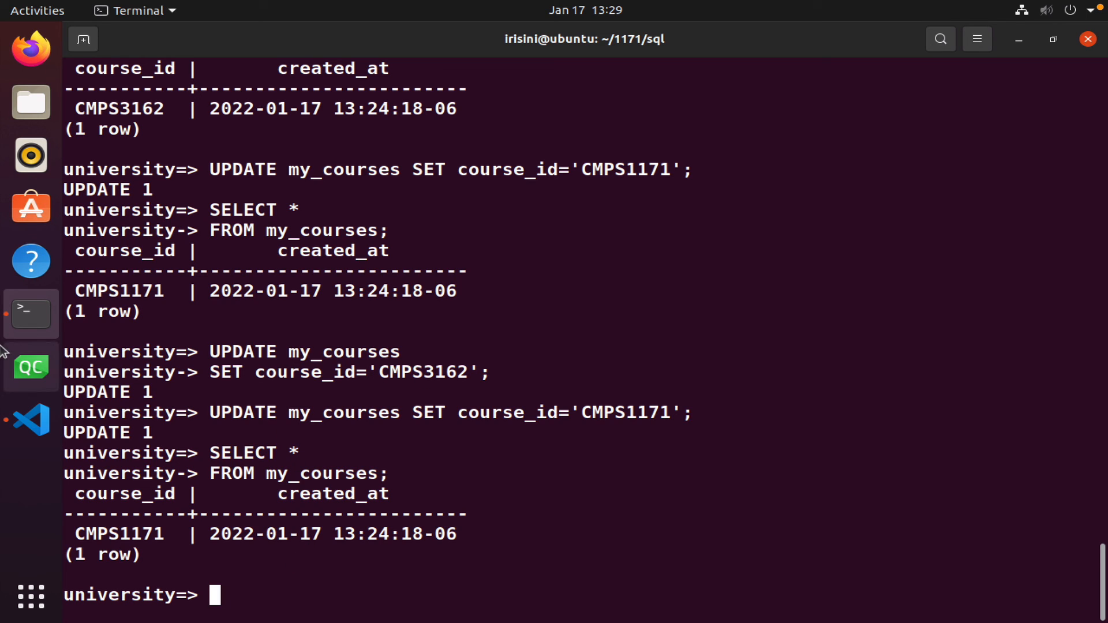
pyautogui.click(31, 420)
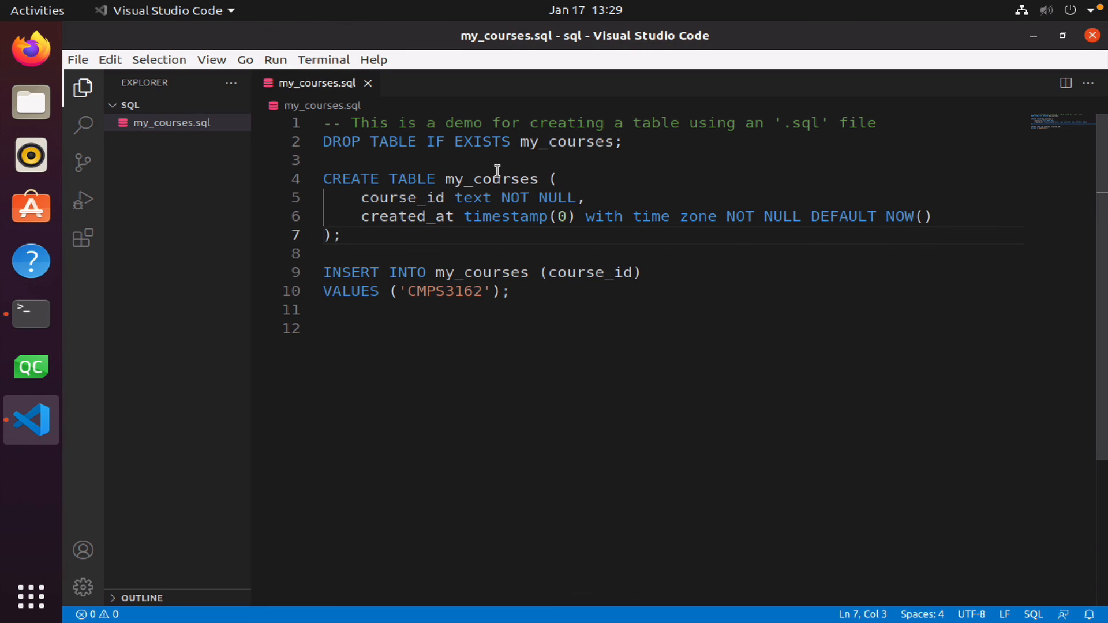